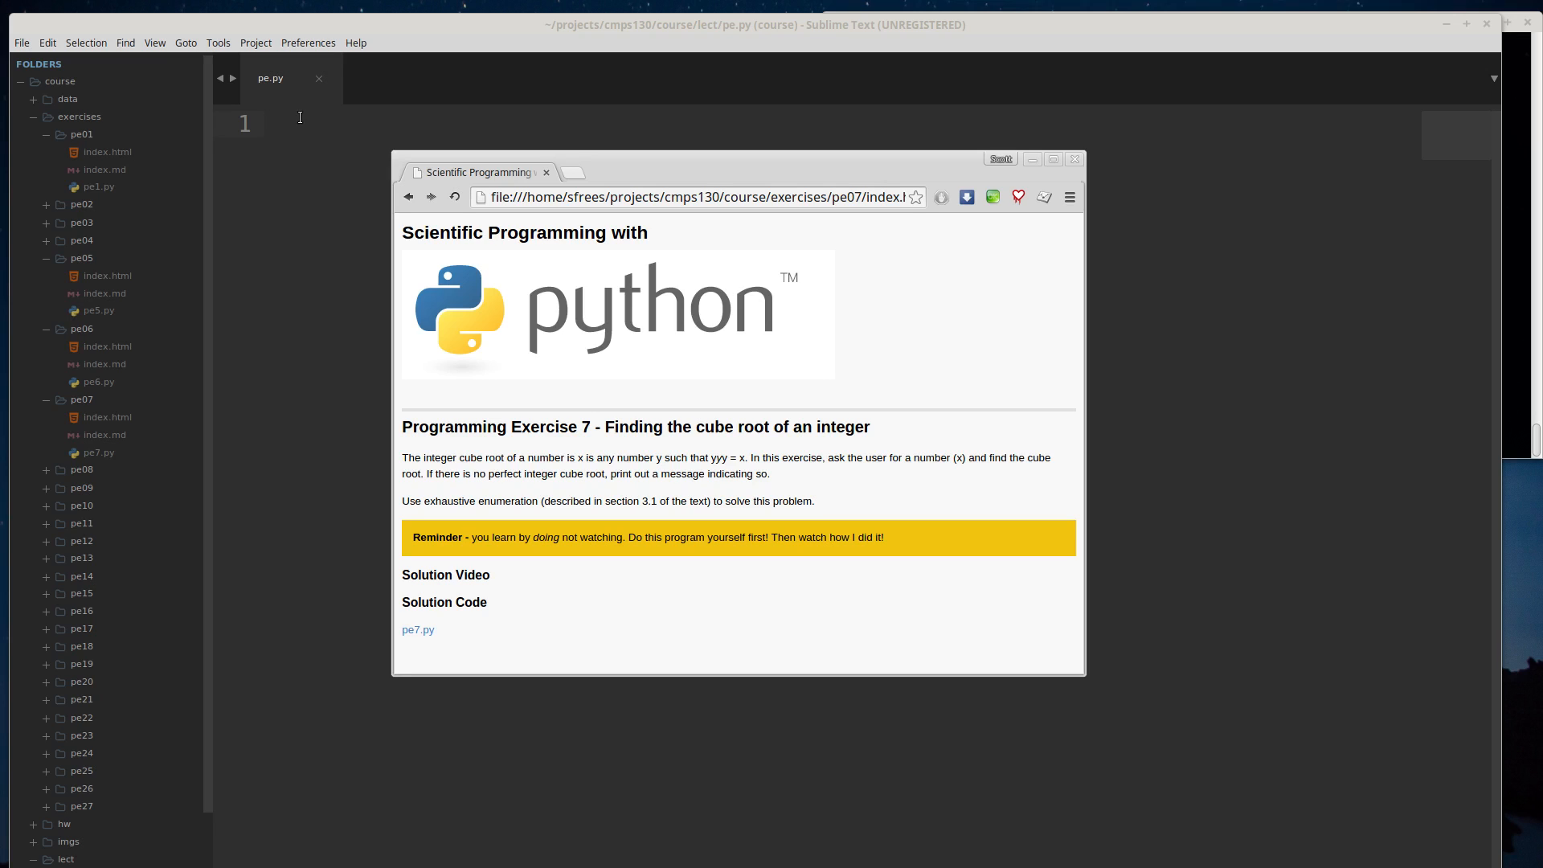
mouse_move(297, 152)
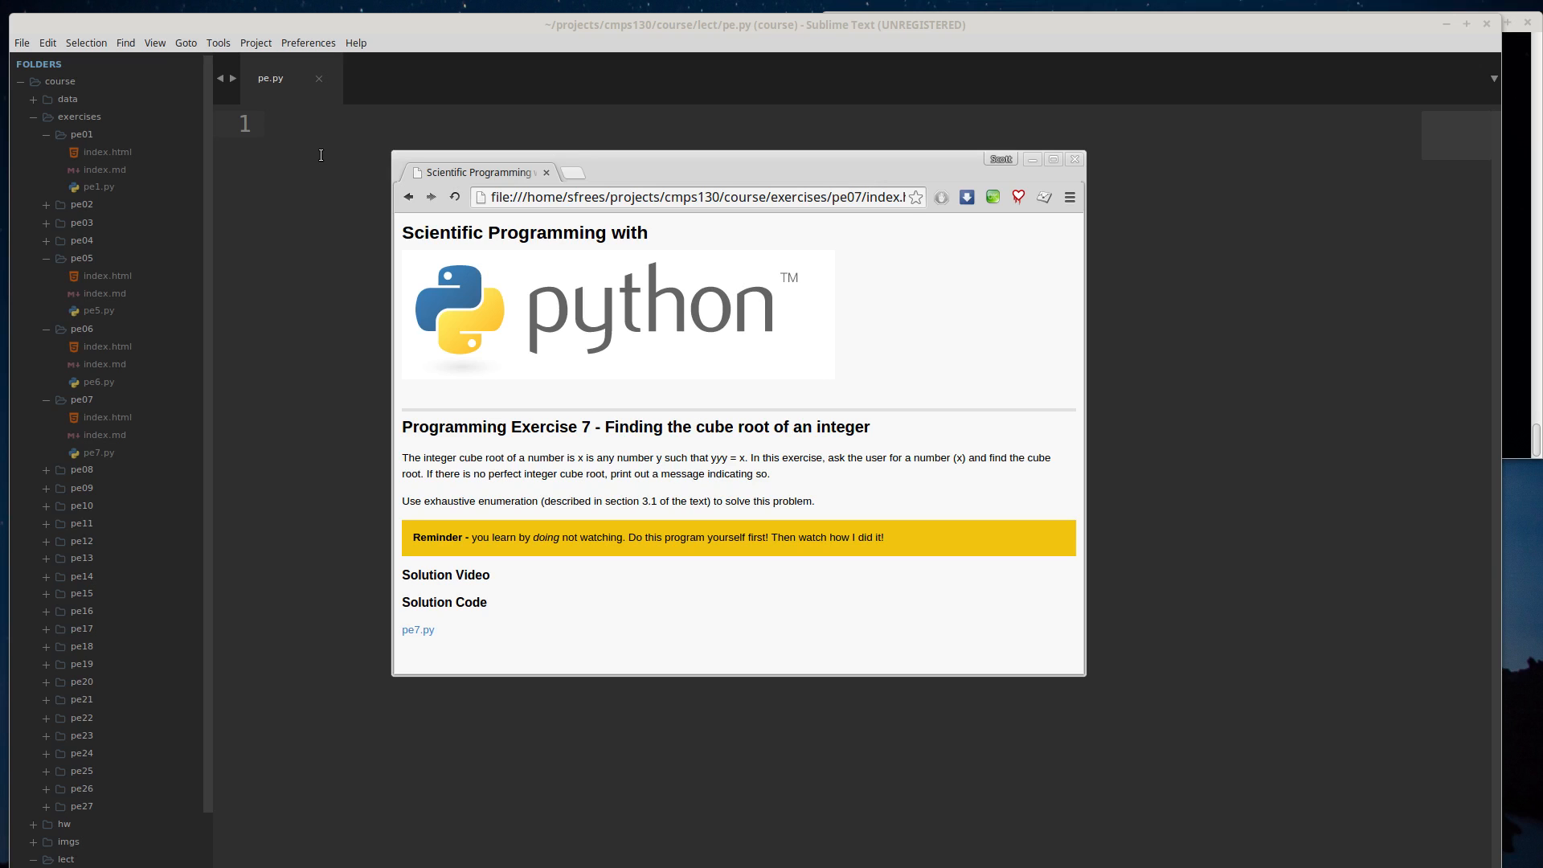
mouse_move(276, 366)
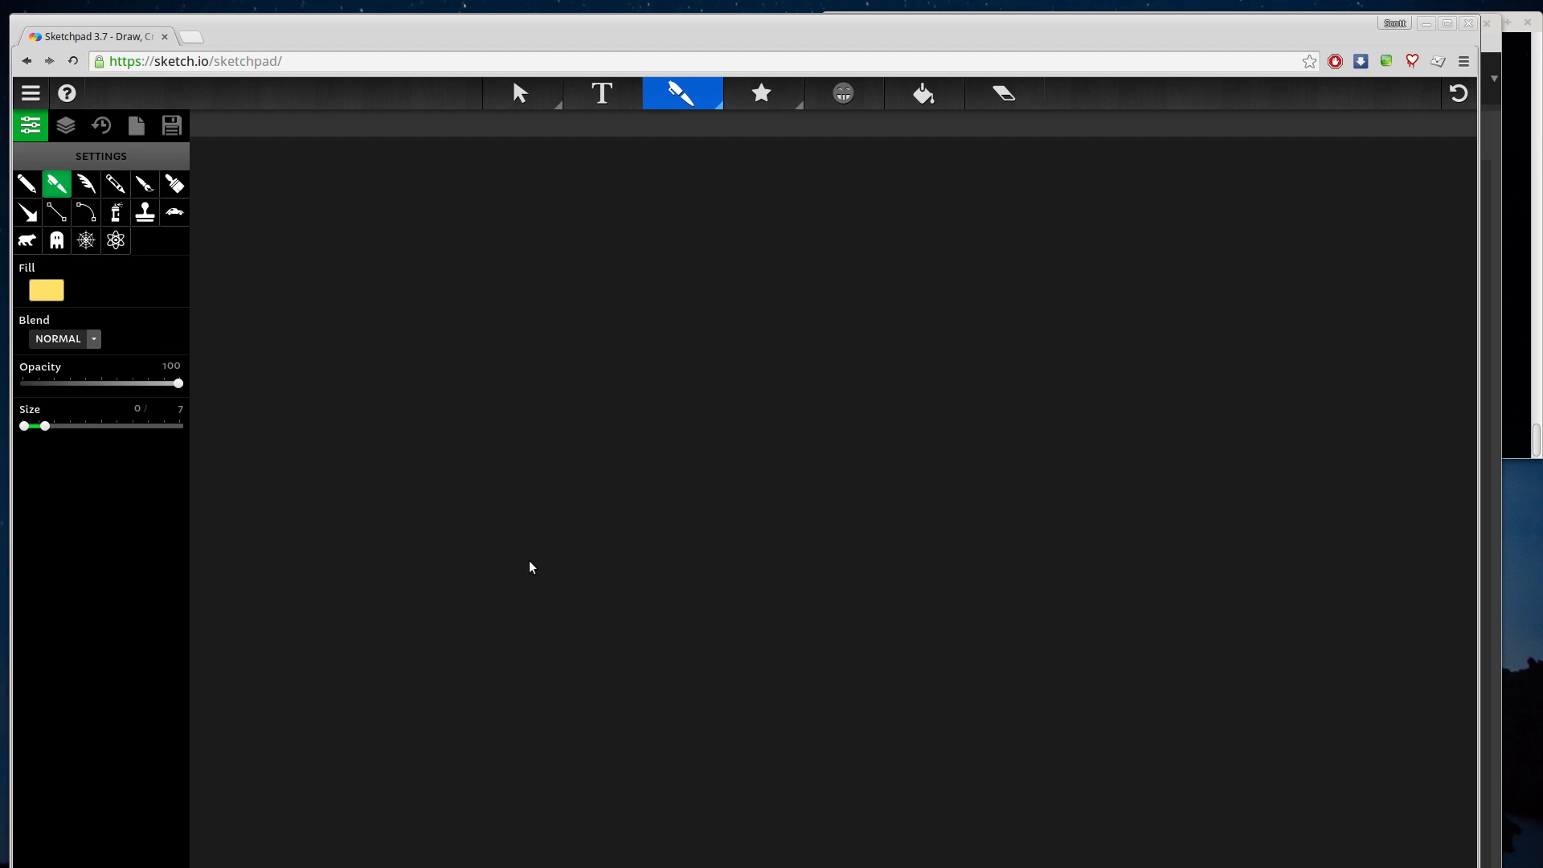
mouse_move(746, 159)
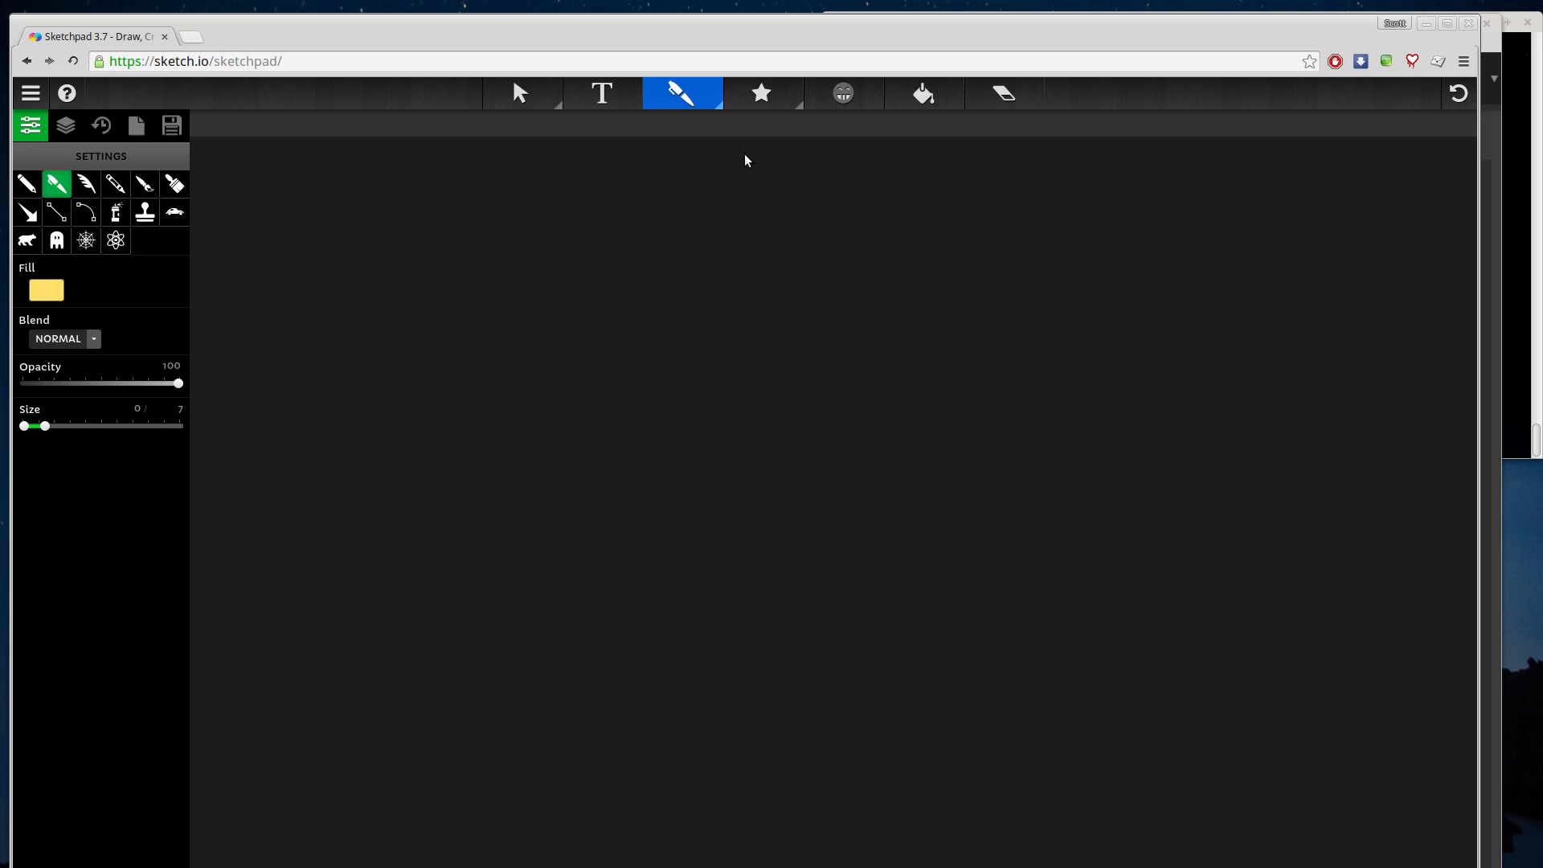
mouse_move(289, 322)
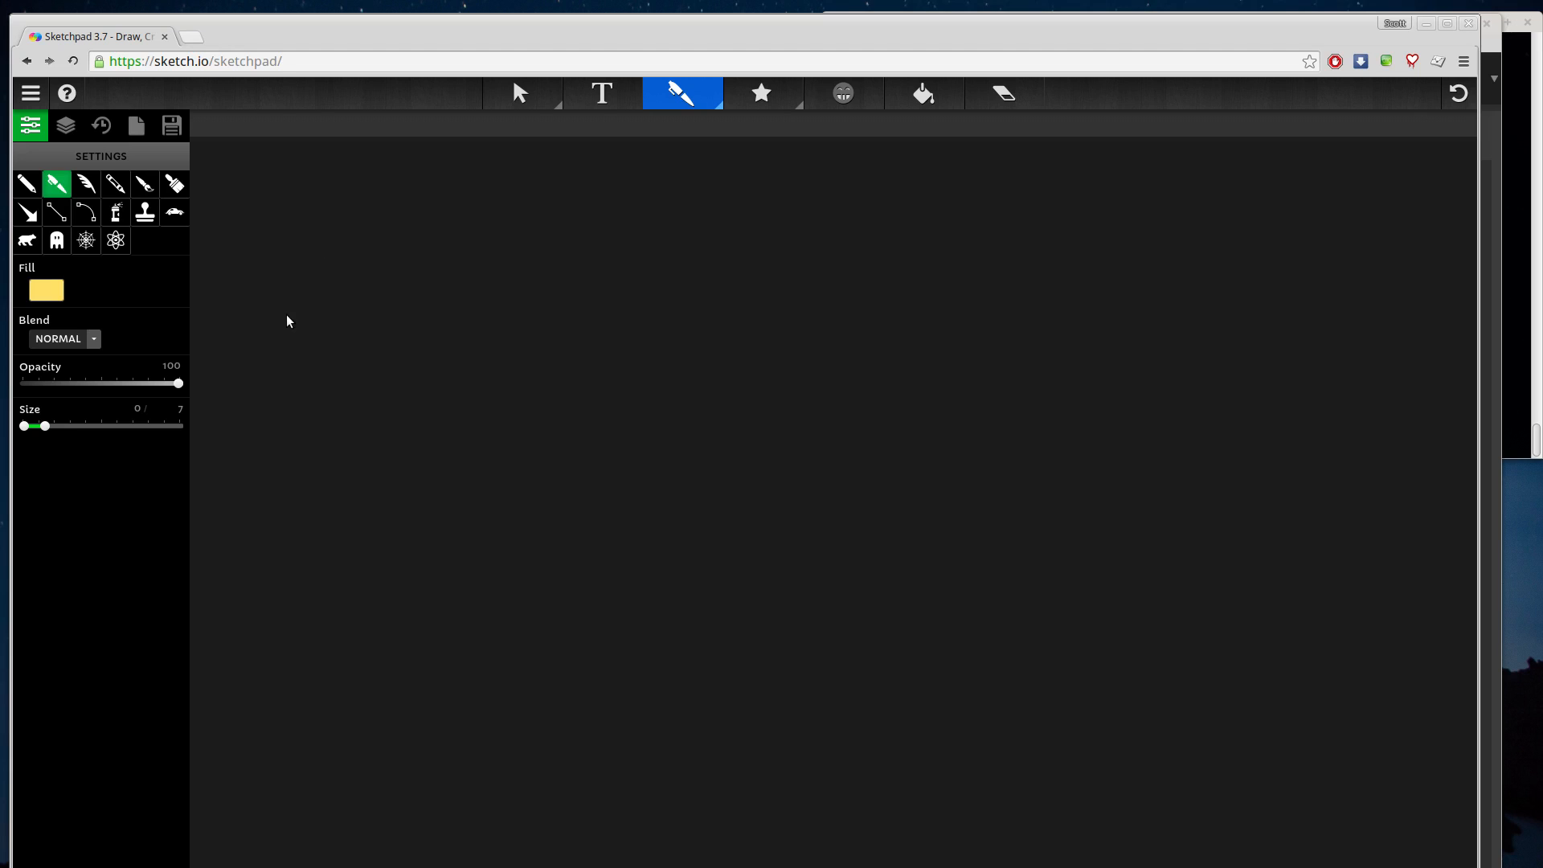
mouse_move(271, 348)
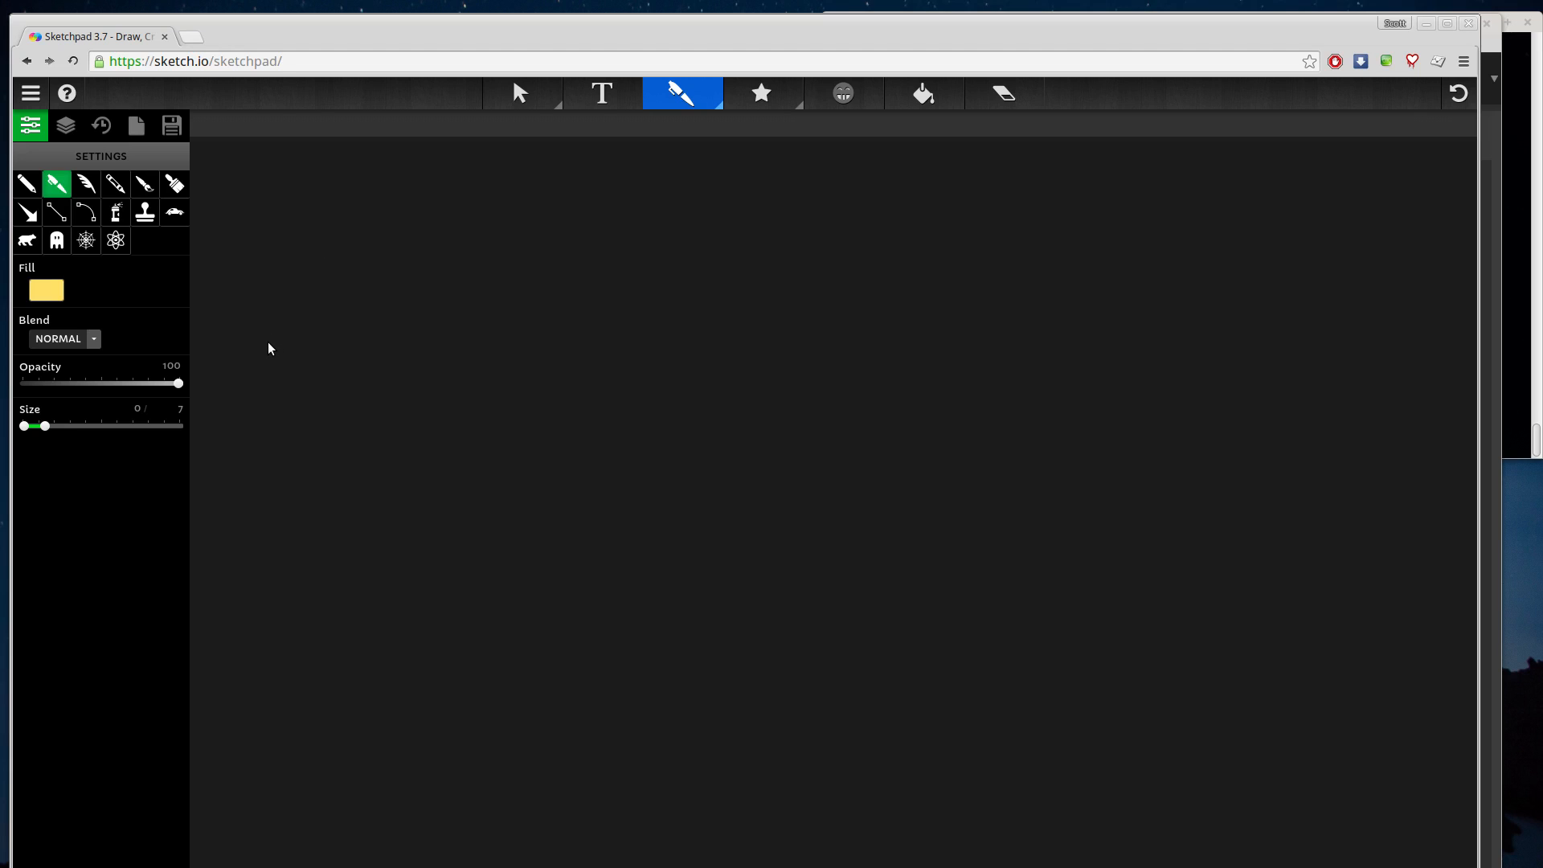
- Draw a horizontal line from a 0 tick, then add ticks labelled 1 through 18 along it
left_click_drag(272, 339, 274, 389)
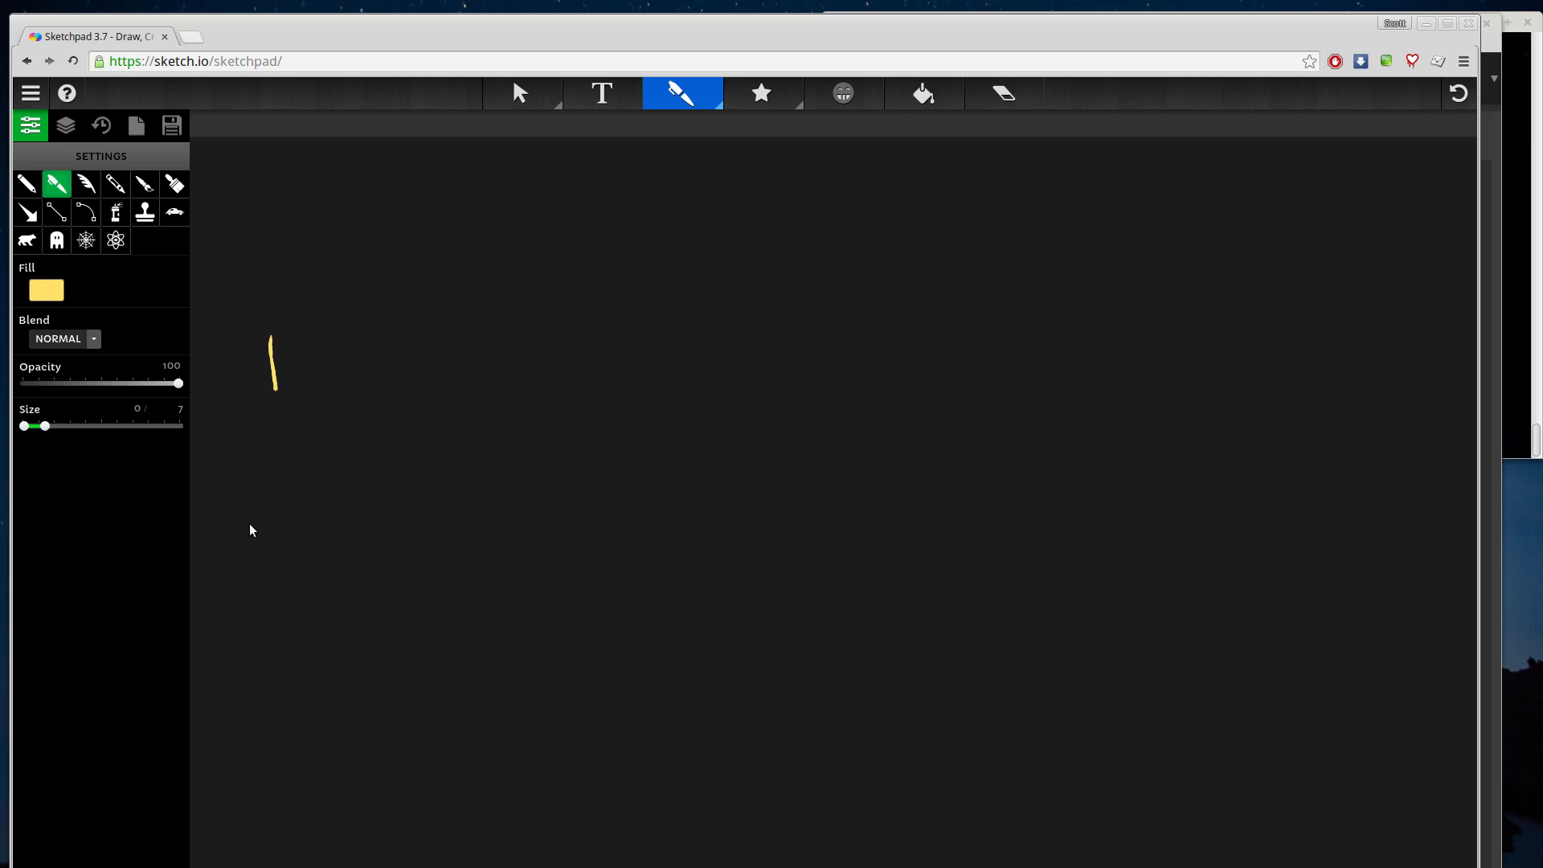
left_click_drag(276, 423, 275, 457)
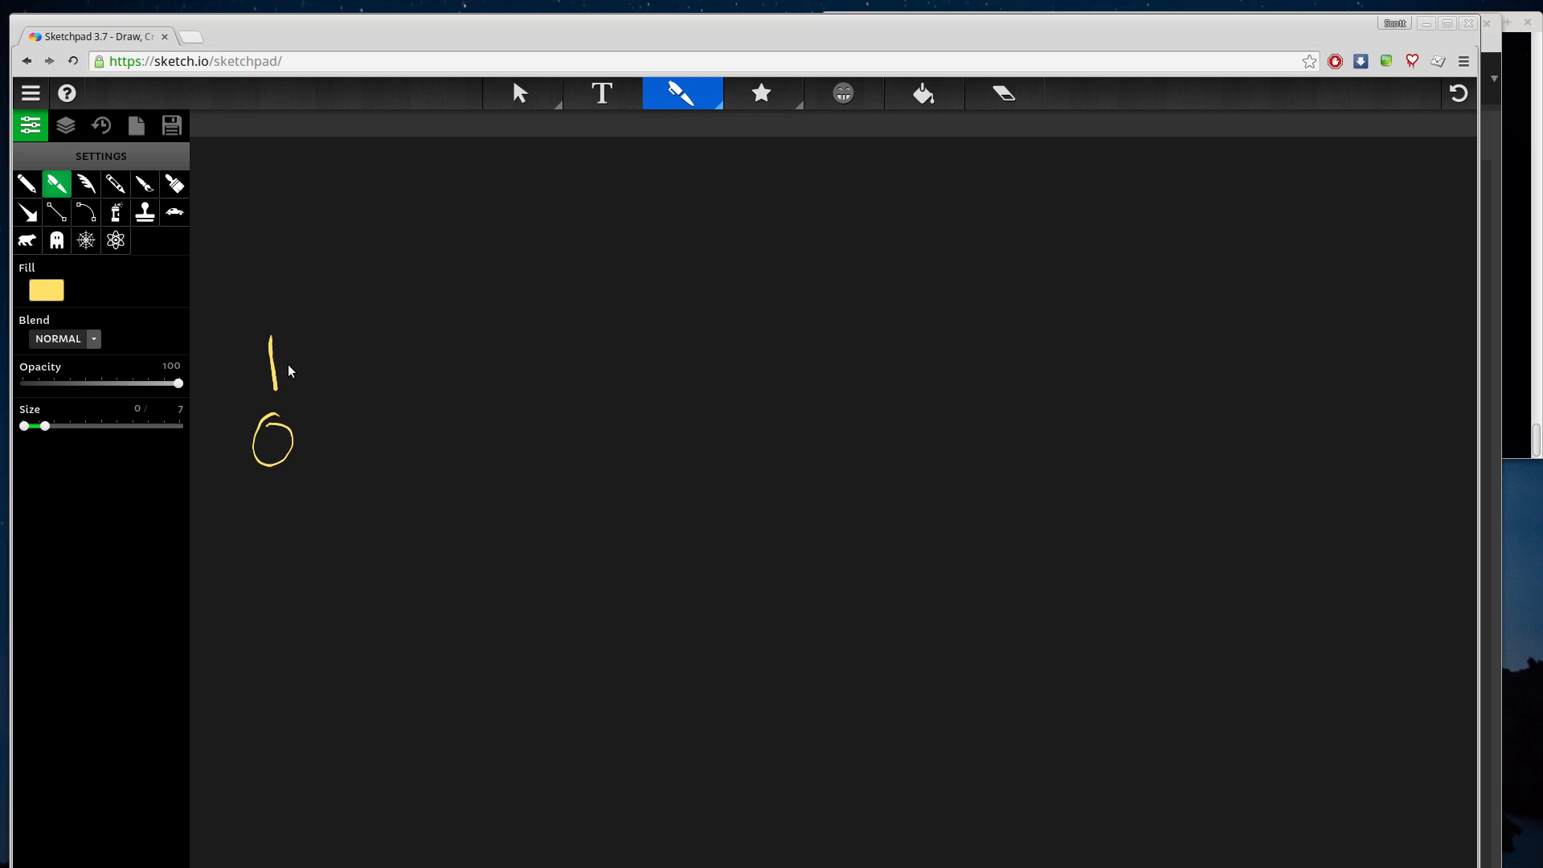
left_click_drag(281, 367, 888, 376)
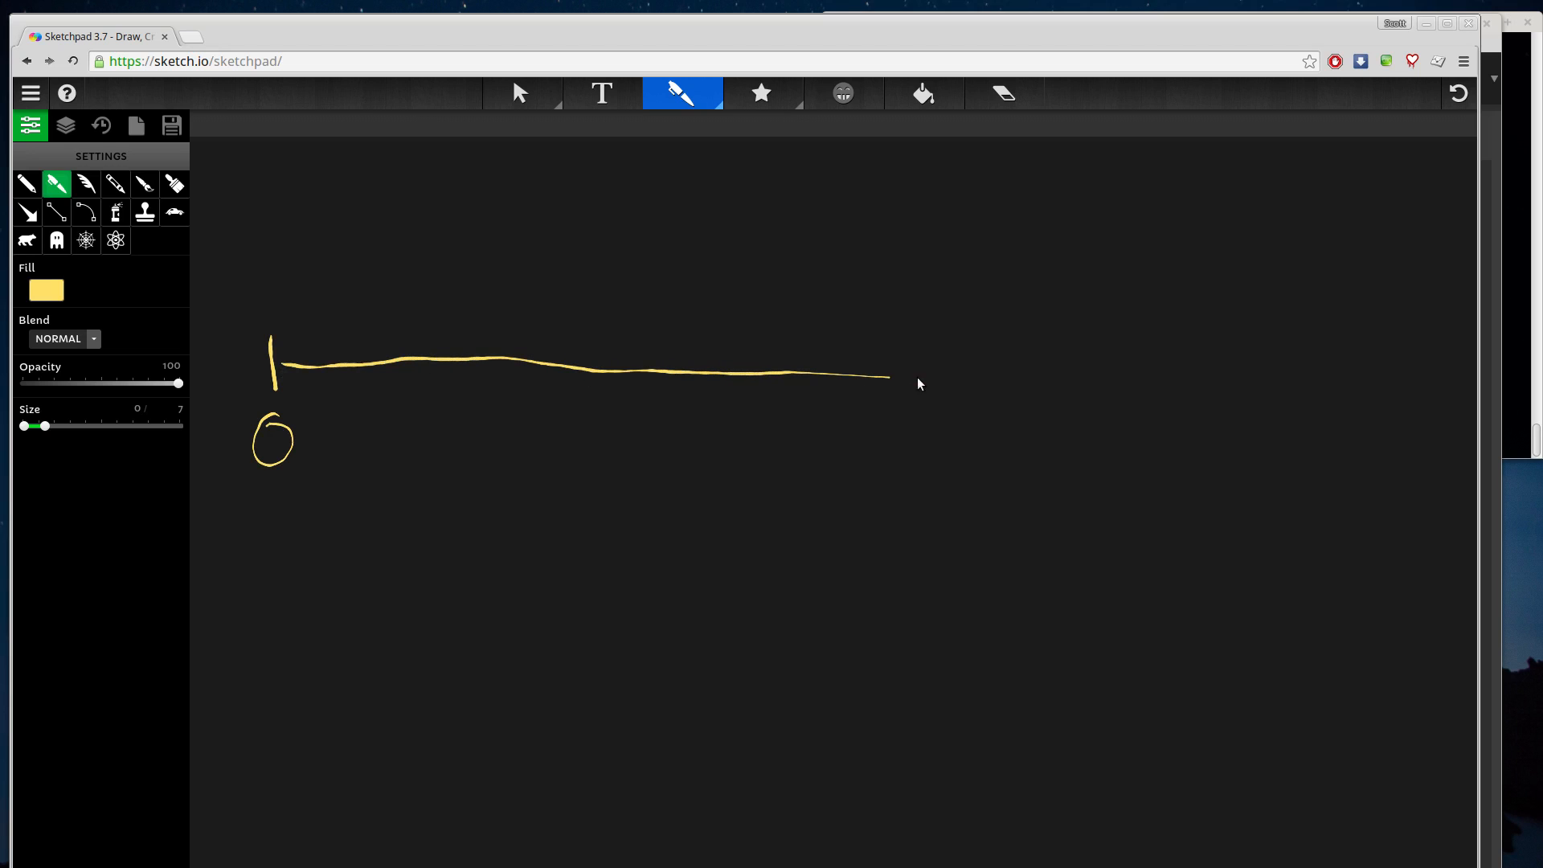
left_click_drag(889, 376, 1377, 372)
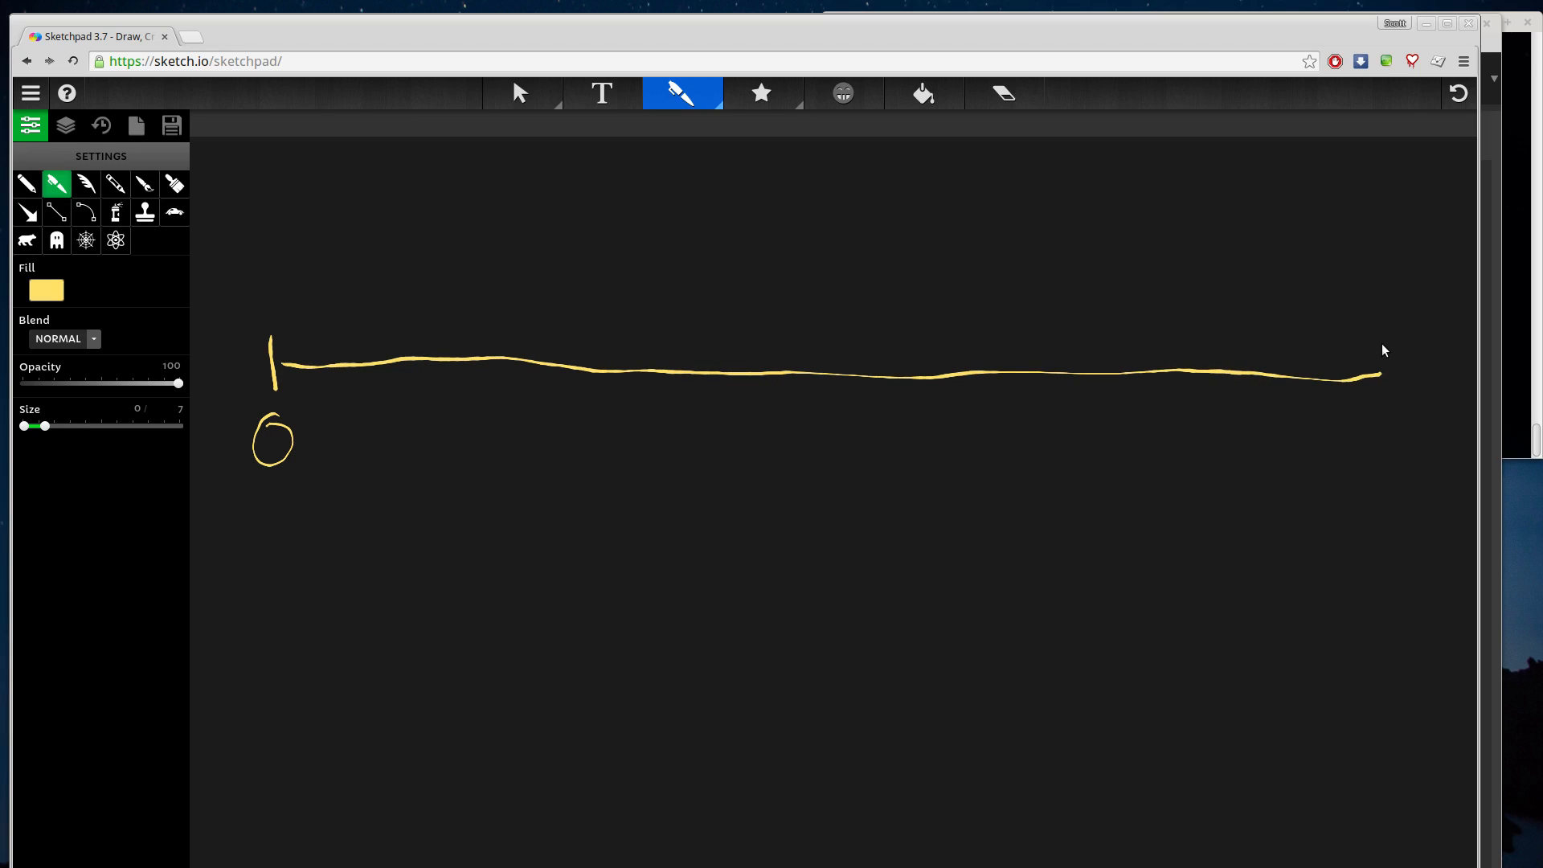
left_click_drag(1366, 339, 1366, 402)
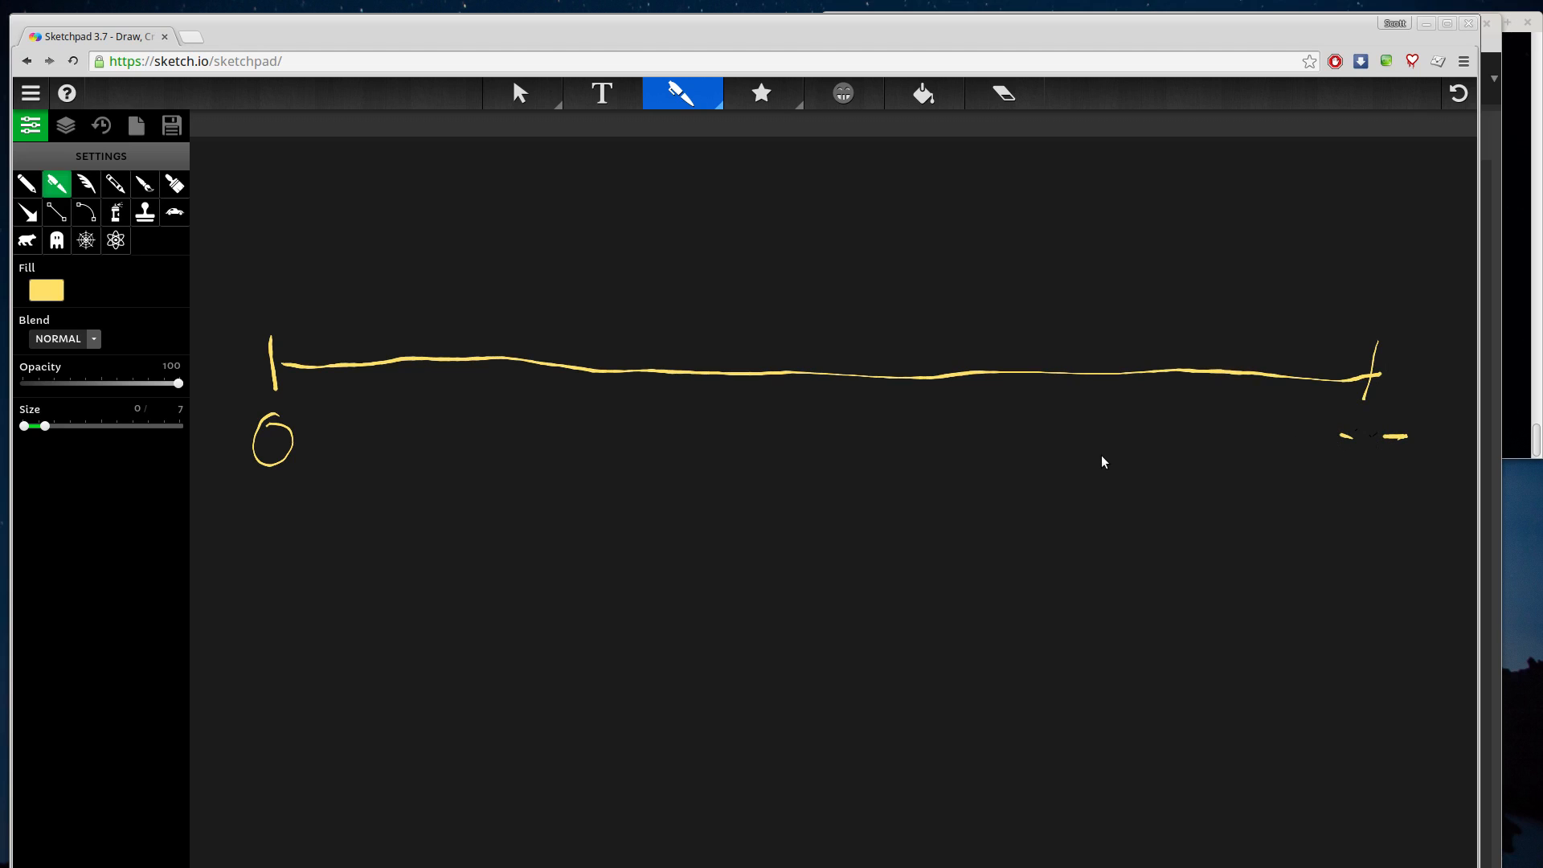
mouse_move(939, 251)
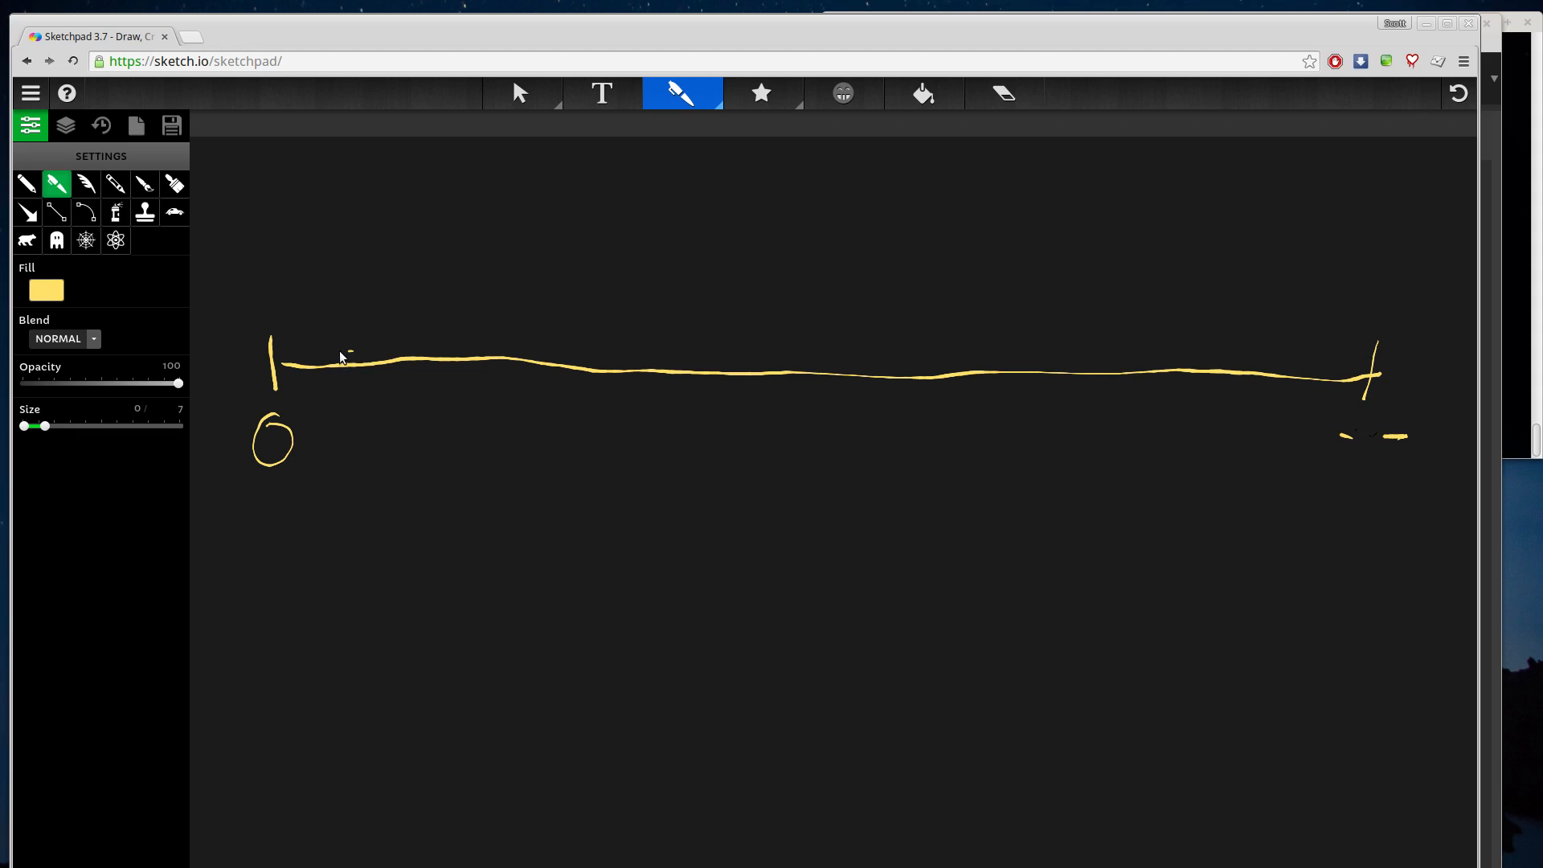
left_click_drag(339, 349, 342, 424)
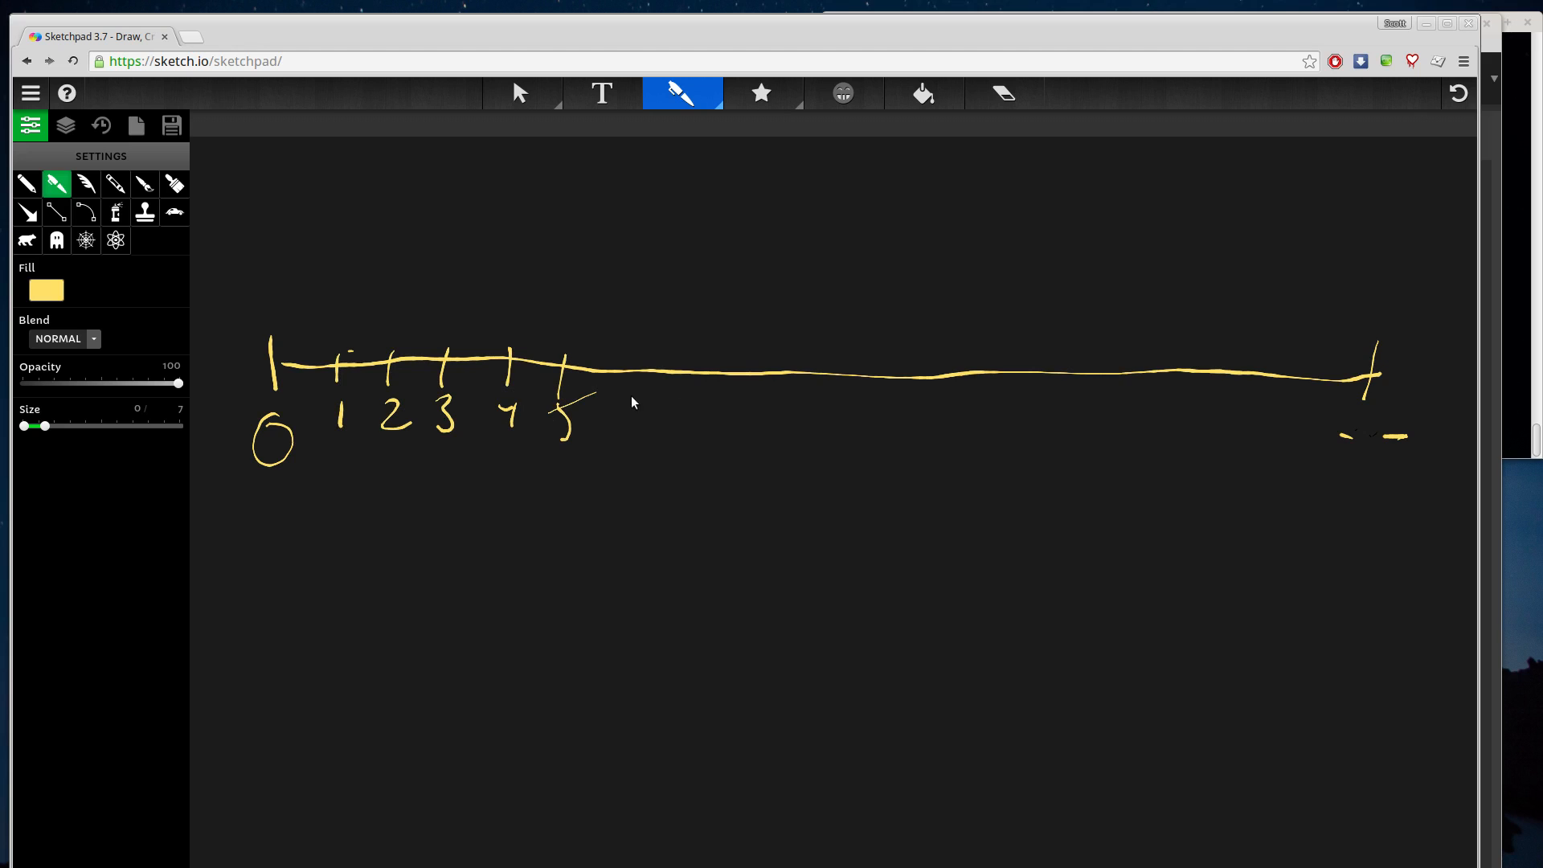
left_click_drag(625, 413, 635, 433)
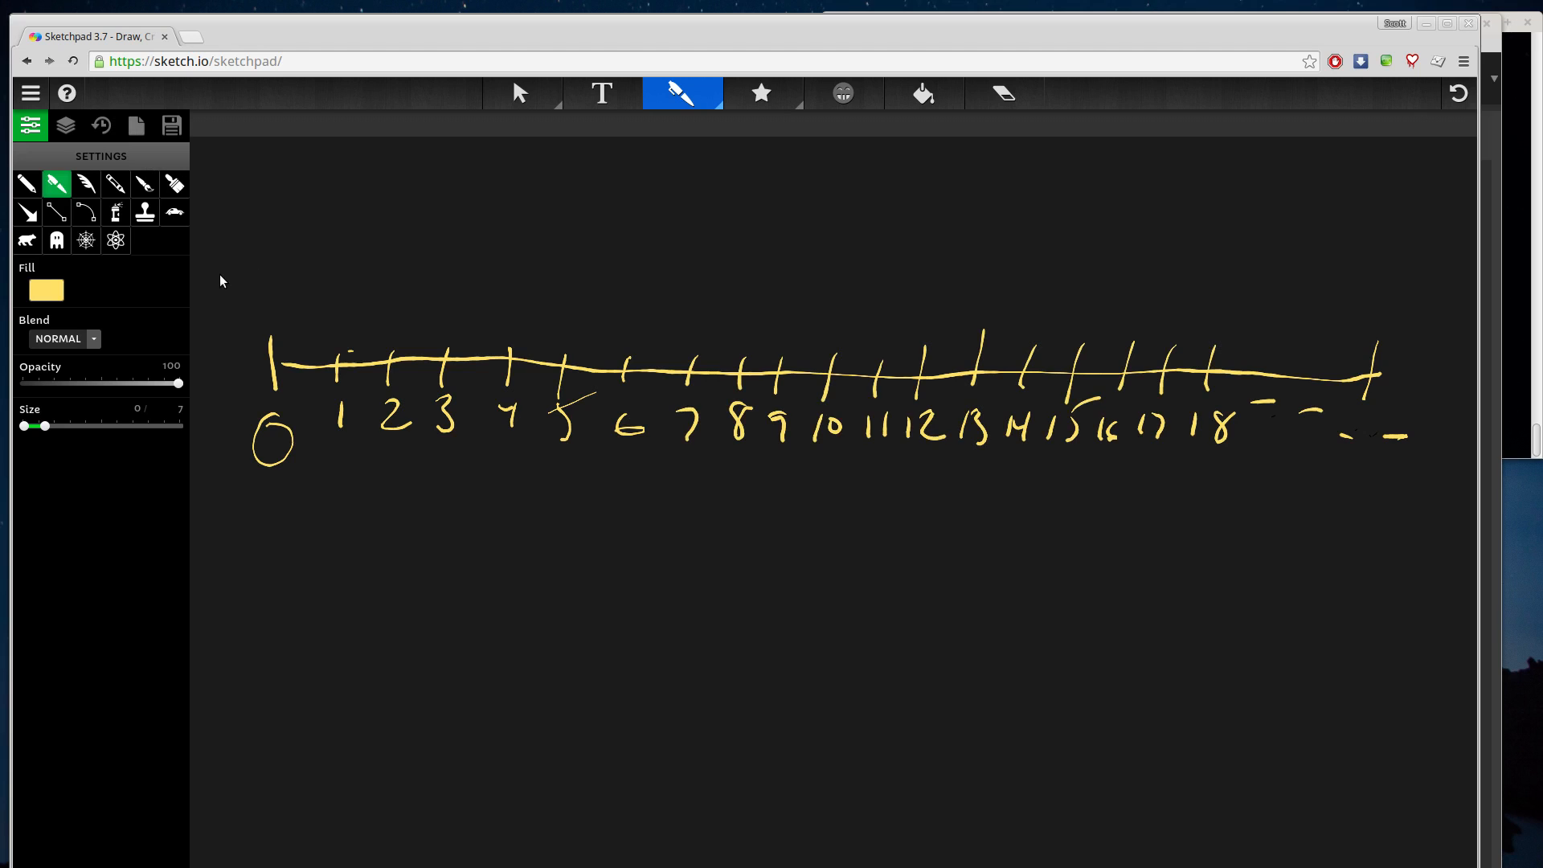
mouse_move(465, 434)
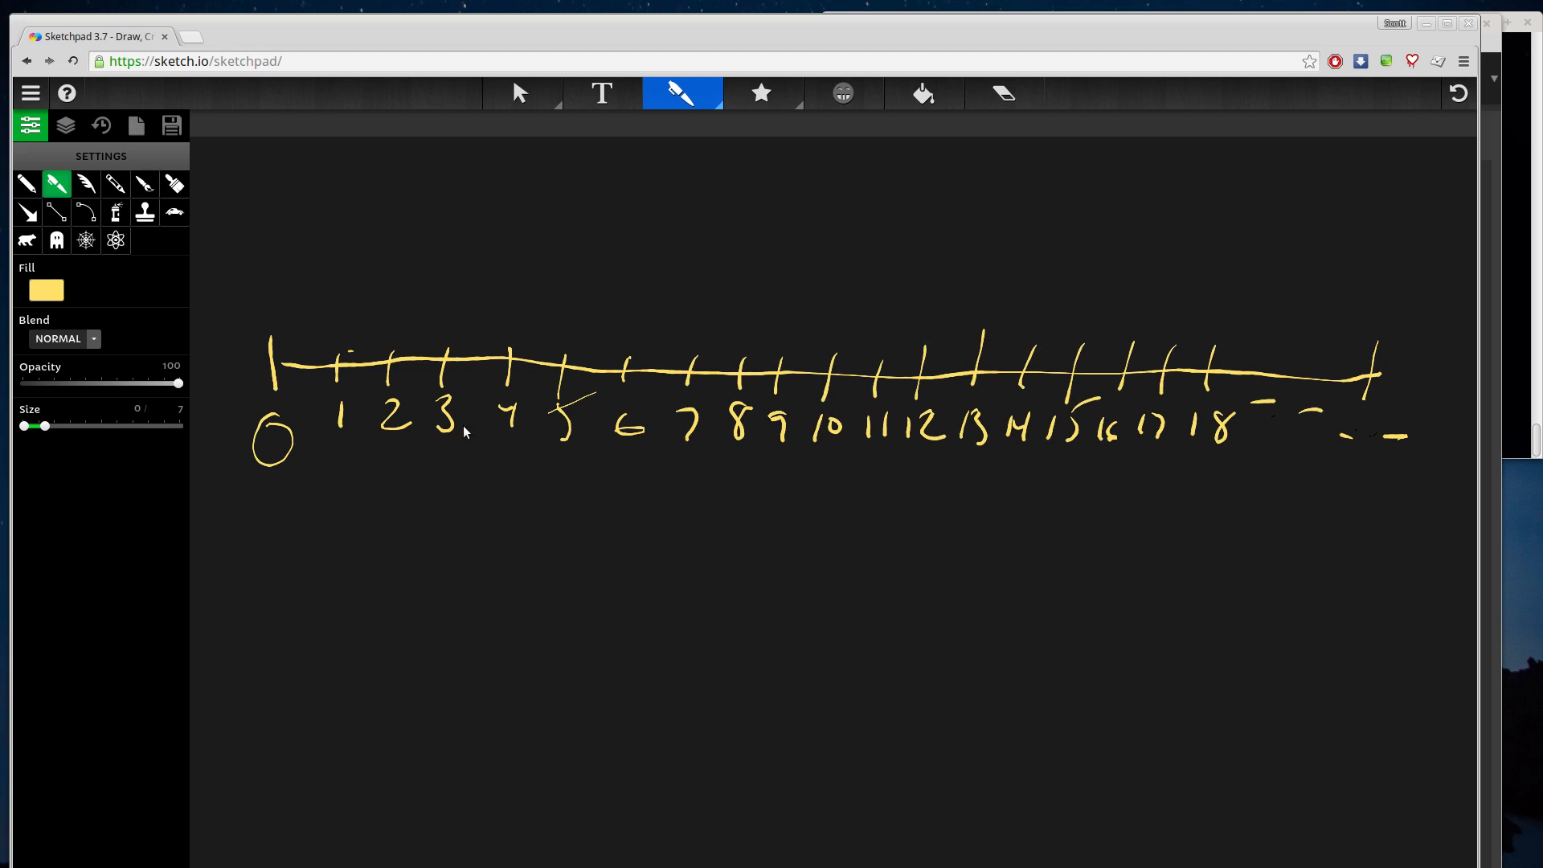
mouse_move(340, 539)
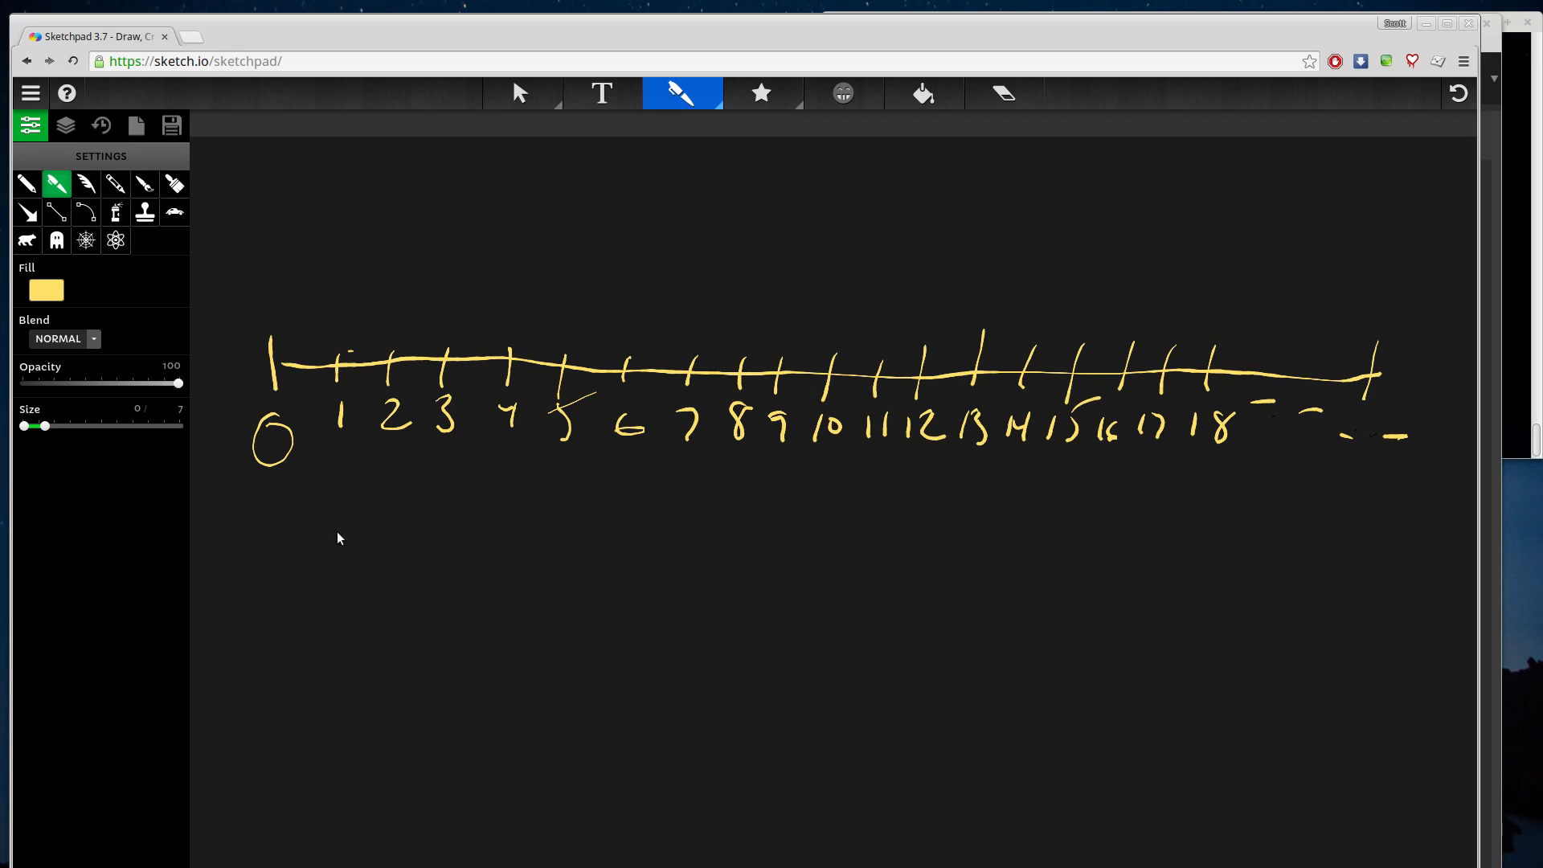
mouse_move(300, 607)
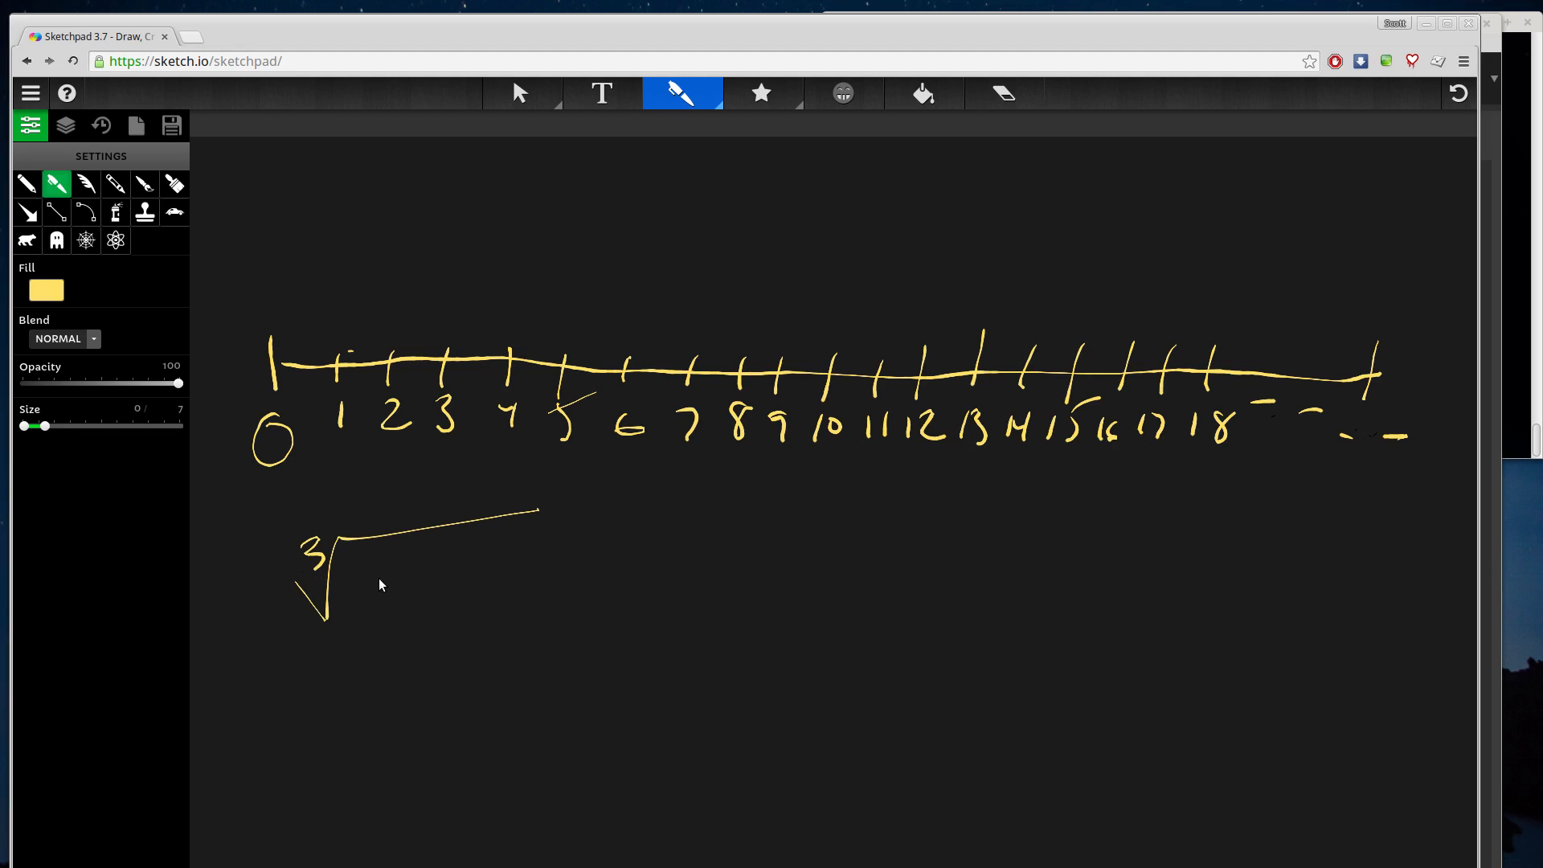
- Write a cube root sign, point an arrow at tick 1 as guess i, and note i³ → 1
left_click_drag(394, 552, 413, 591)
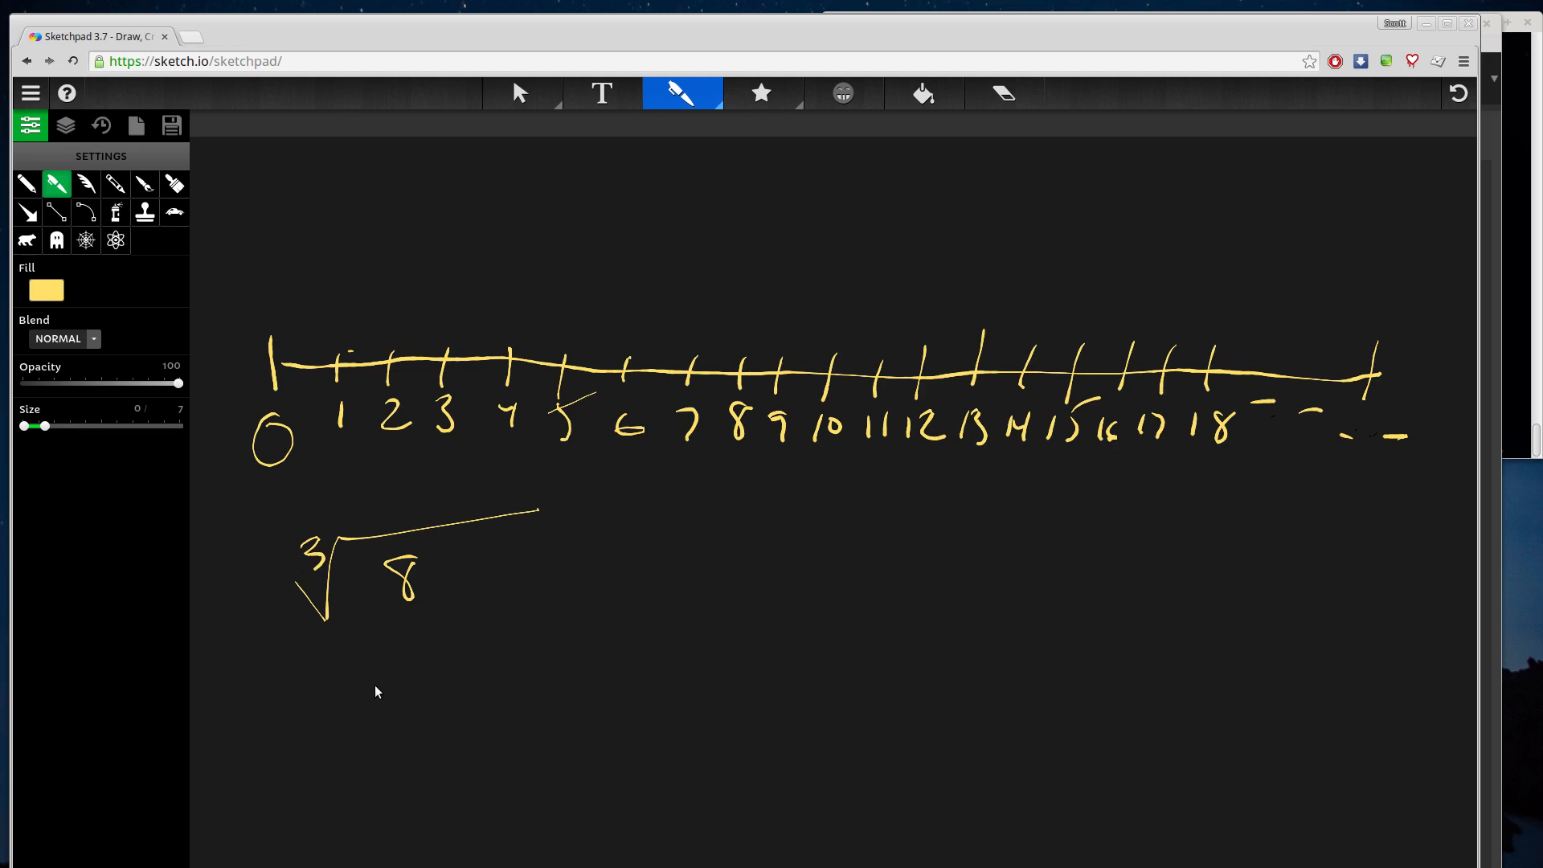
mouse_move(479, 623)
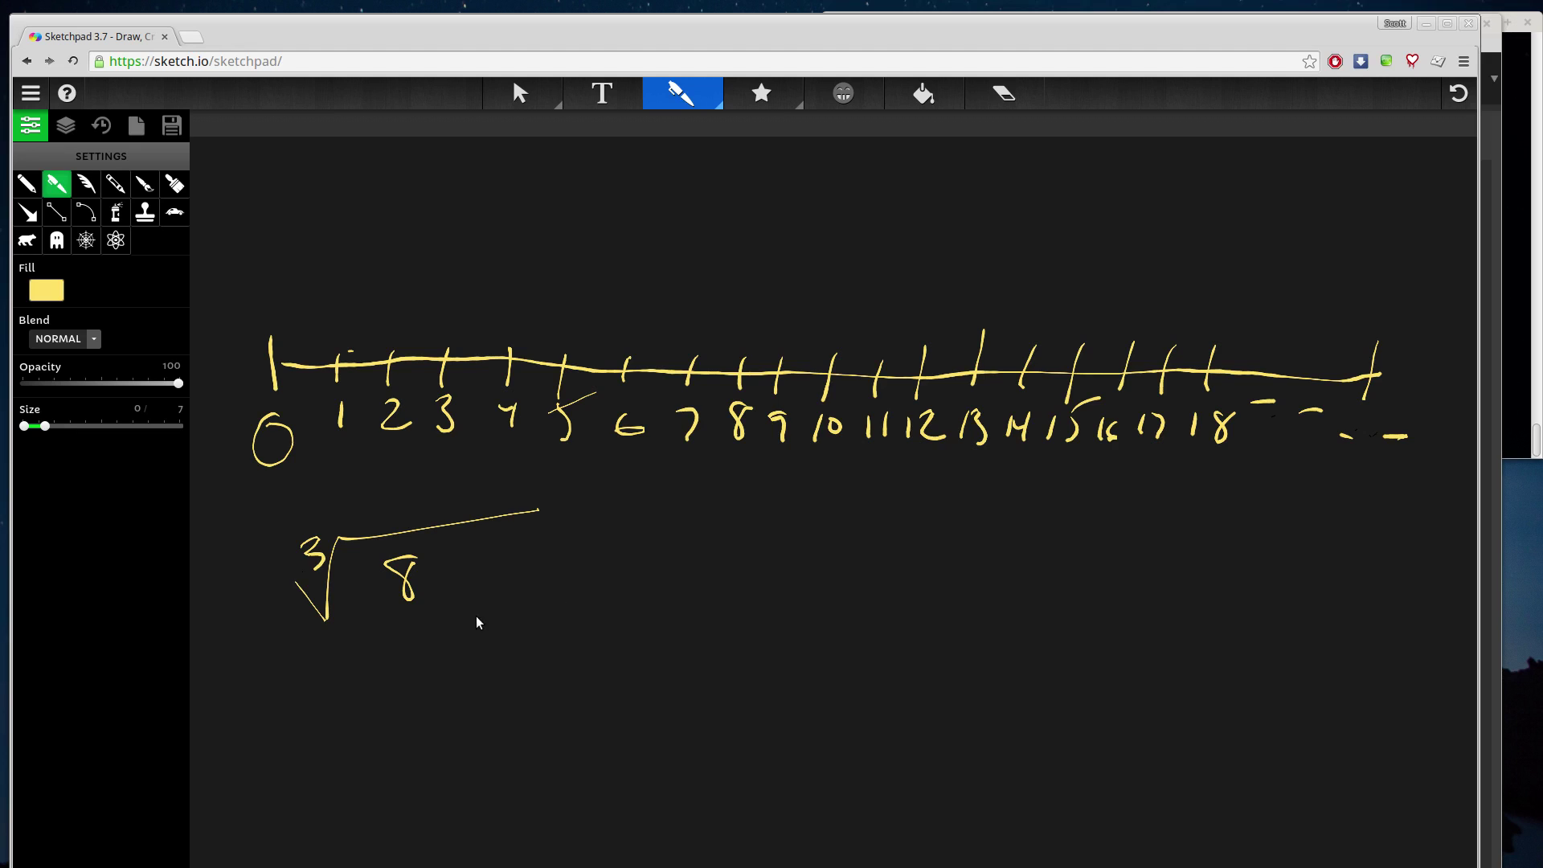
mouse_move(260, 373)
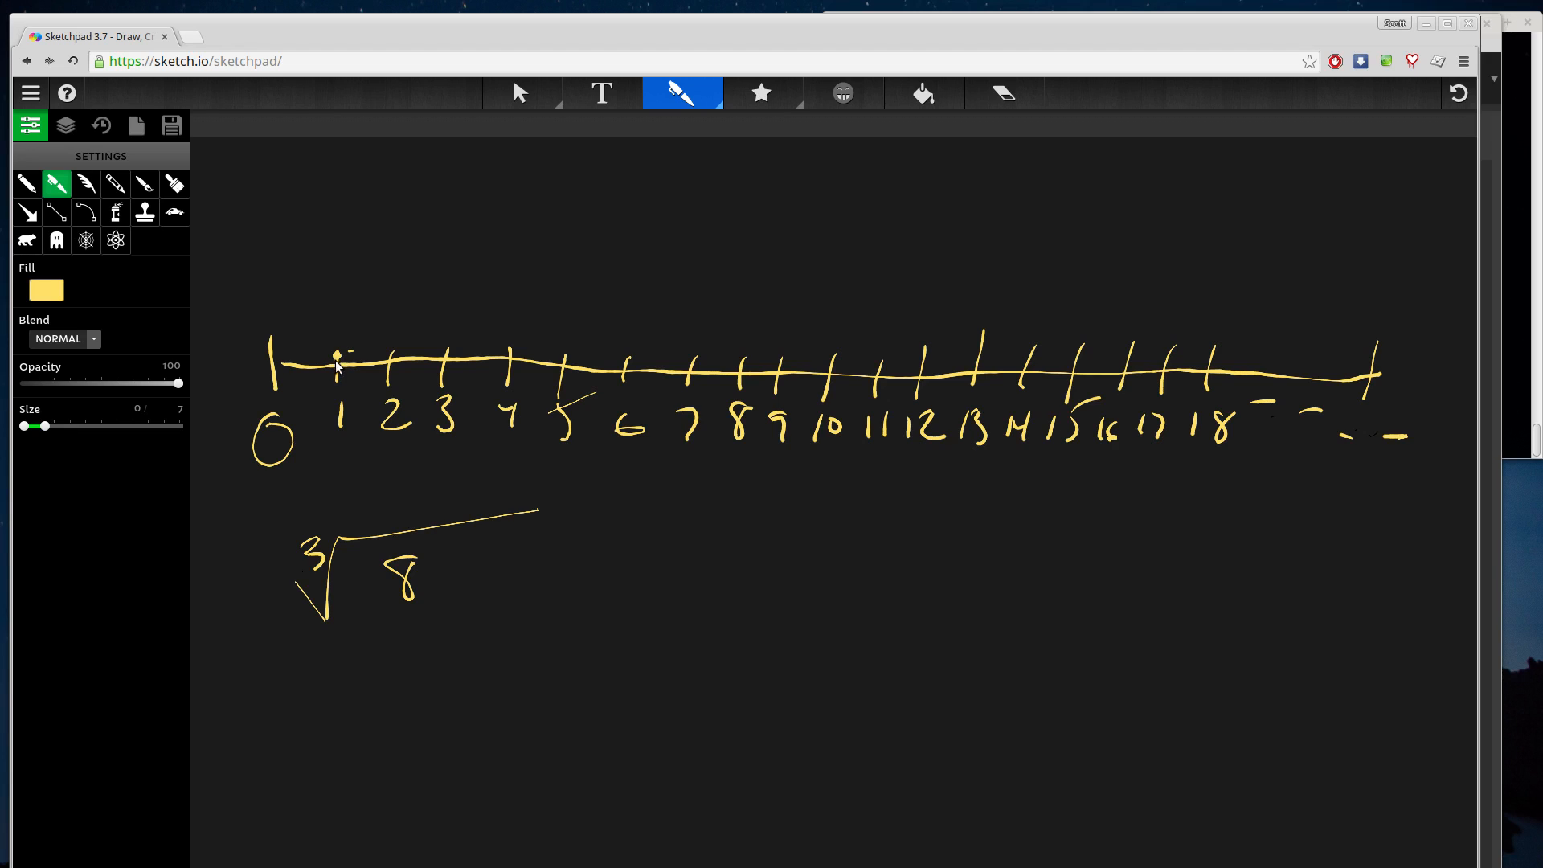
left_click_drag(334, 280, 335, 354)
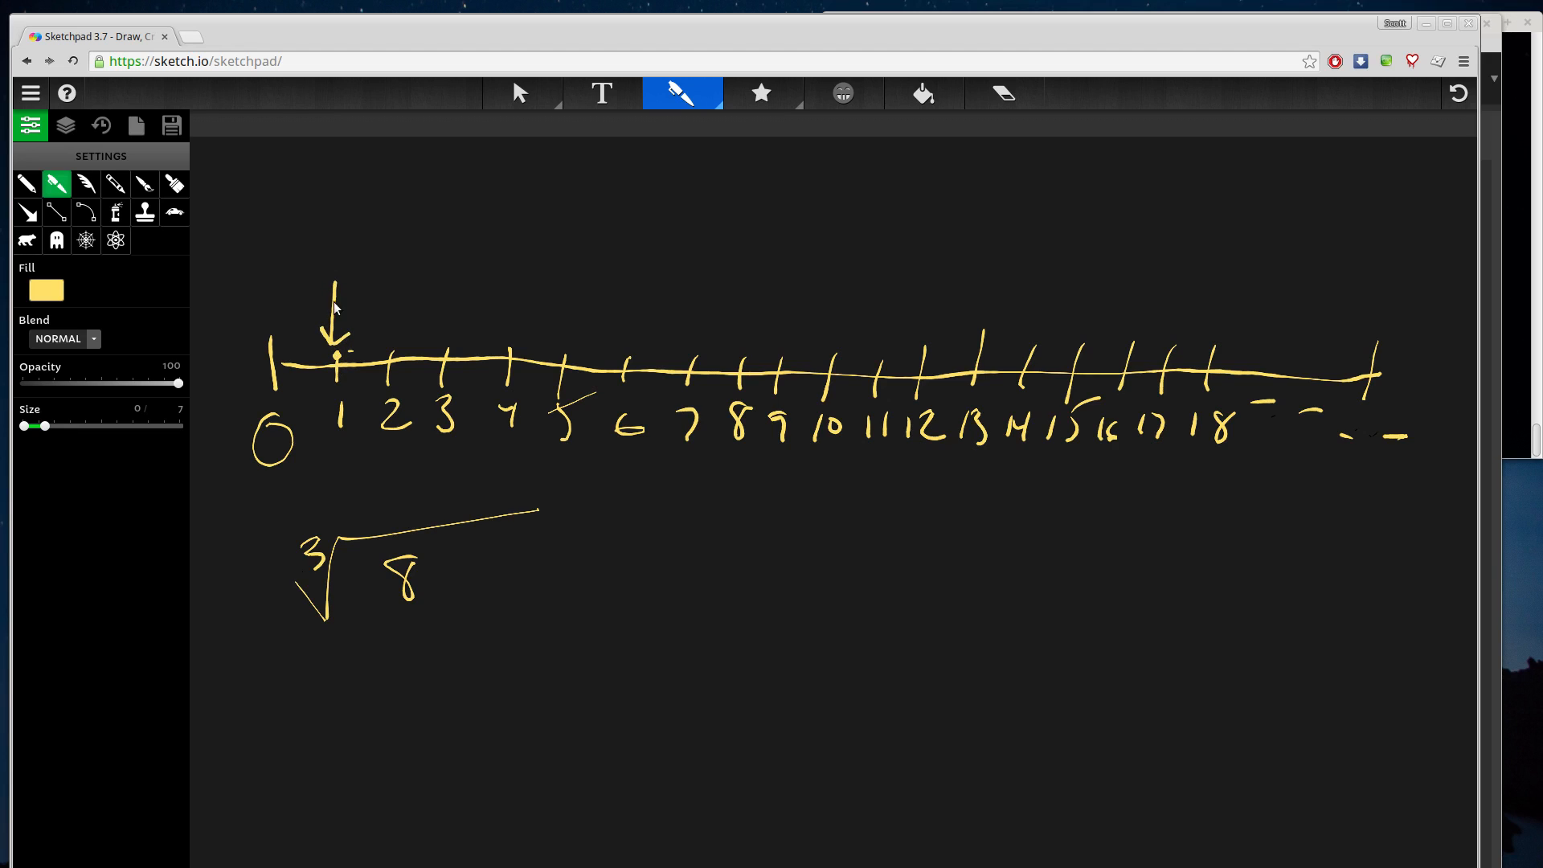
left_click_drag(345, 232, 339, 261)
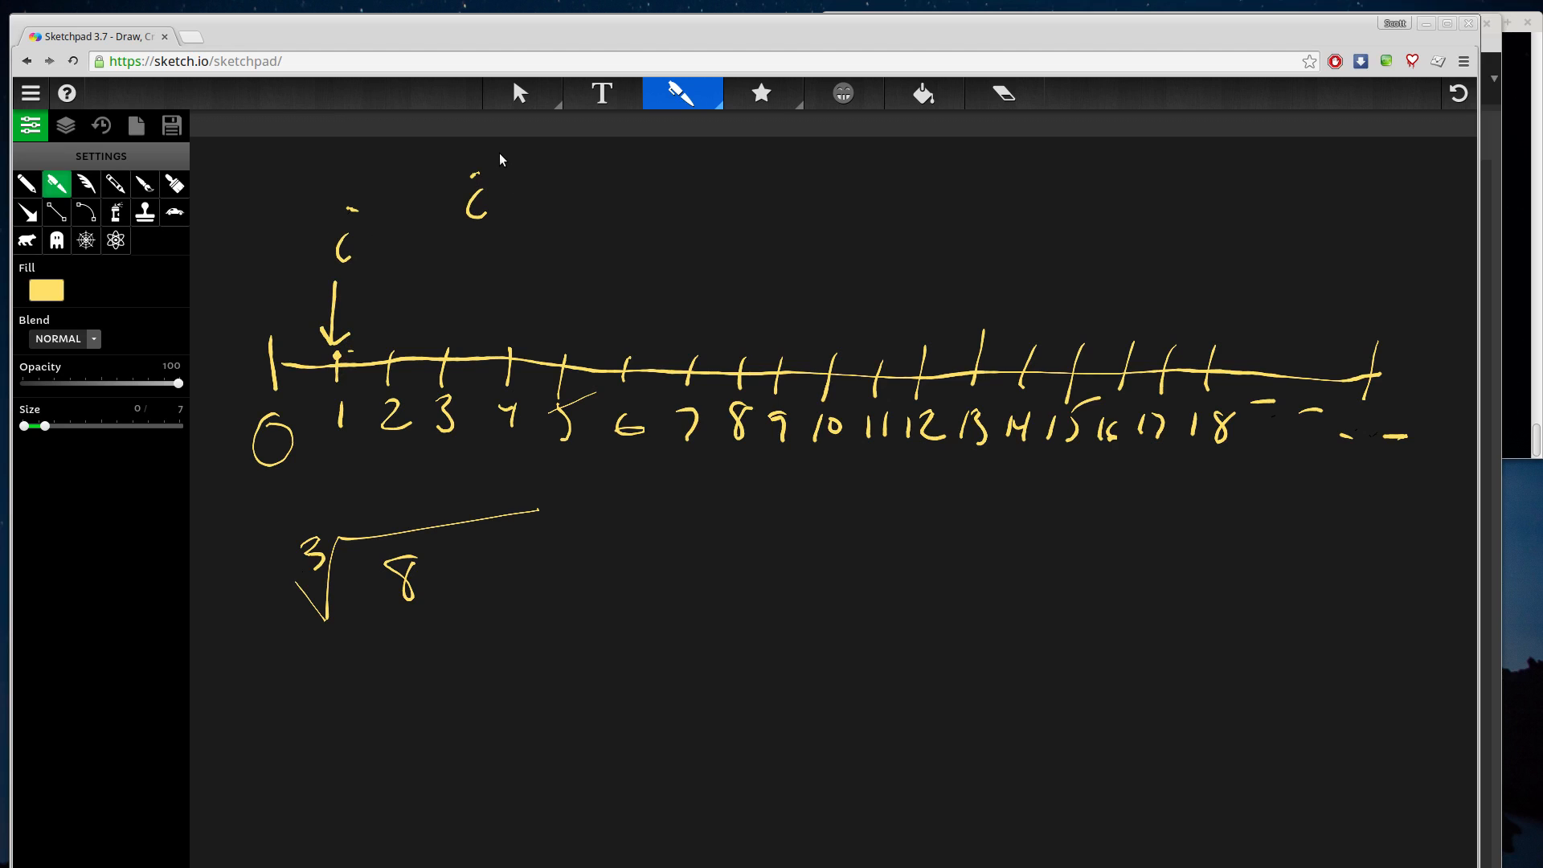
left_click_drag(502, 157, 517, 197)
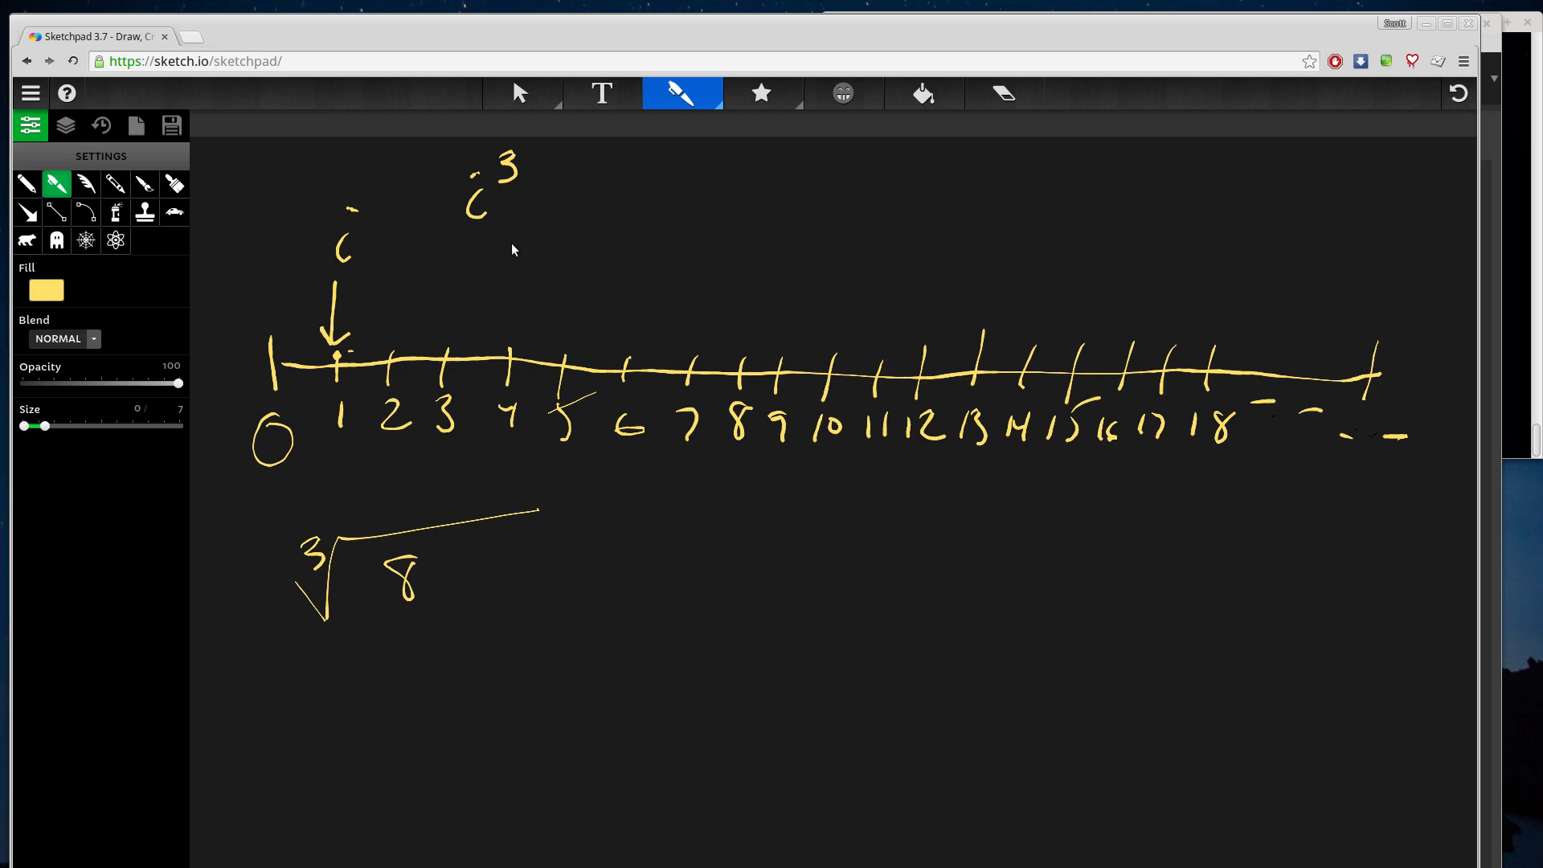
left_click_drag(536, 201, 585, 200)
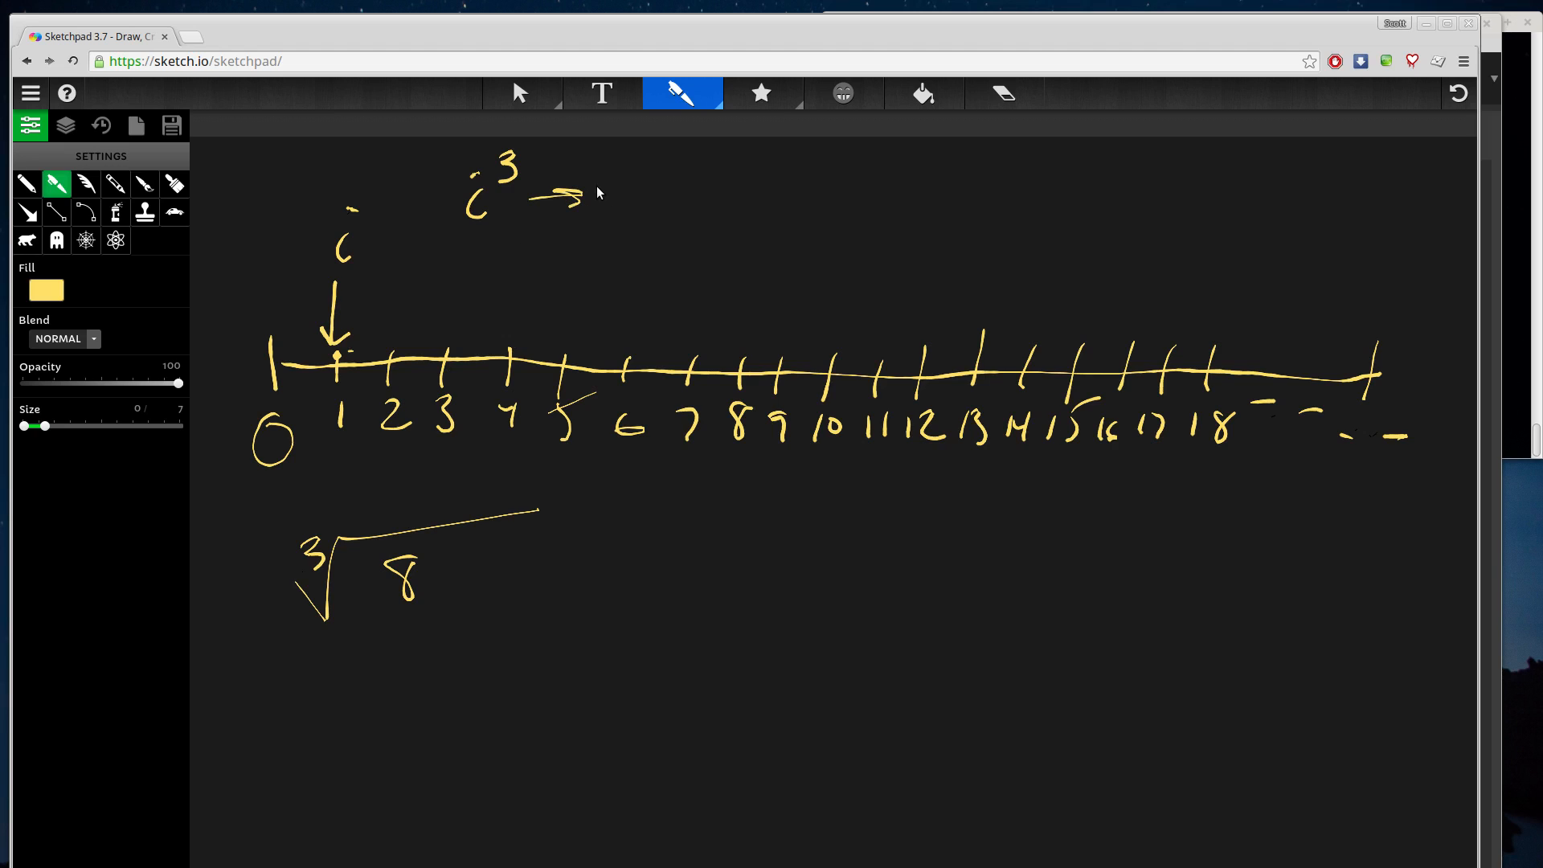
left_click_drag(610, 197, 640, 207)
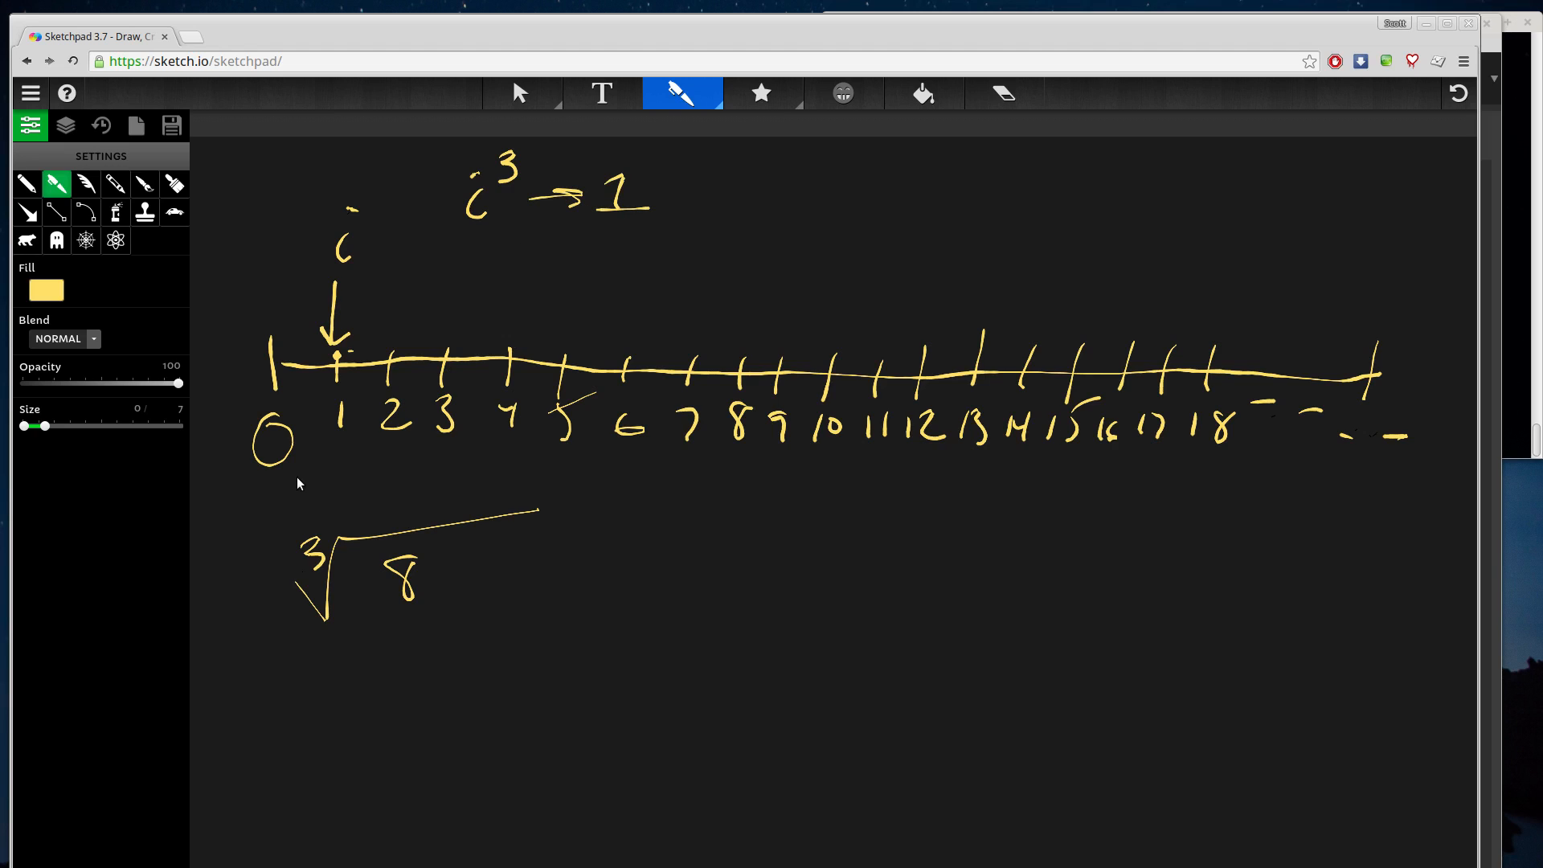
mouse_move(350, 326)
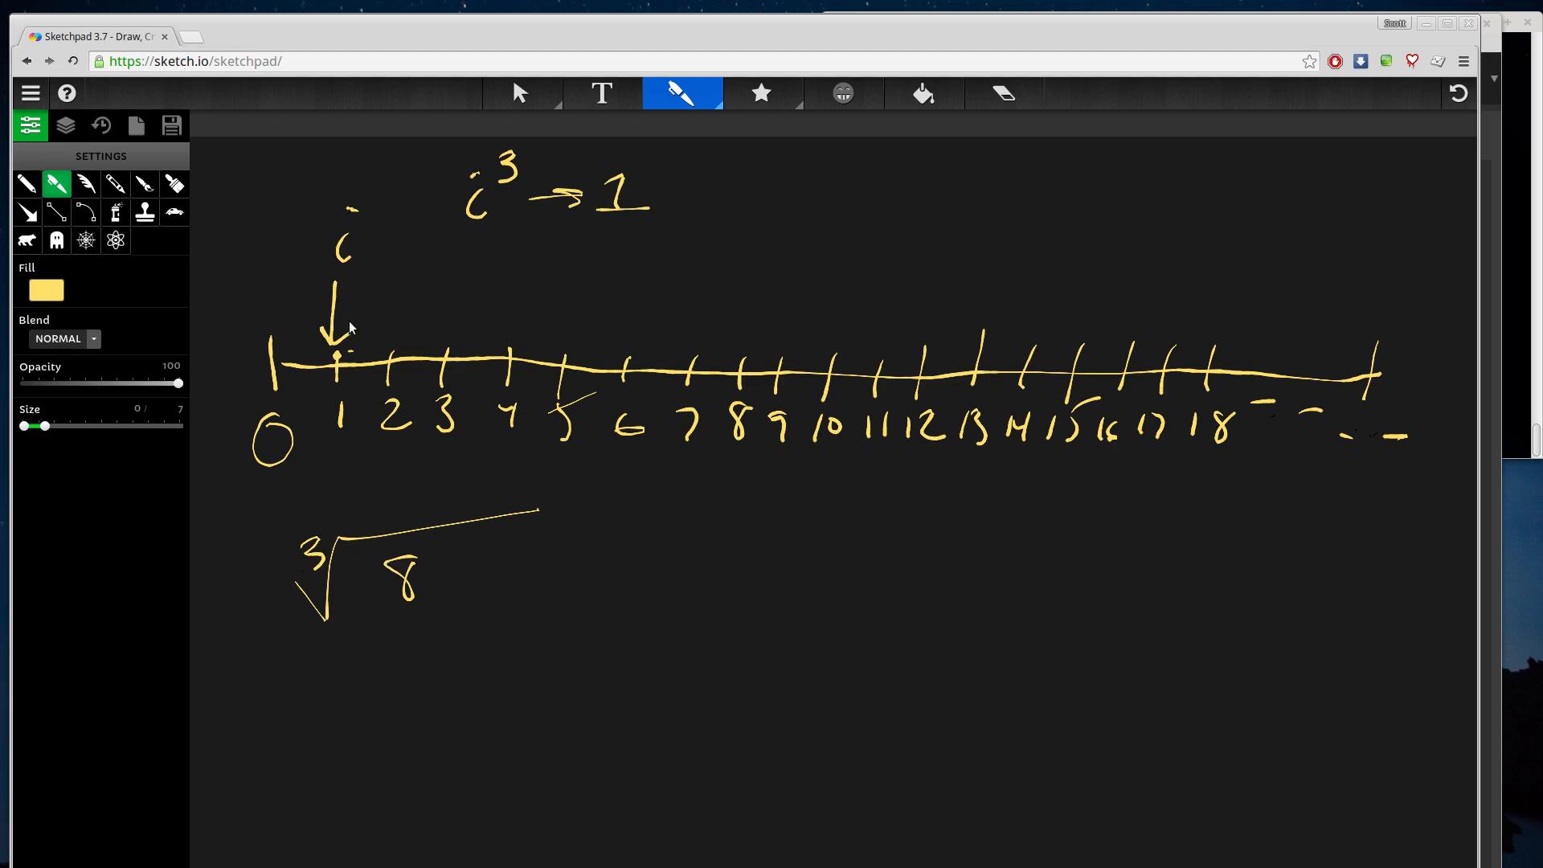
- Step the arrow to tick 2, write 2³ → 8 beneath 1³ → 1 and tick it as a match
left_click_drag(349, 315, 379, 315)
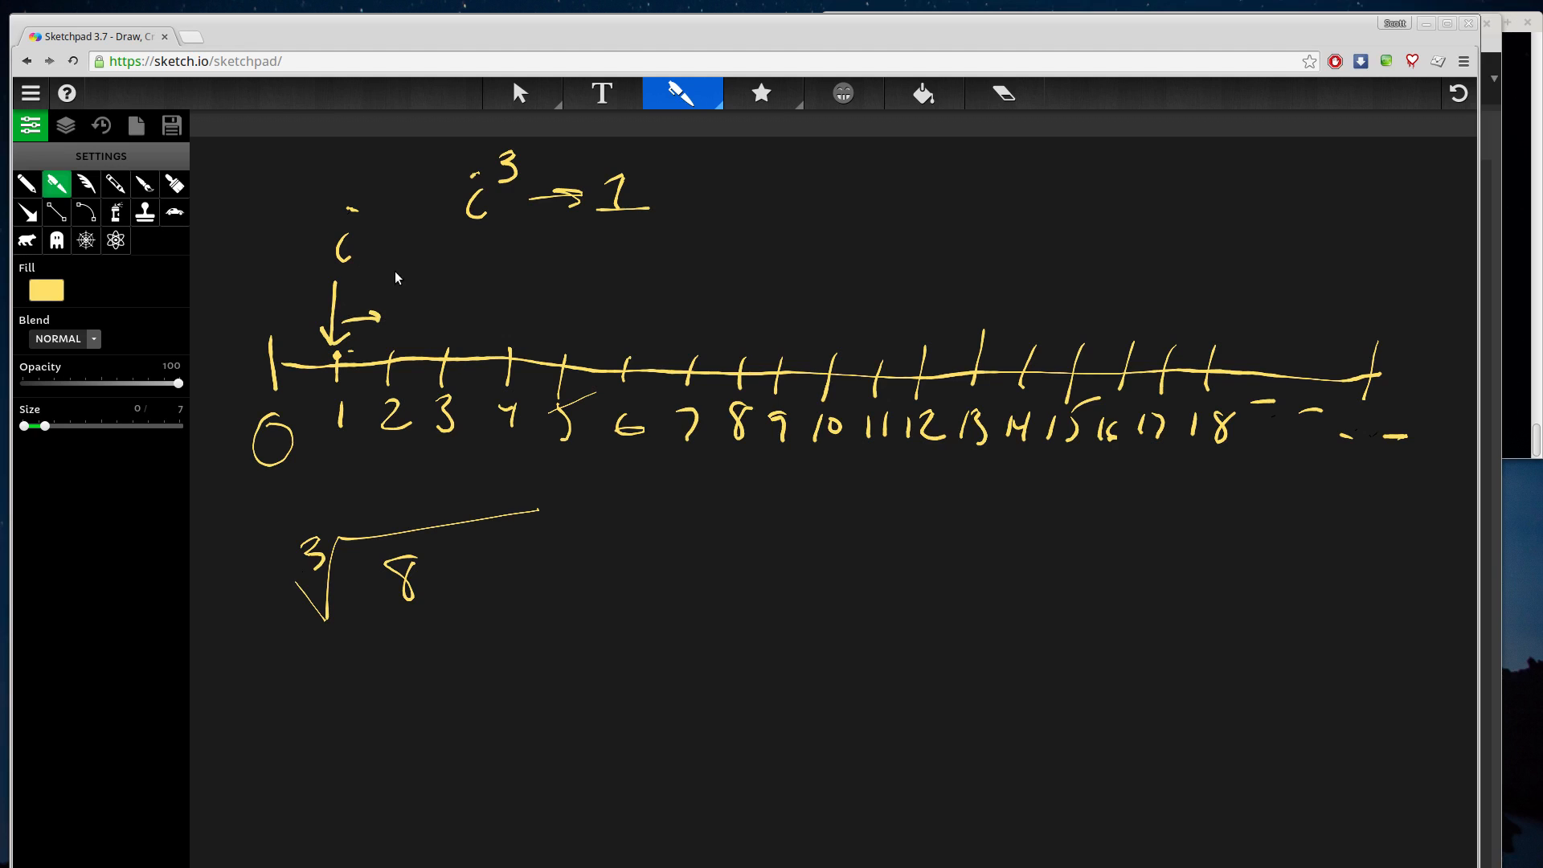
left_click_drag(394, 300, 394, 334)
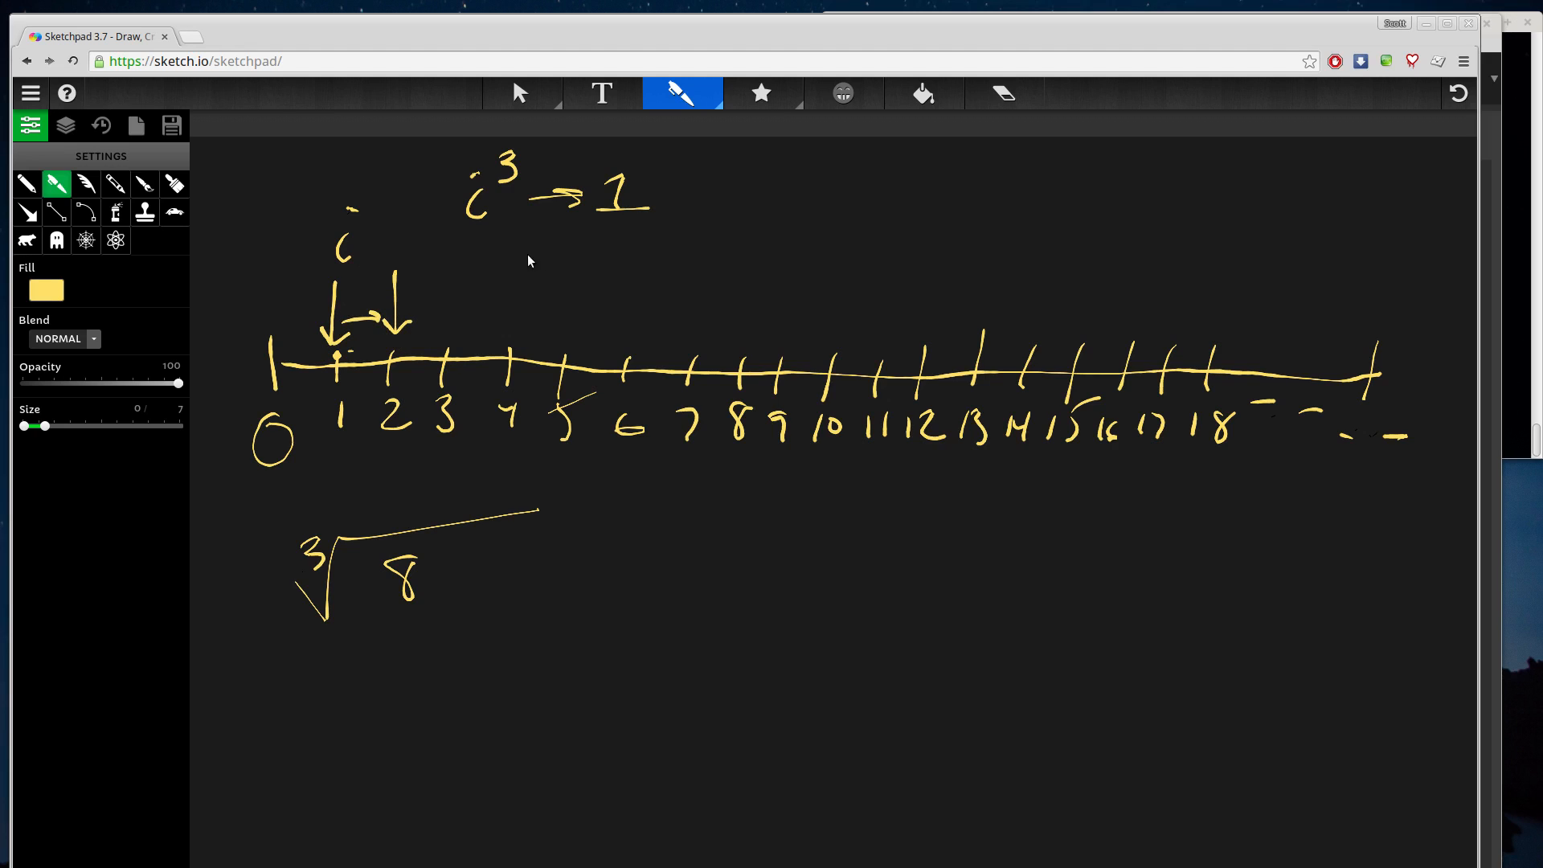
left_click_drag(472, 266, 502, 246)
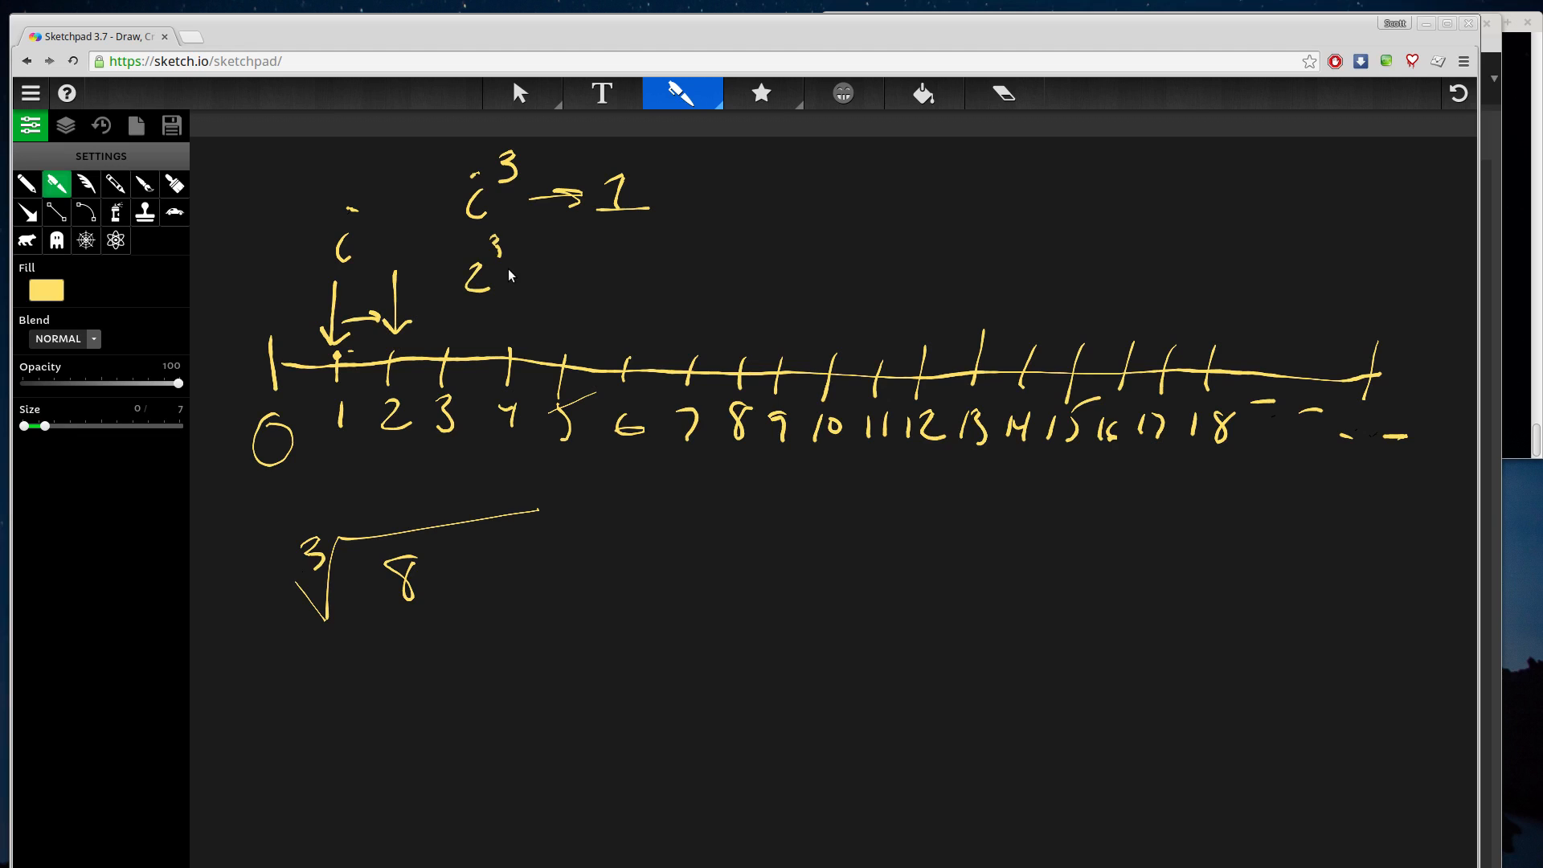
left_click_drag(531, 271, 645, 261)
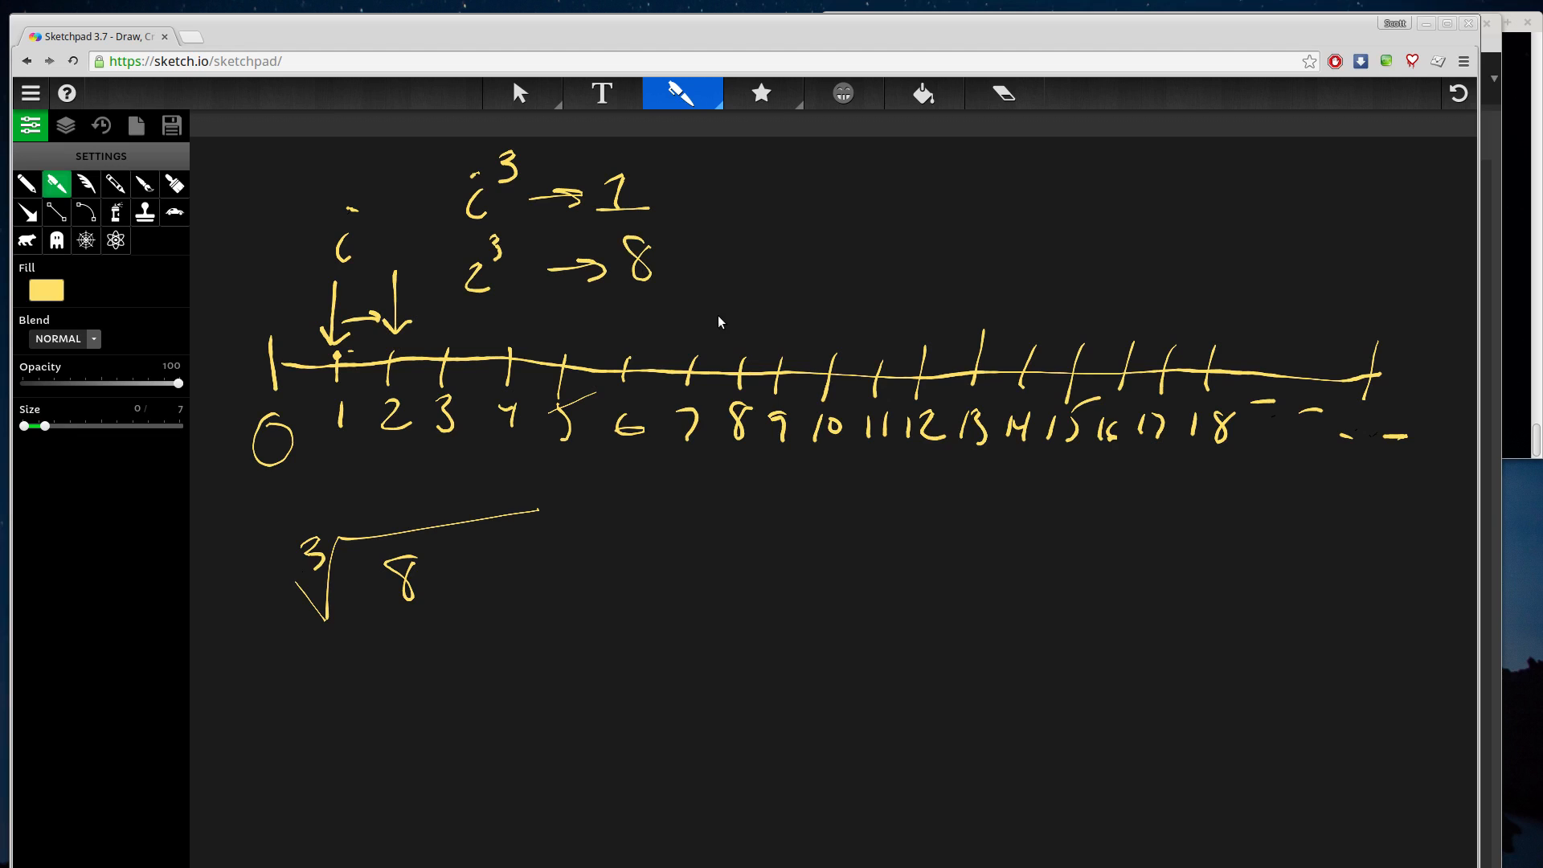
left_click_drag(677, 276, 748, 219)
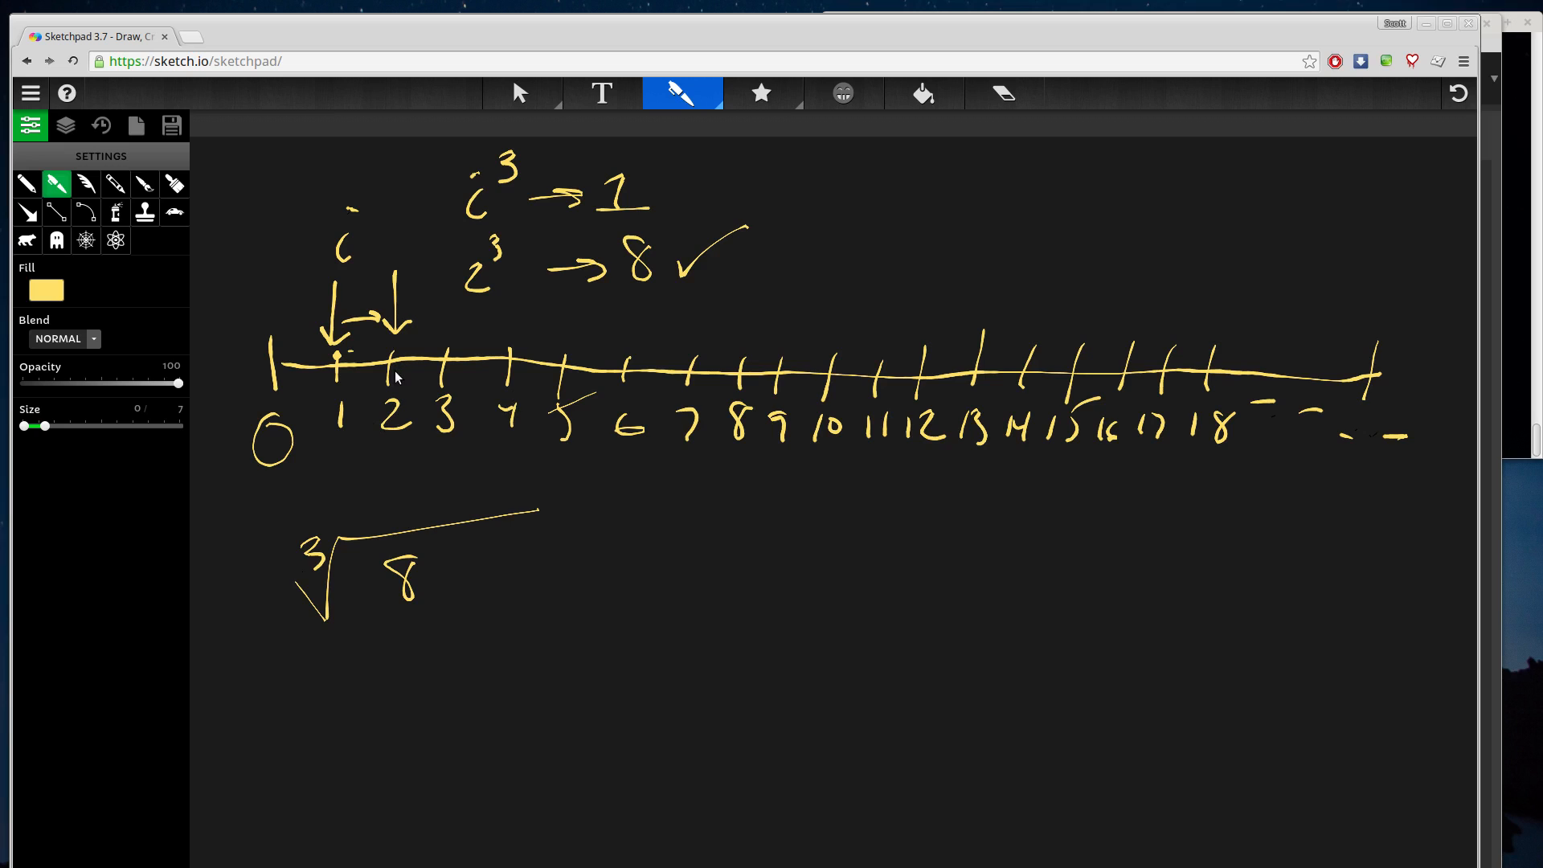
mouse_move(388, 638)
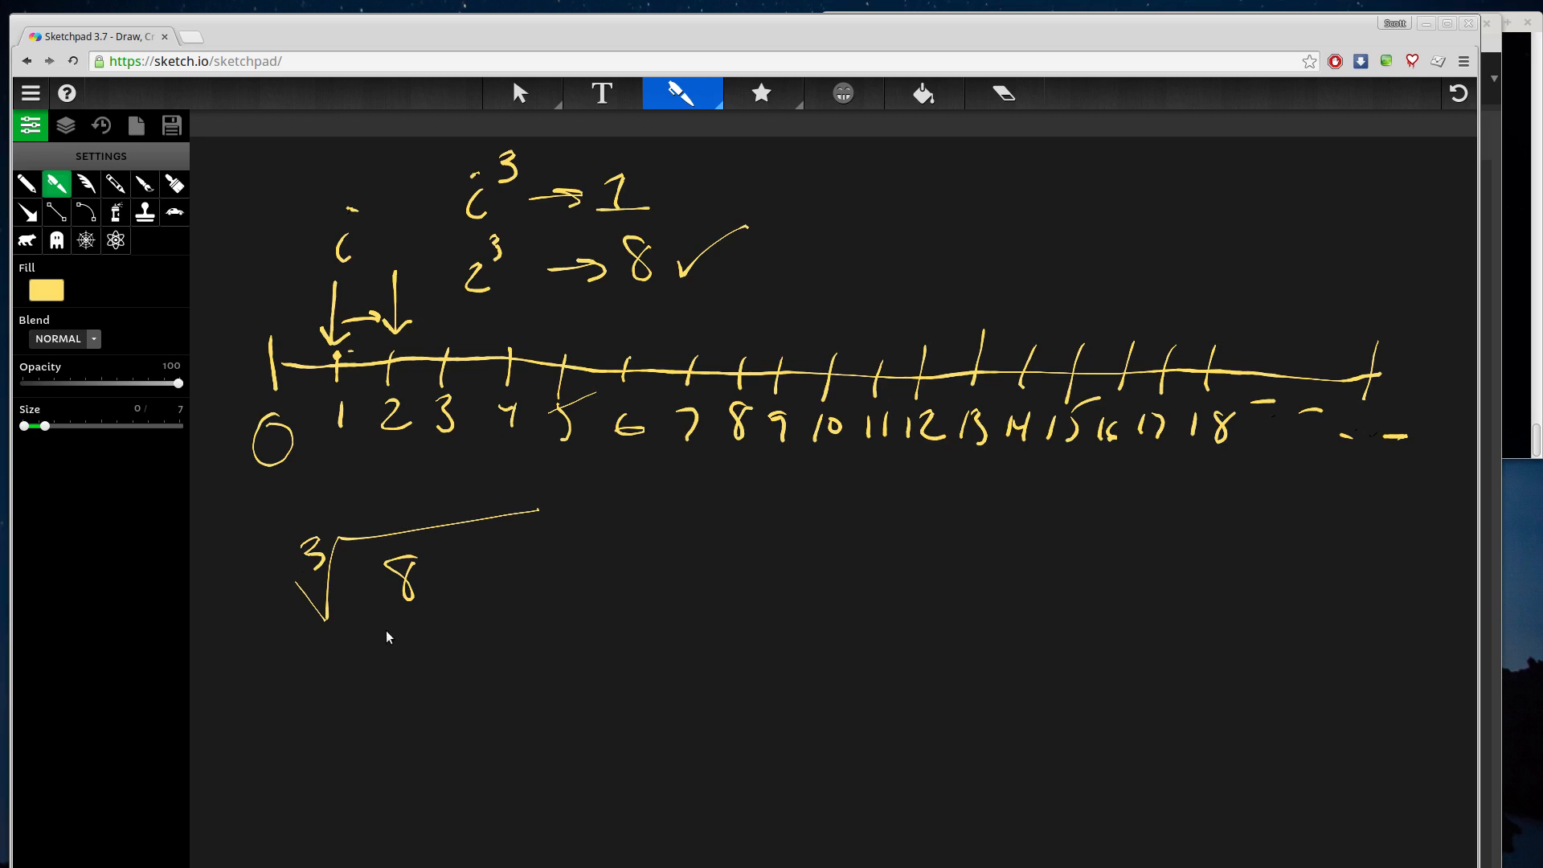
mouse_move(654, 583)
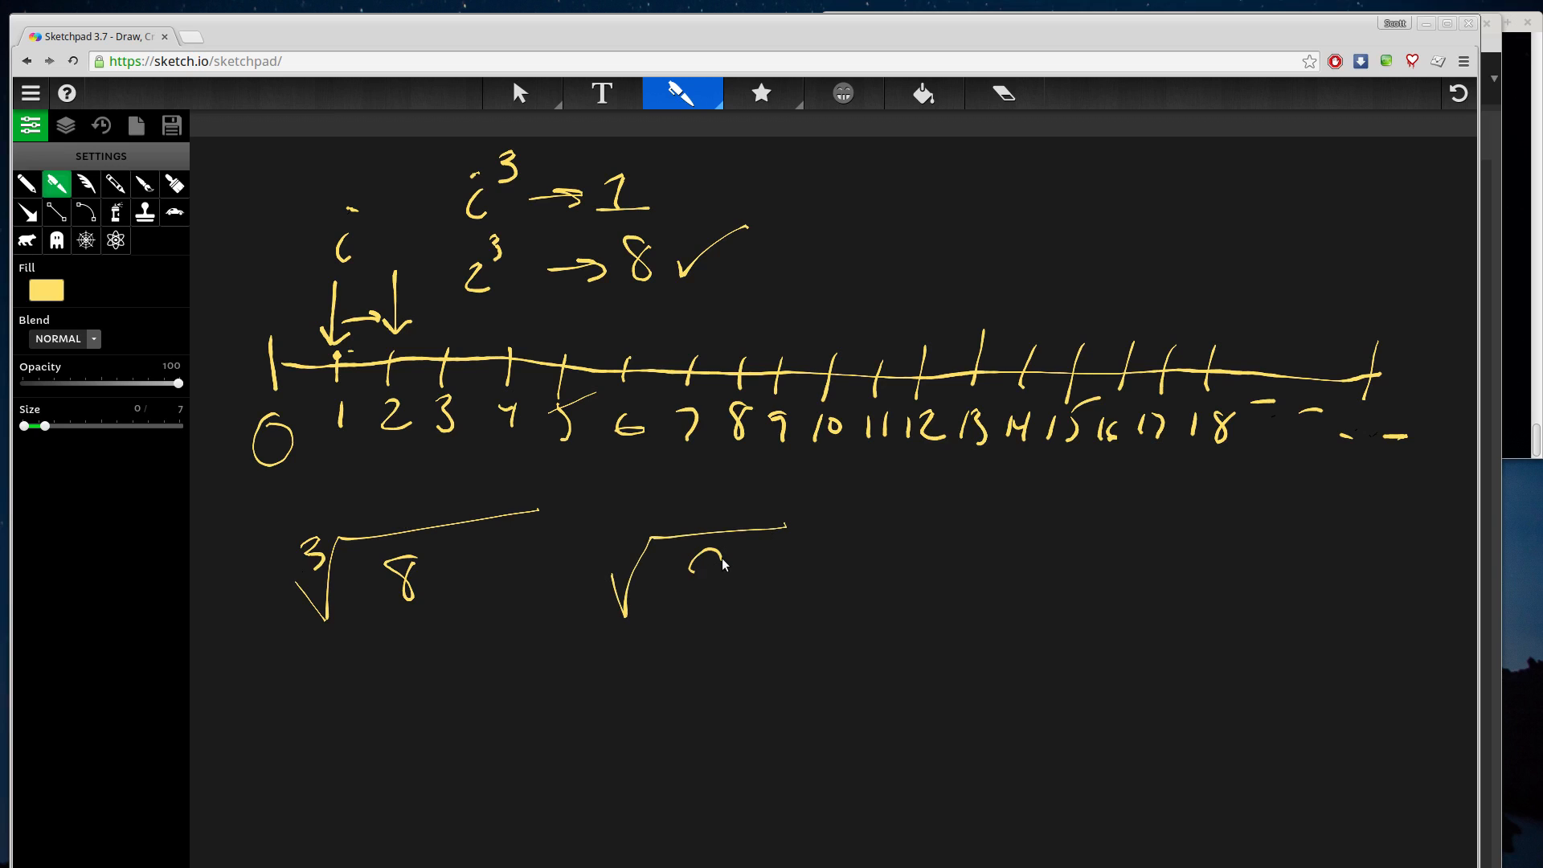
- Write ∛9 beside ∛8 and cross out the 1³ result as not a match
left_click_drag(689, 552, 698, 610)
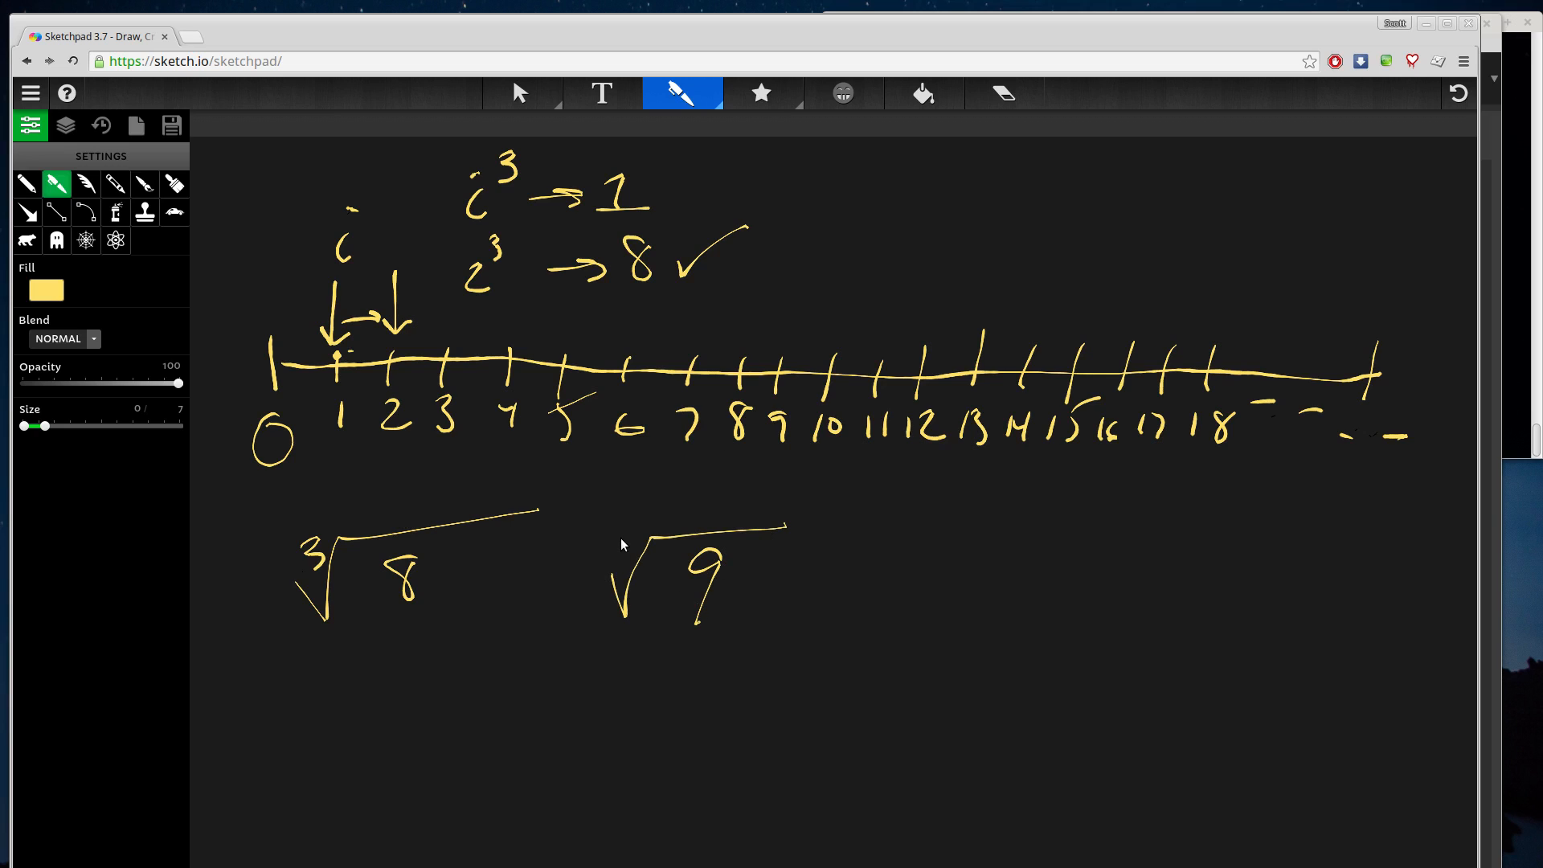
left_click_drag(630, 552, 615, 521)
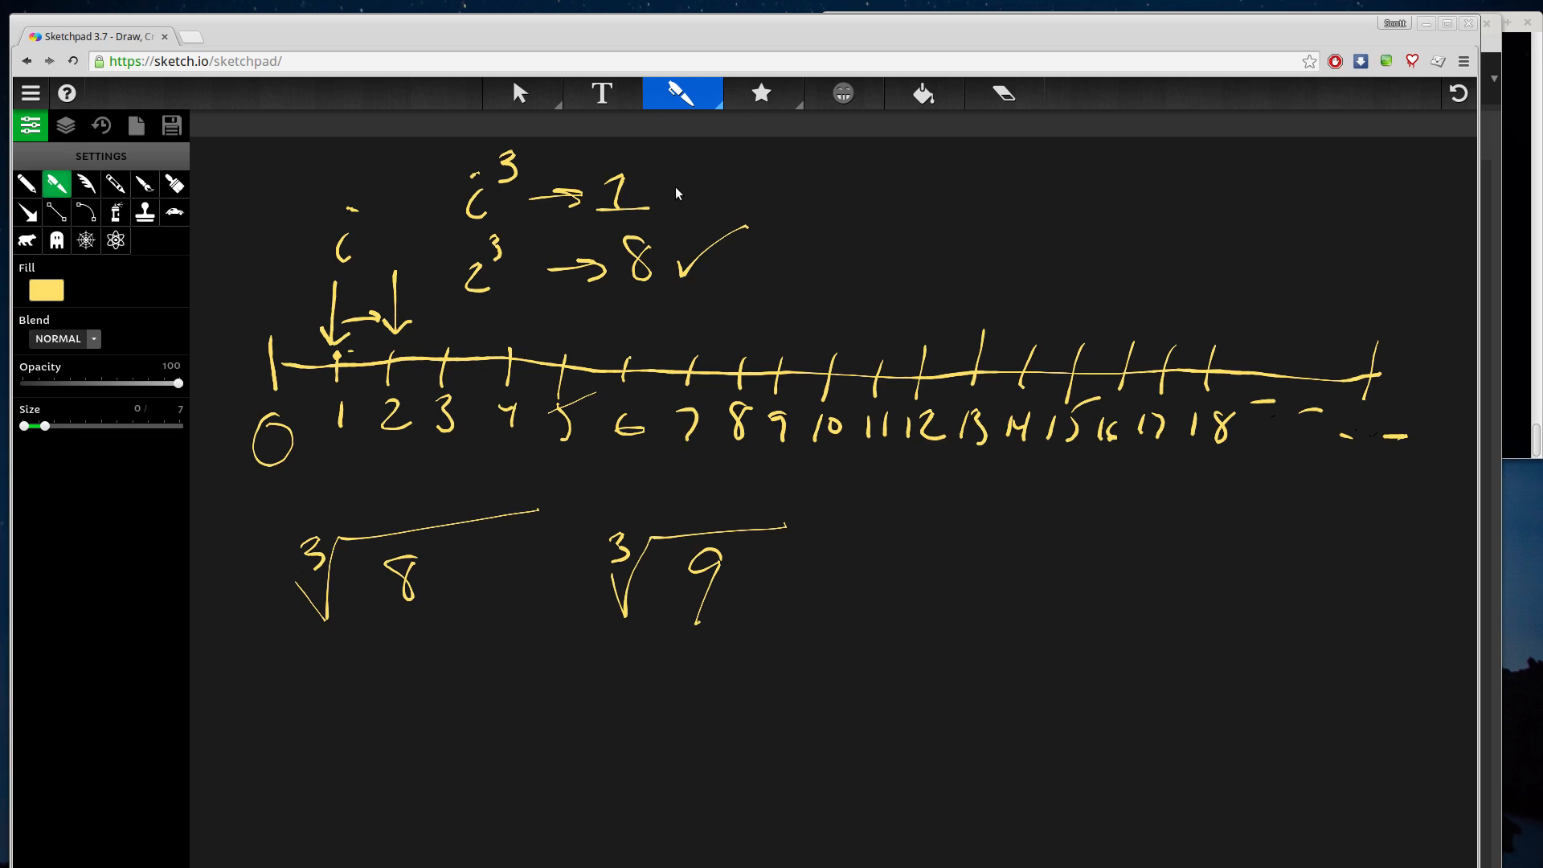
left_click_drag(684, 177, 708, 201)
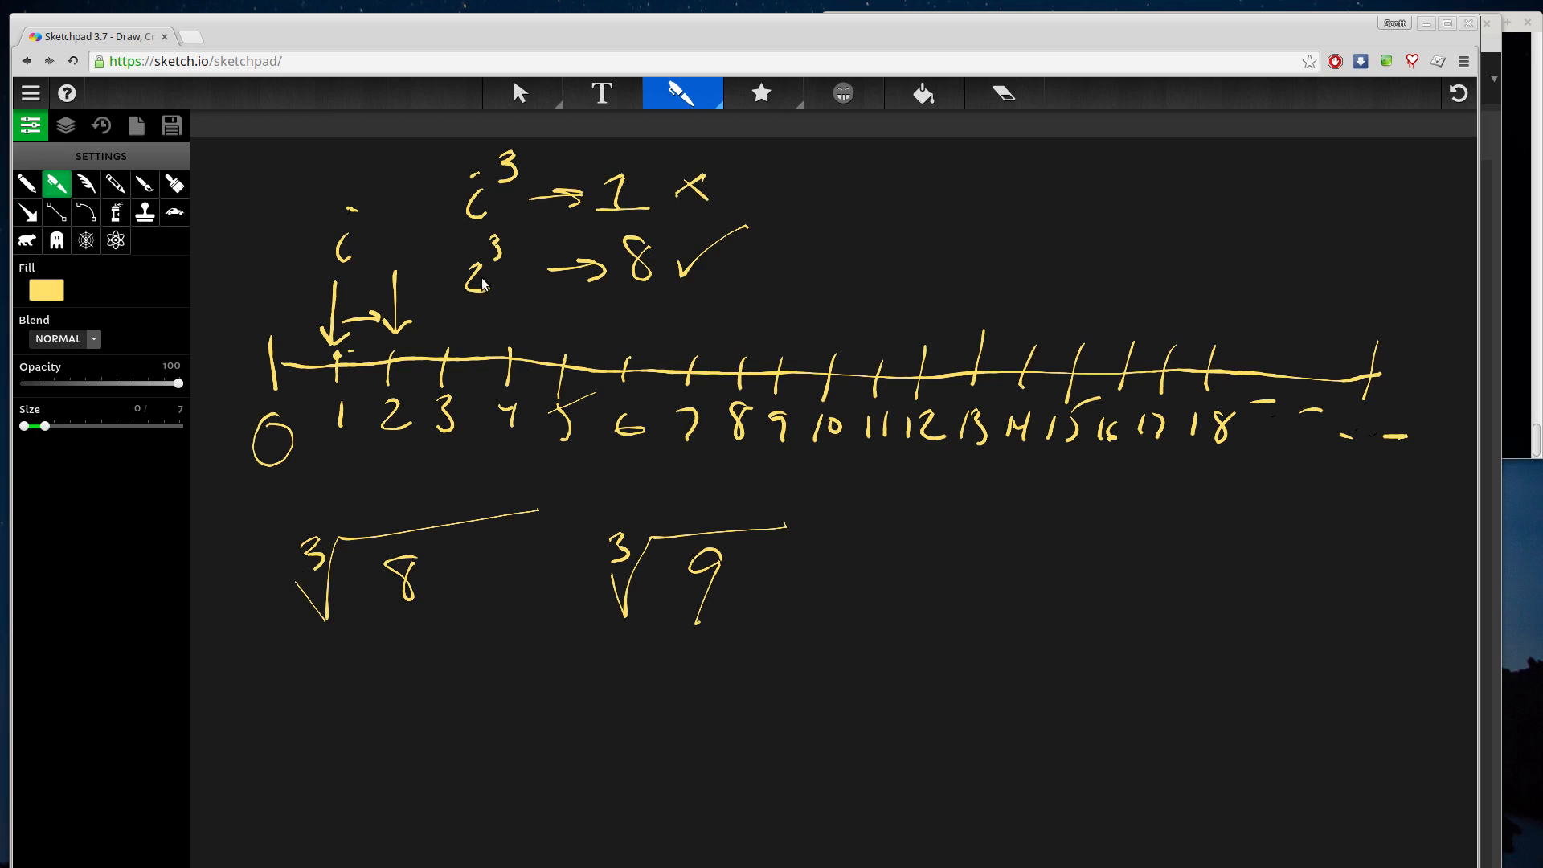
mouse_move(573, 295)
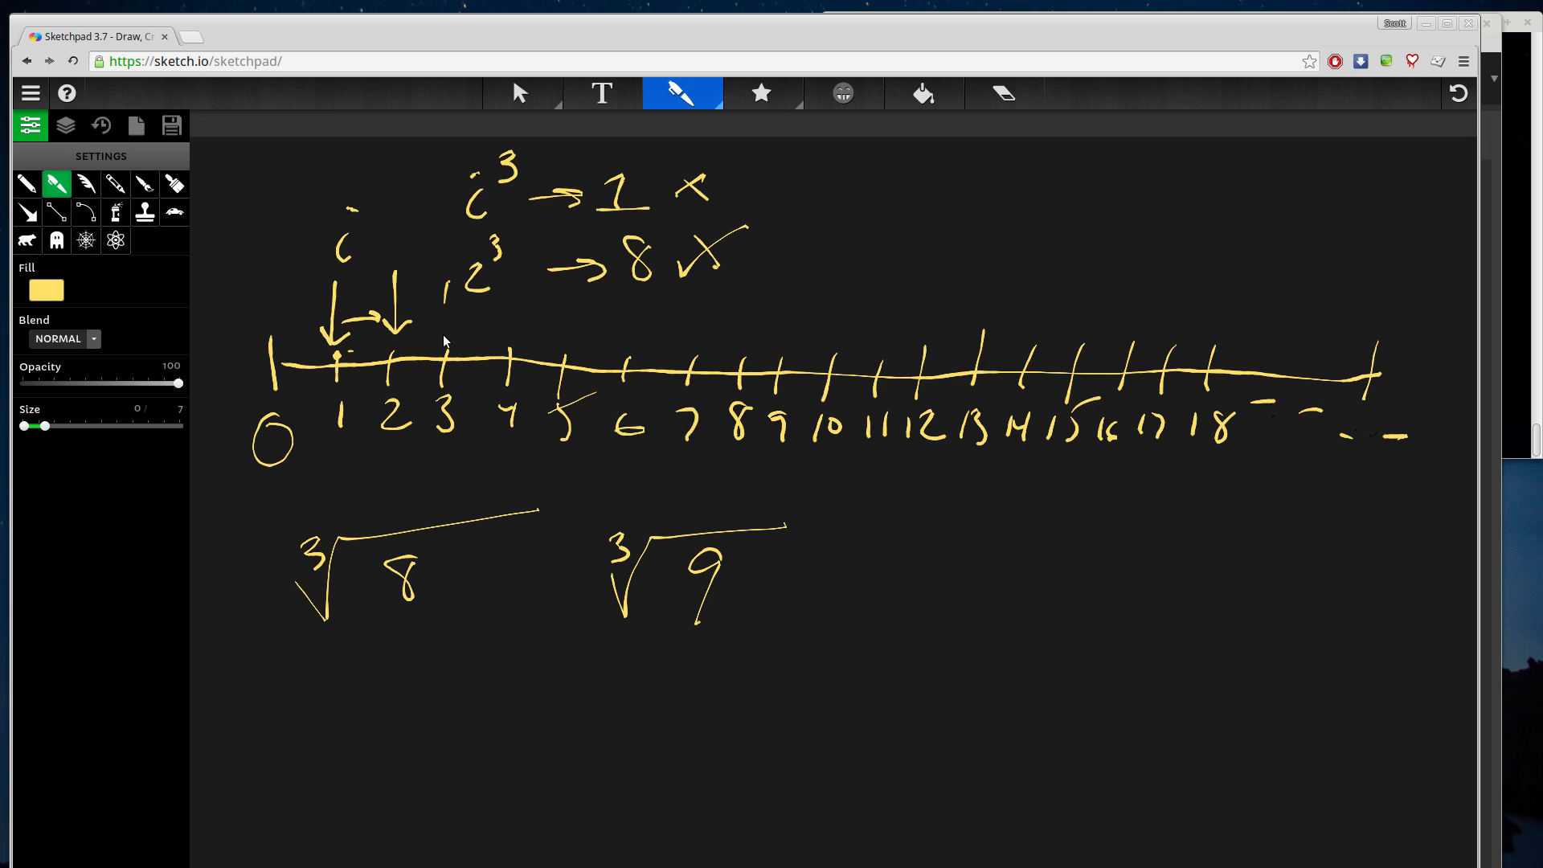
- Write 3³ → 3·3 = 9·3 = 27 beneath 2³
left_click_drag(447, 295, 491, 334)
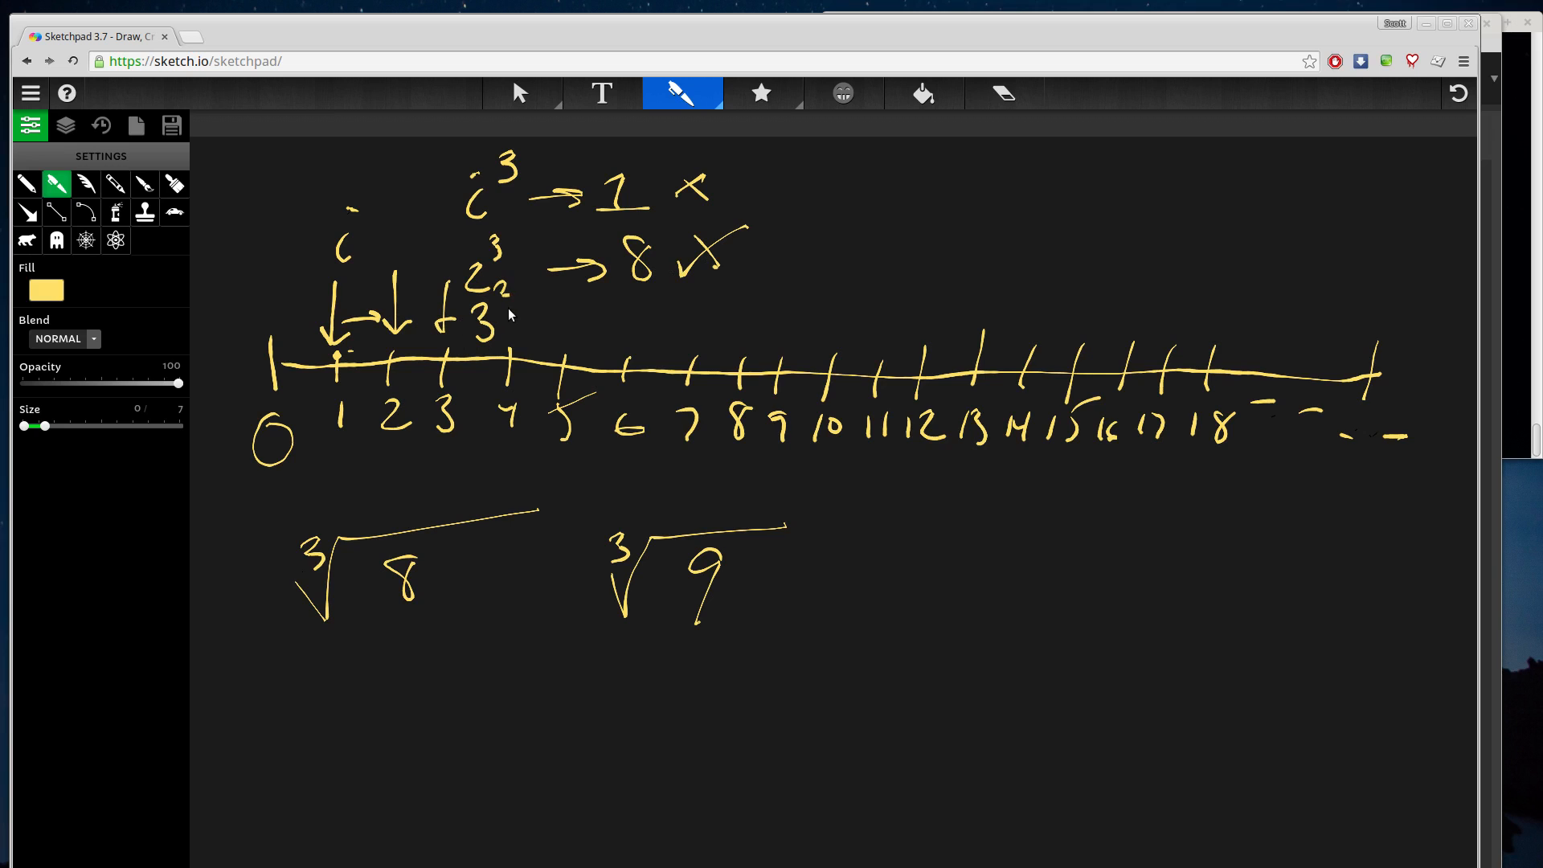
left_click_drag(552, 325, 605, 325)
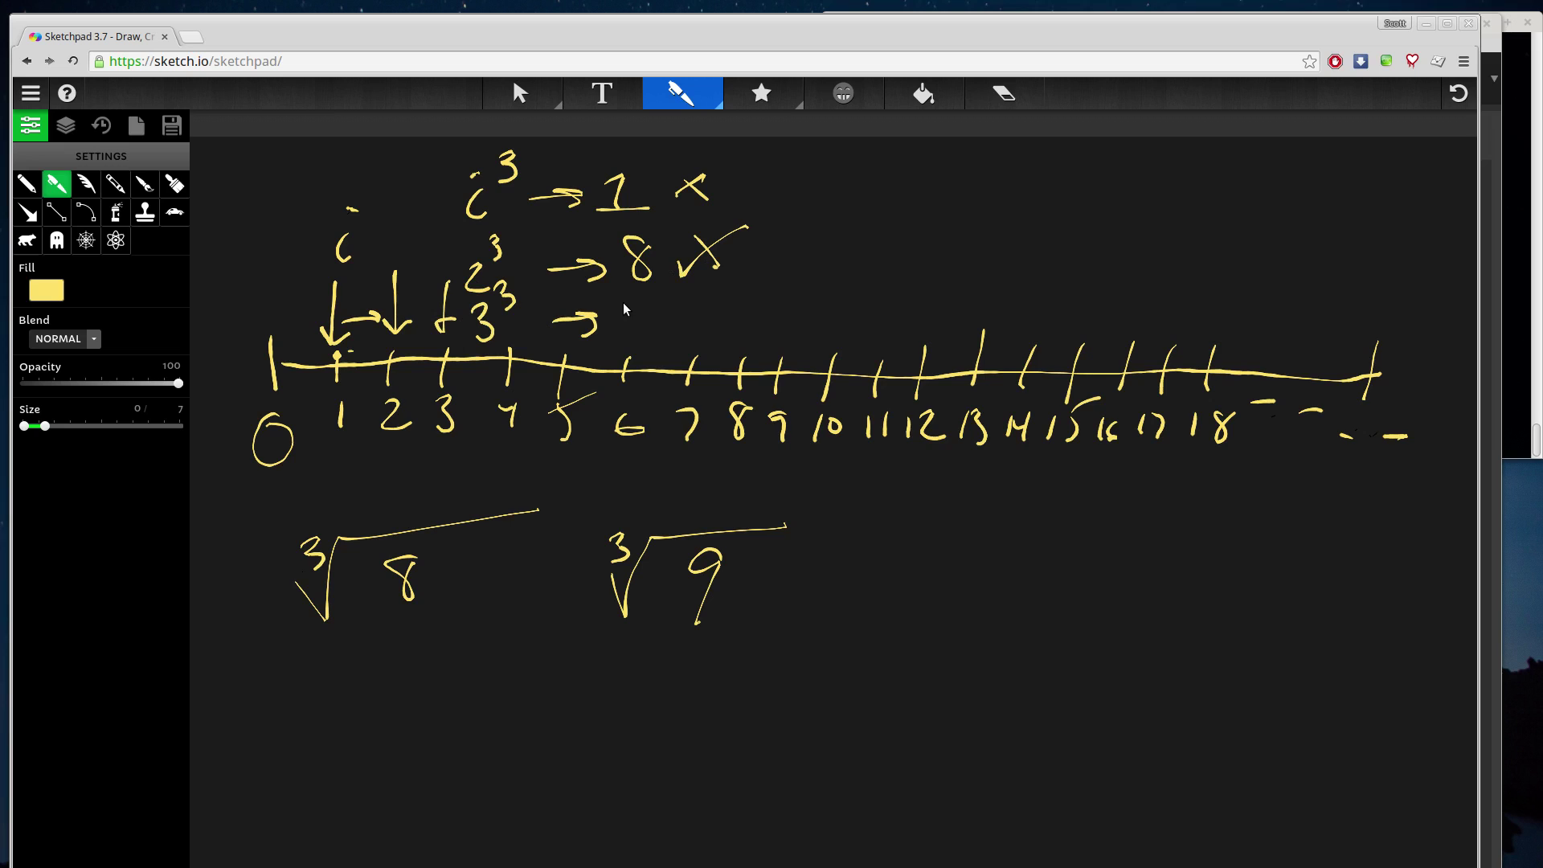
left_click_drag(625, 305, 645, 330)
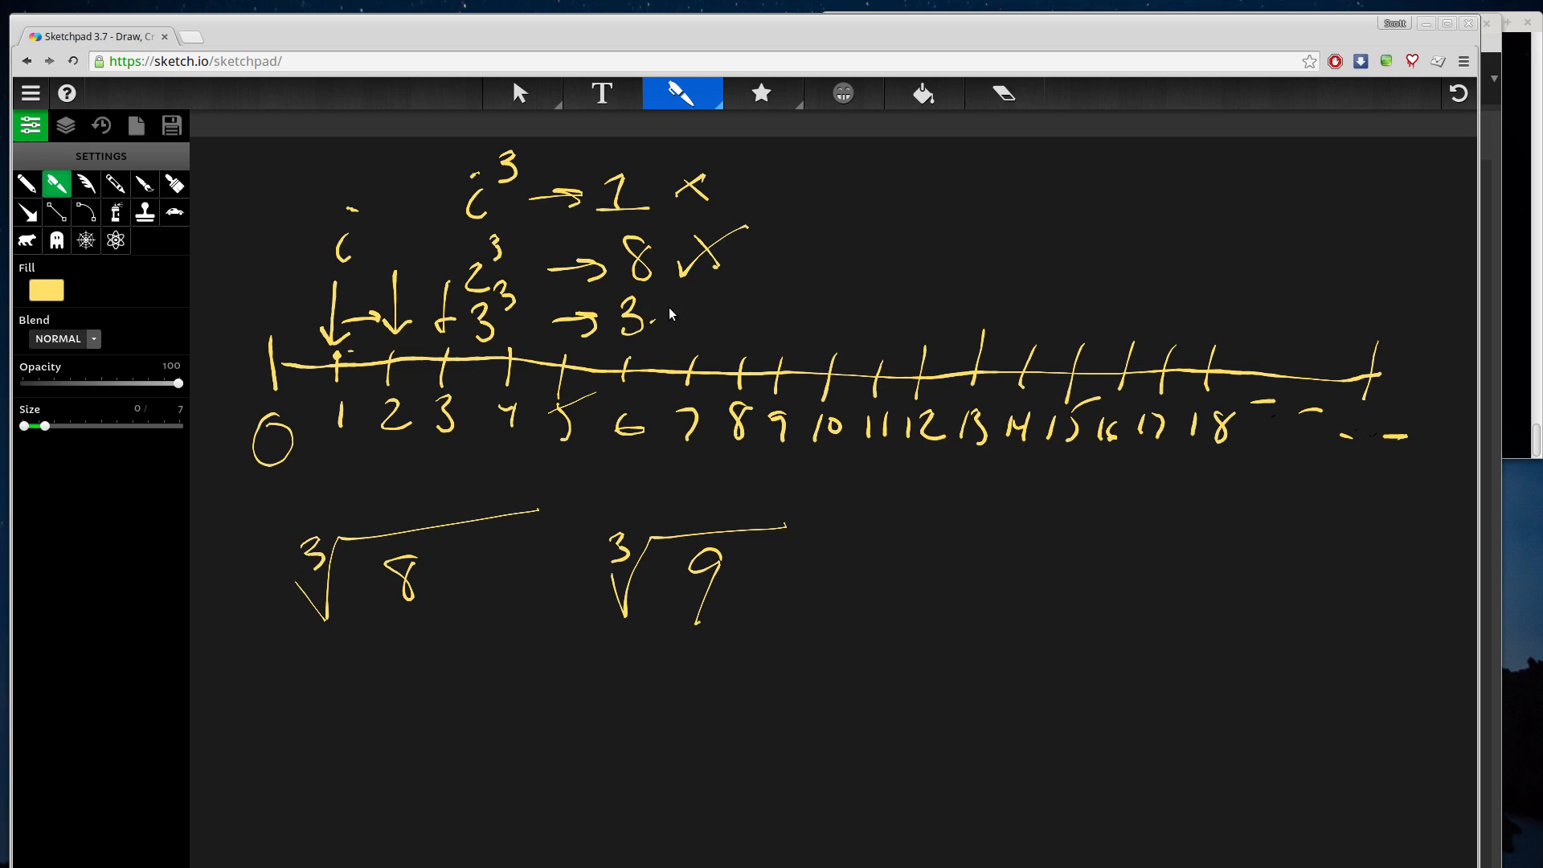
left_click_drag(659, 315, 777, 310)
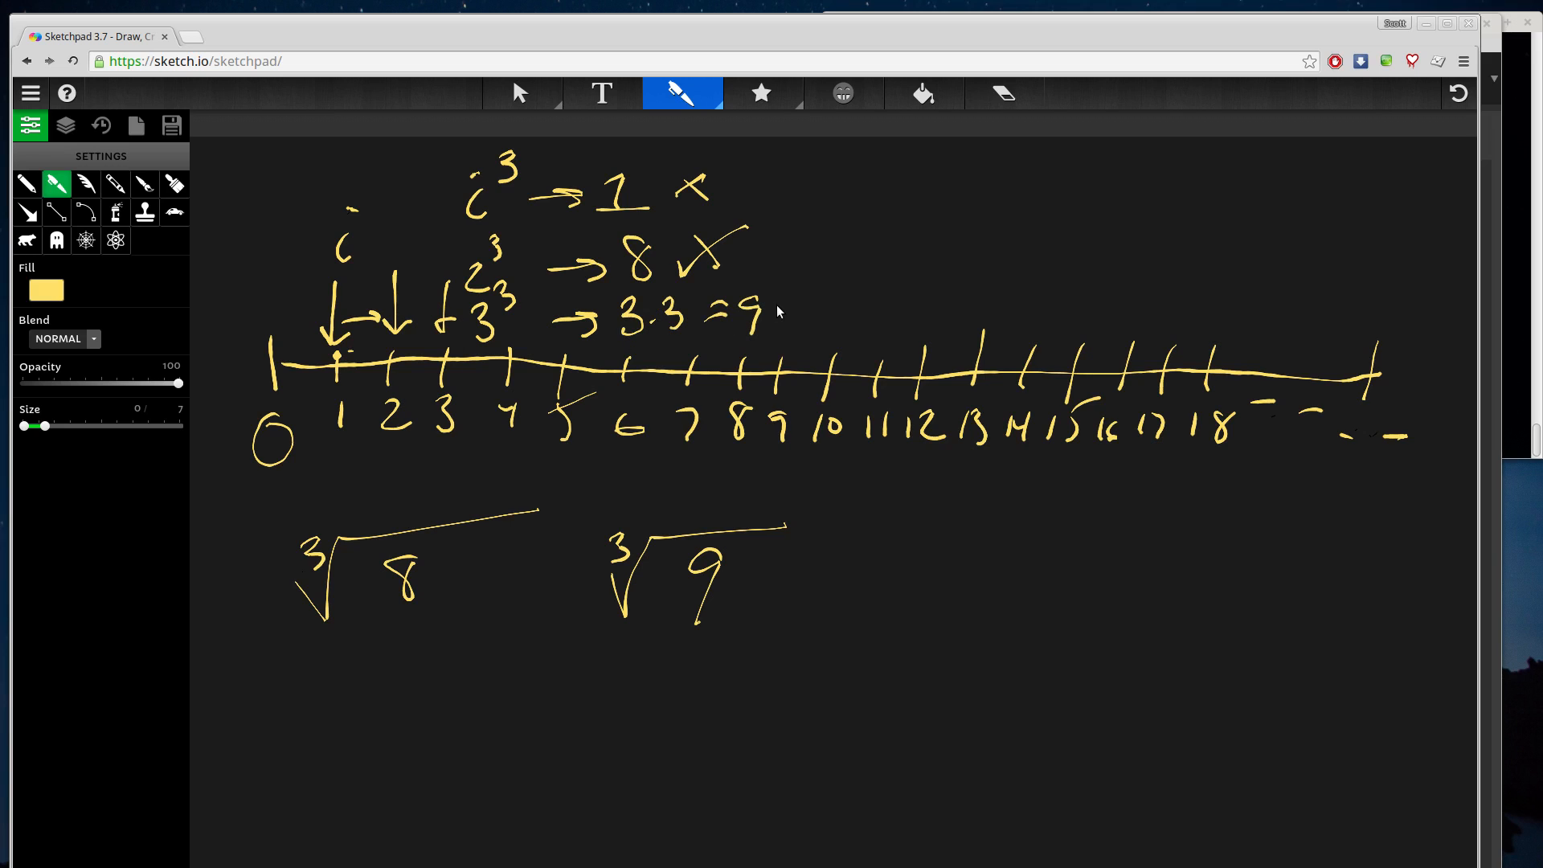
left_click_drag(777, 306, 885, 315)
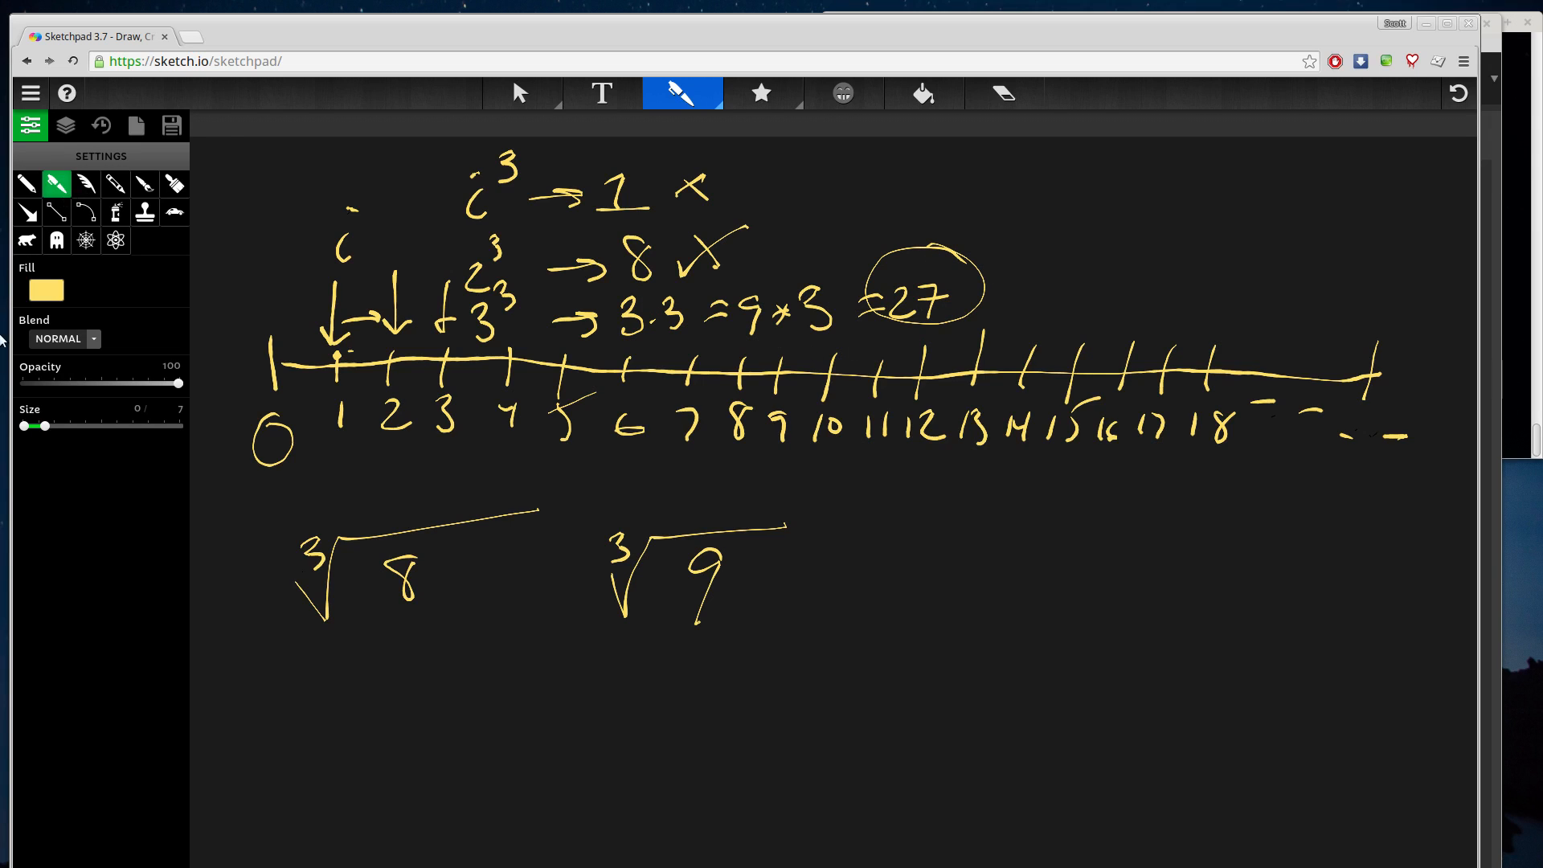
left_click(46, 290)
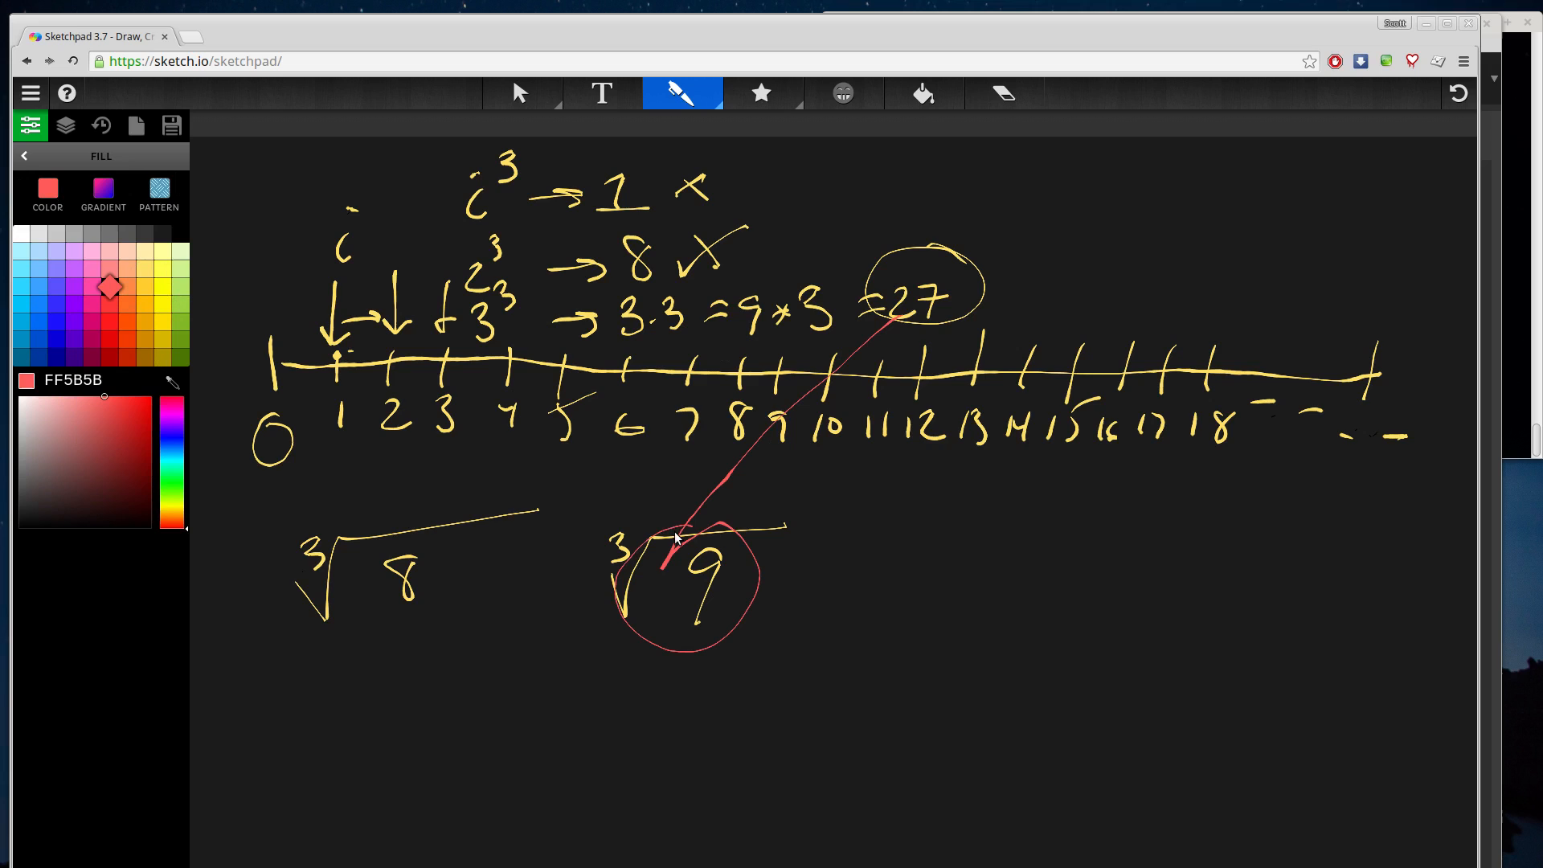
mouse_move(824, 454)
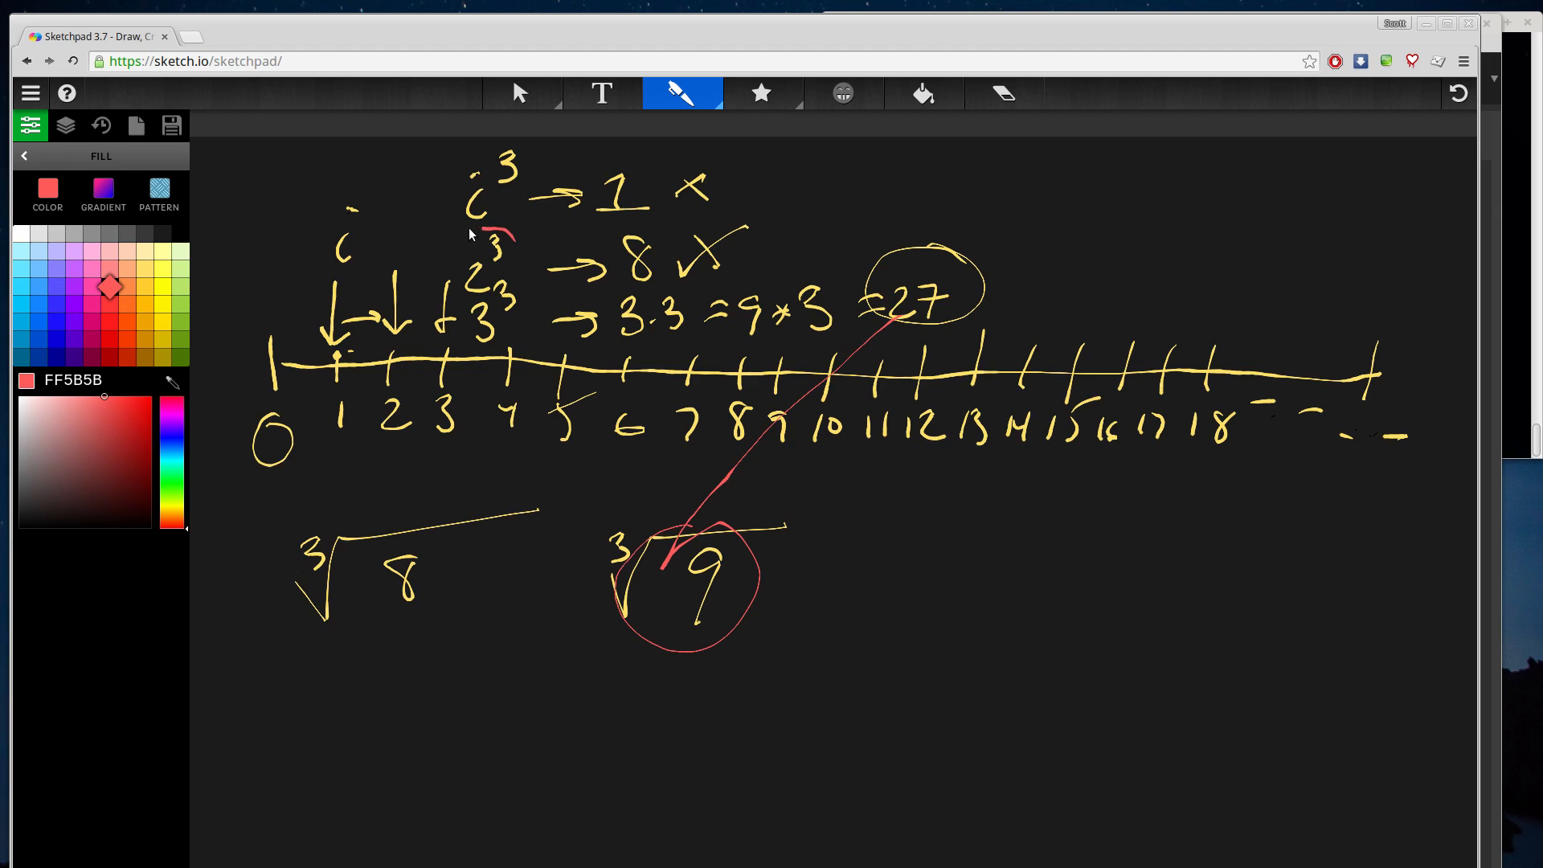
- Circle the 2³ and 3³ entries together in red
left_click_drag(423, 226, 551, 354)
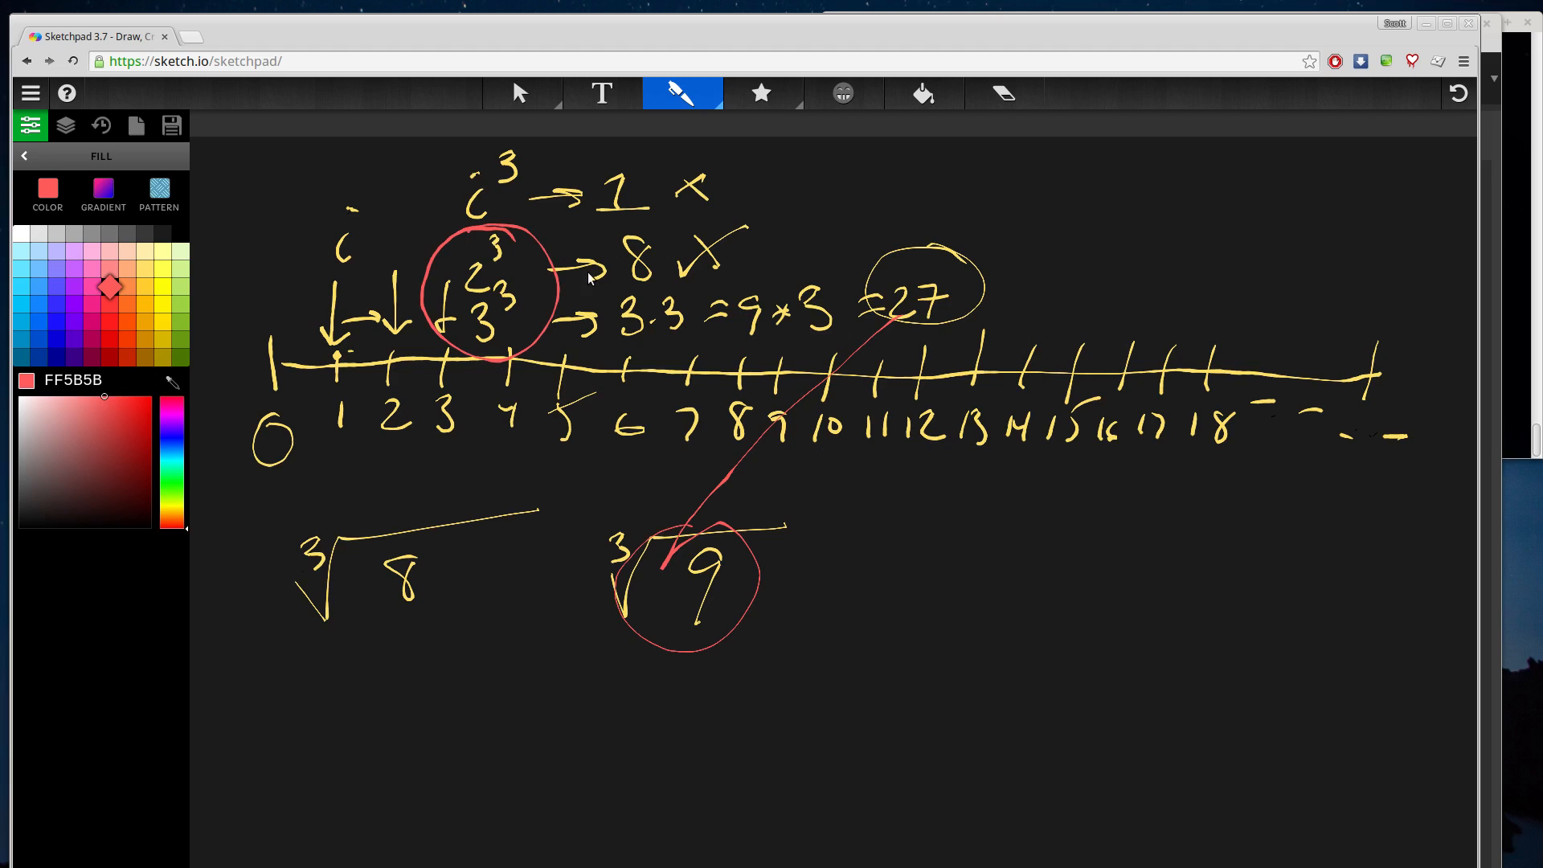
mouse_move(674, 567)
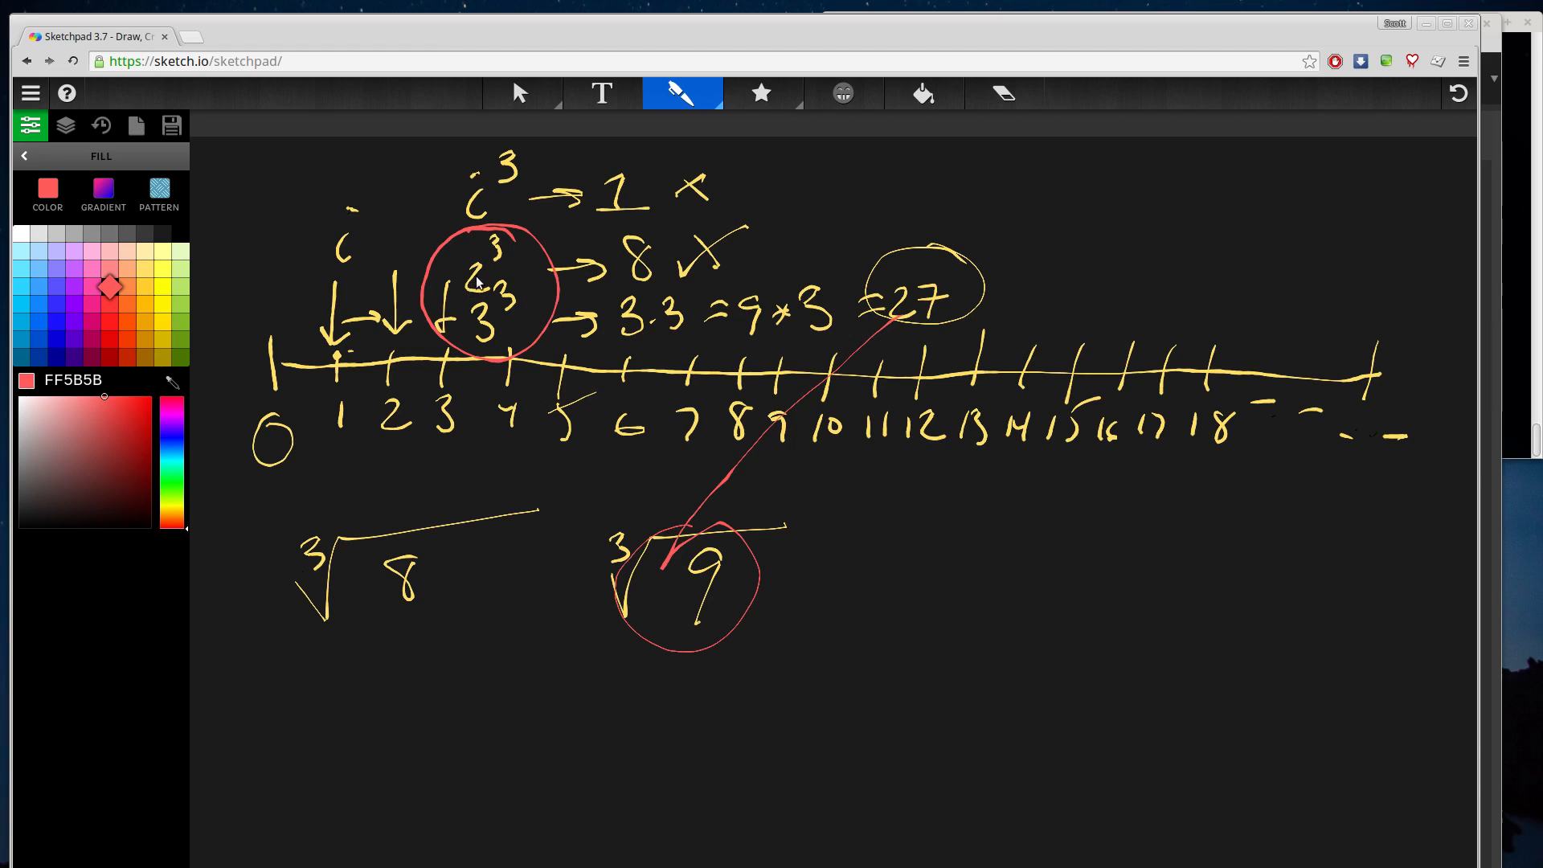
mouse_move(754, 374)
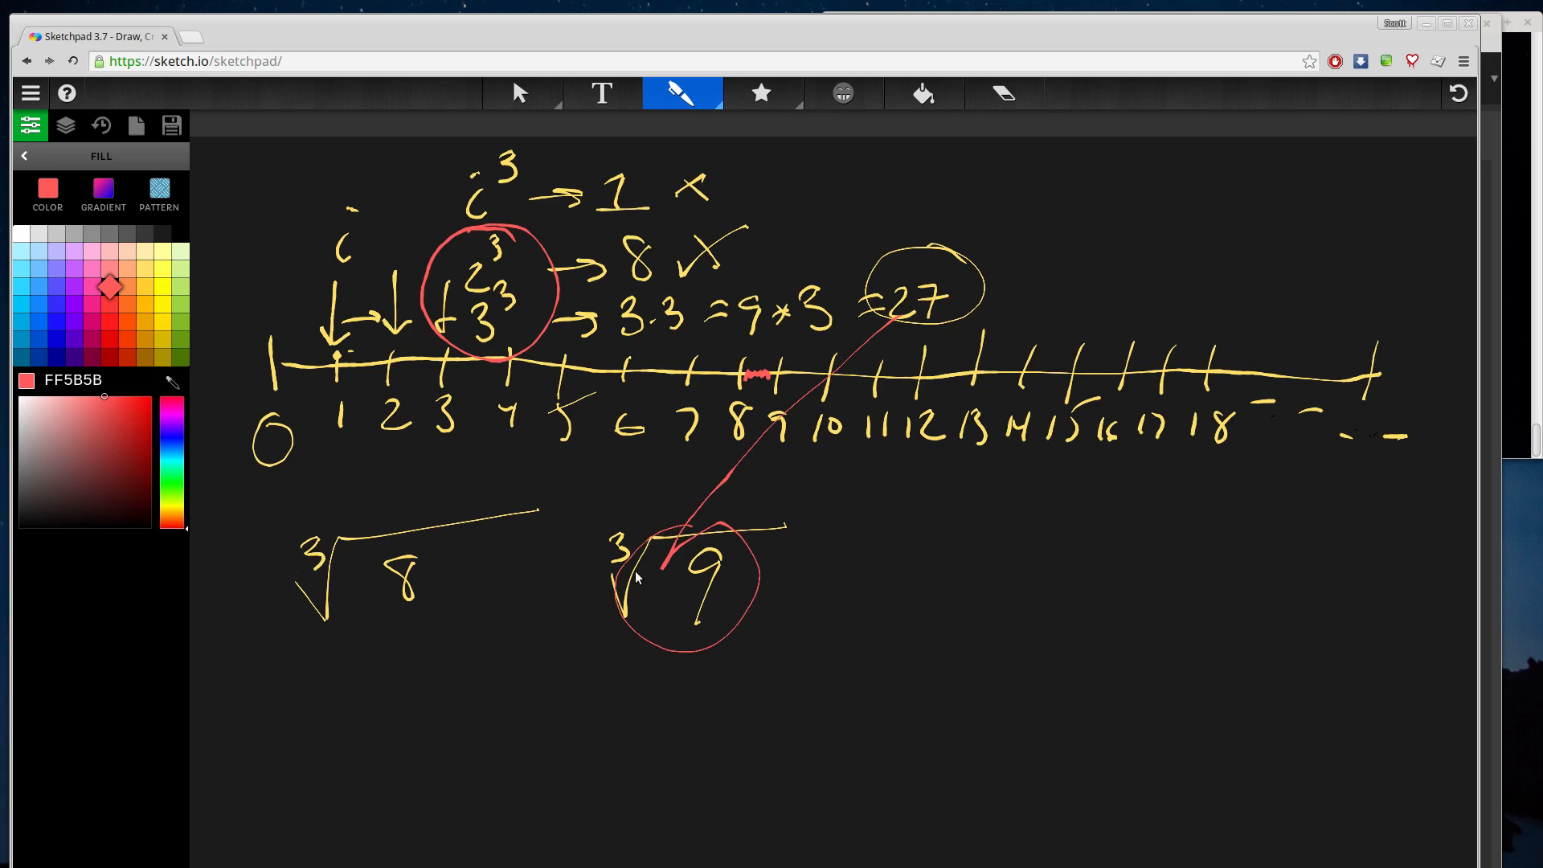
mouse_move(892, 307)
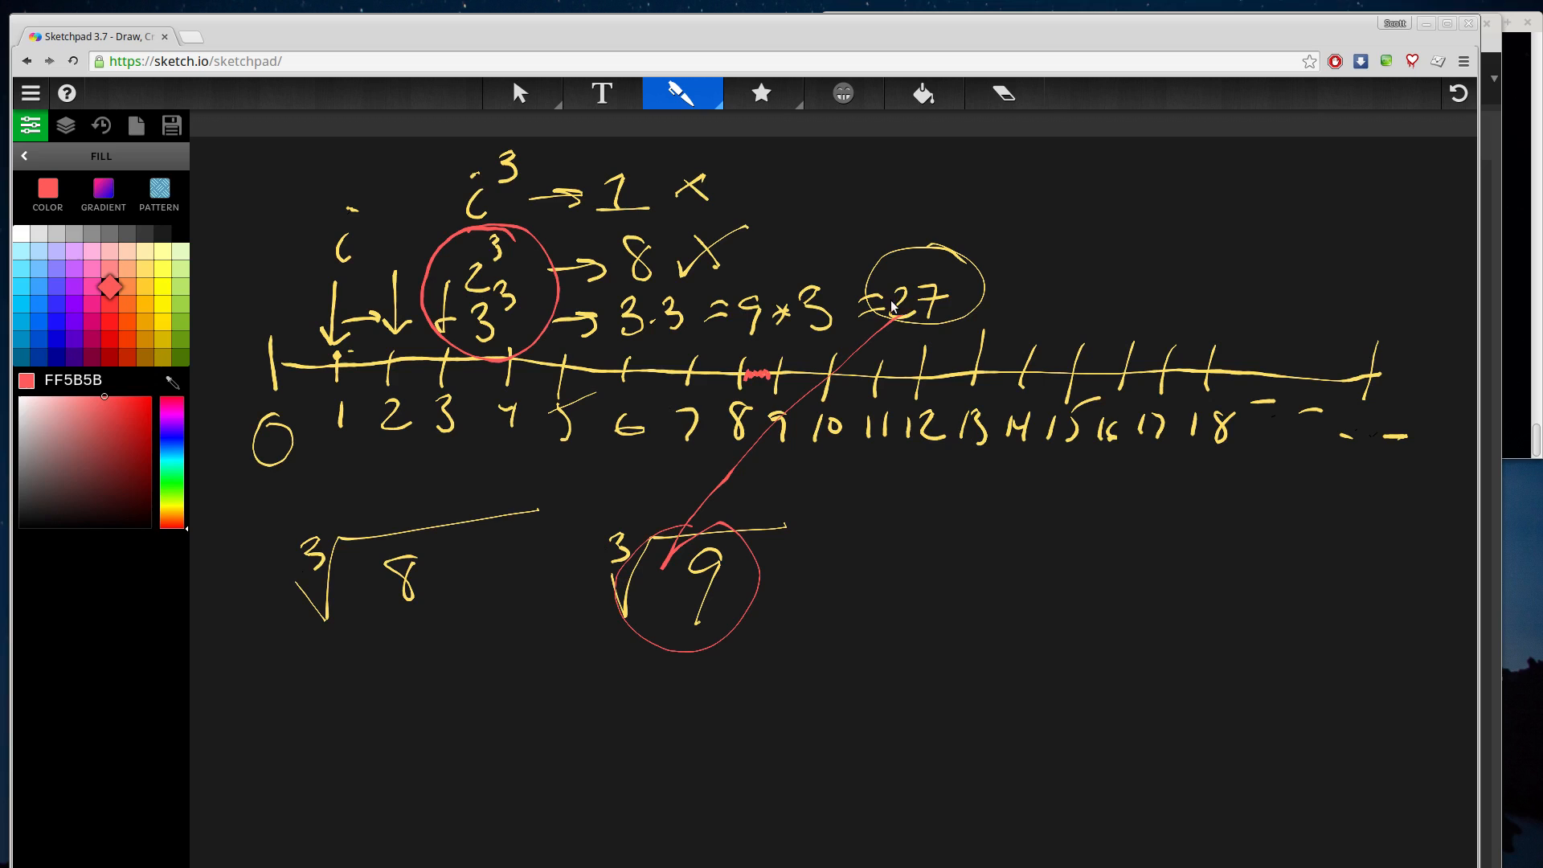
mouse_move(755, 387)
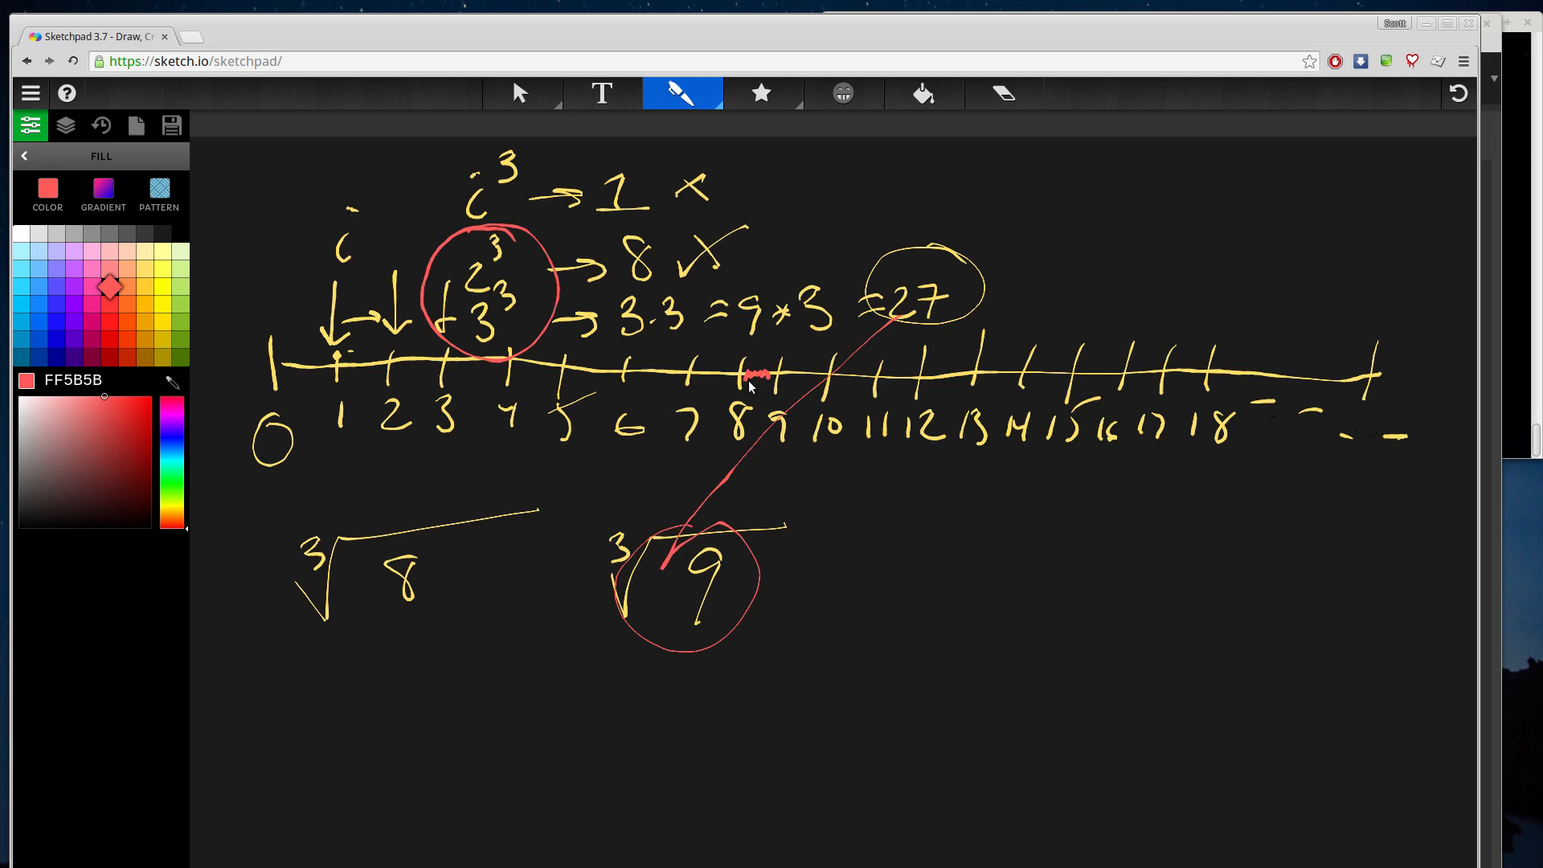
mouse_move(403, 358)
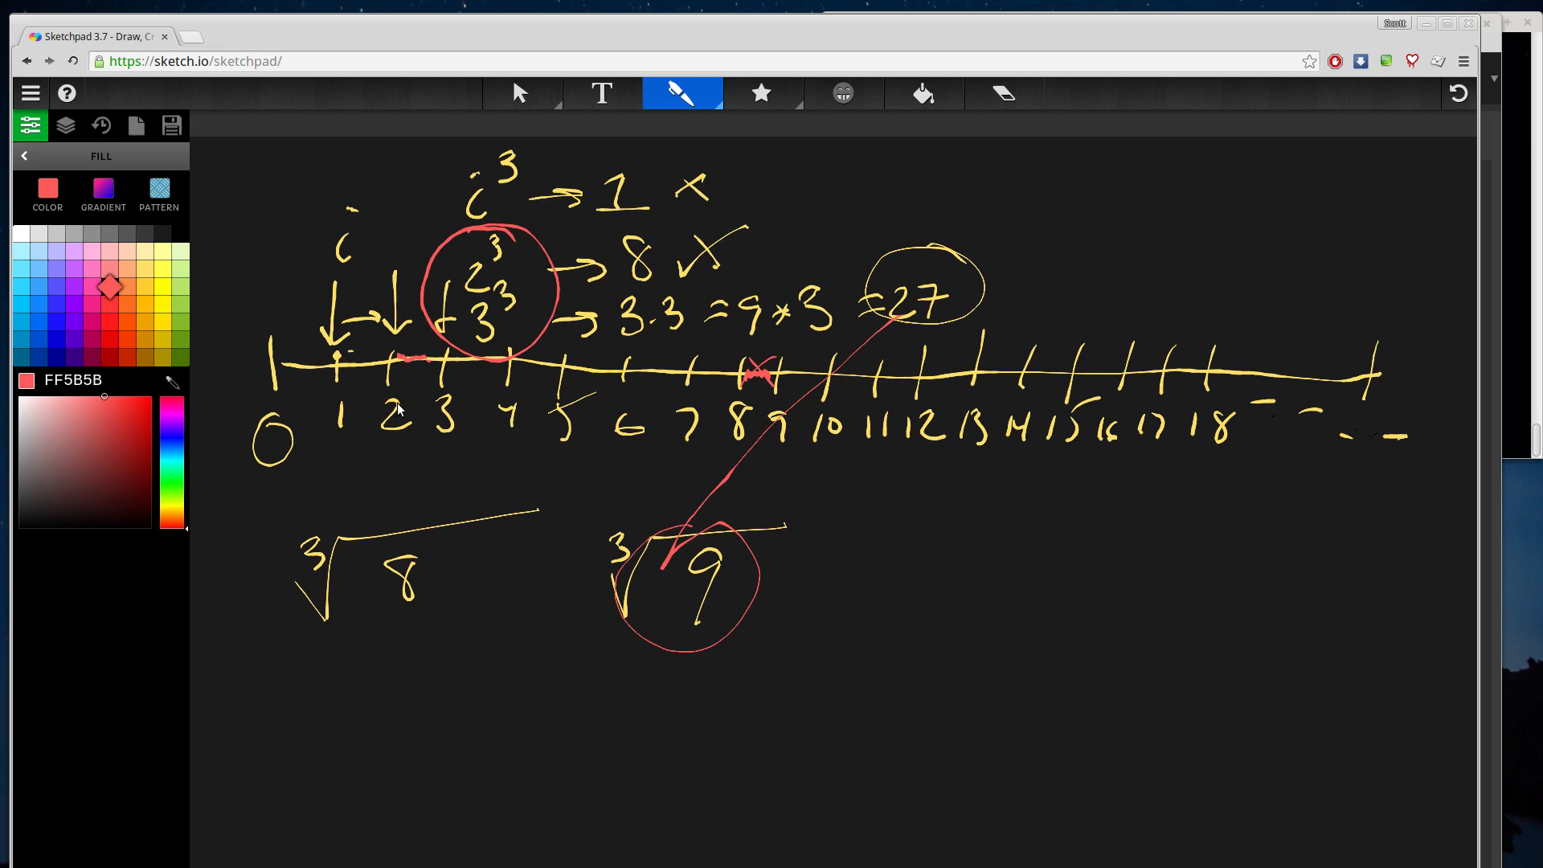
mouse_move(522, 445)
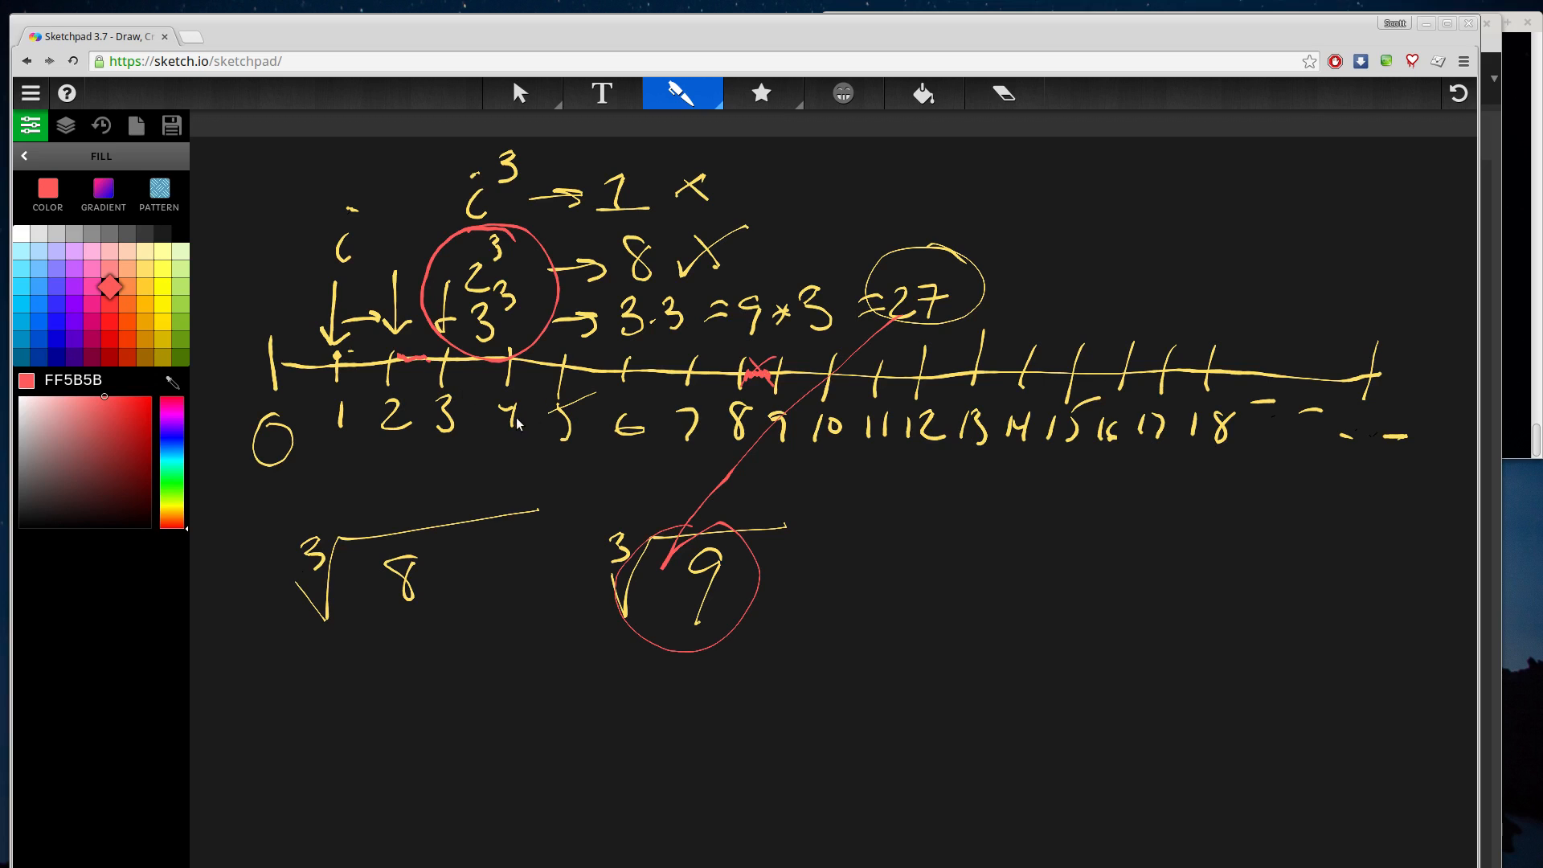
mouse_move(551, 427)
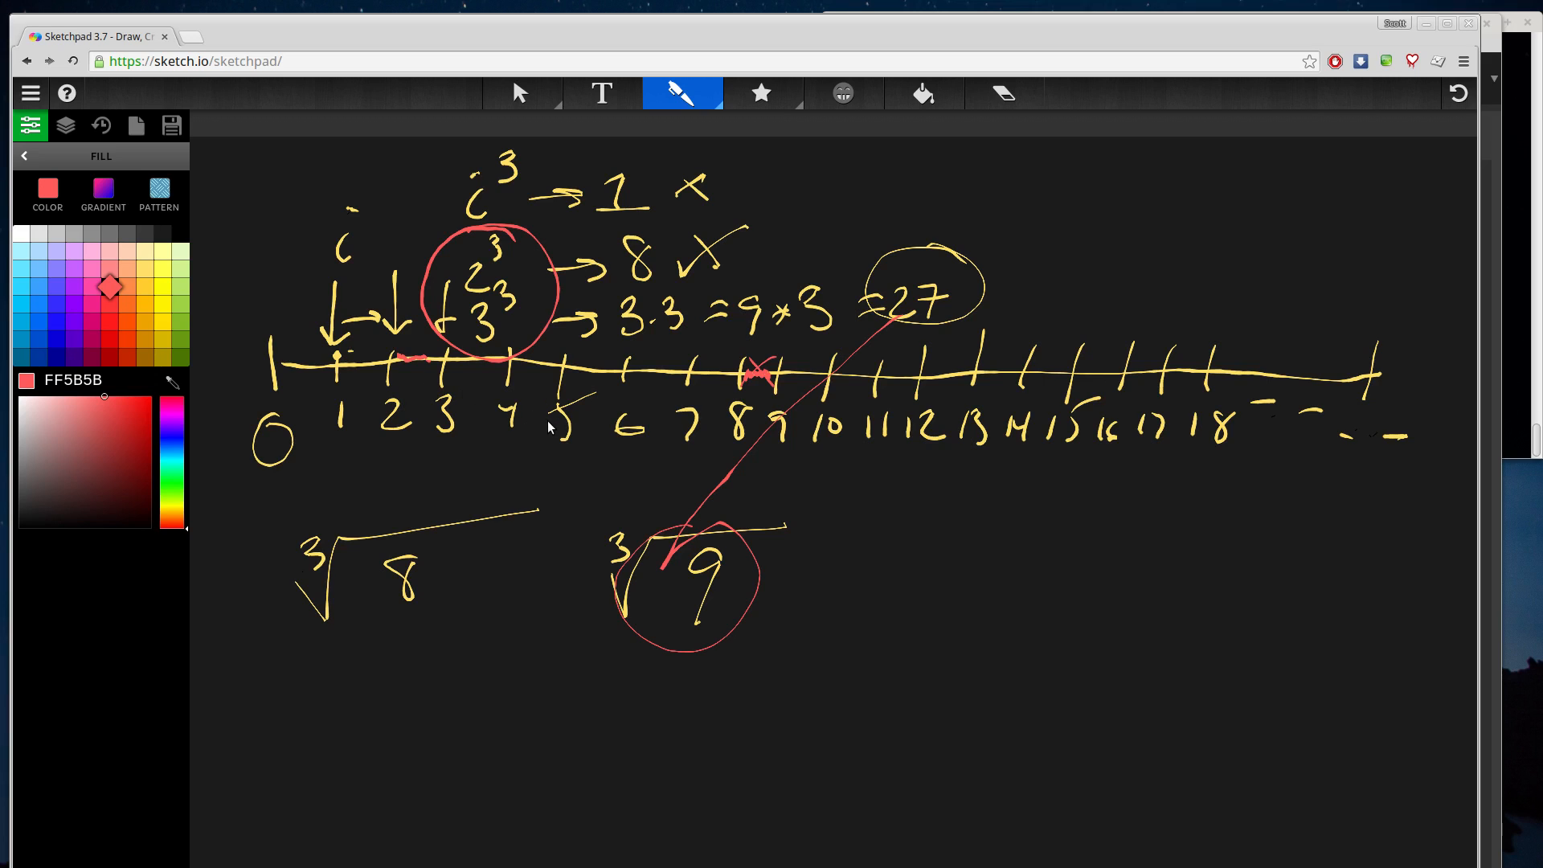
mouse_move(522, 459)
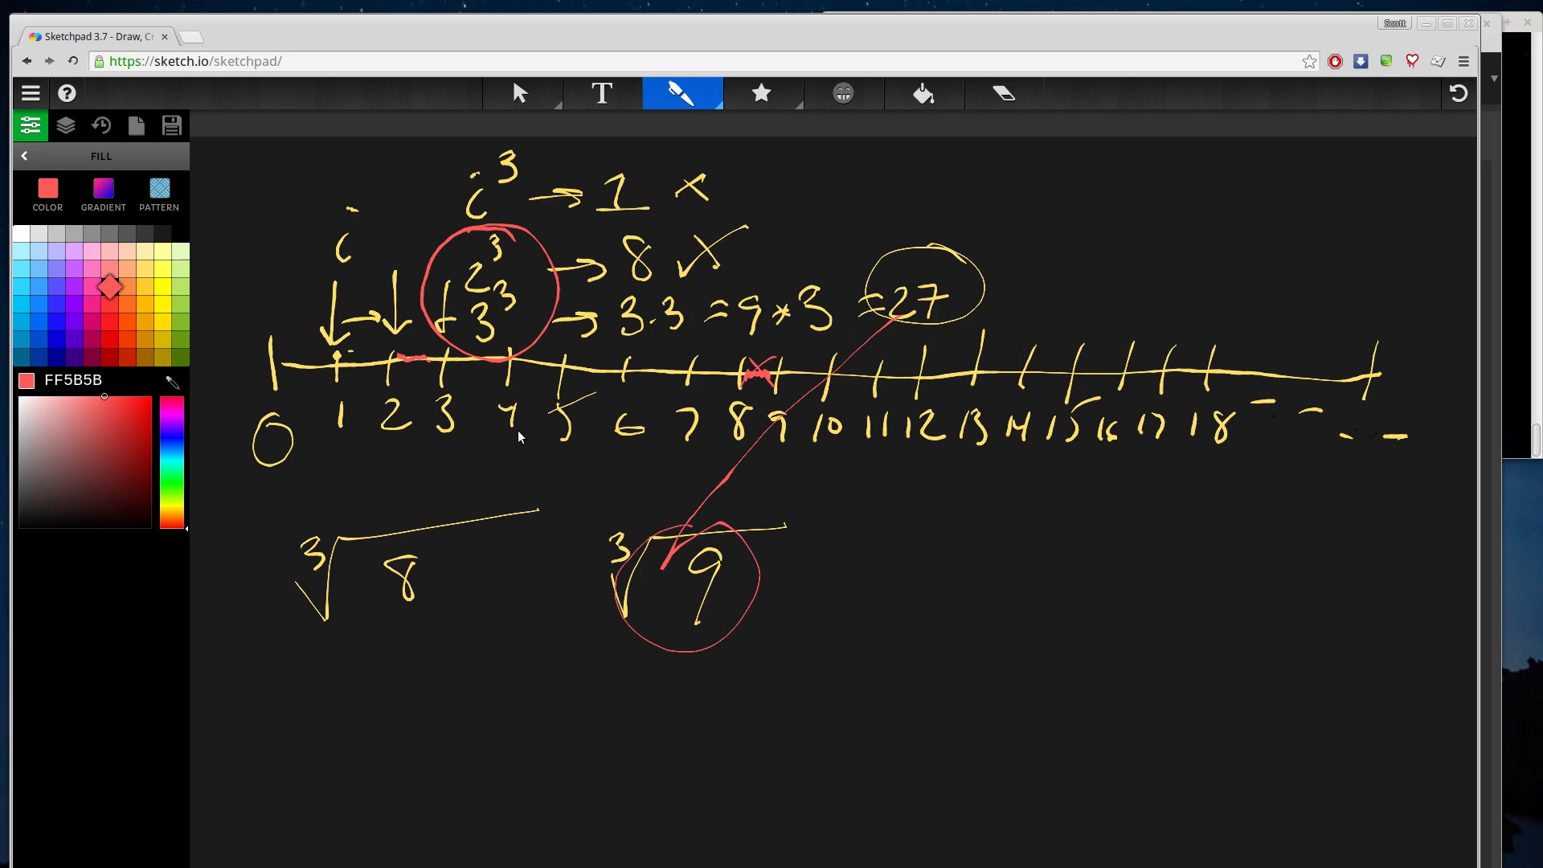
mouse_move(445, 401)
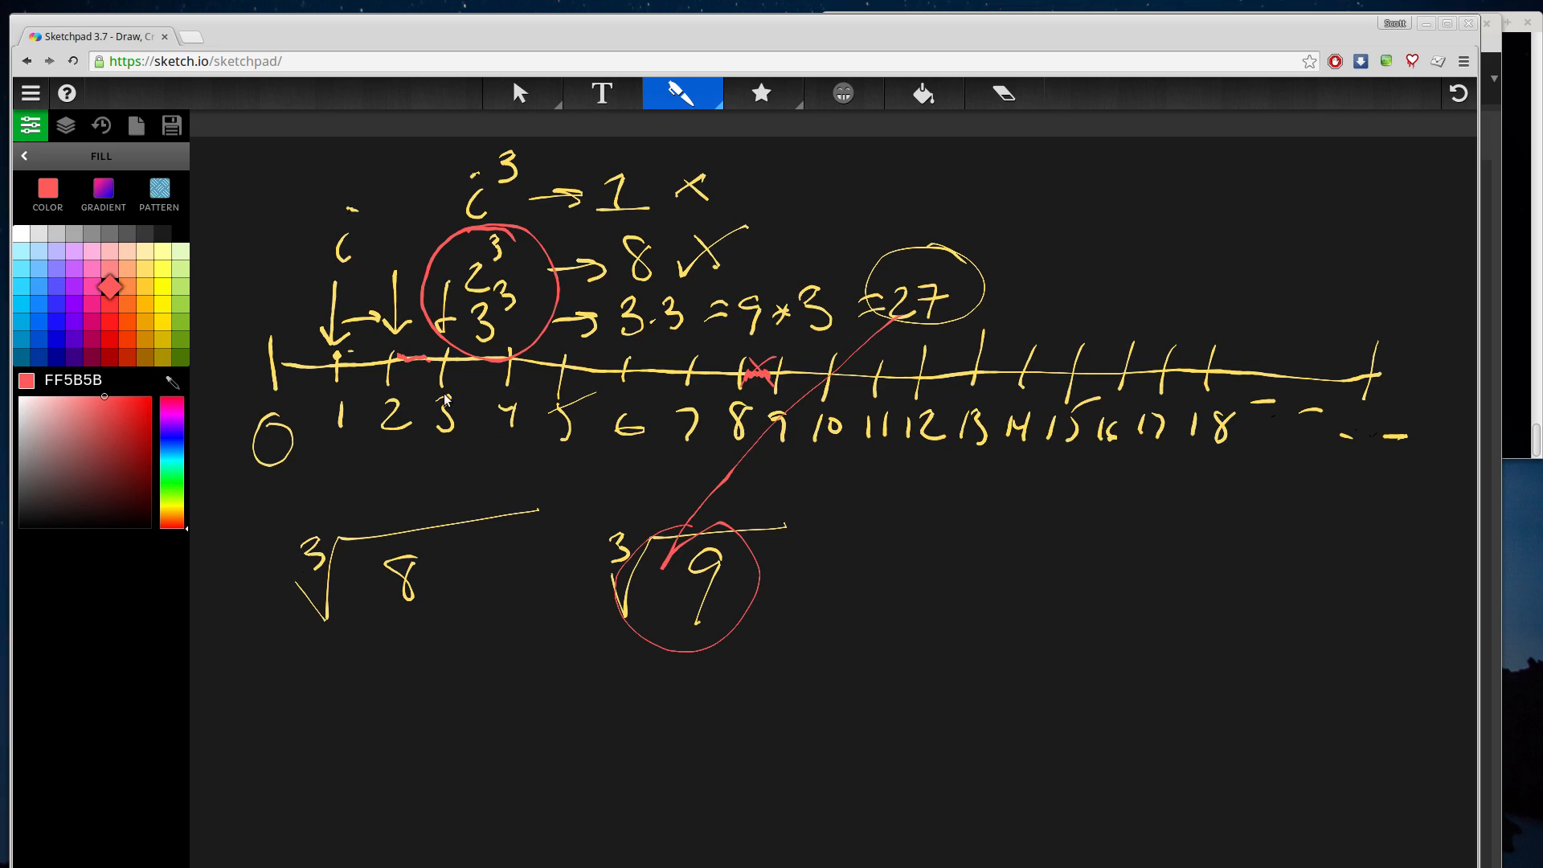
mouse_move(490, 423)
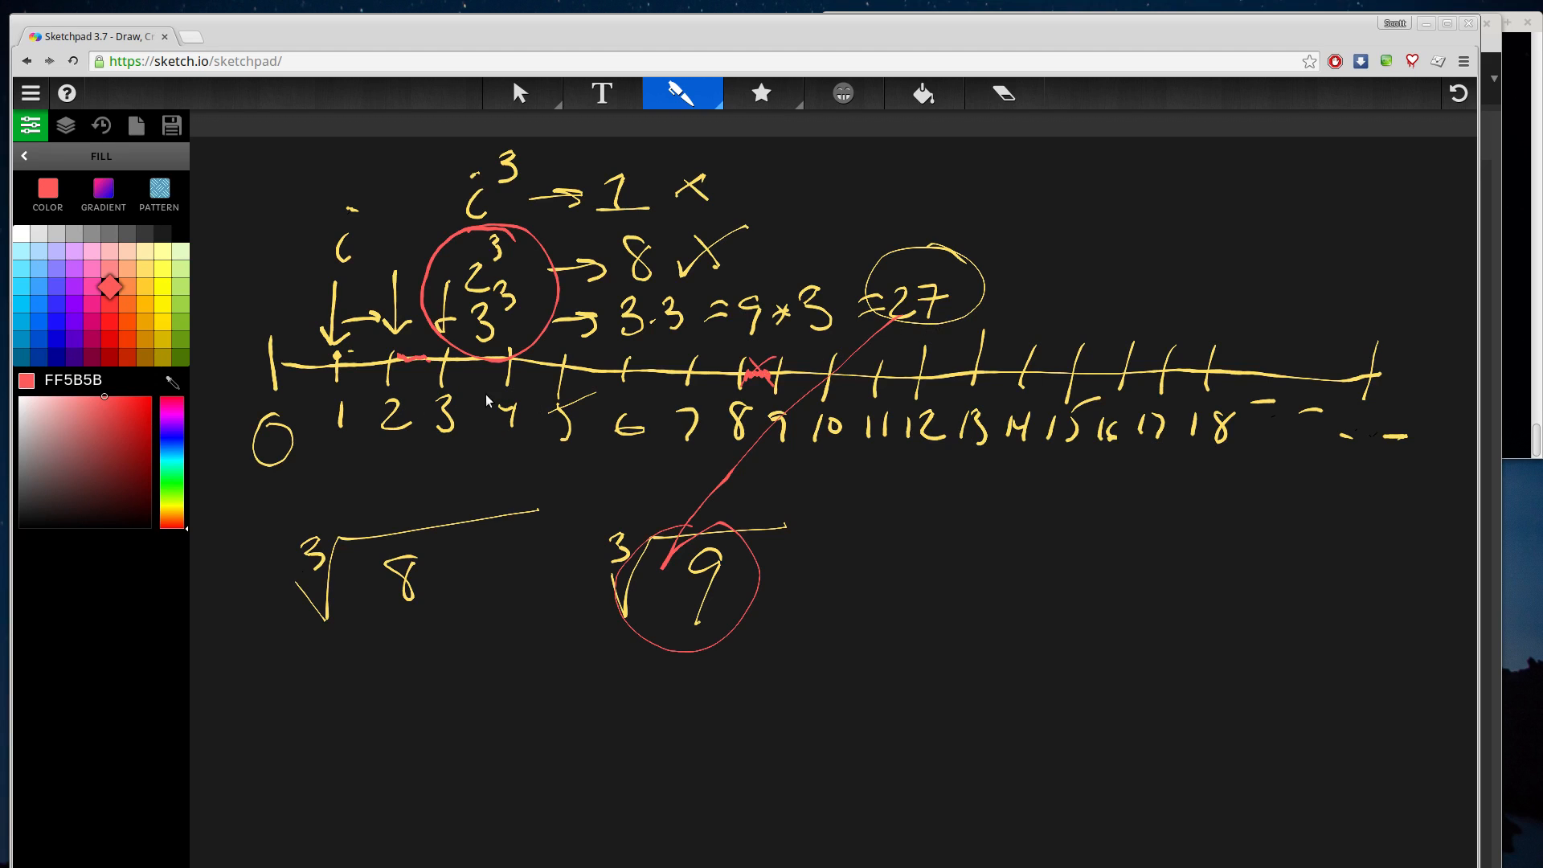
mouse_move(675, 208)
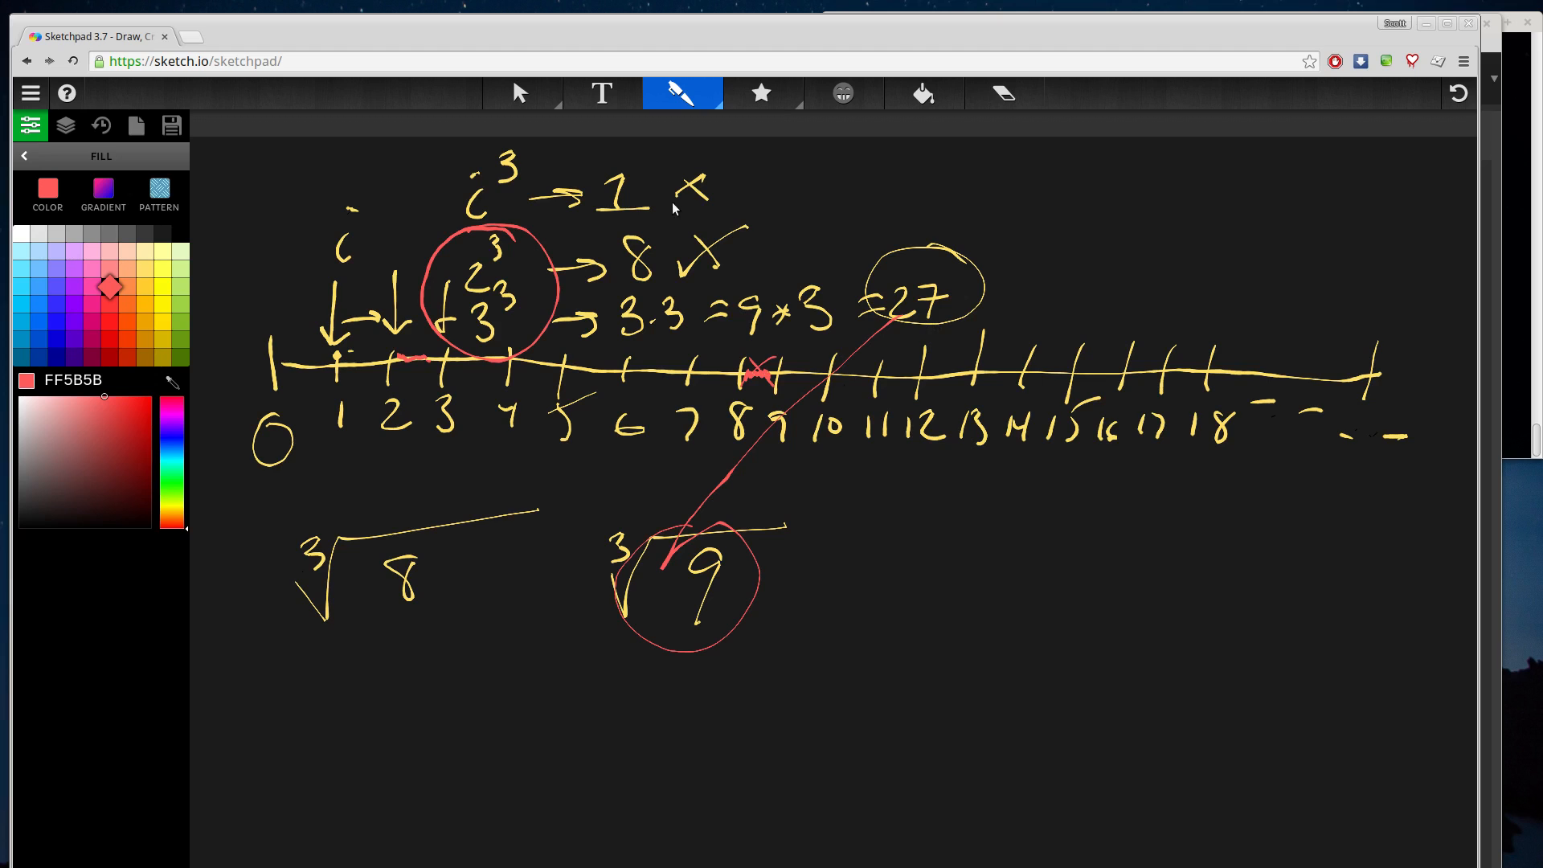
mouse_move(565, 394)
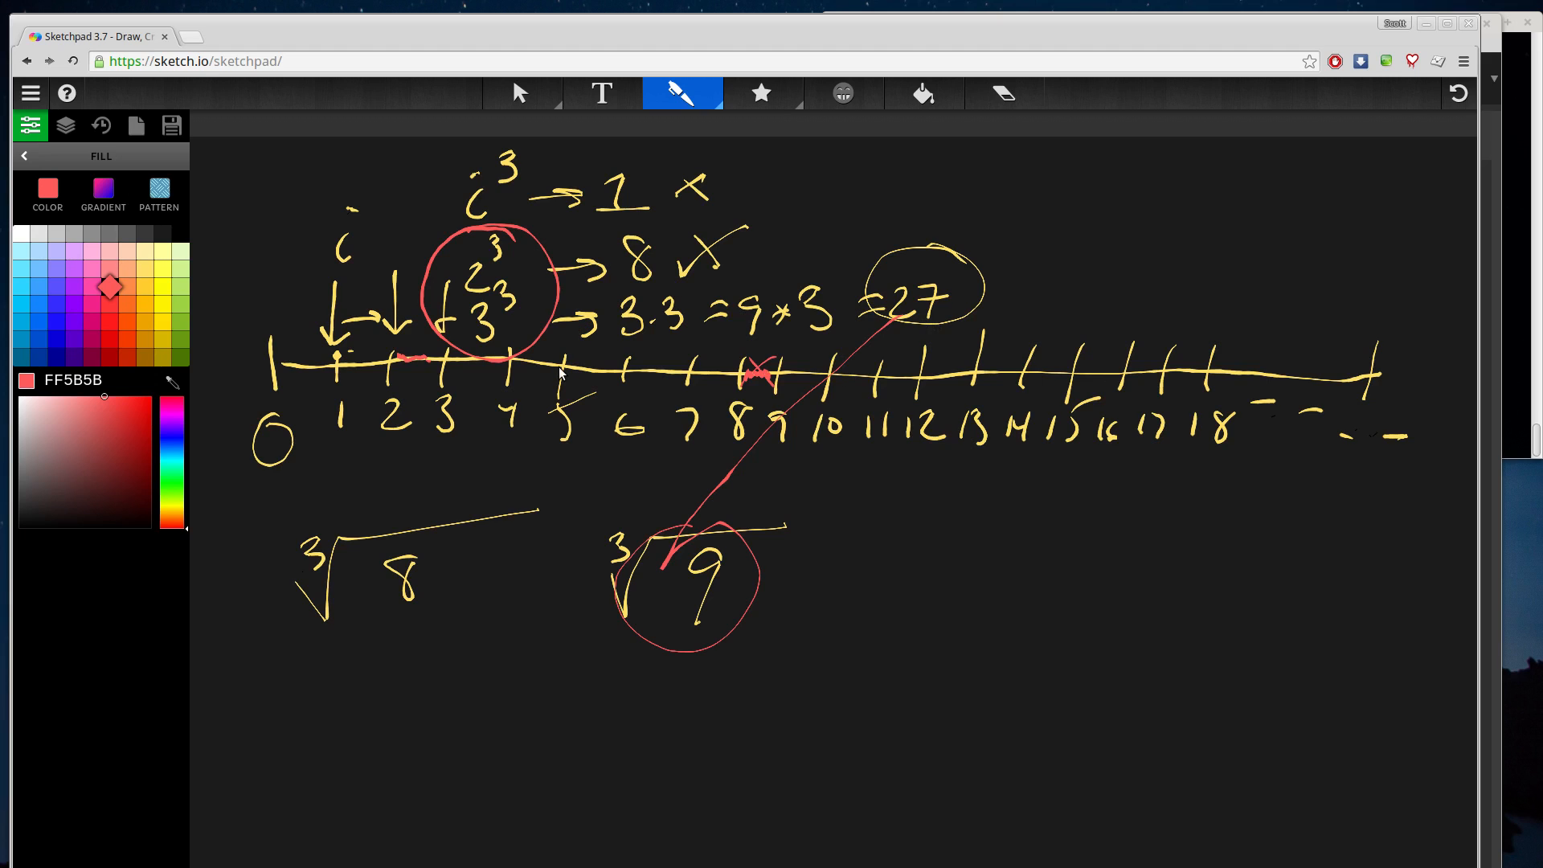
mouse_move(434, 241)
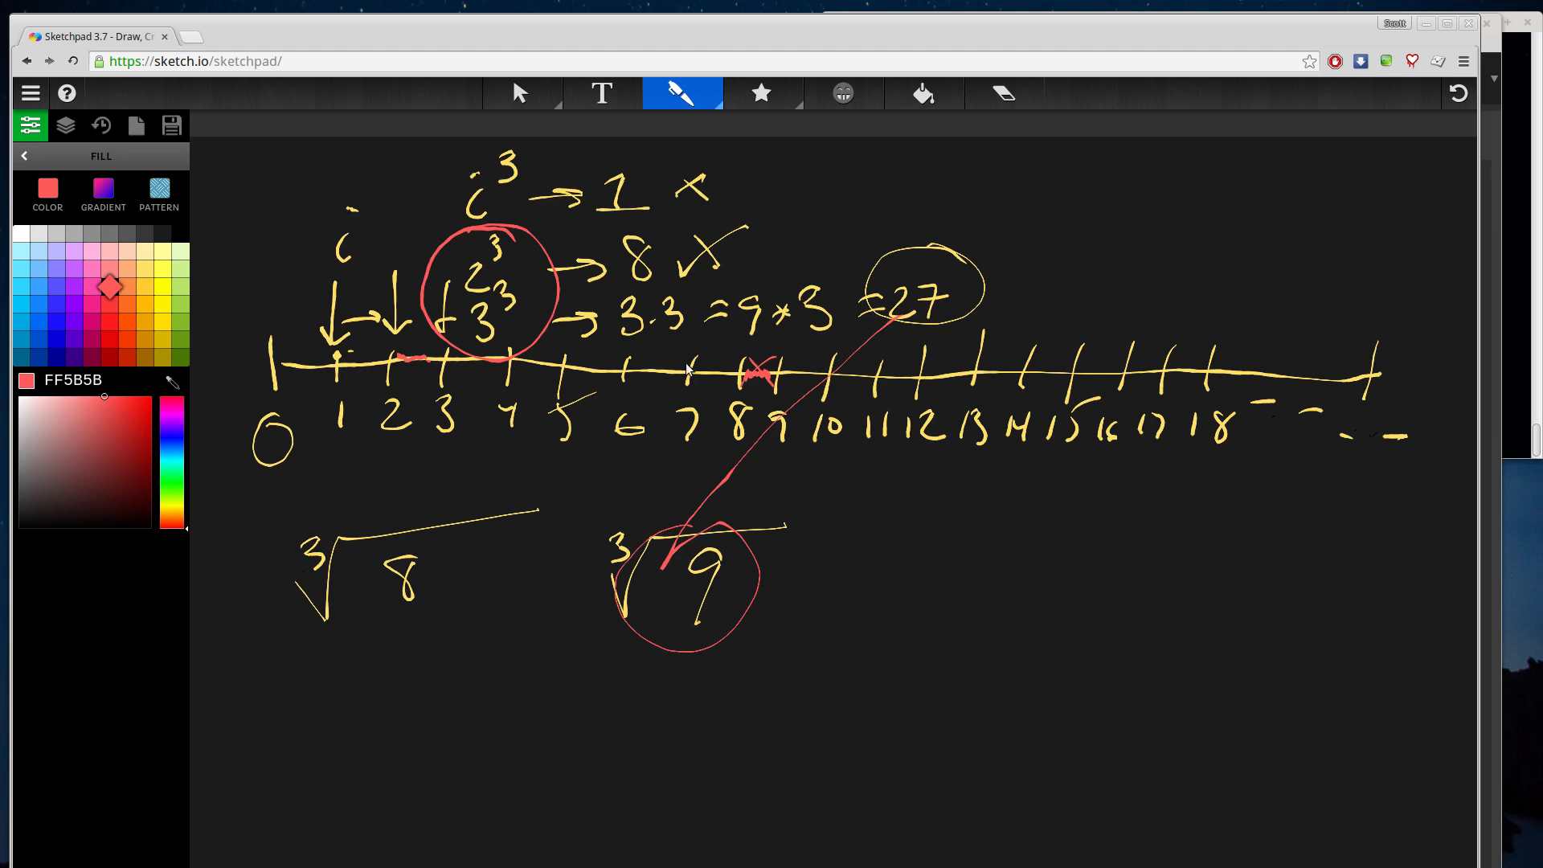
mouse_move(361, 363)
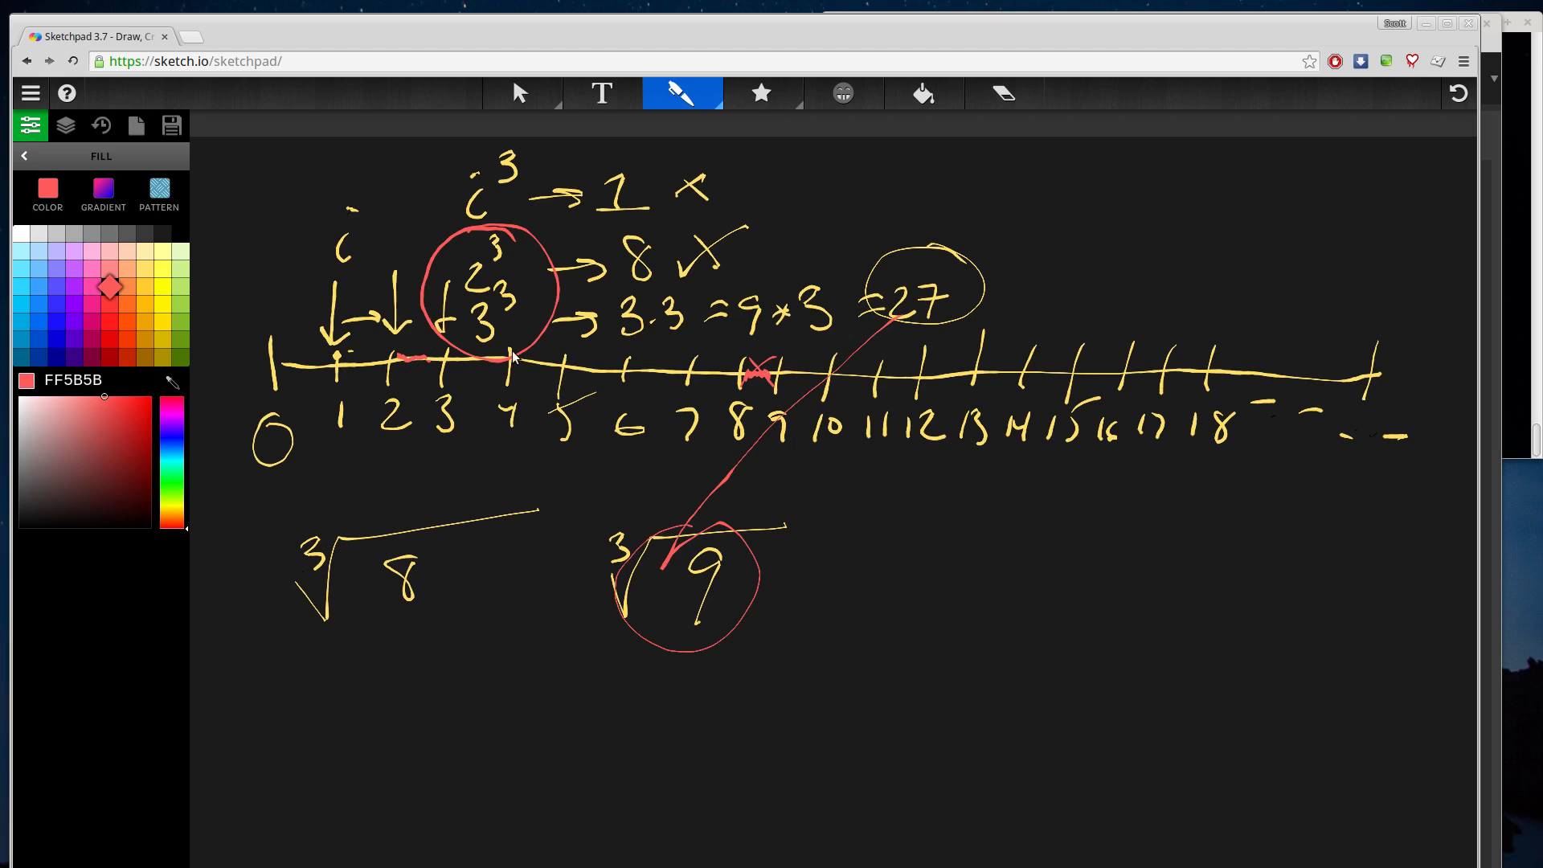
mouse_move(811, 390)
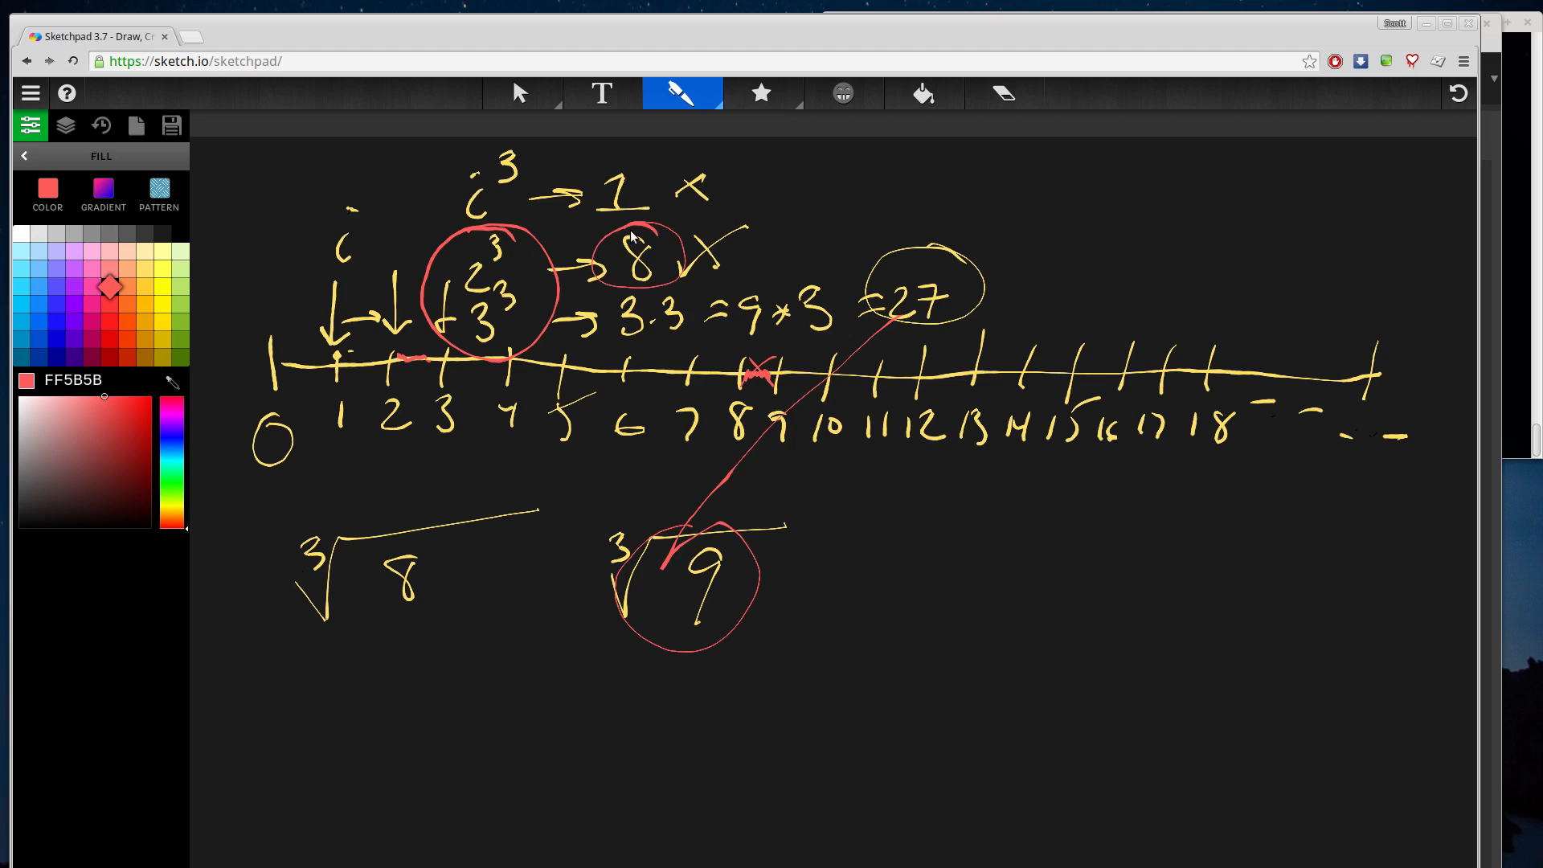
mouse_move(585, 514)
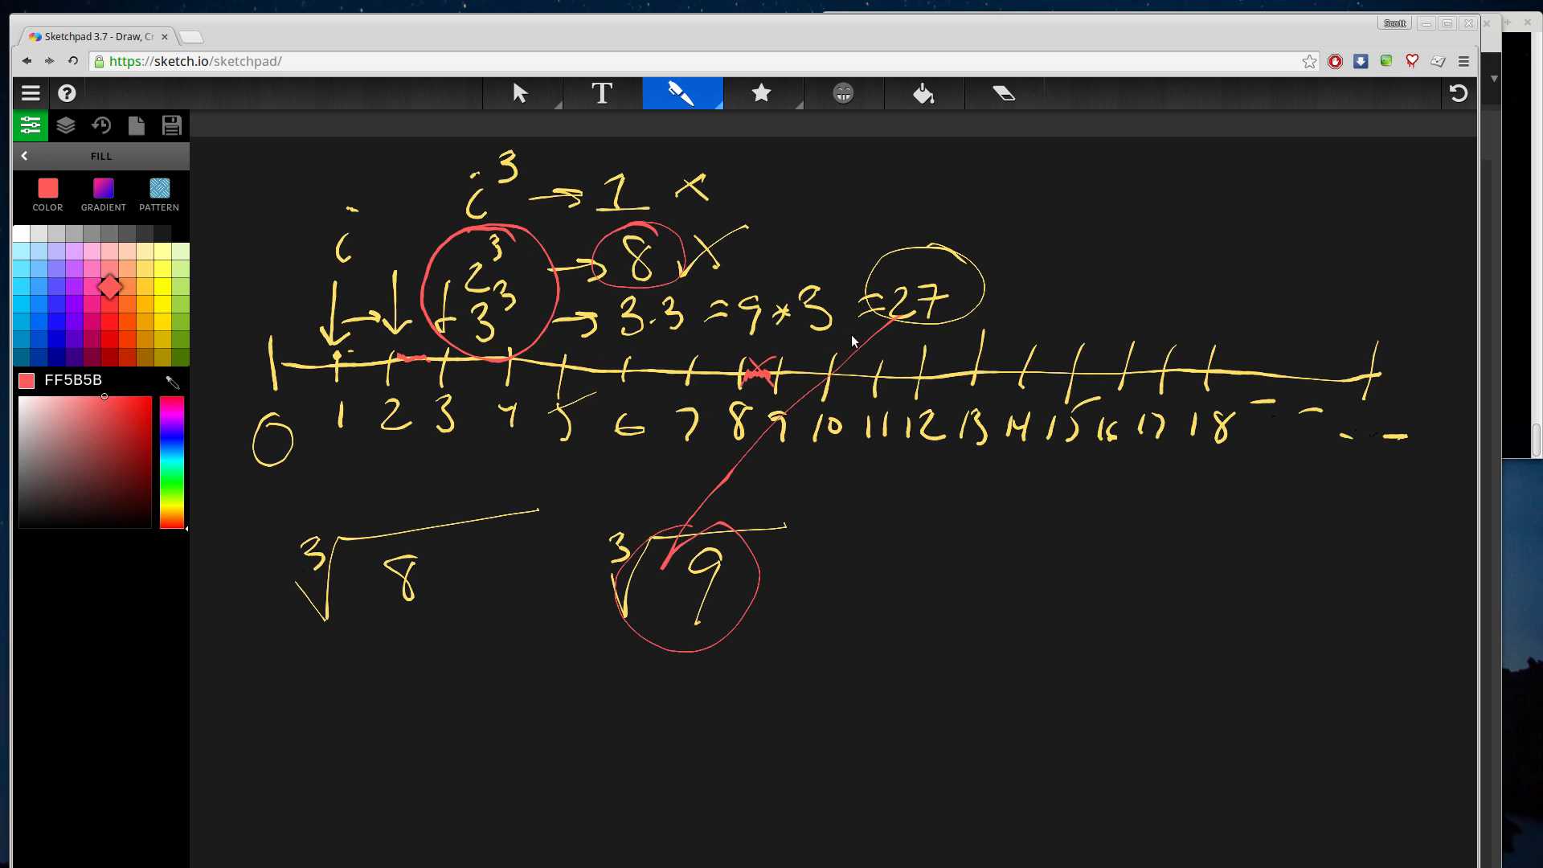
mouse_move(631, 546)
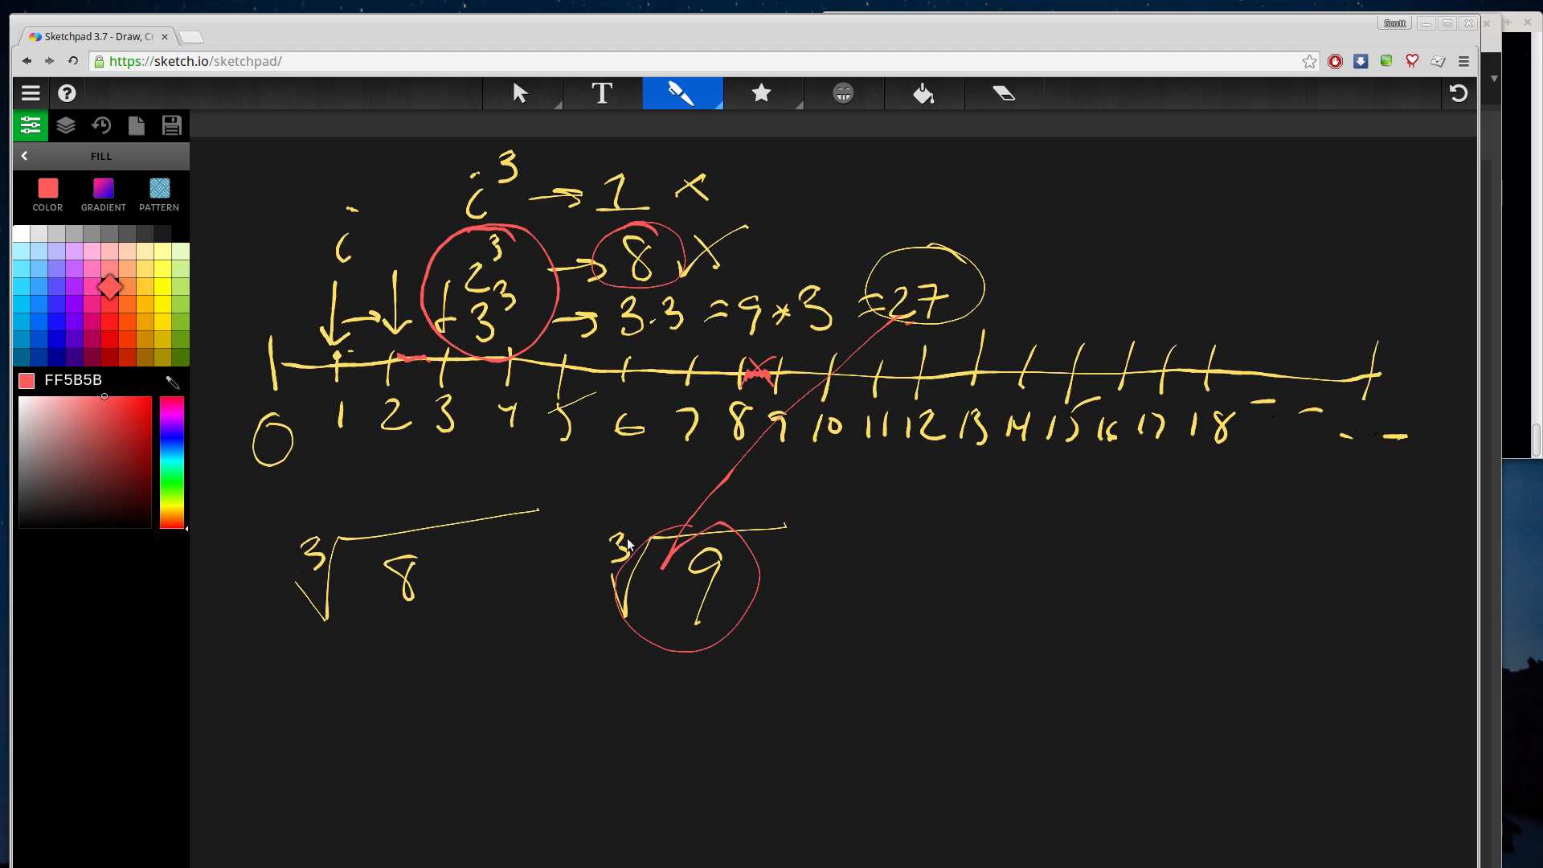
mouse_move(667, 591)
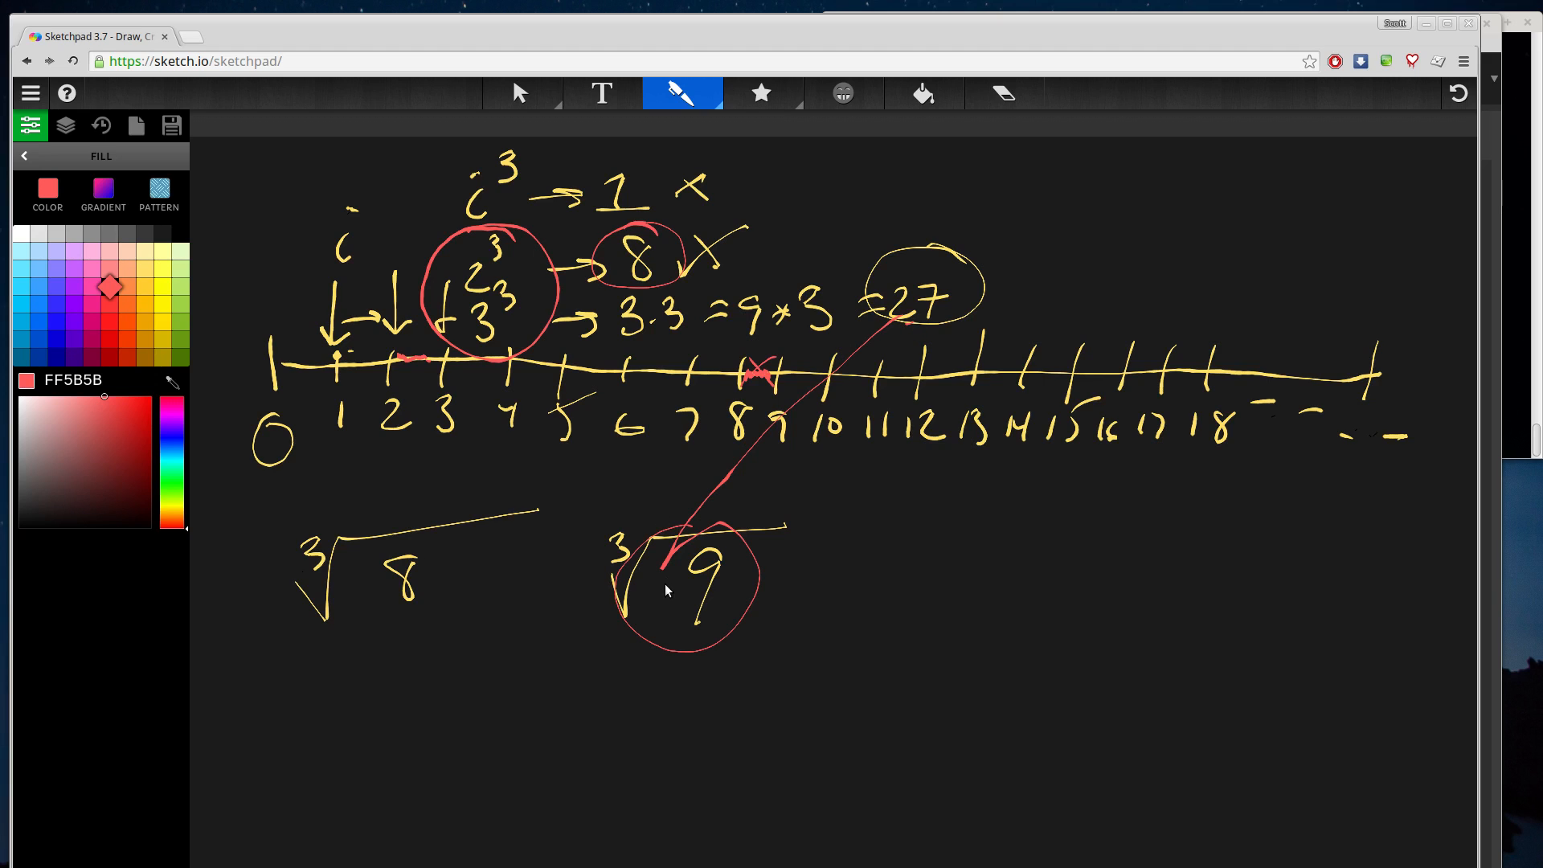
mouse_move(498, 347)
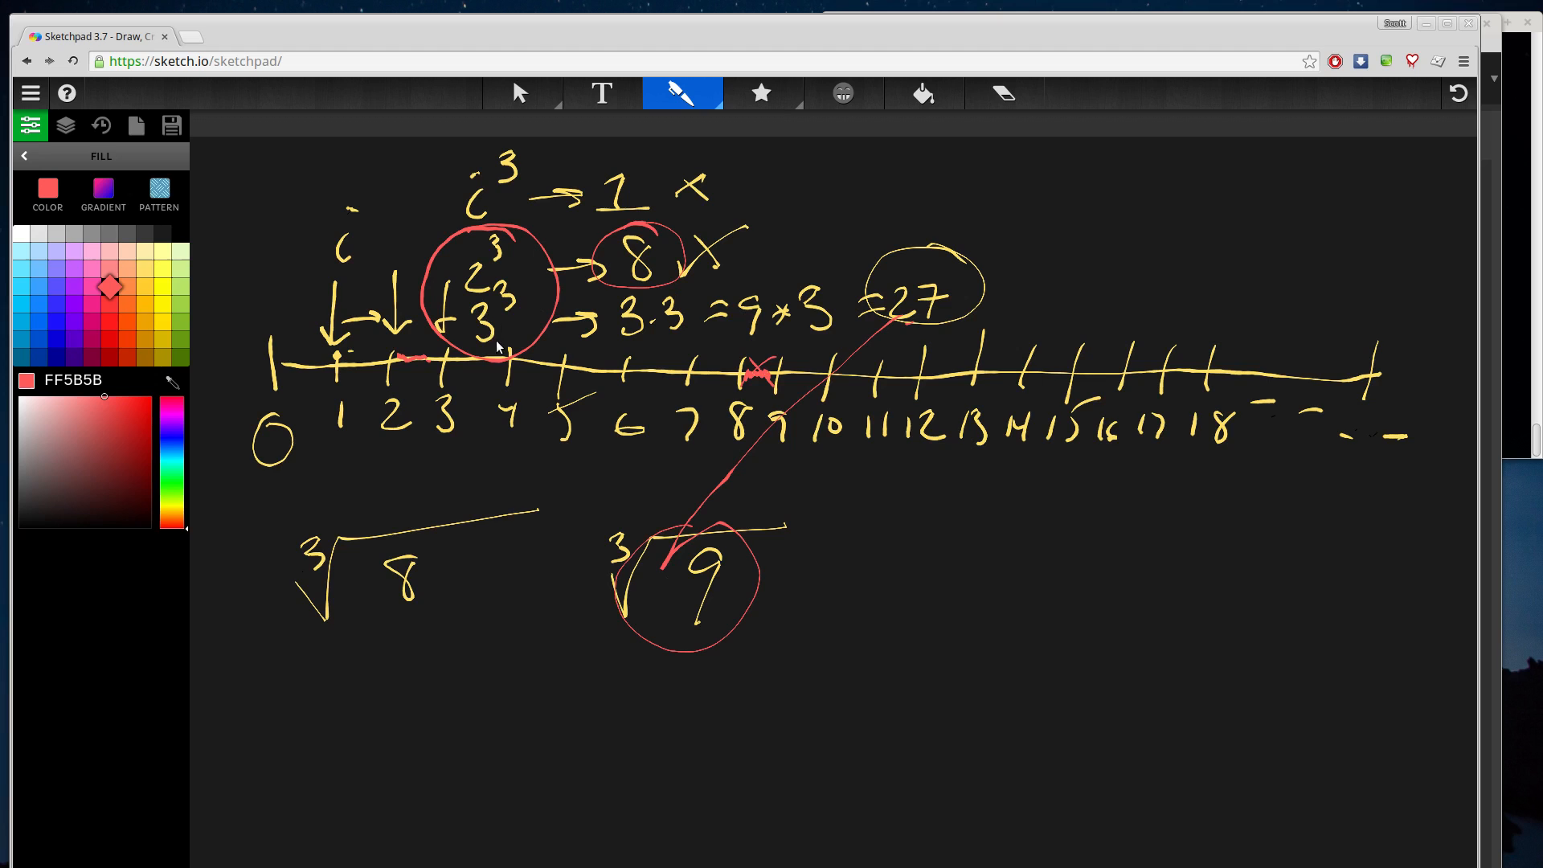
mouse_move(513, 343)
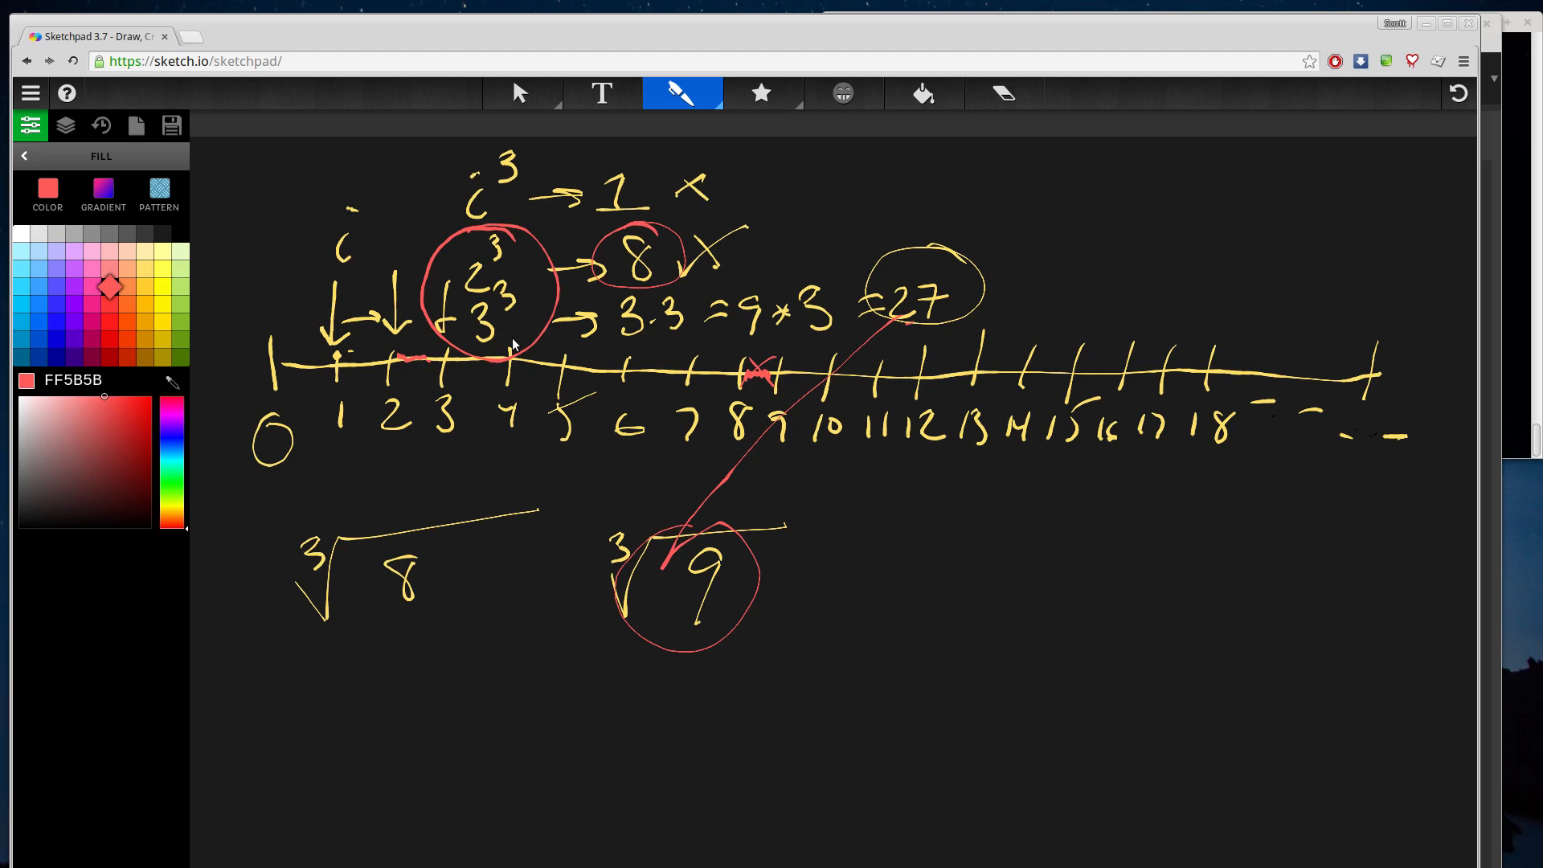
mouse_move(439, 241)
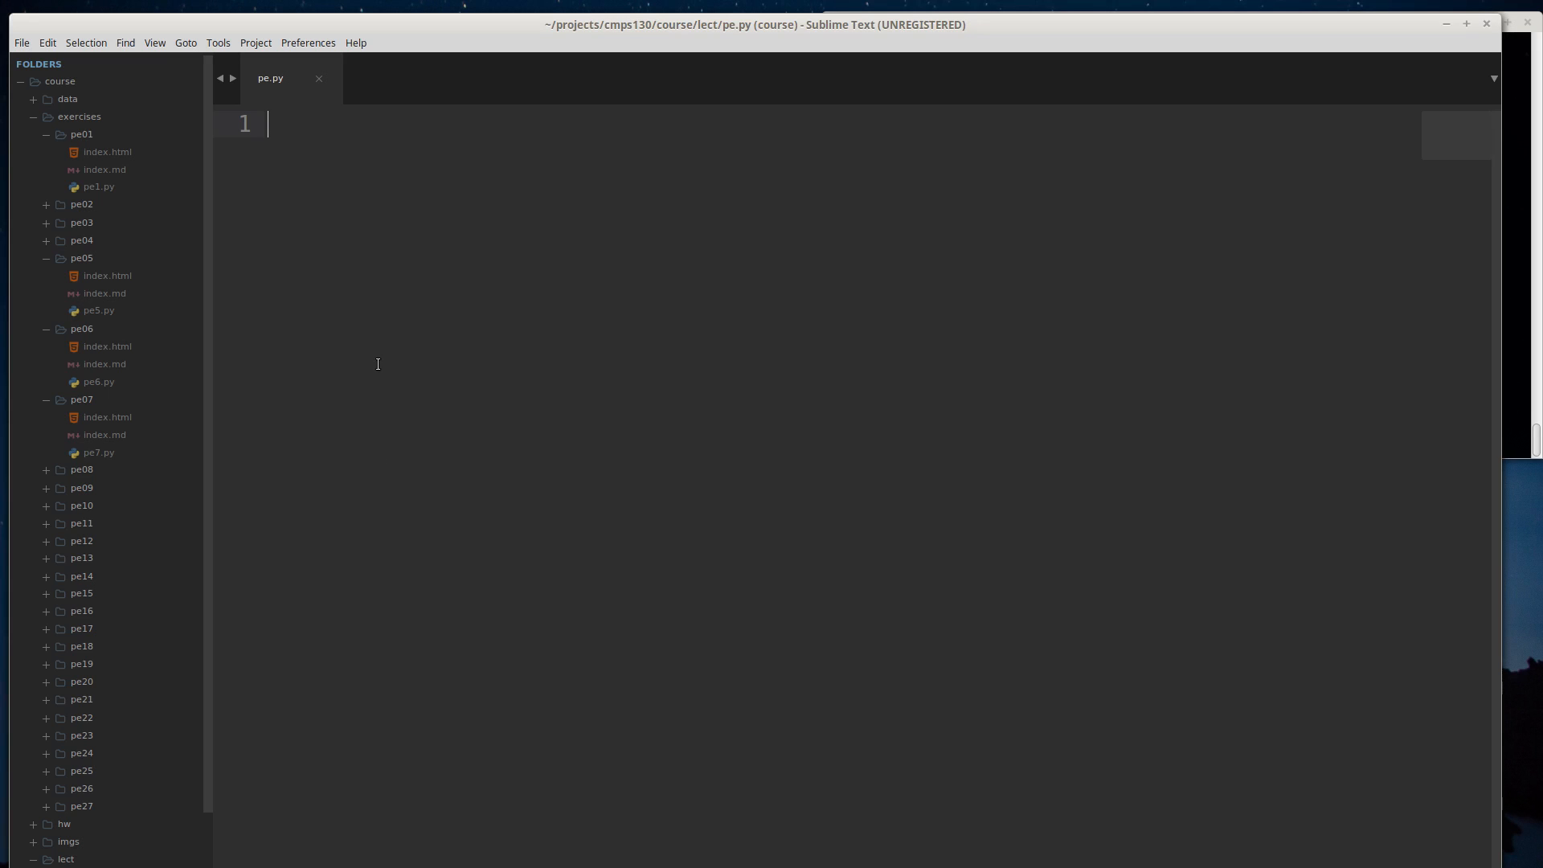
- Write x = int(input("Please enter a positive integer: ")) on line 1 and start the i line
type("x = int(input(\"Please enter a po")
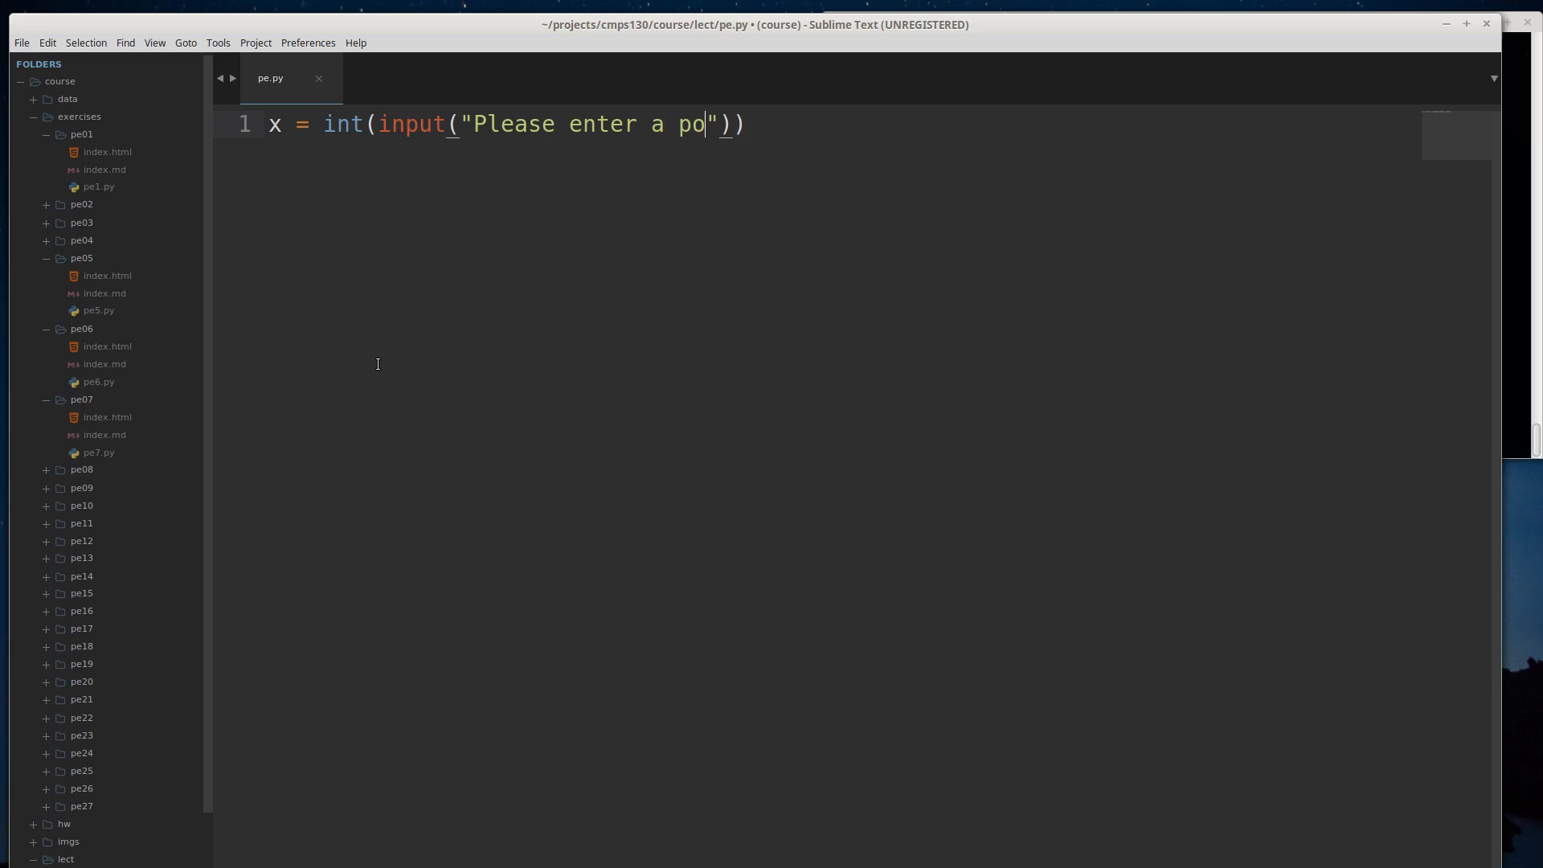
type("sitive integer:")
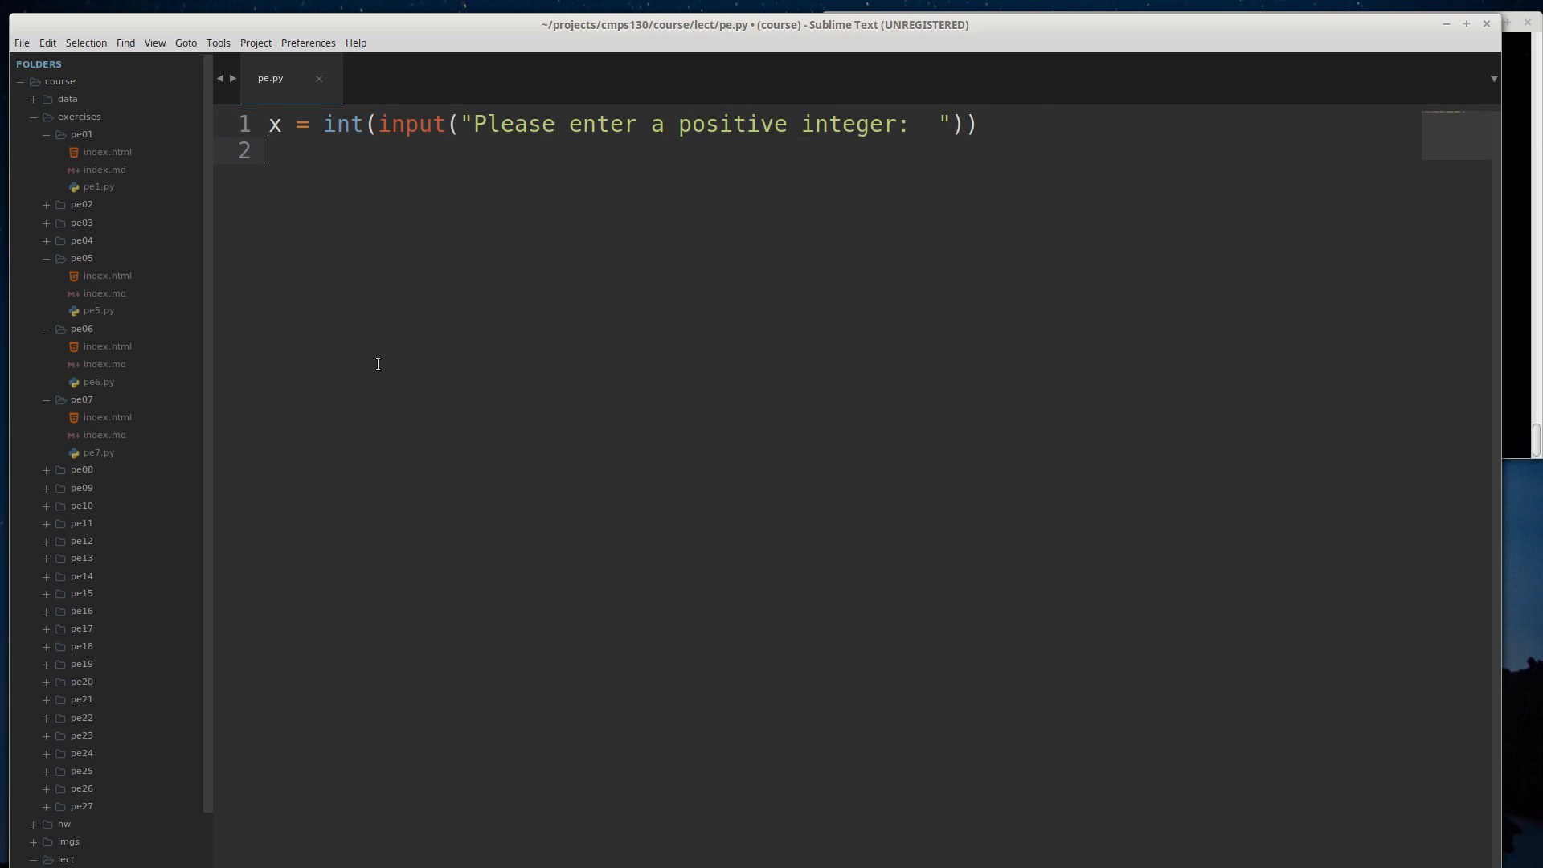
key("Enter")
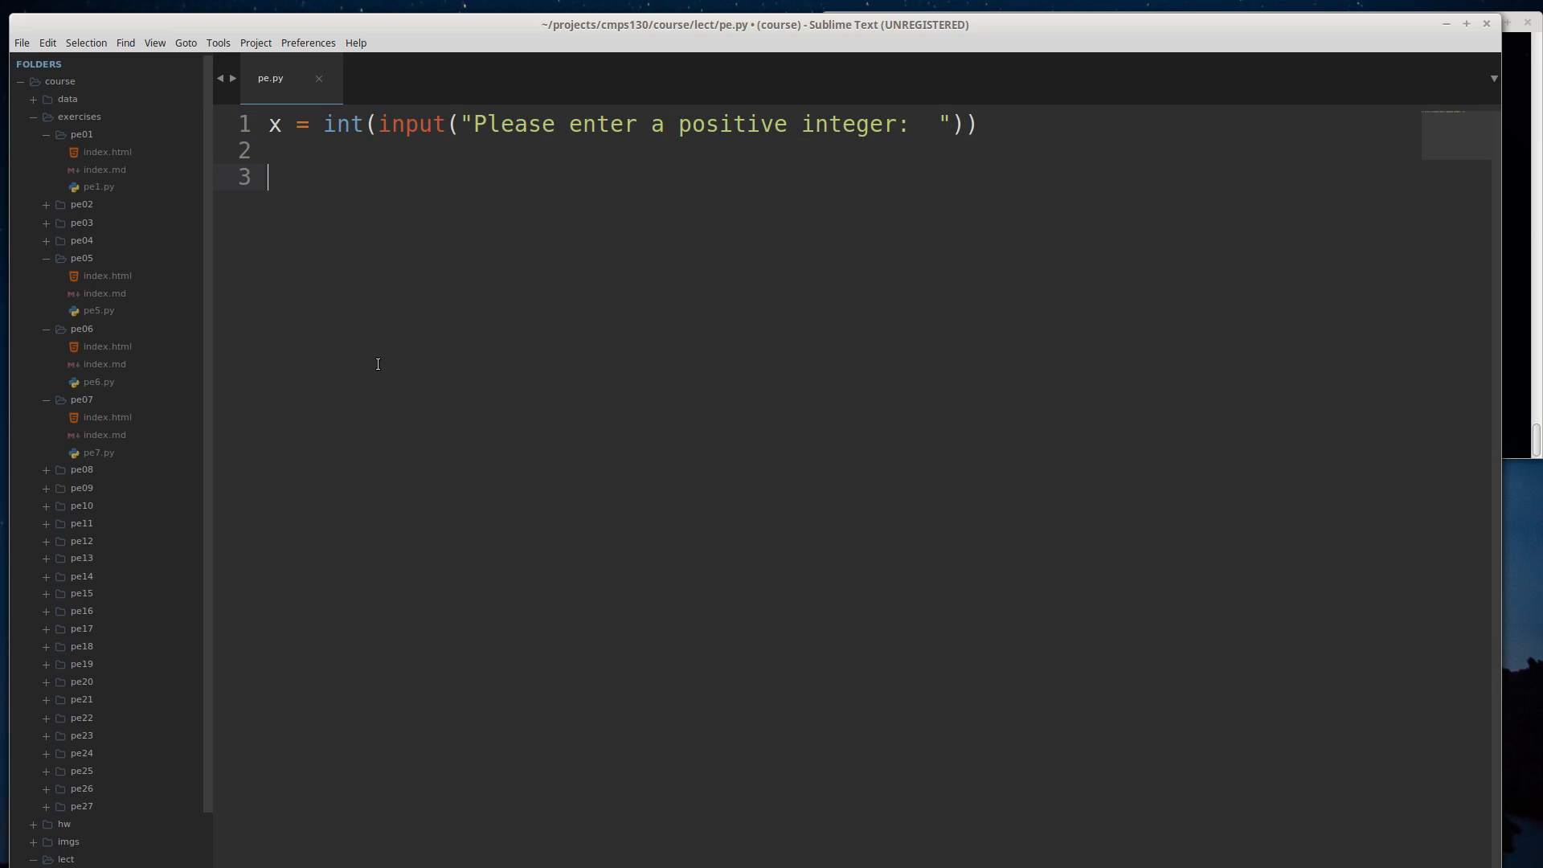
type("i = 1")
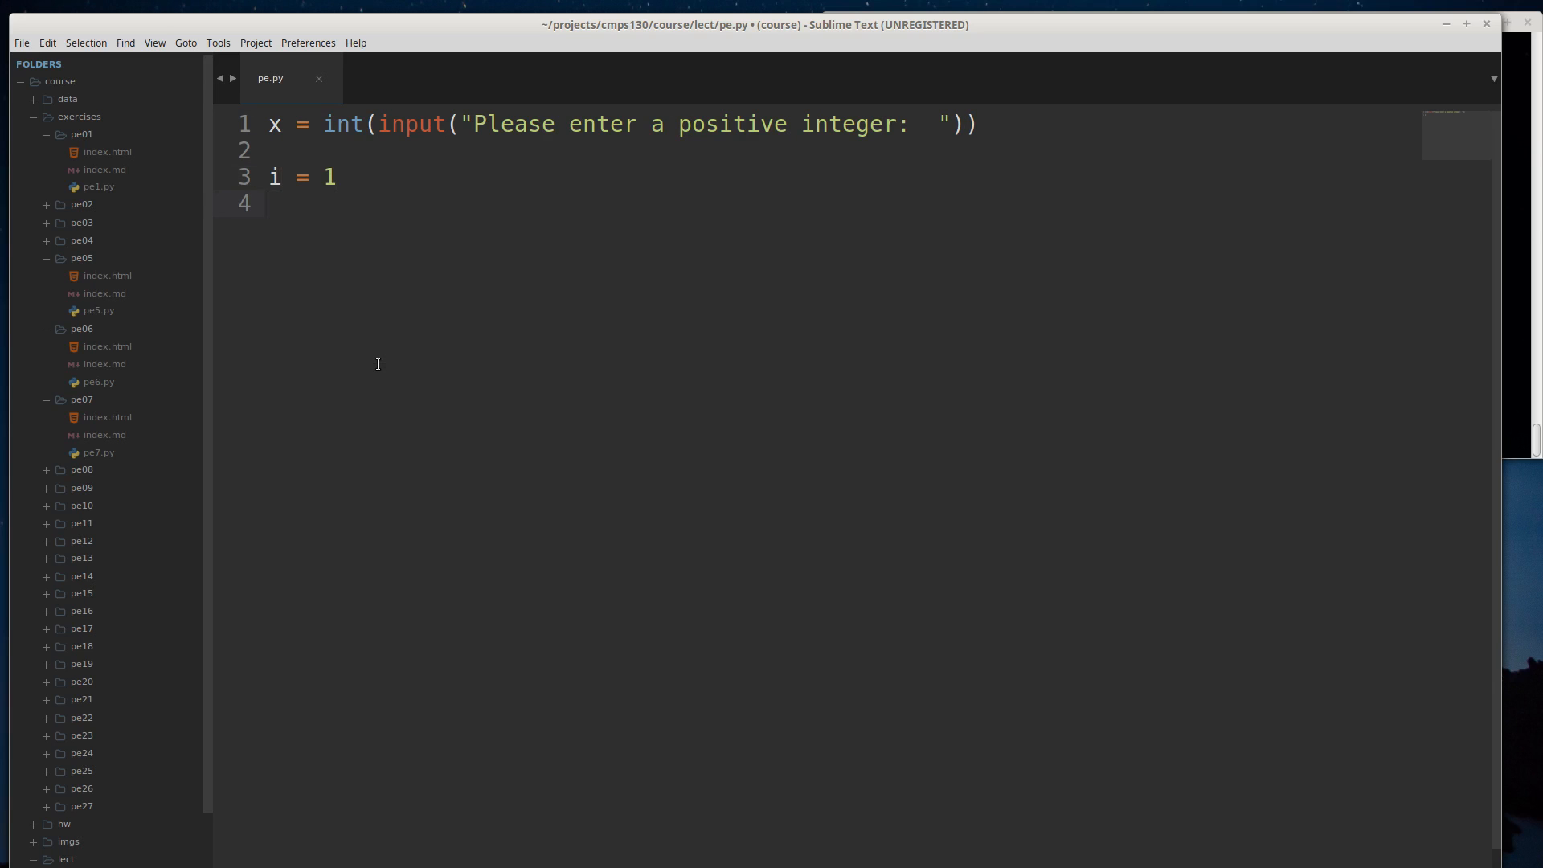
- Write while i**3 < abs(x): with an indented i += 1 body
type("while (")
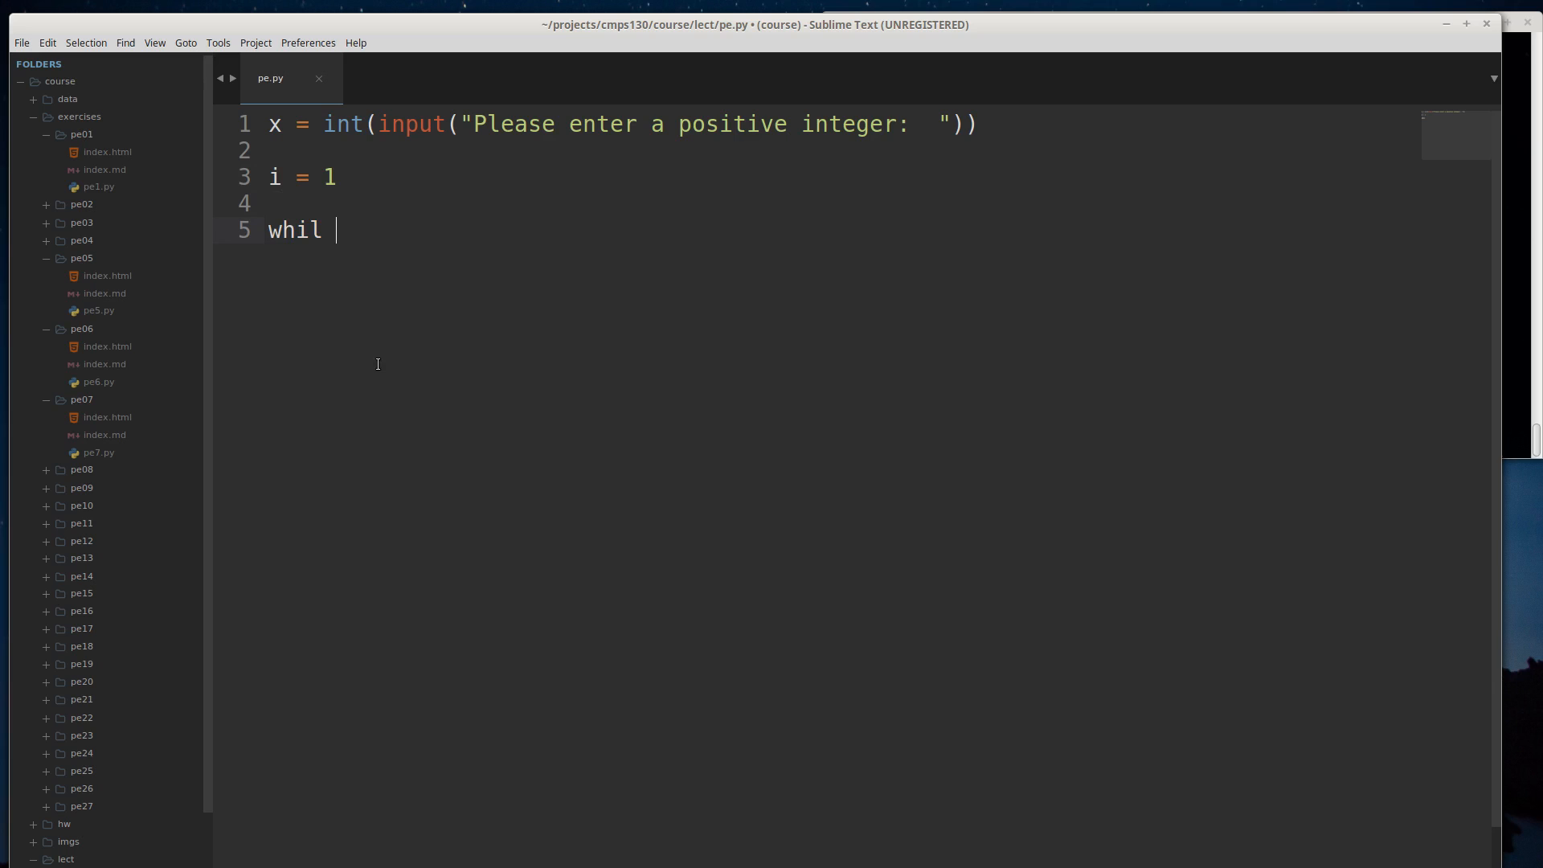
type("e i")
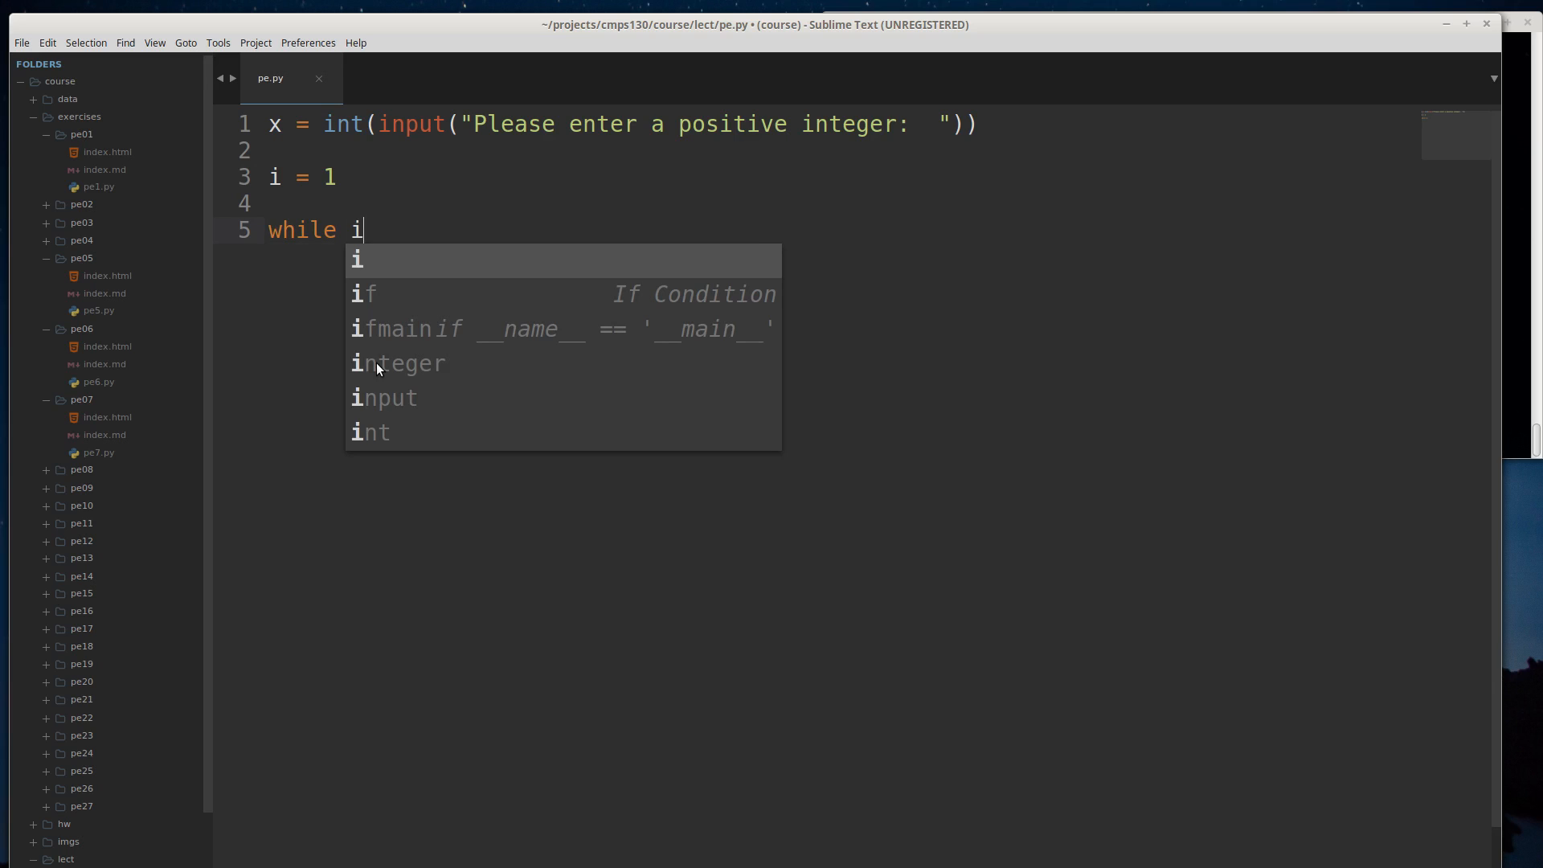
type("**3")
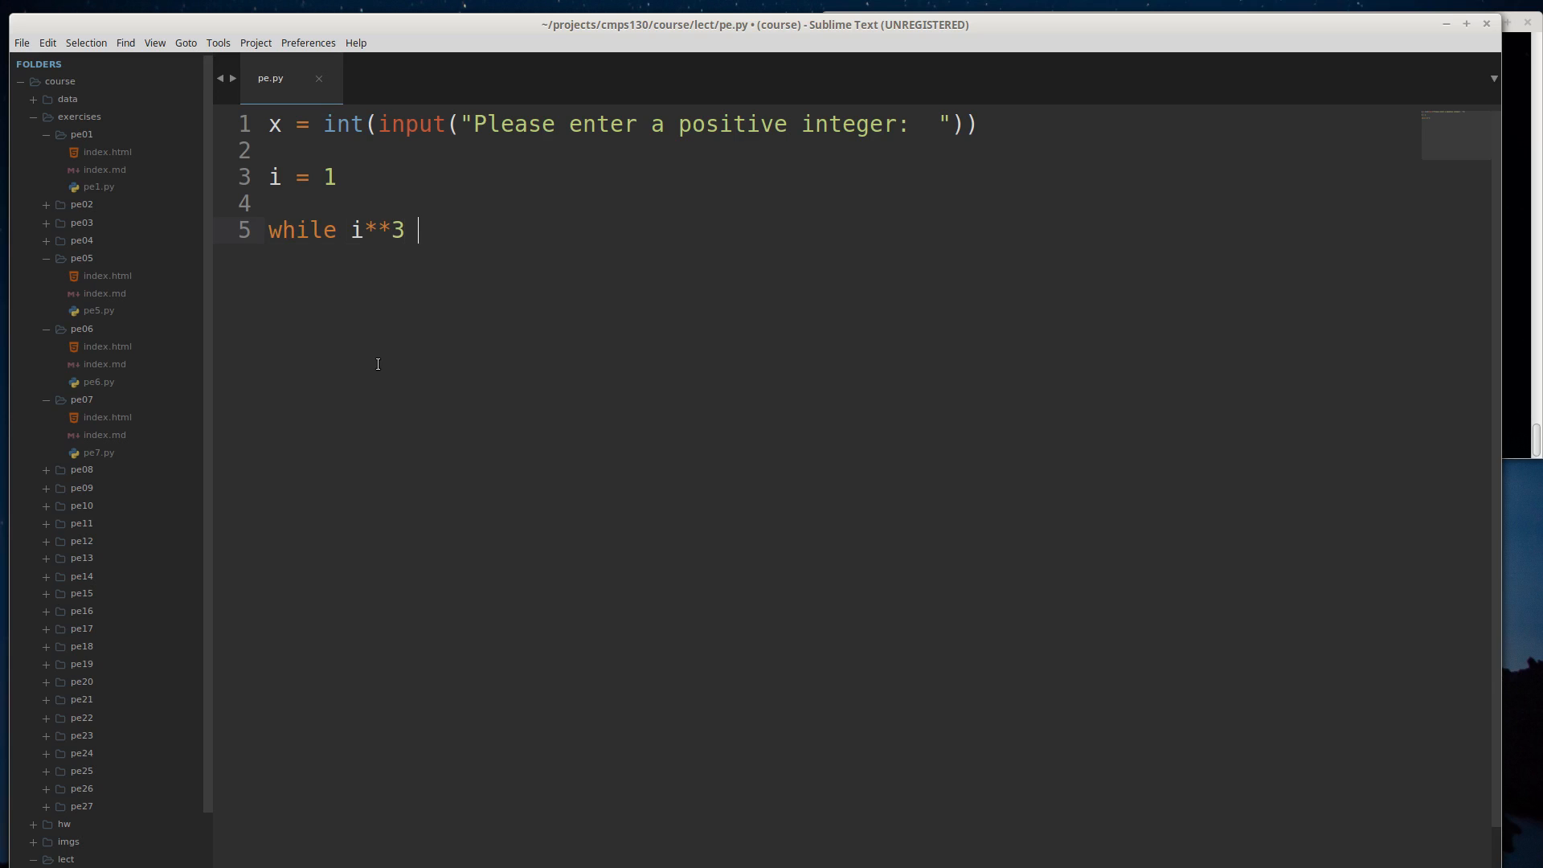
type("< abs")
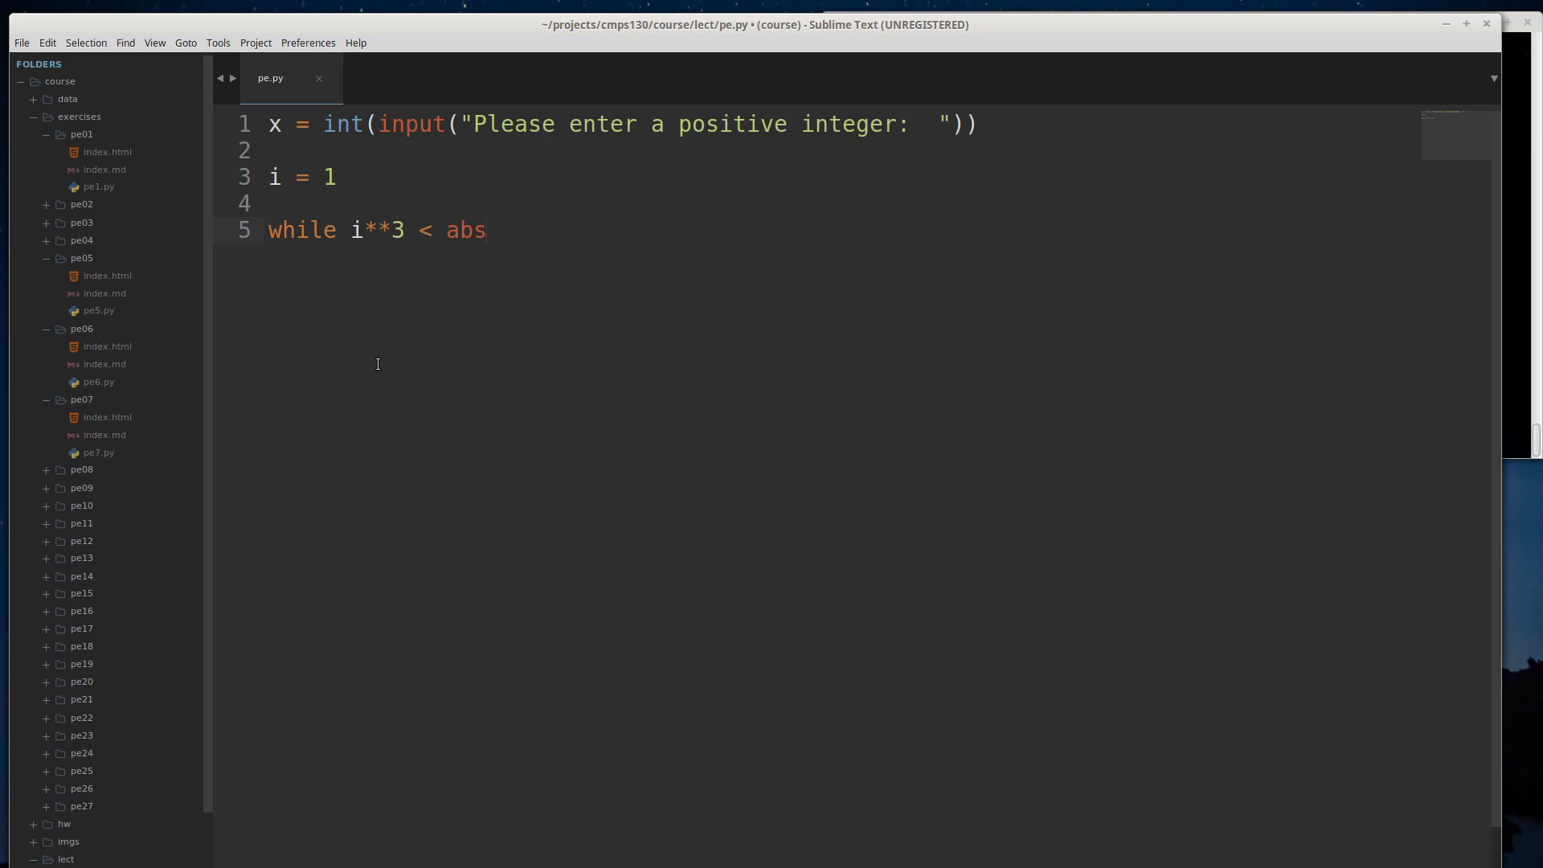
type("(x)")
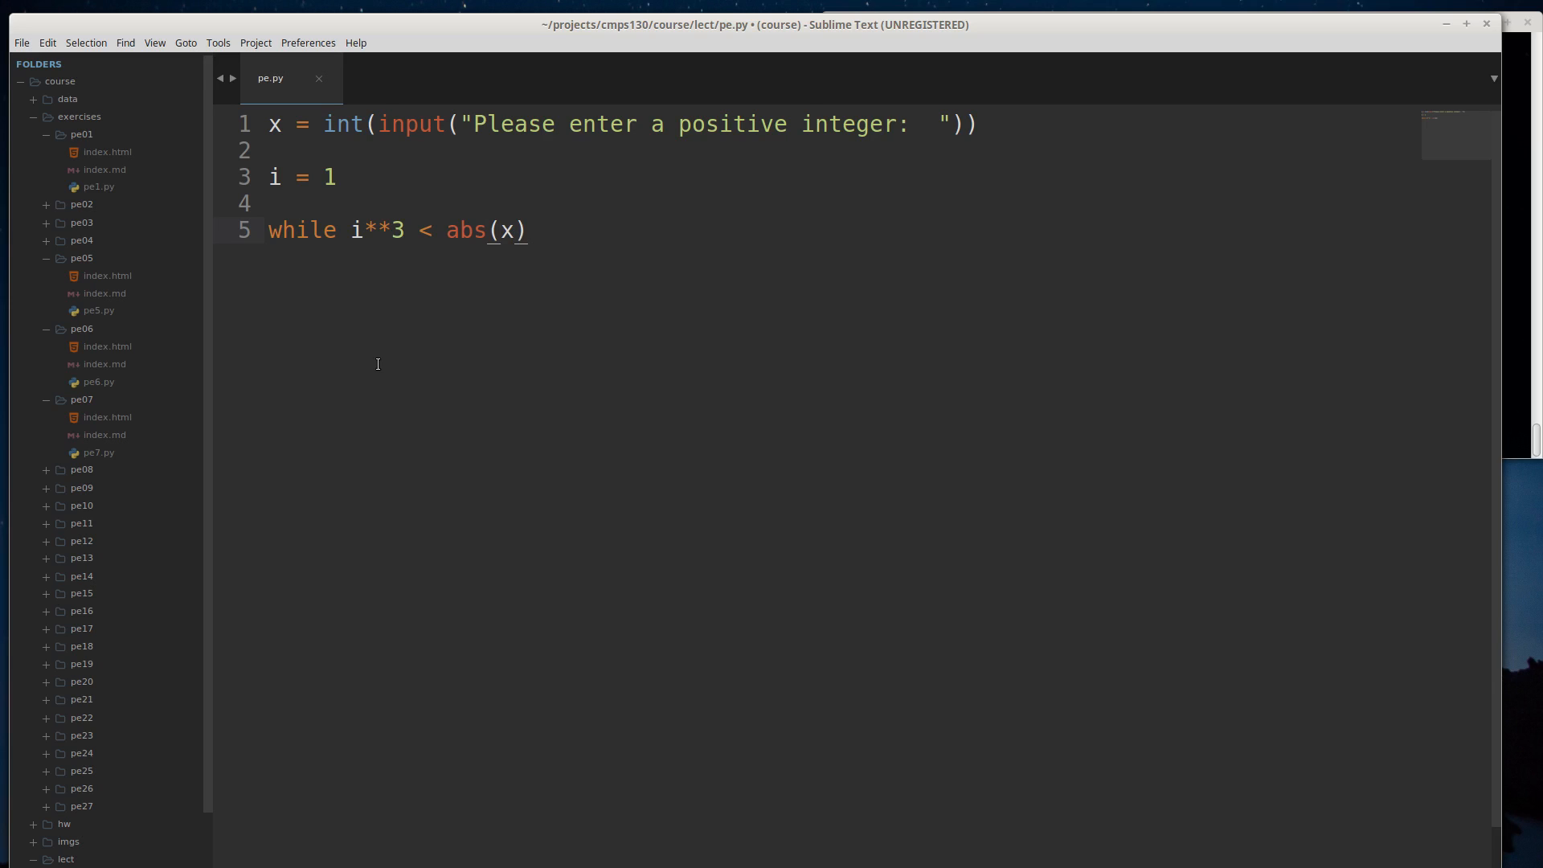
type(":")
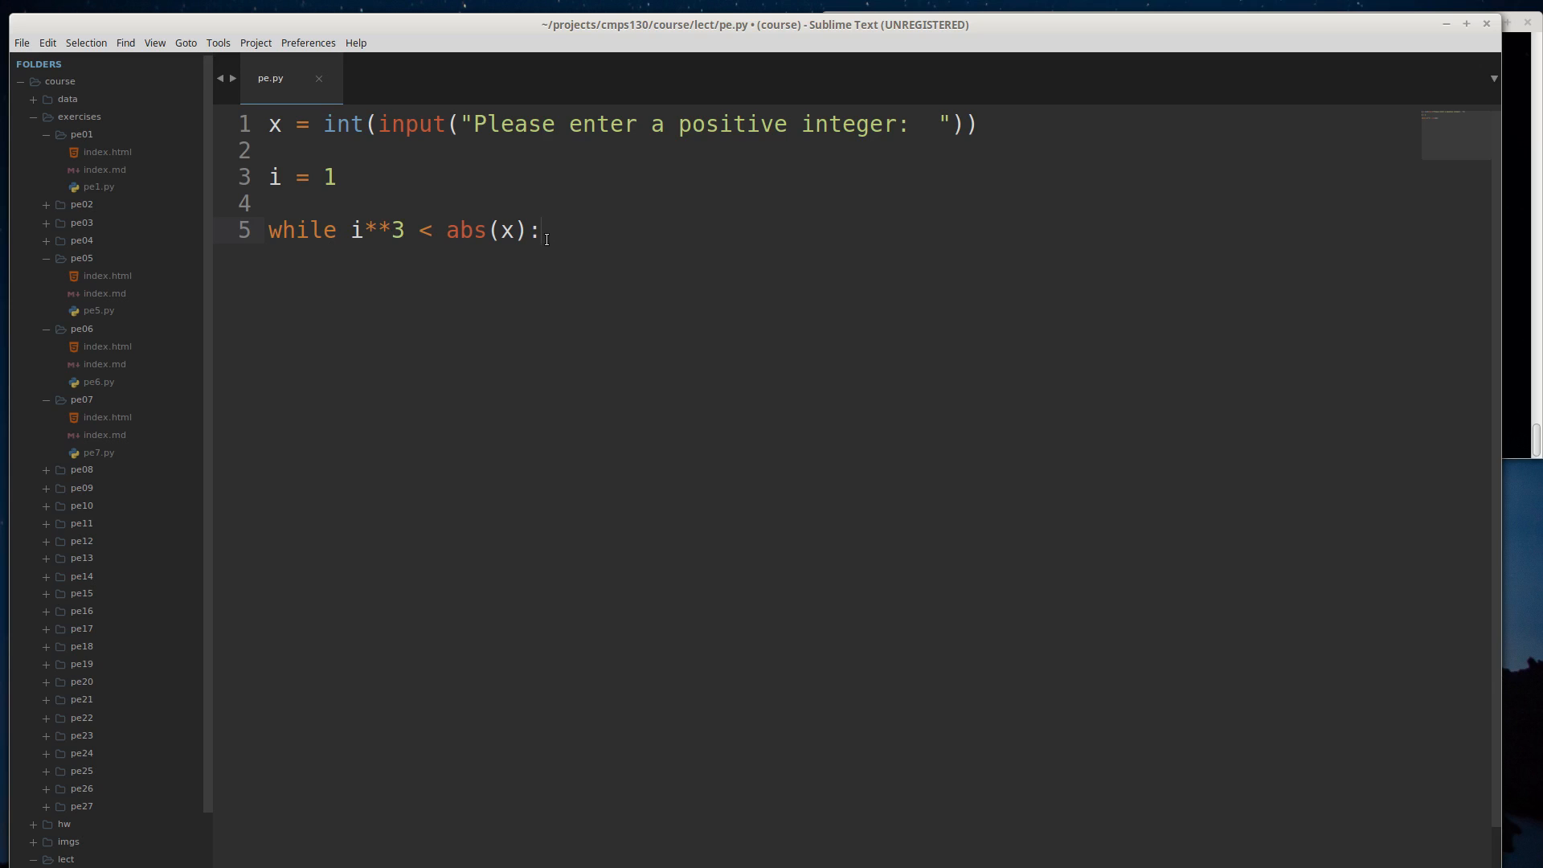
type("ans")
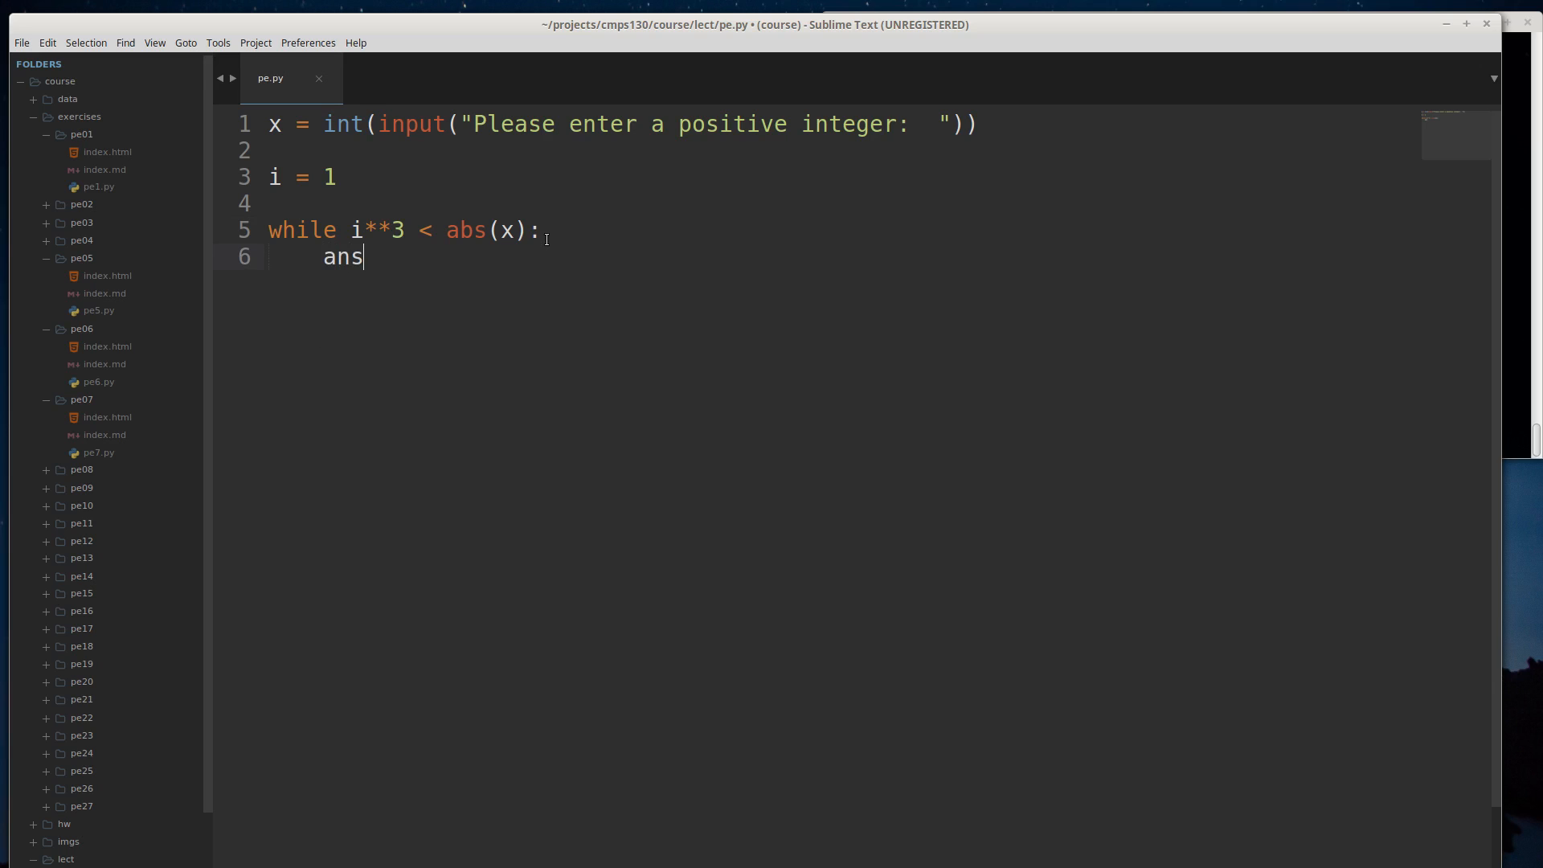
type("i")
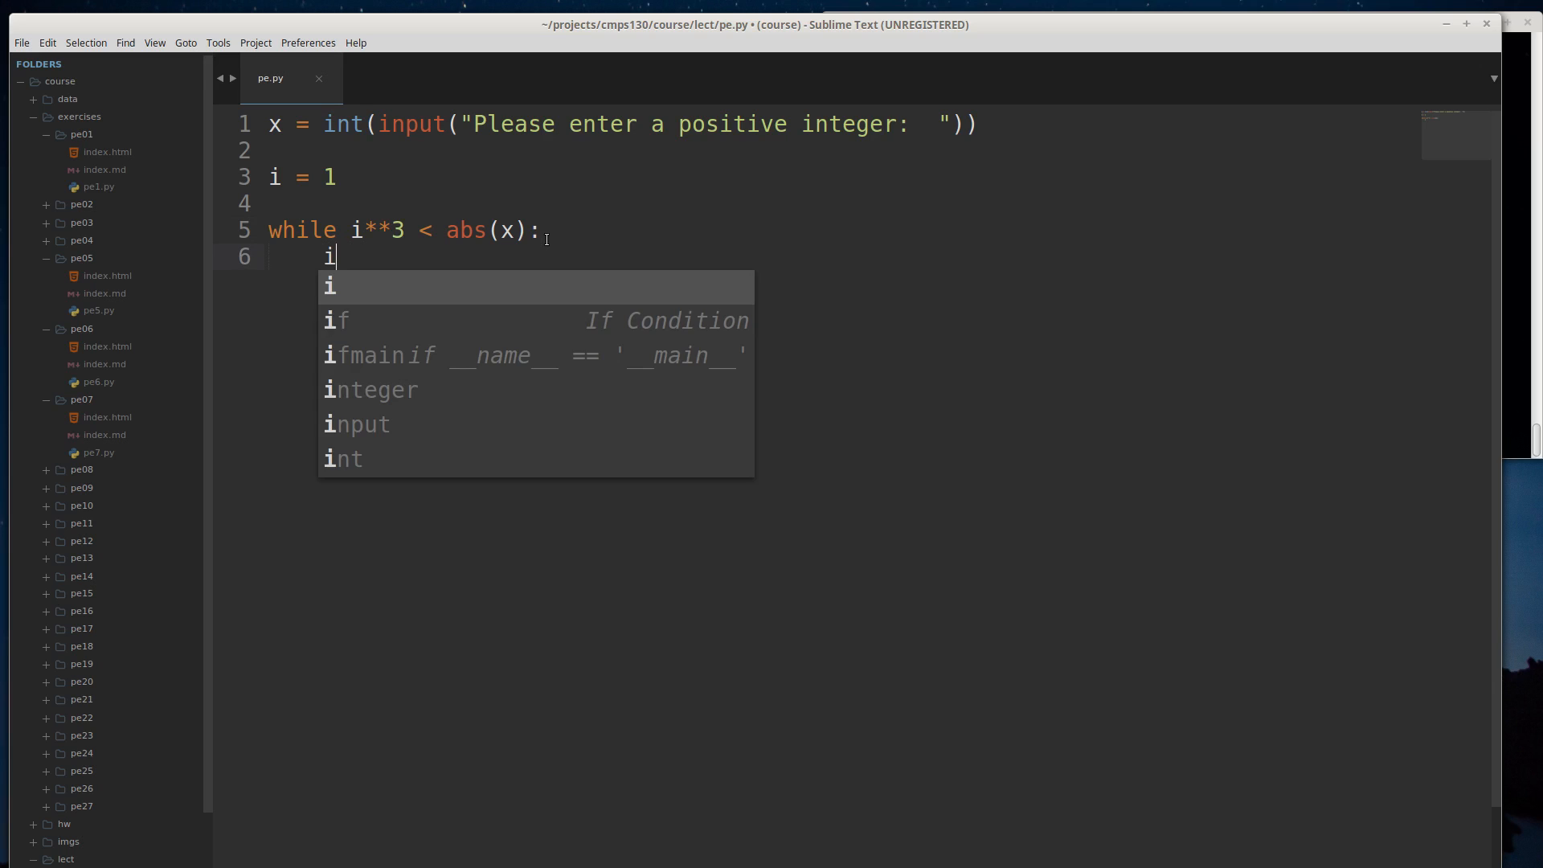
type("+= 1")
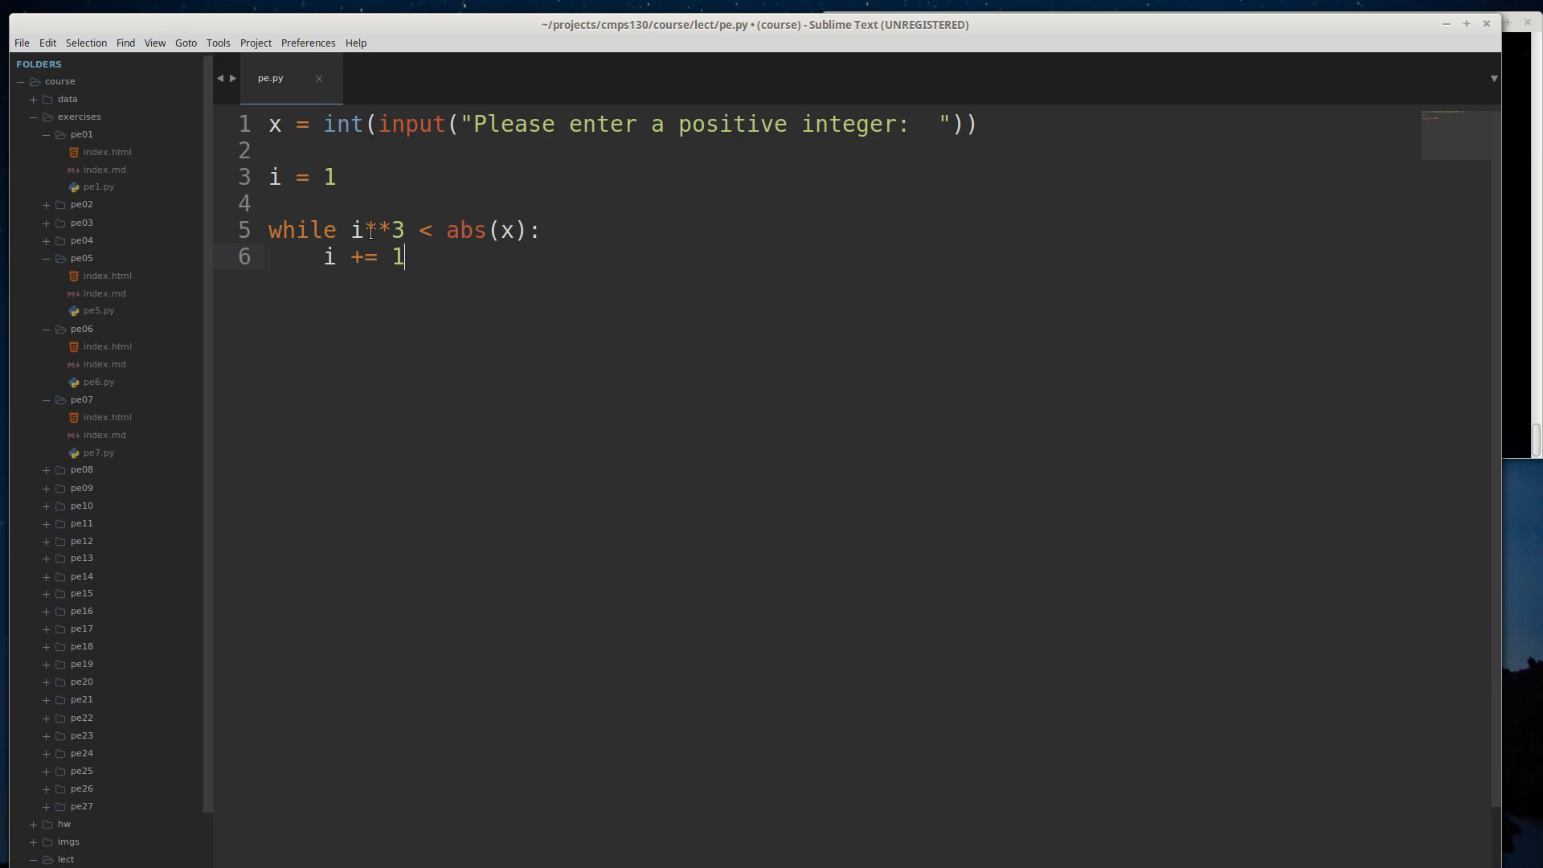
left_click_drag(351, 231, 540, 231)
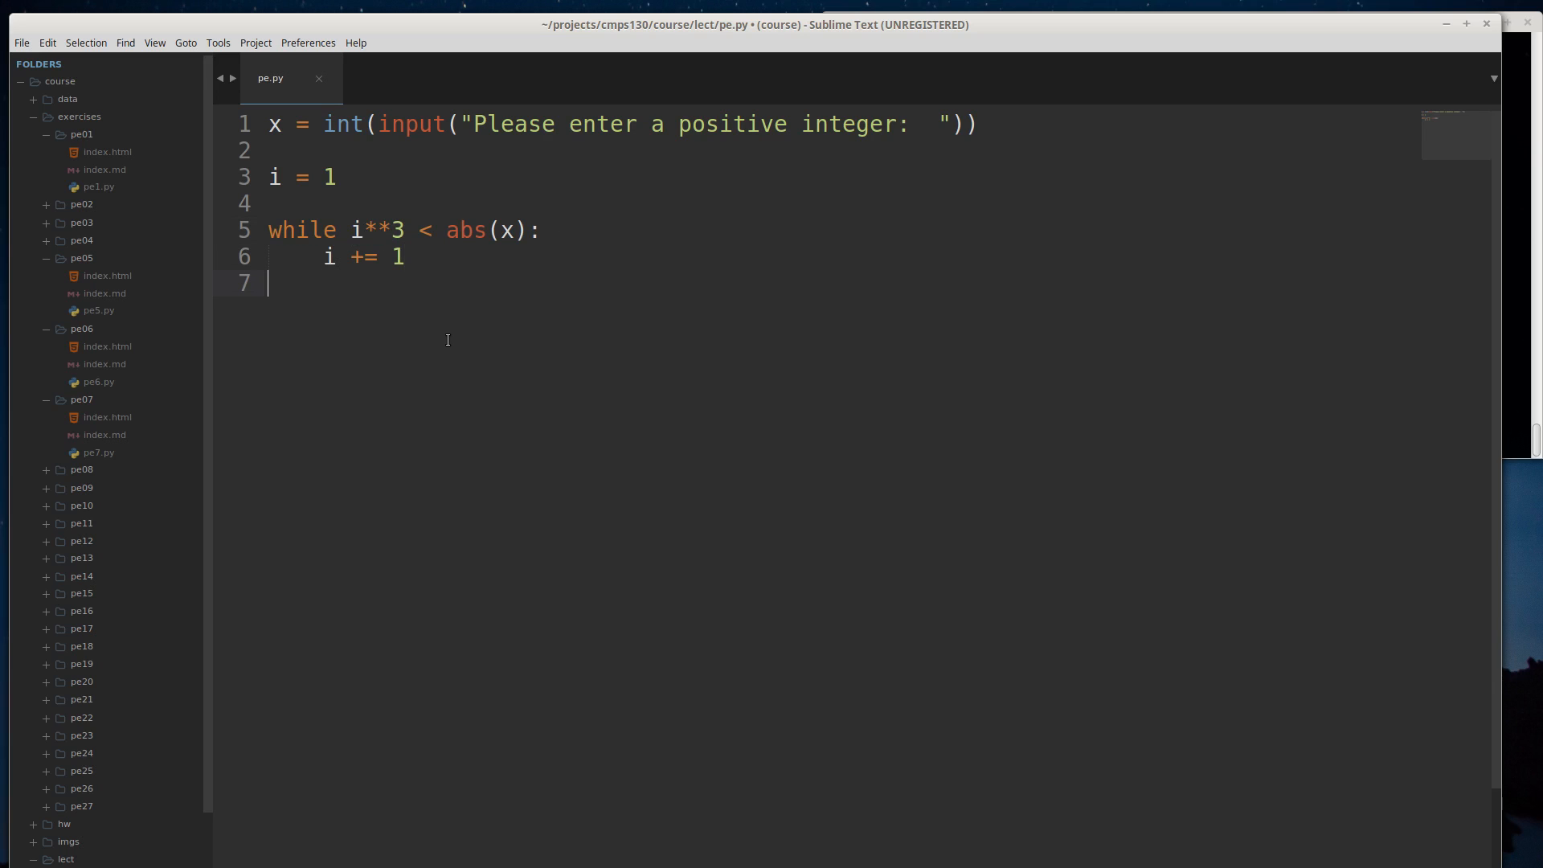
- Add the comment '# either i**3 is x (found perfect cube root)'
type("# either")
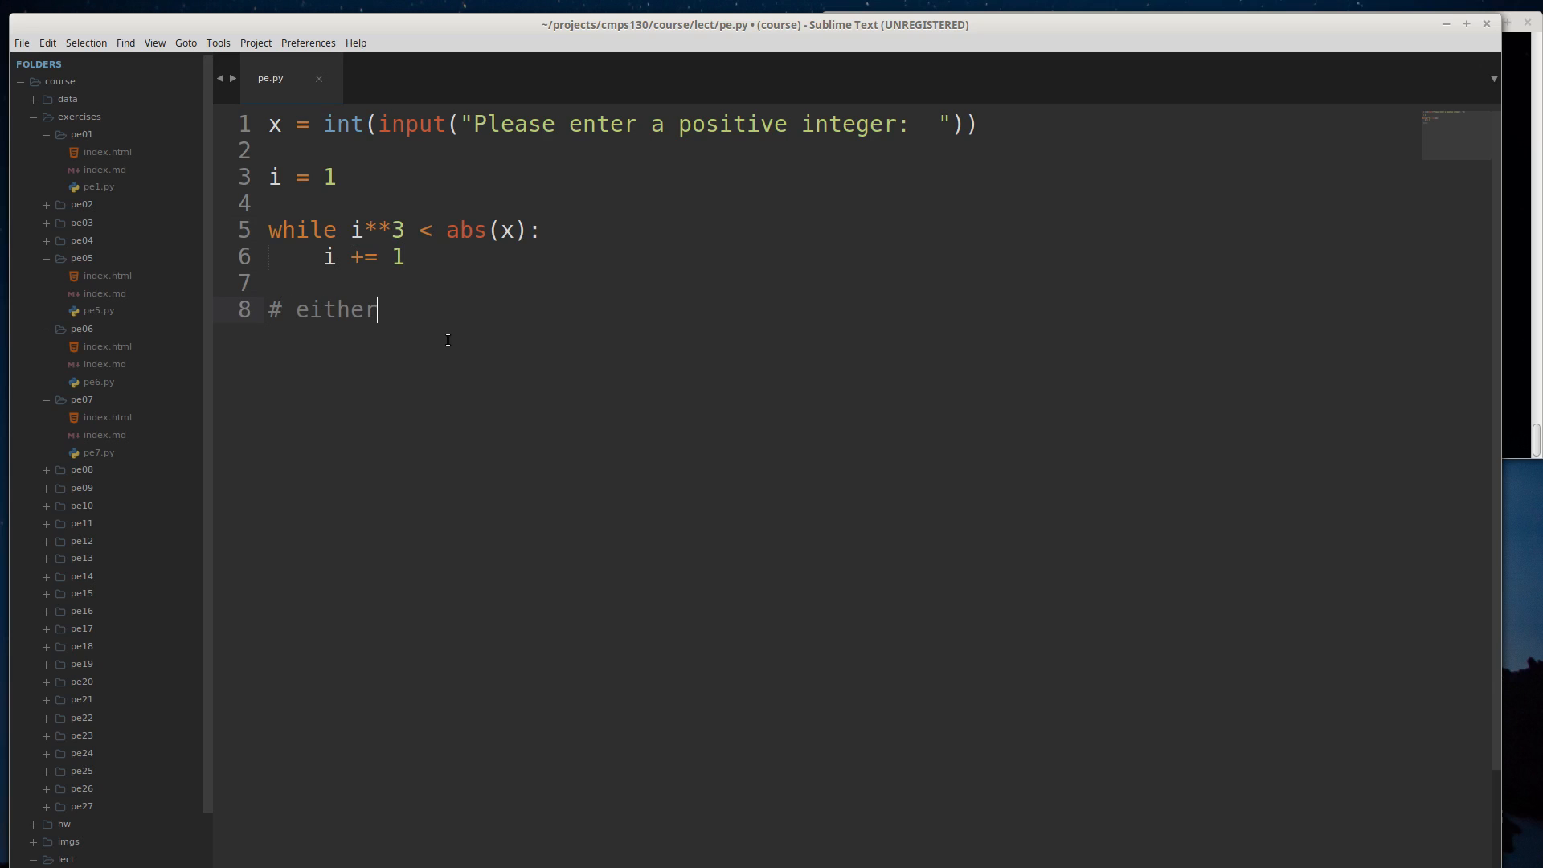
type("i**")
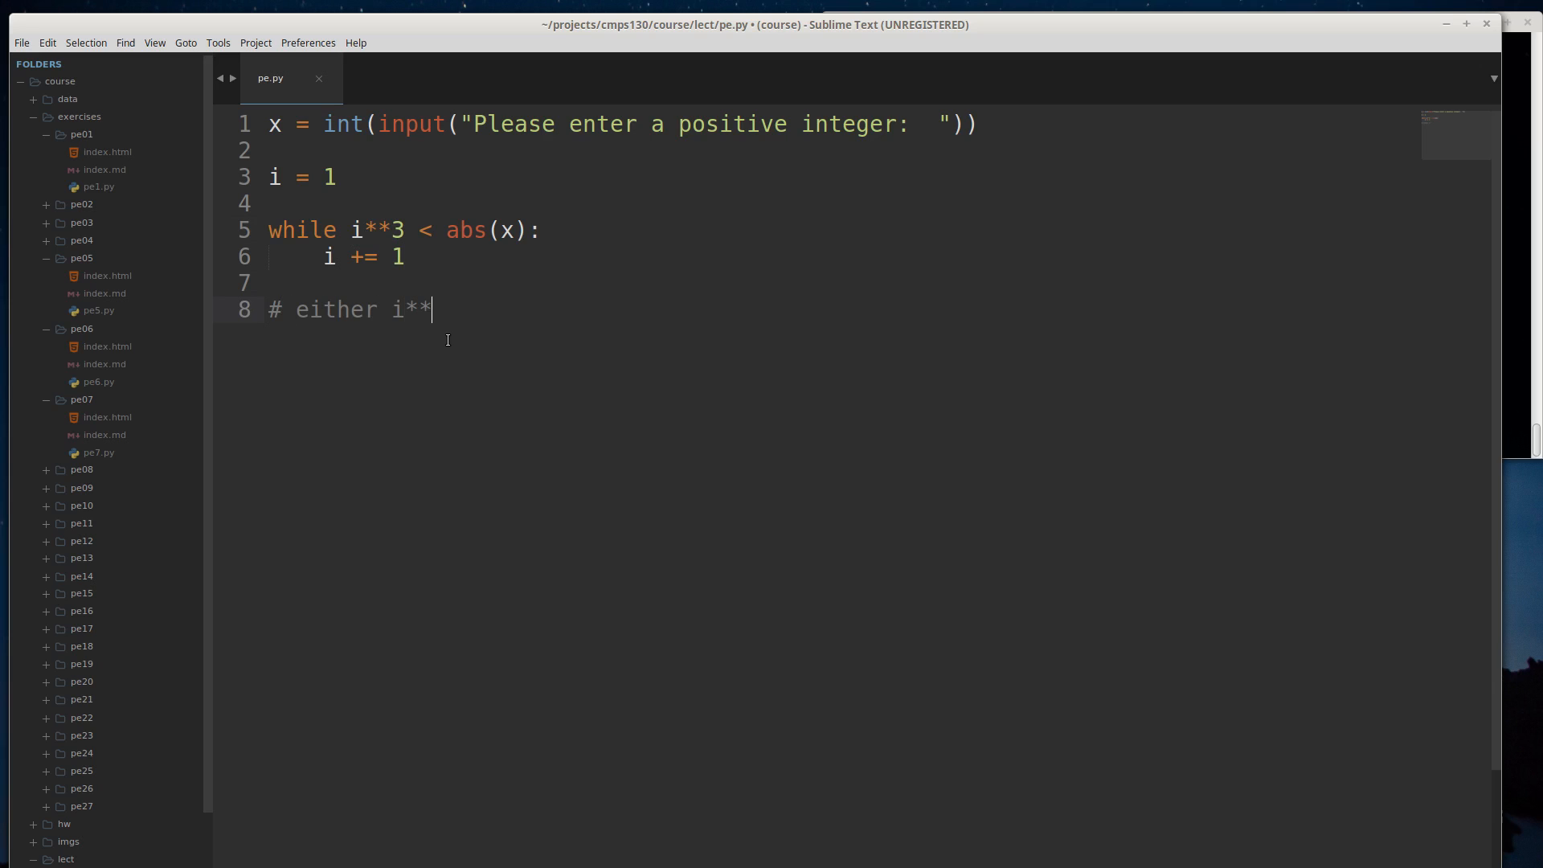
type("3 is")
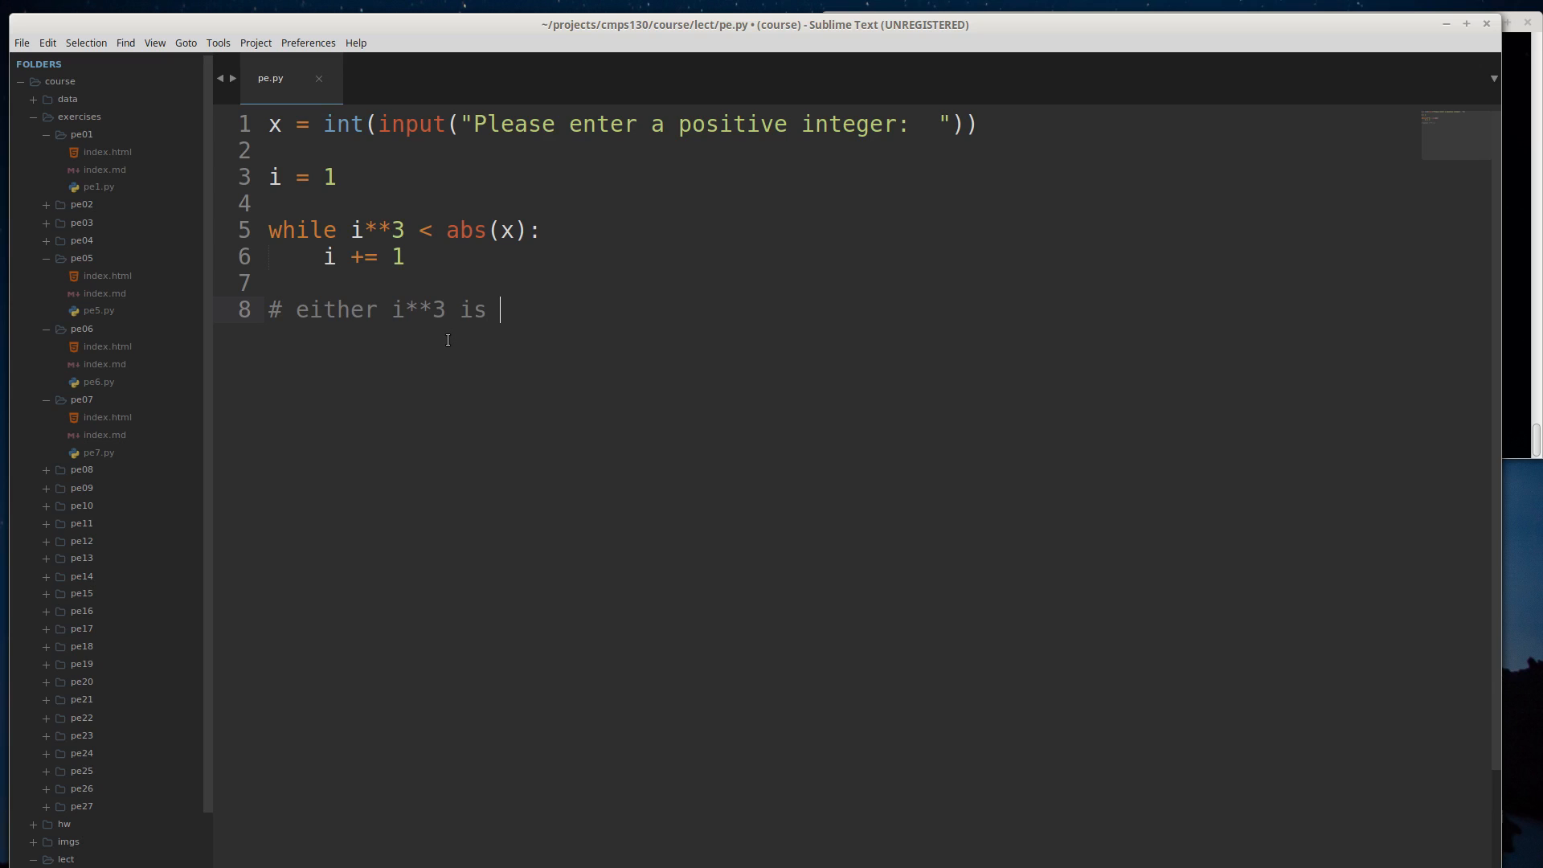
type("x (found )")
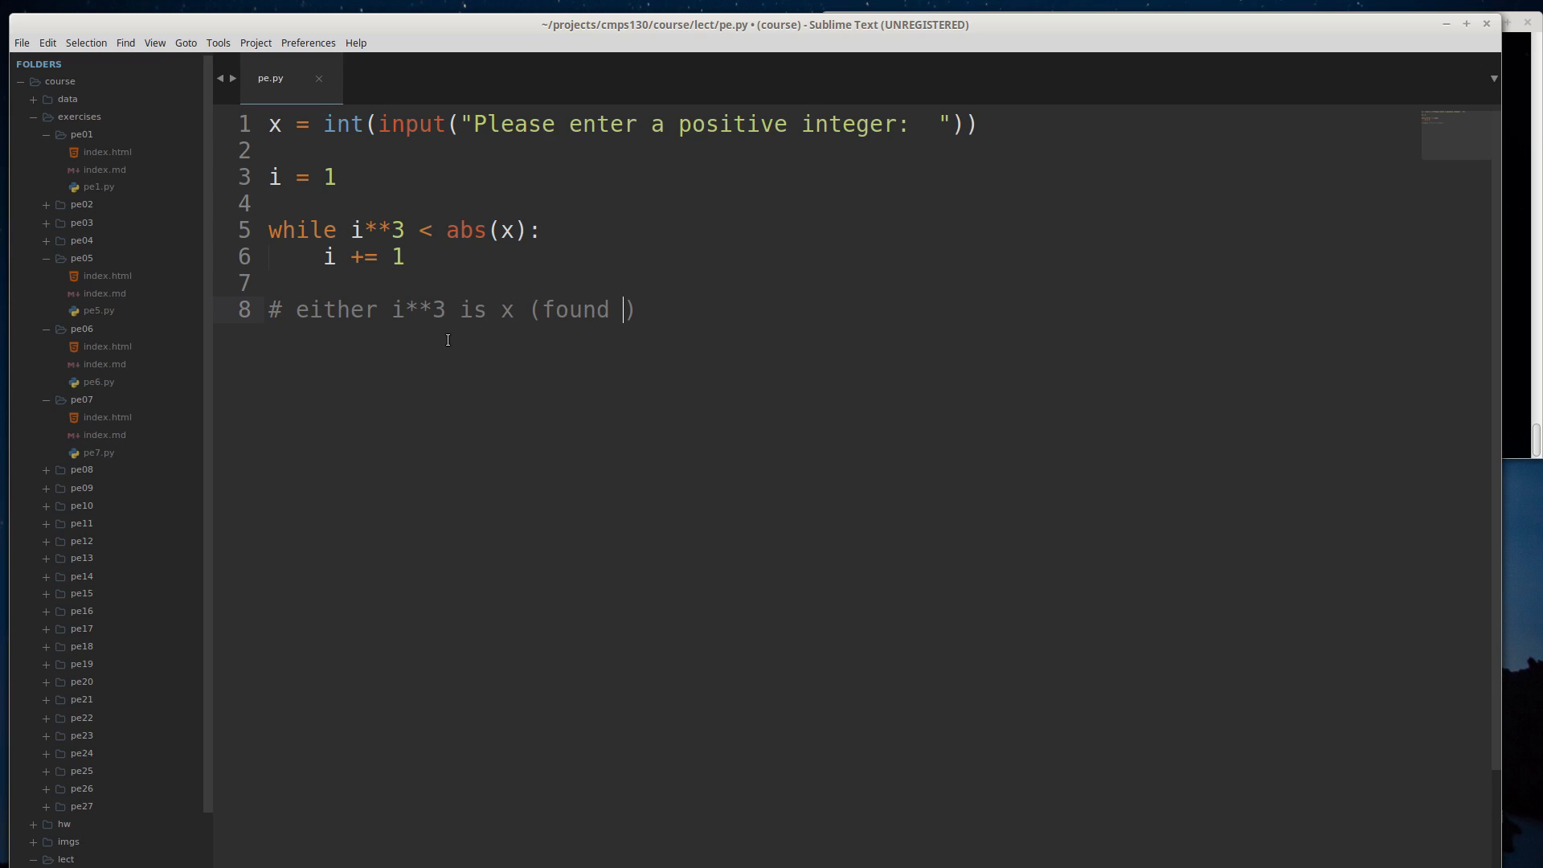
type("per")
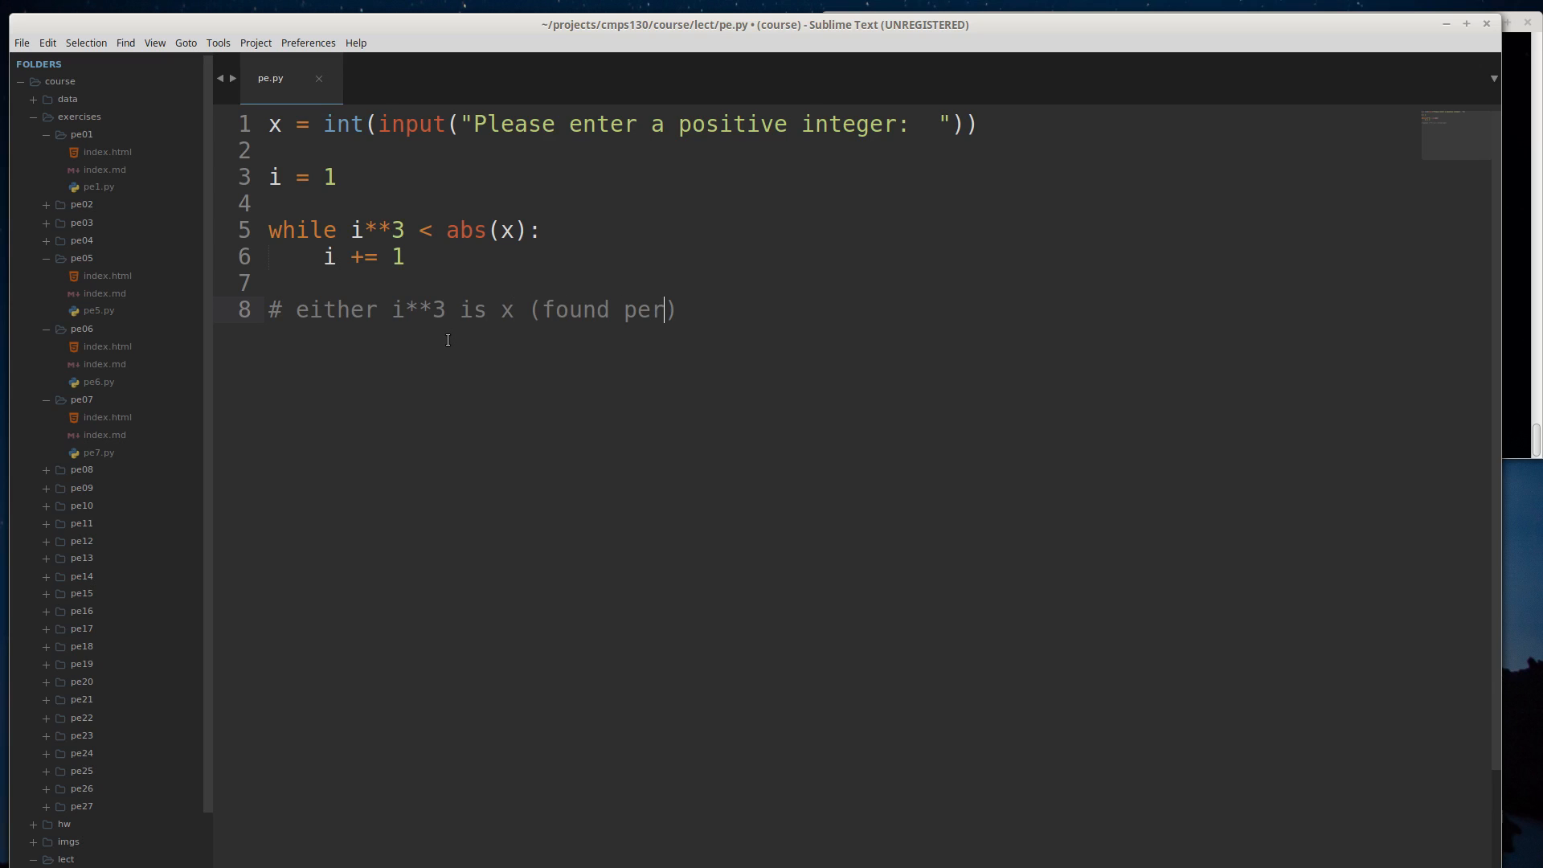
type("fect cube")
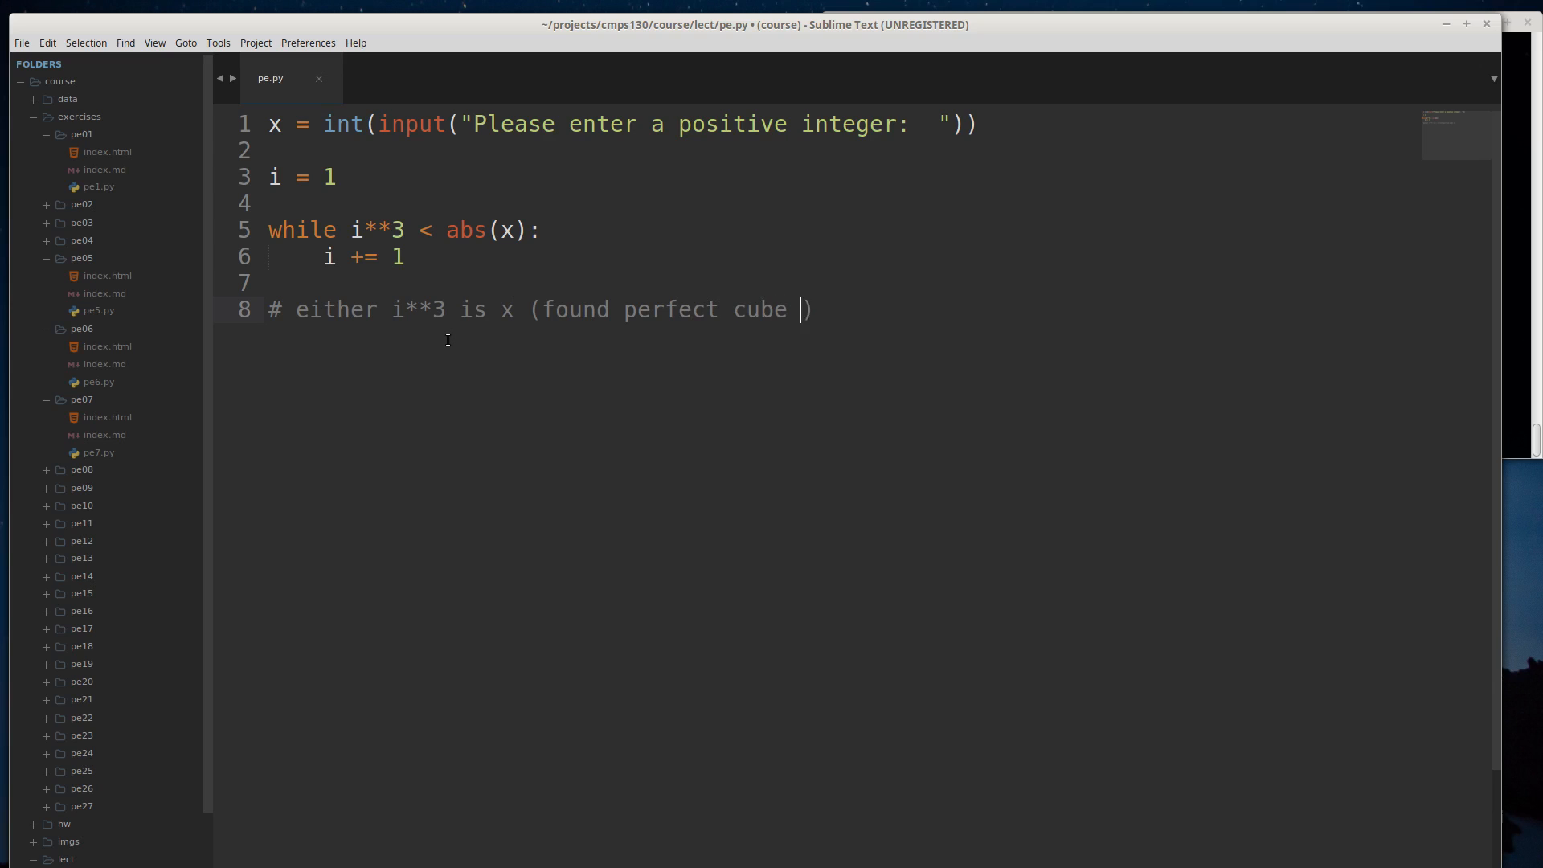
type("root)")
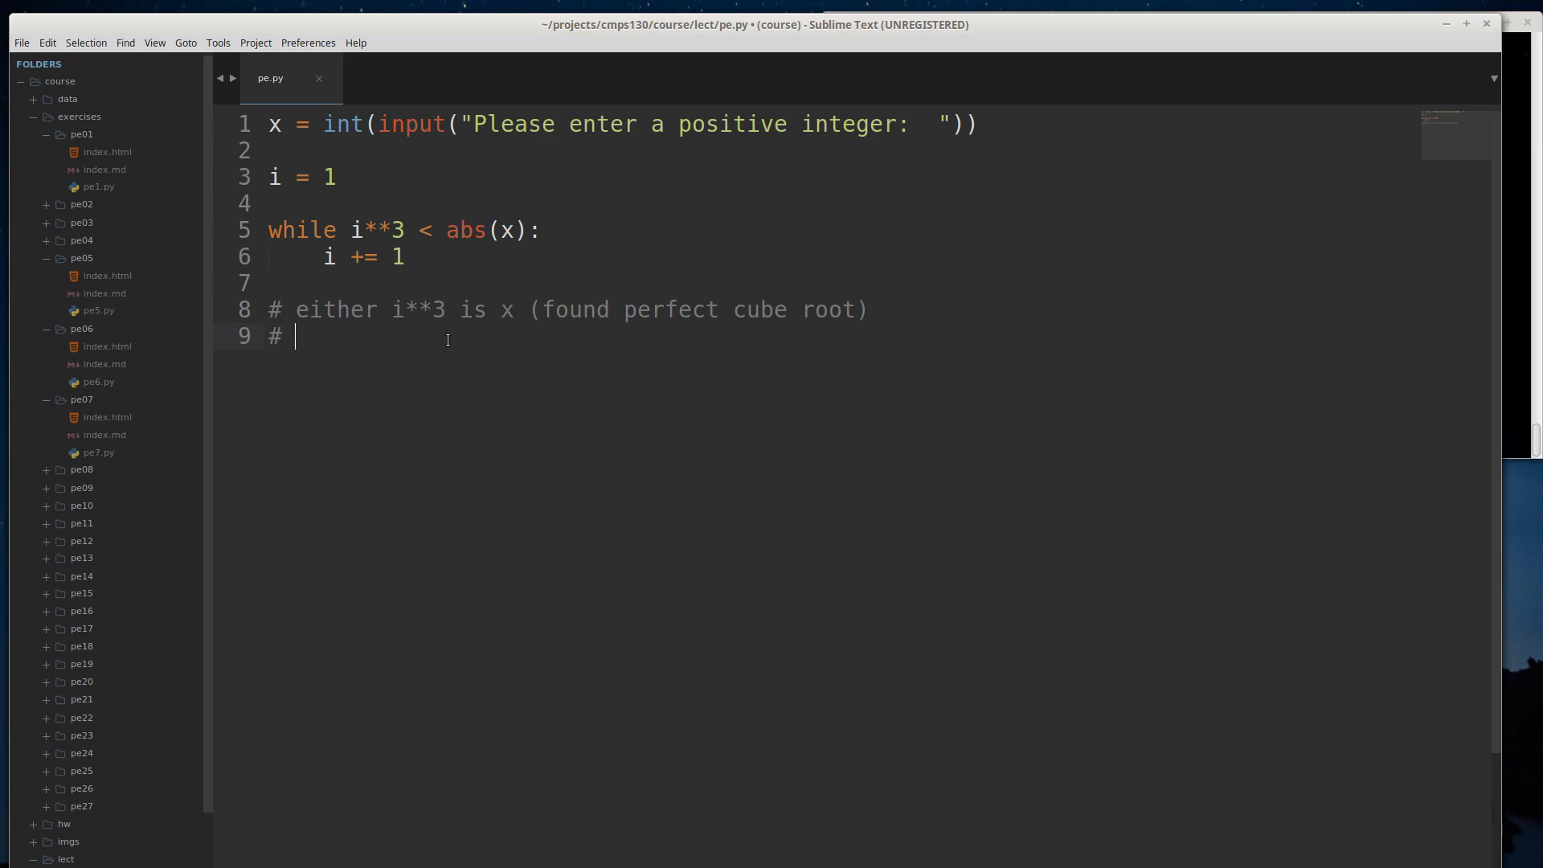
- Add the comment '# or, its > x, which means, there is no cube root'
type("or, its >")
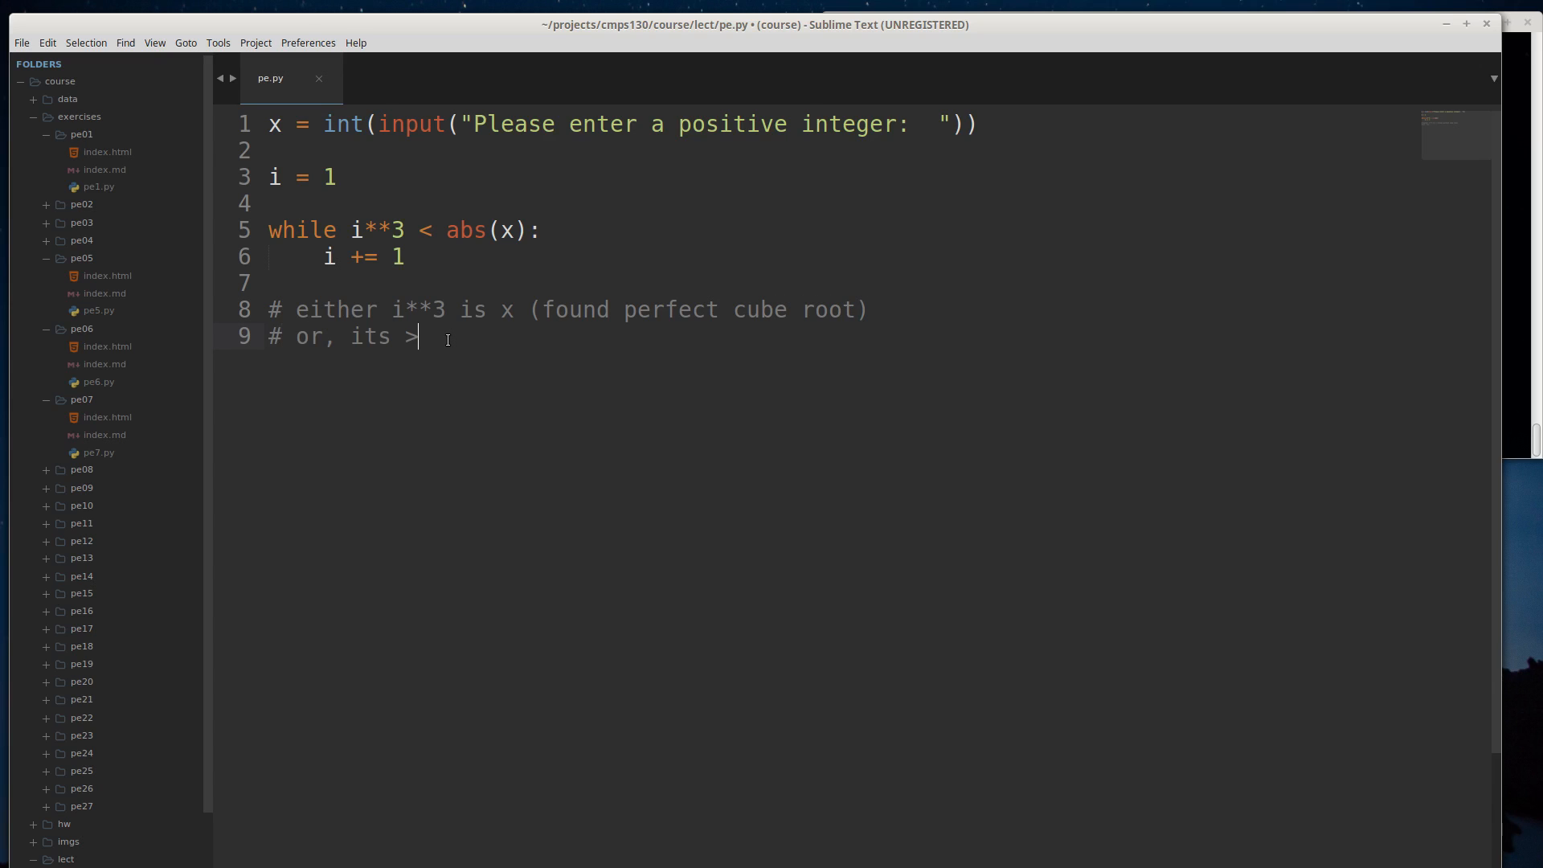
type("x, which mea")
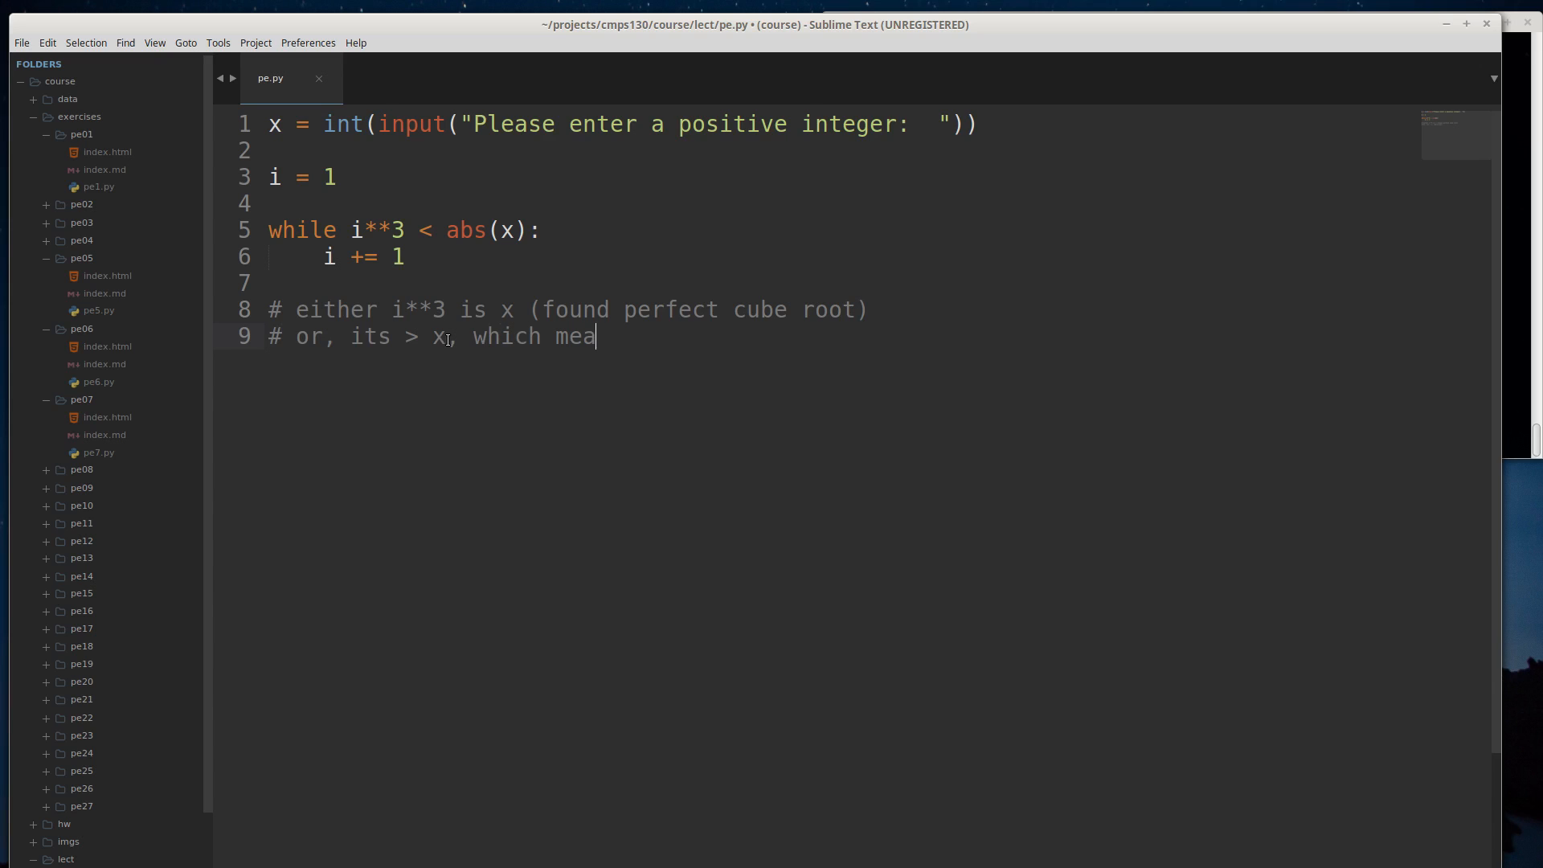
type("ns, there i")
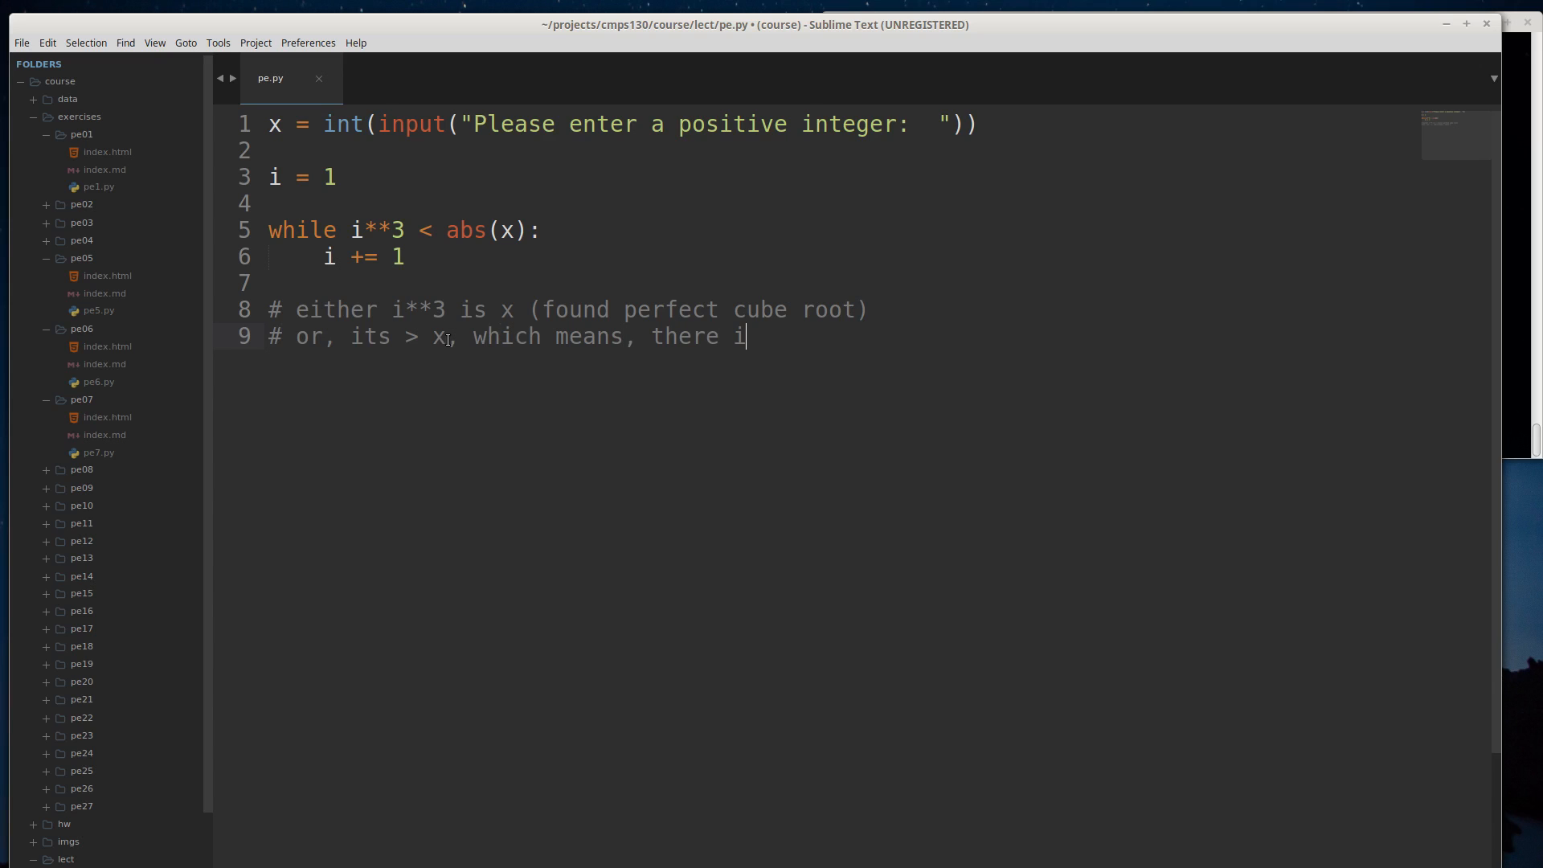
type("s no cube r")
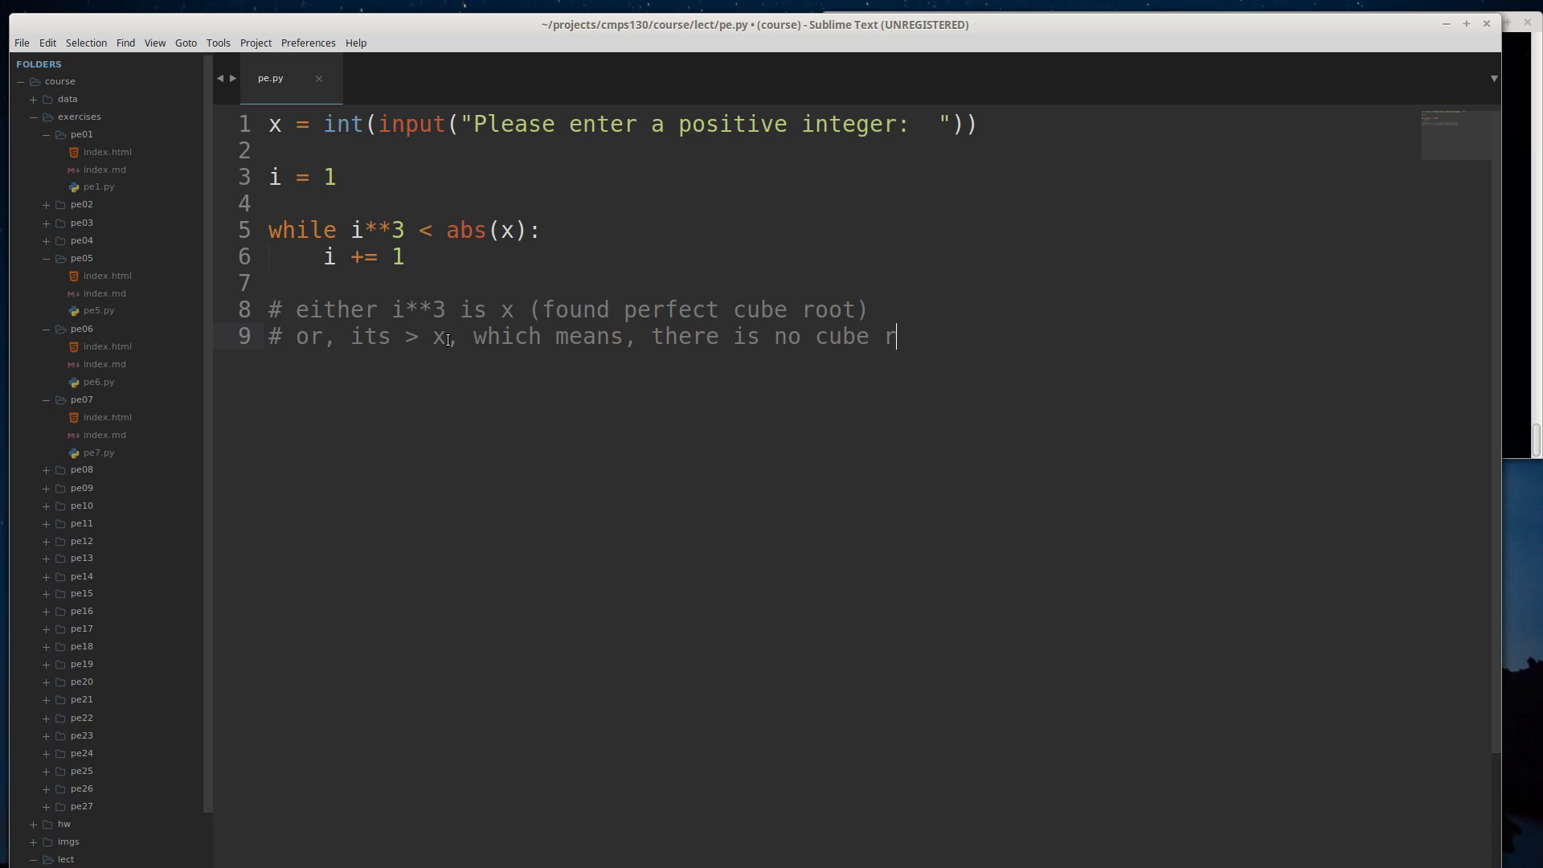
type("oot")
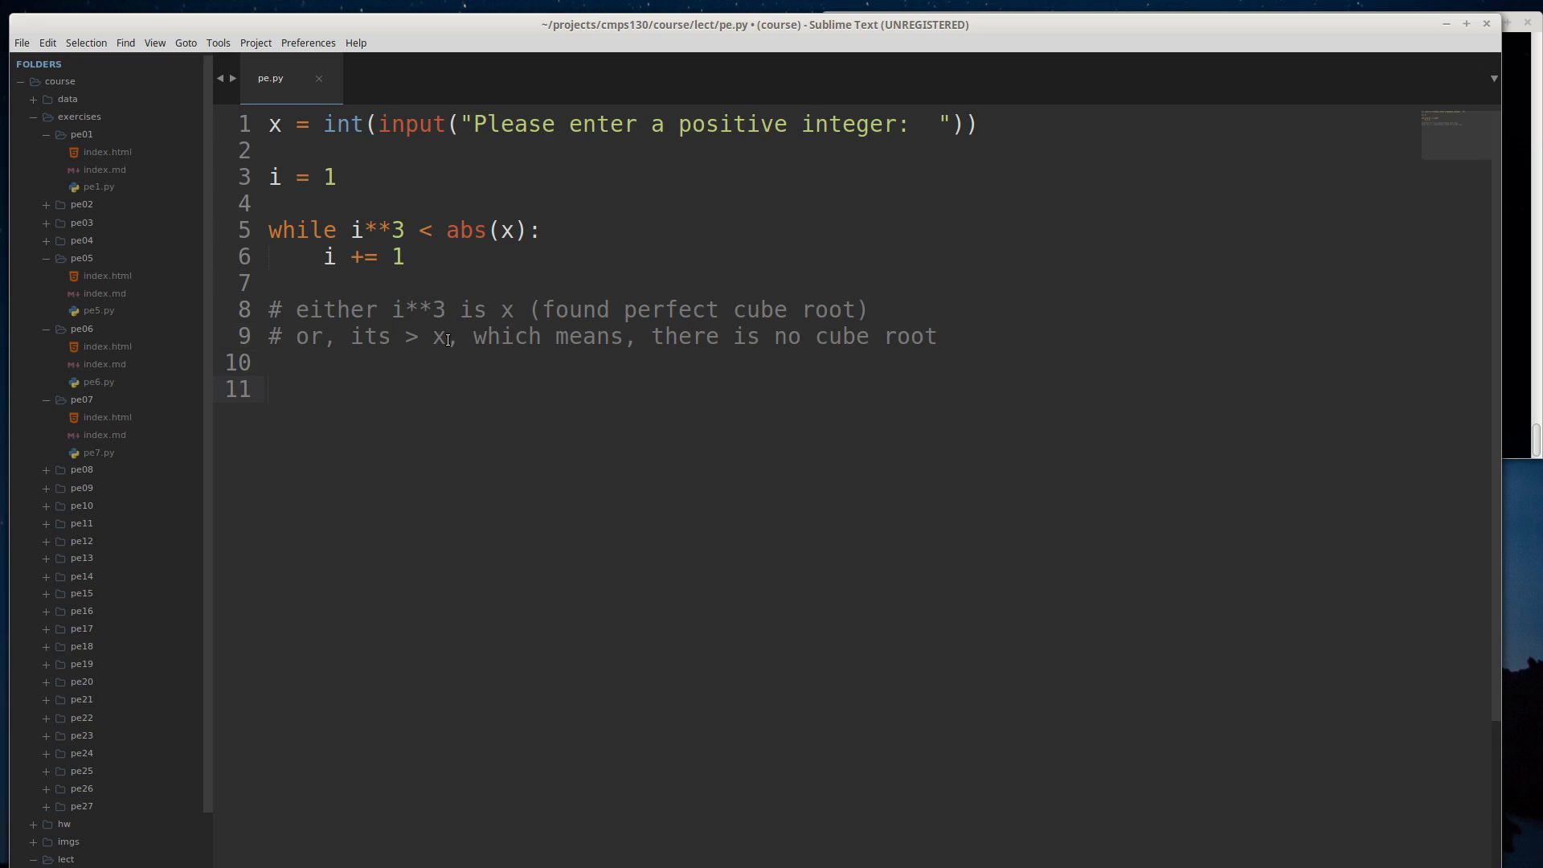
- Add if i**3 == x: printing 'The cube root of', x, 'is', i
type("if")
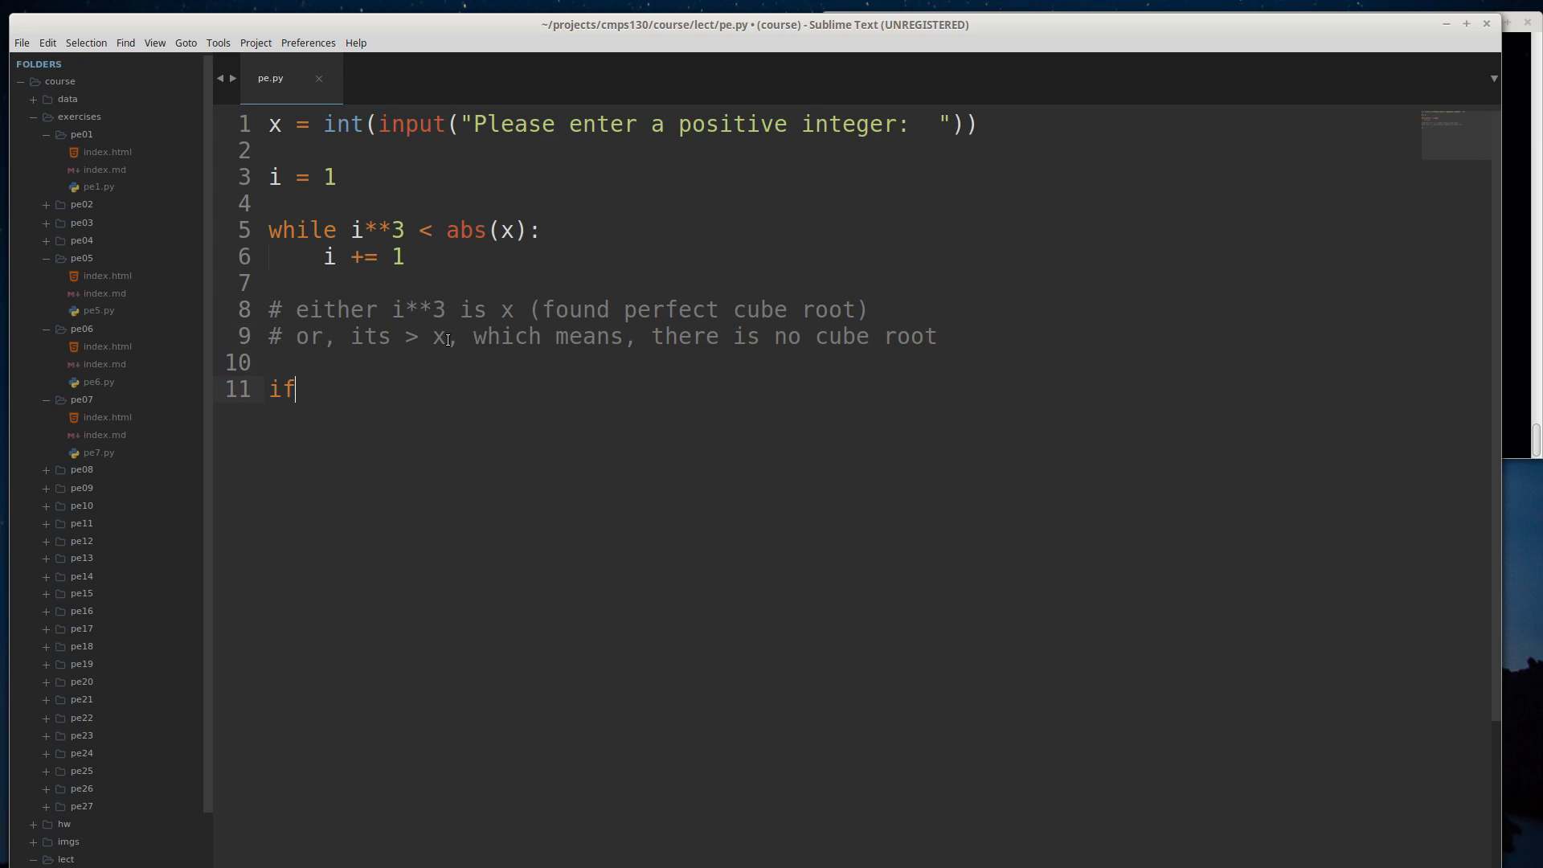
type("i**3")
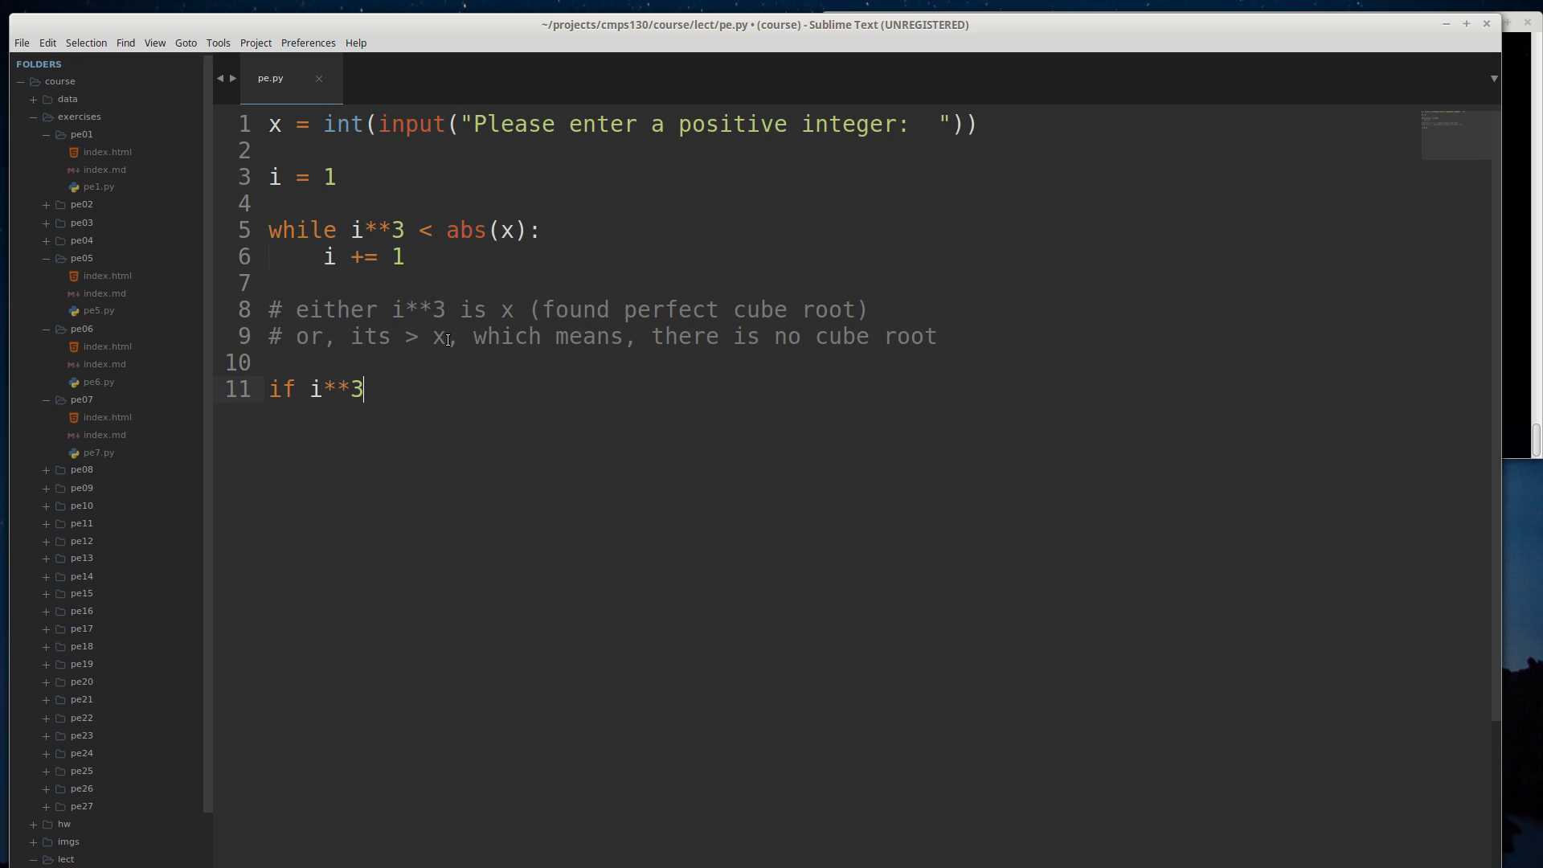
type("== x")
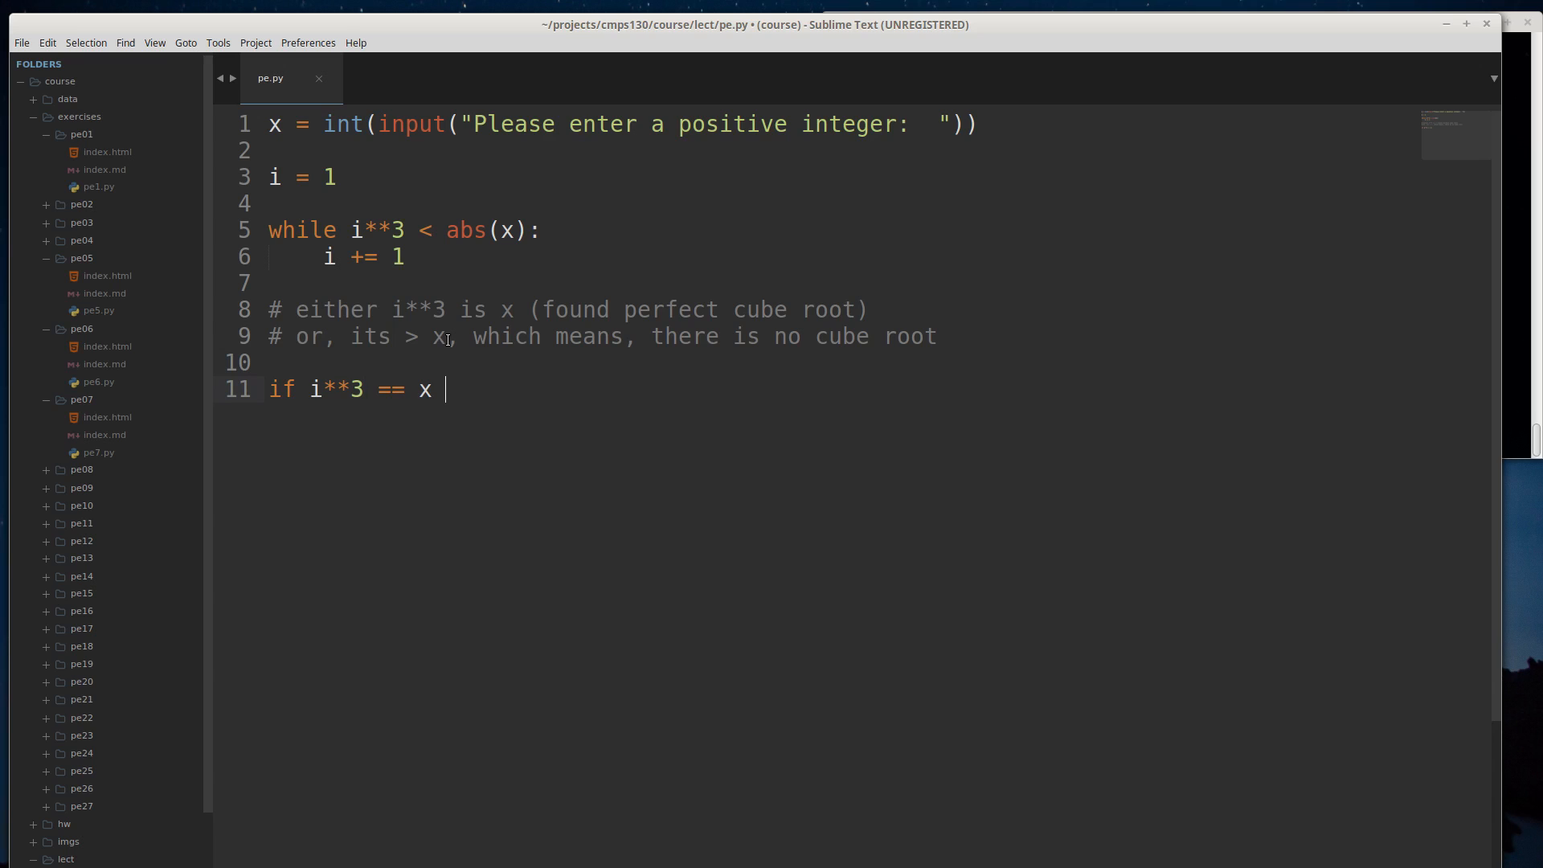
type(":")
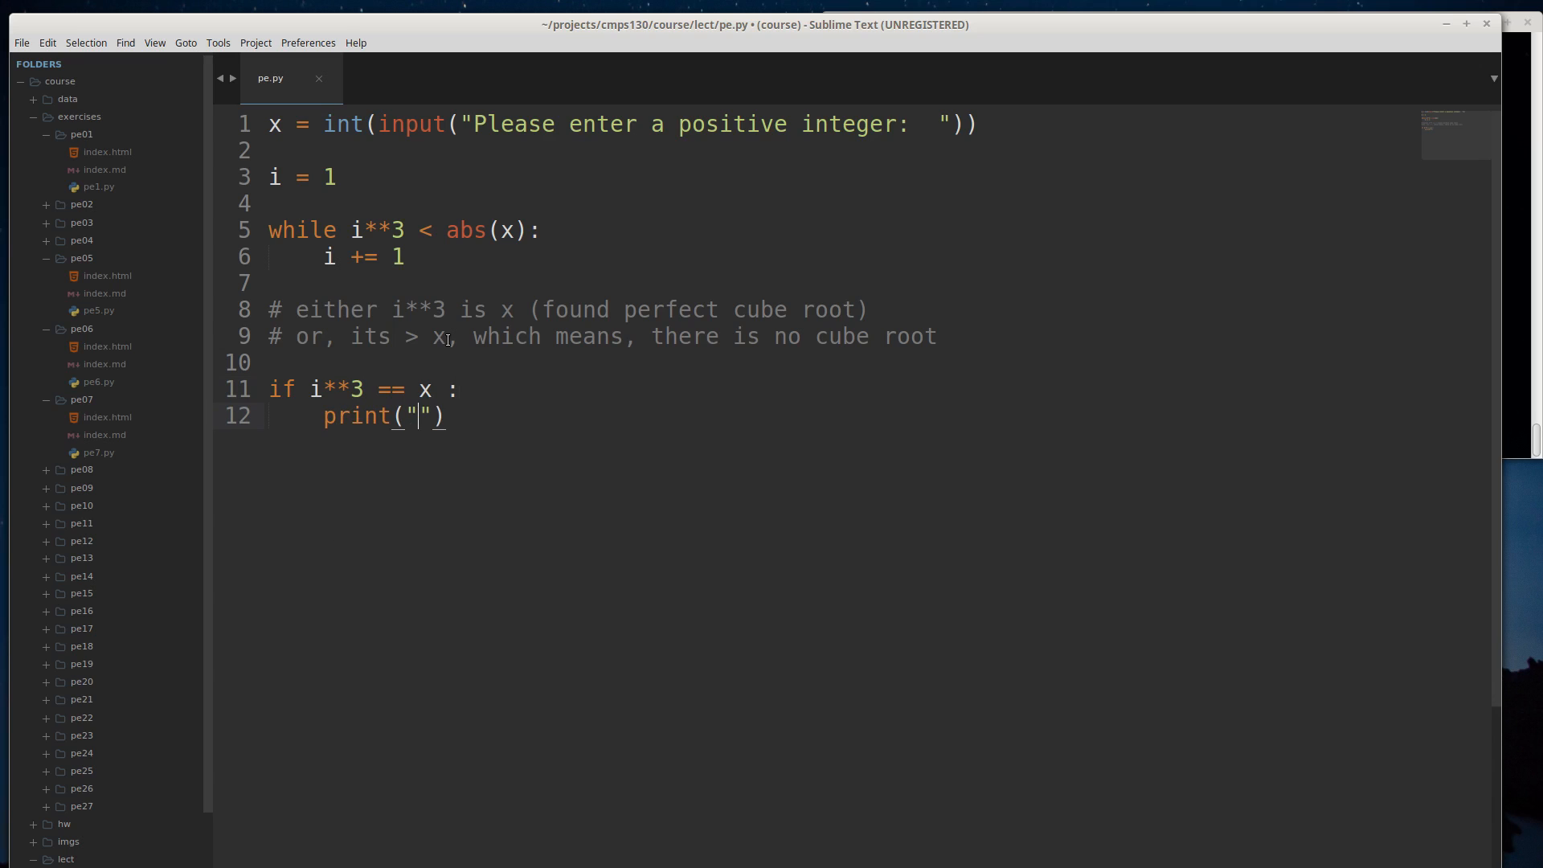
type("The cube root of")
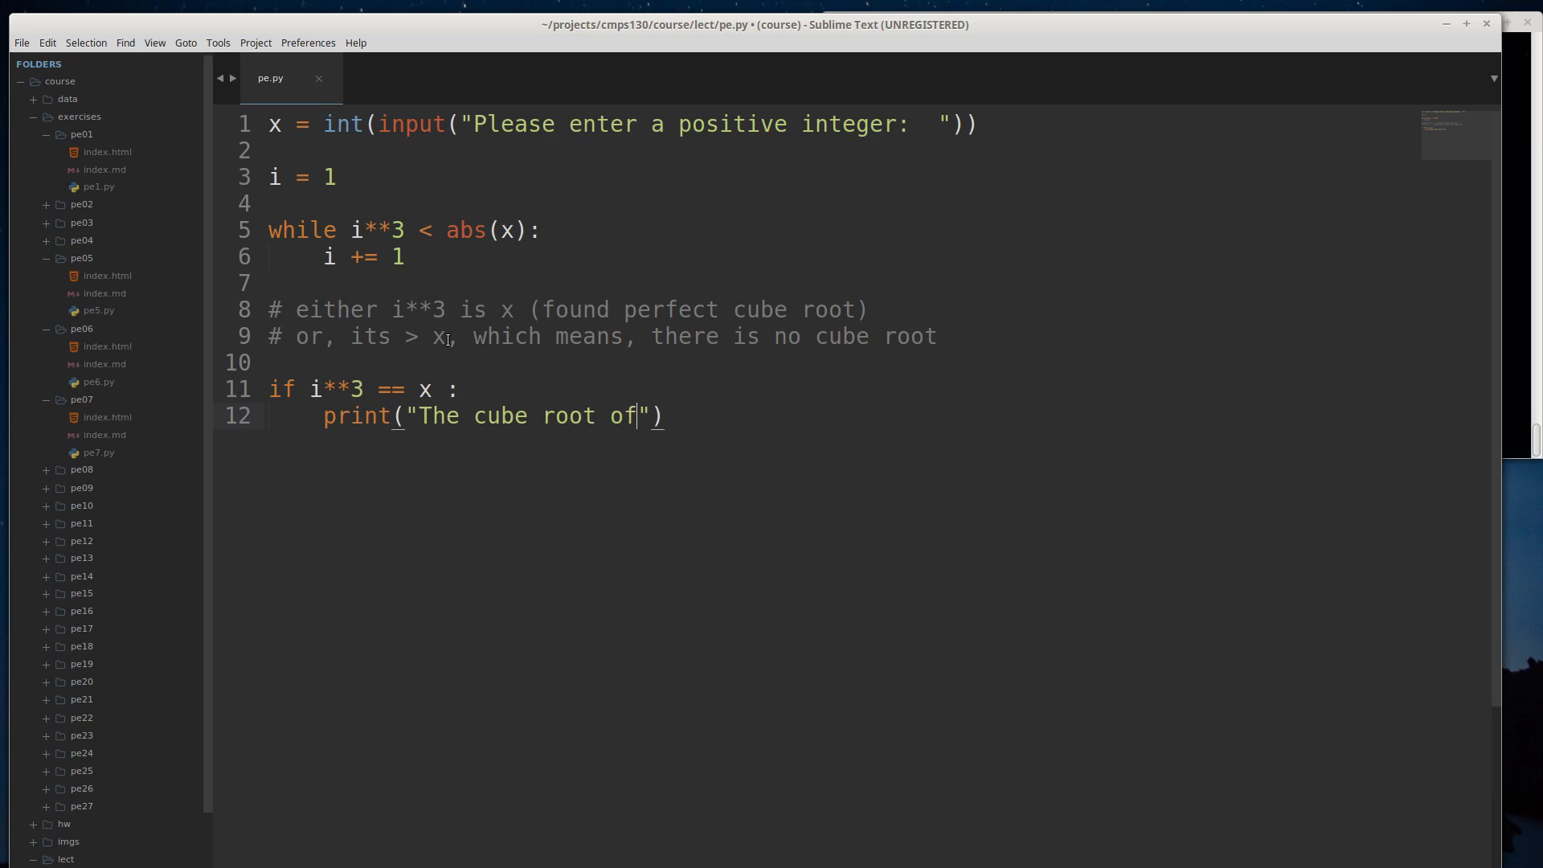
type(", x,")
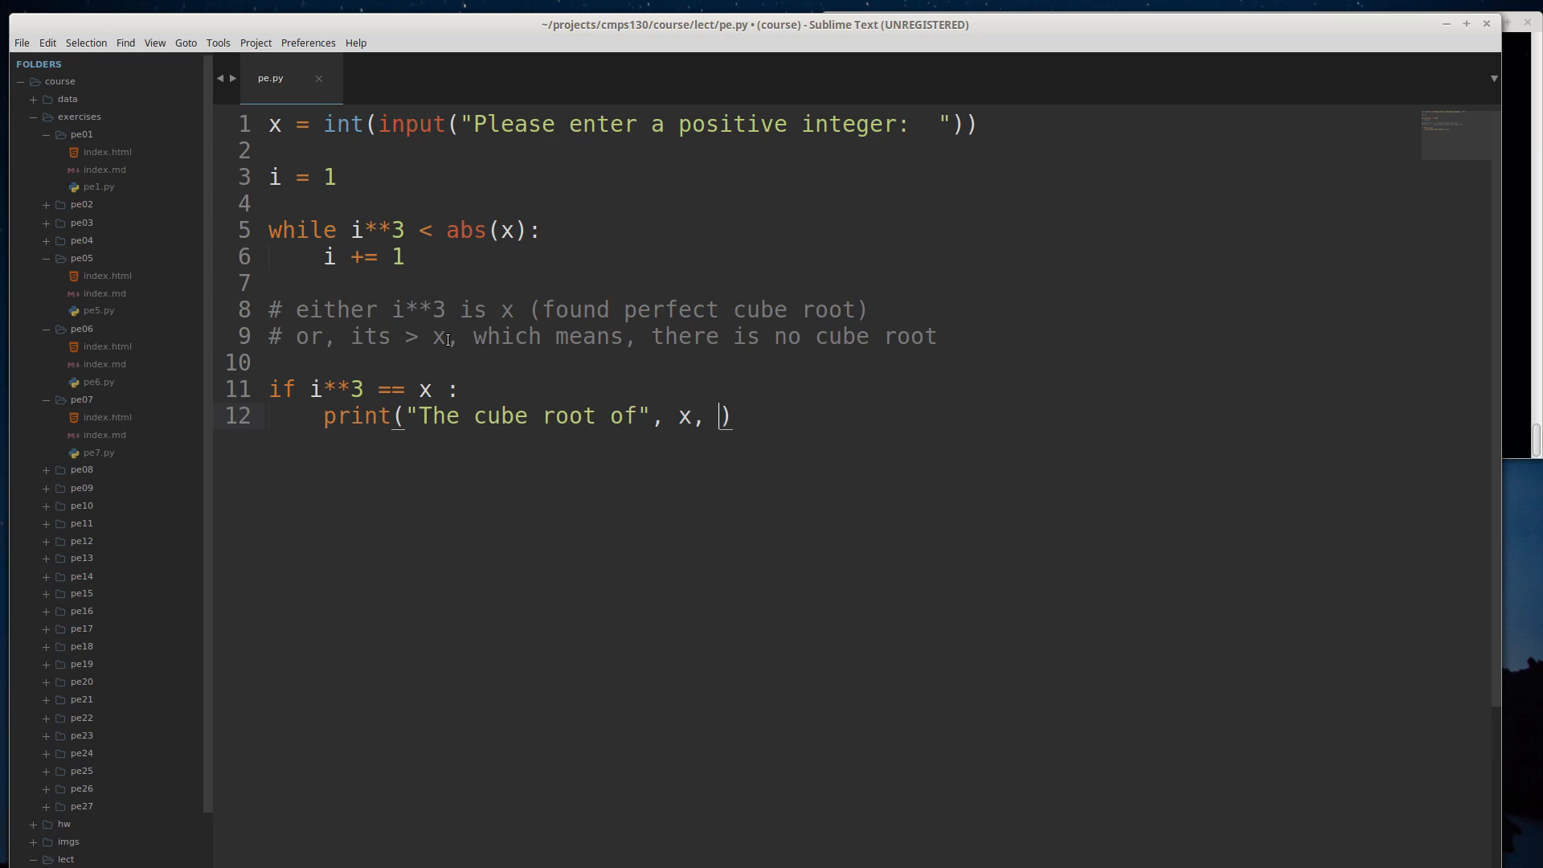
type("\"is")
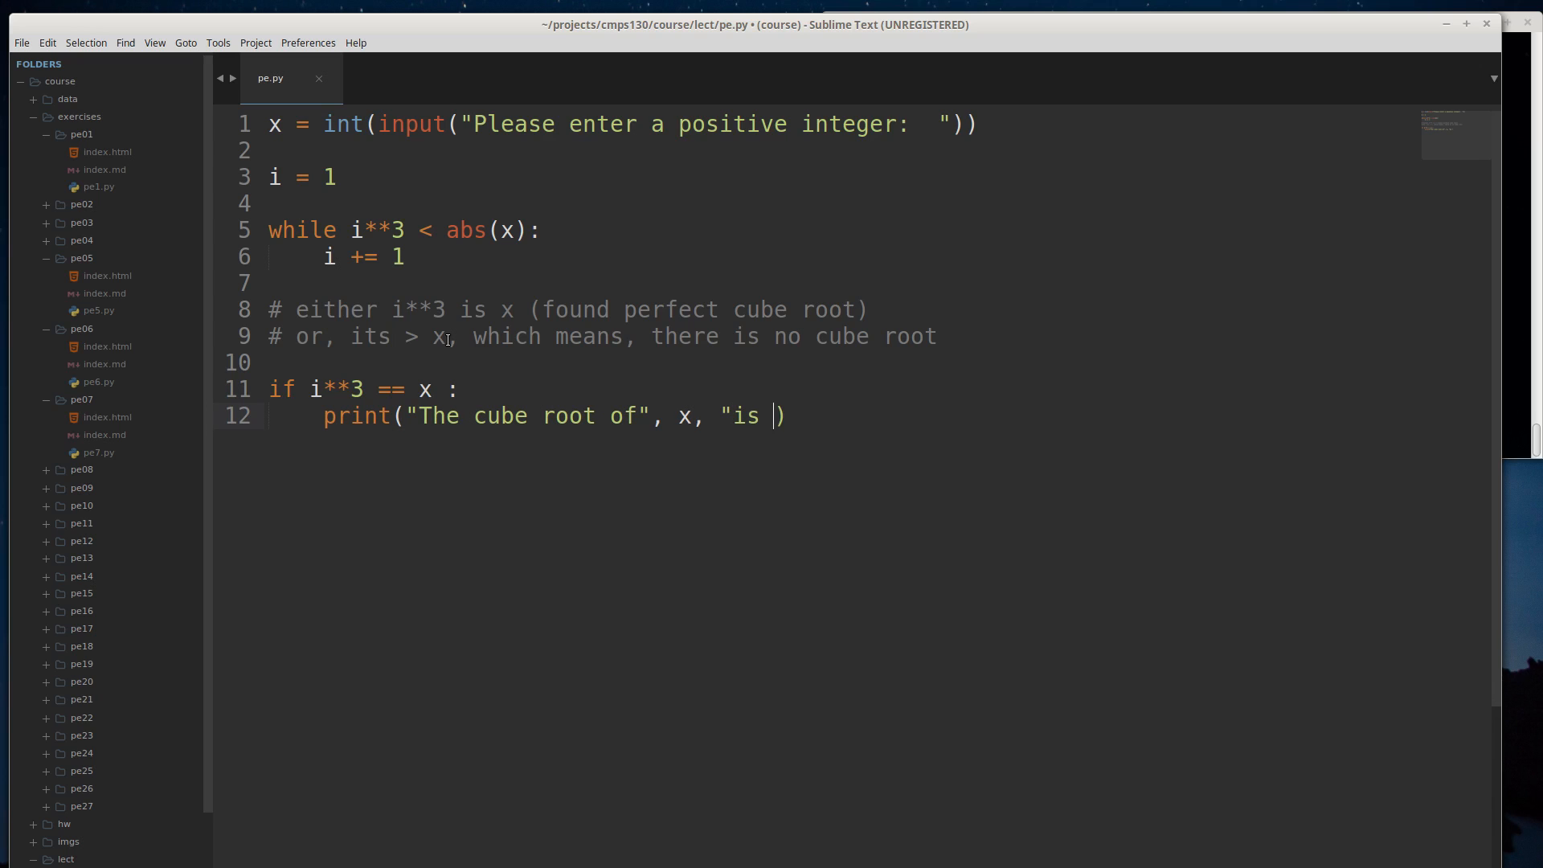
type("\", i)")
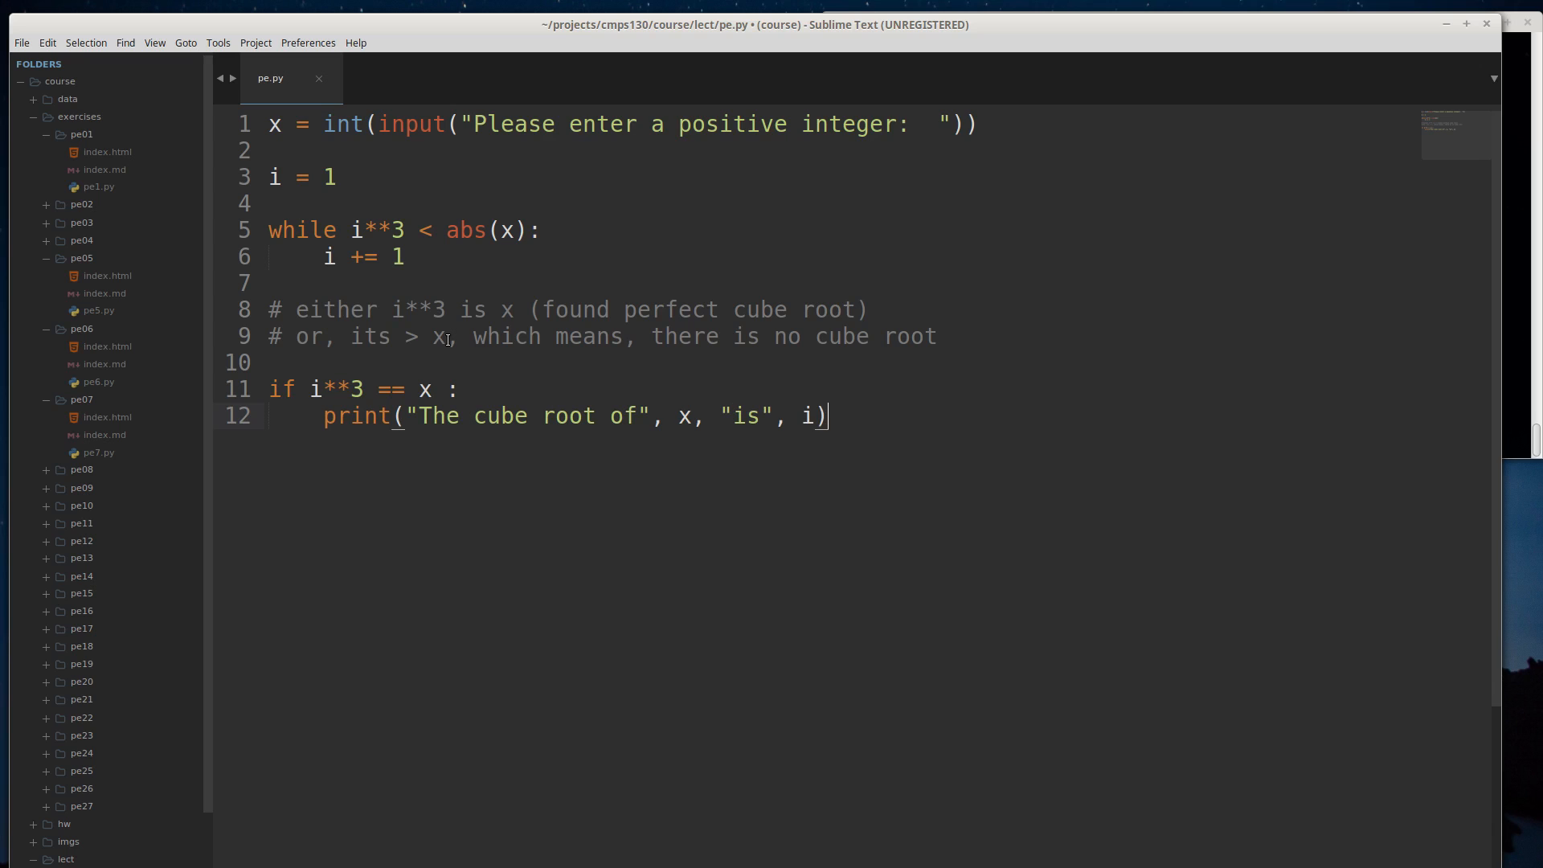
- Add the else branch printing 'There is no perfect cube root of', x, and save
type("else:")
type("print(\"T")
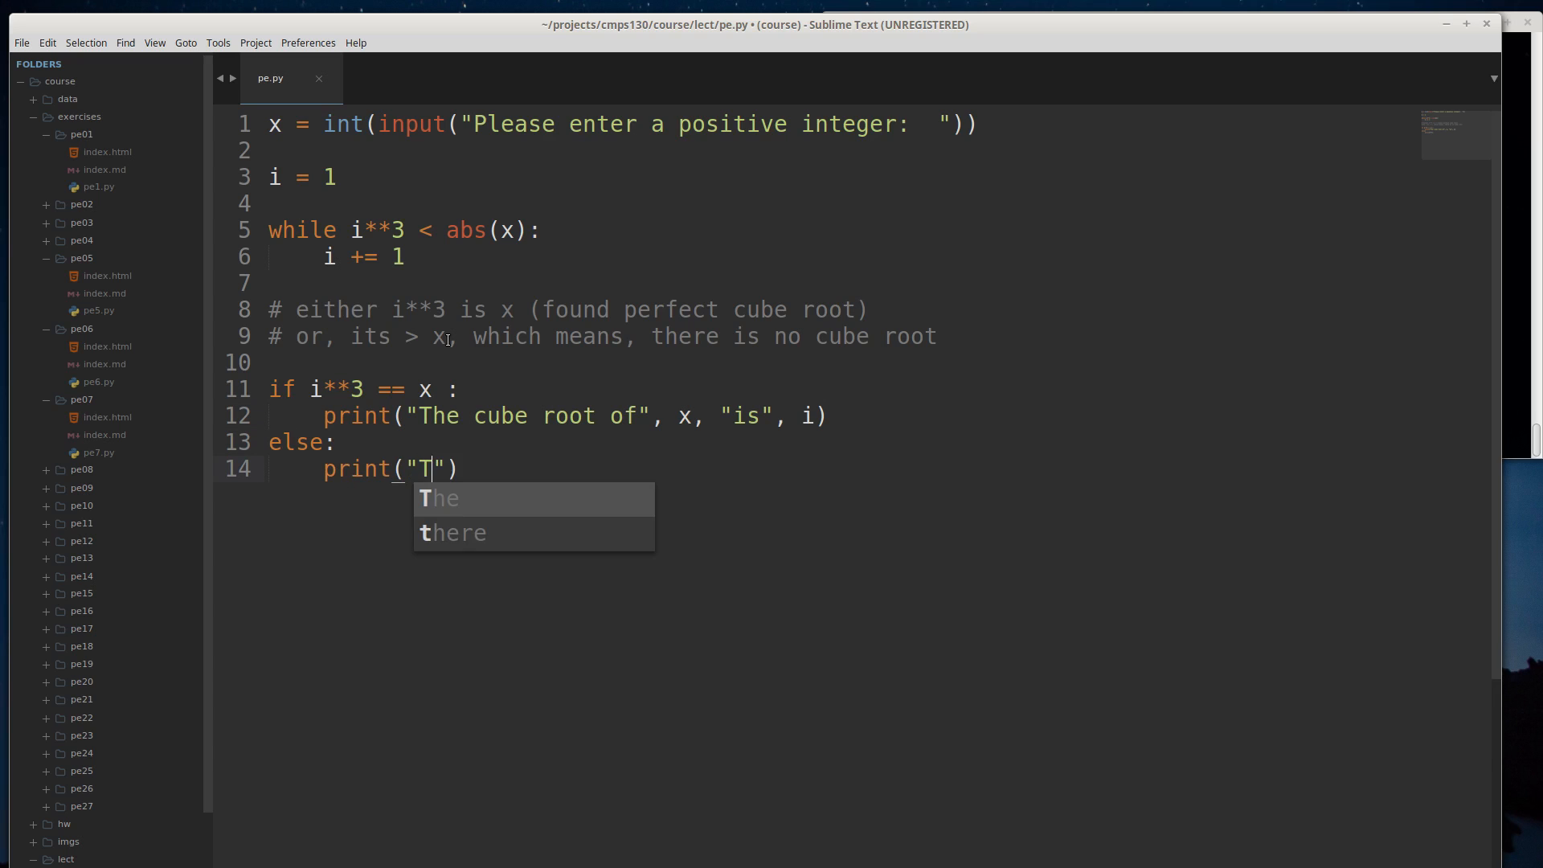
type("here is no perfect cube root")
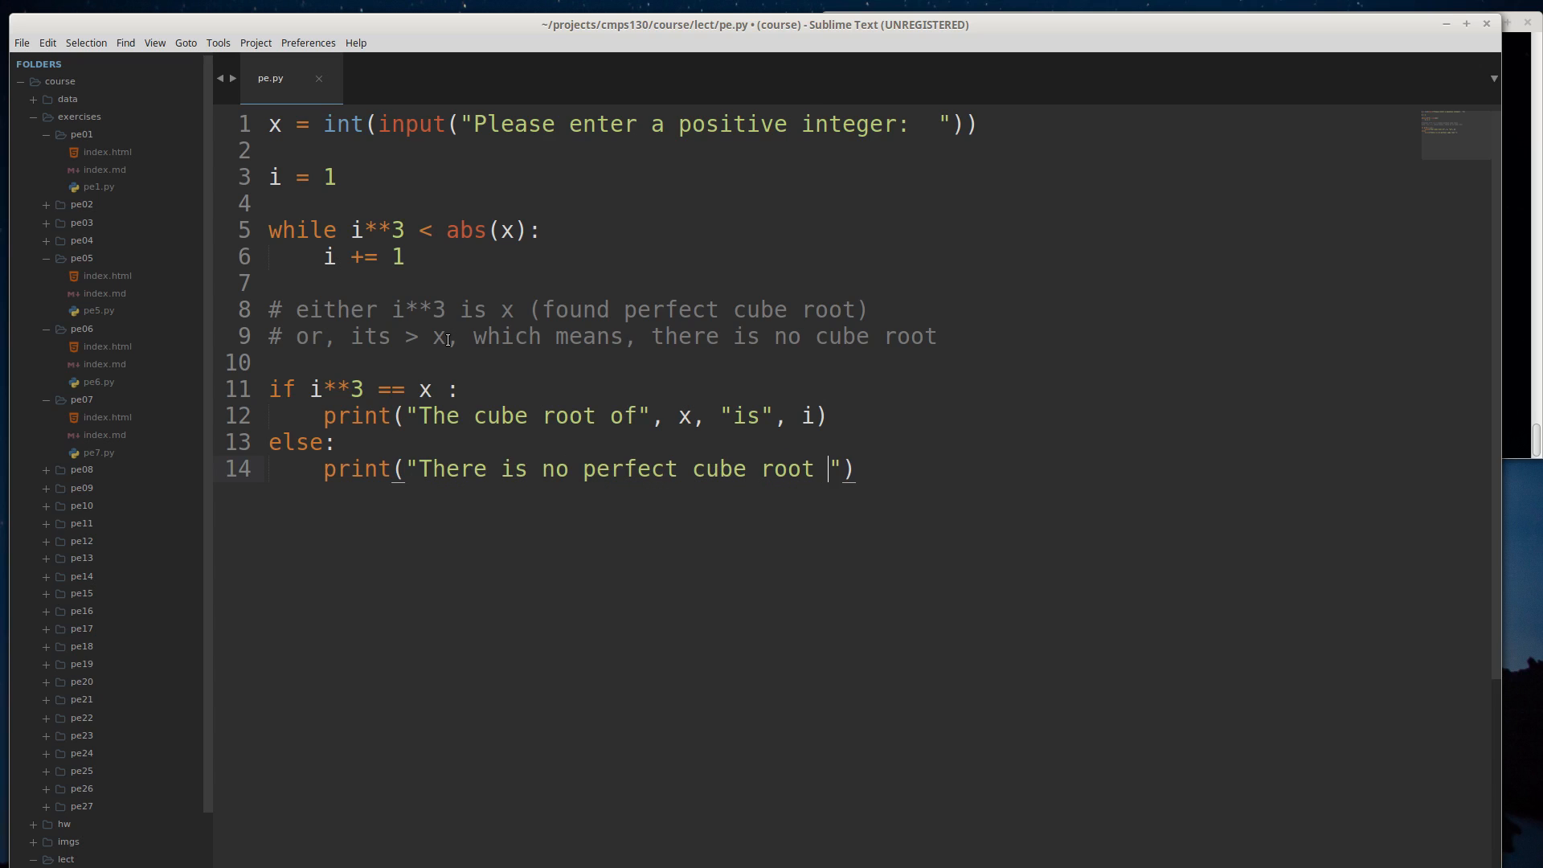
type("of\",")
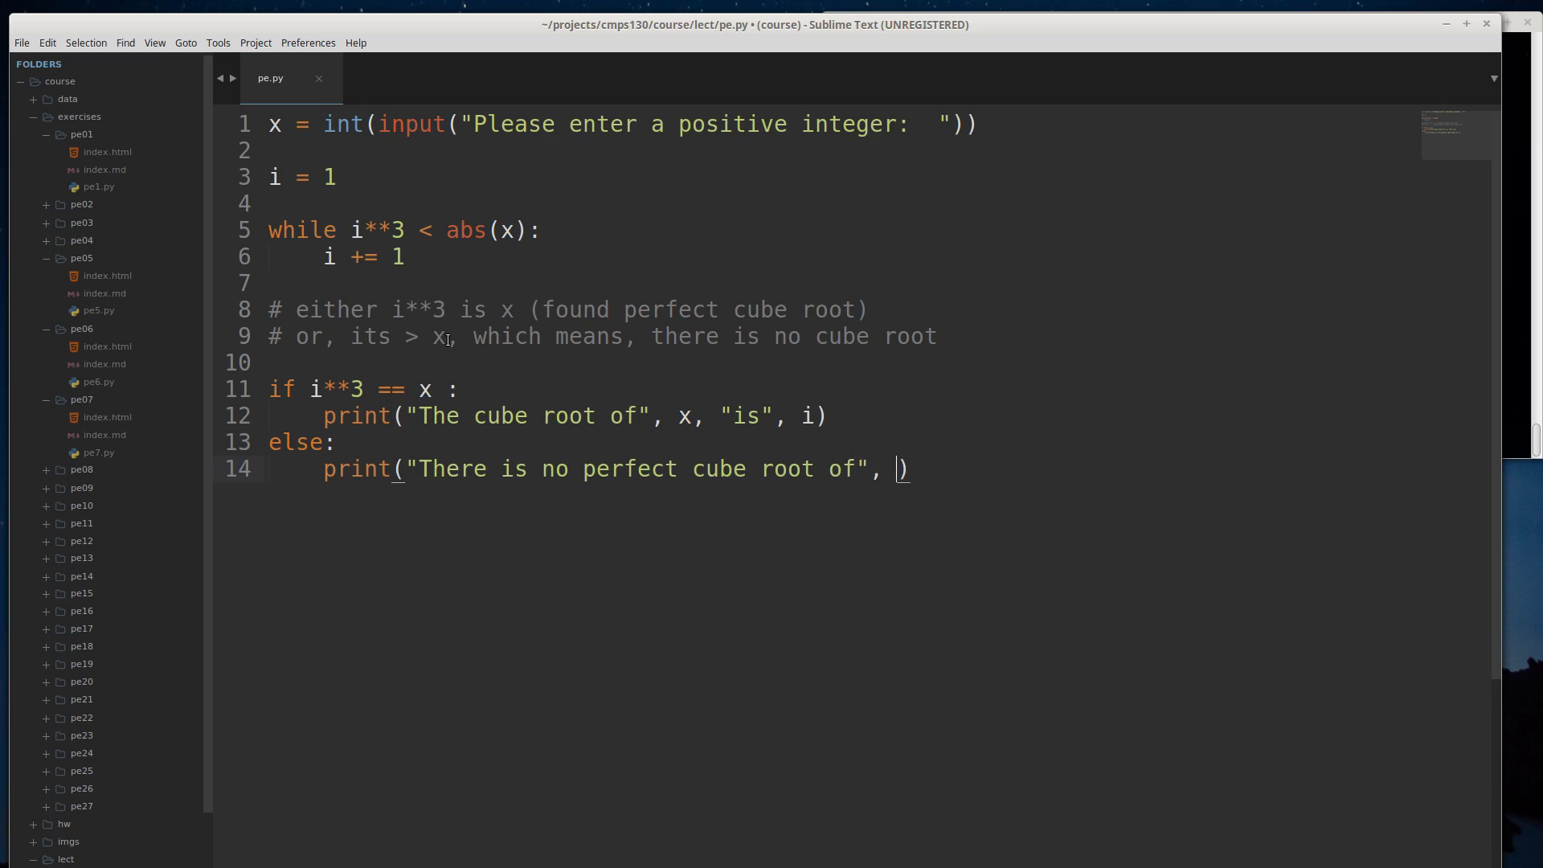
type("x")
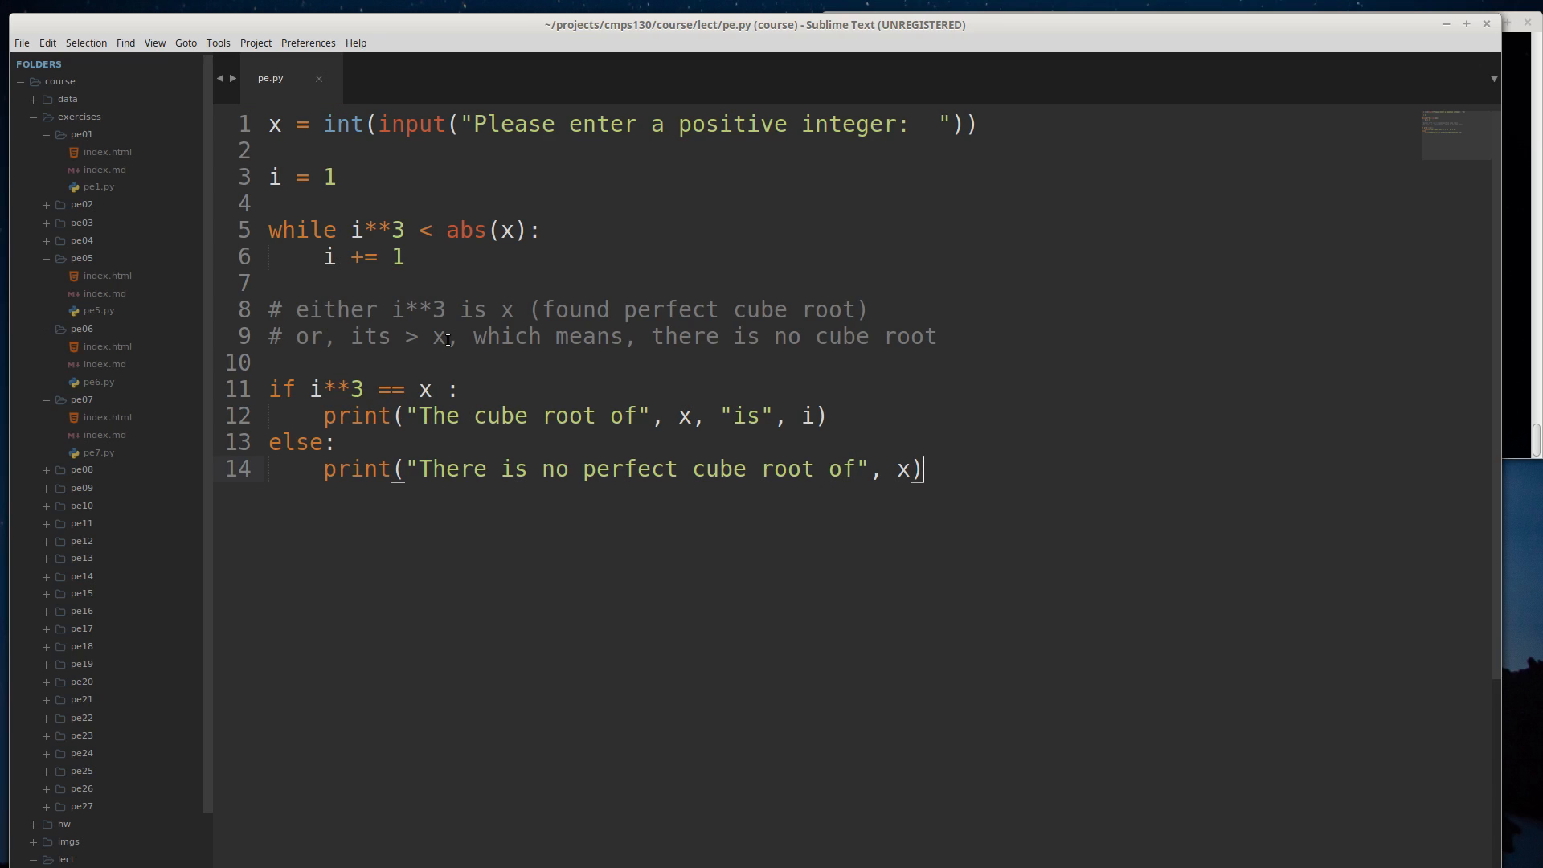
mouse_move(510, 488)
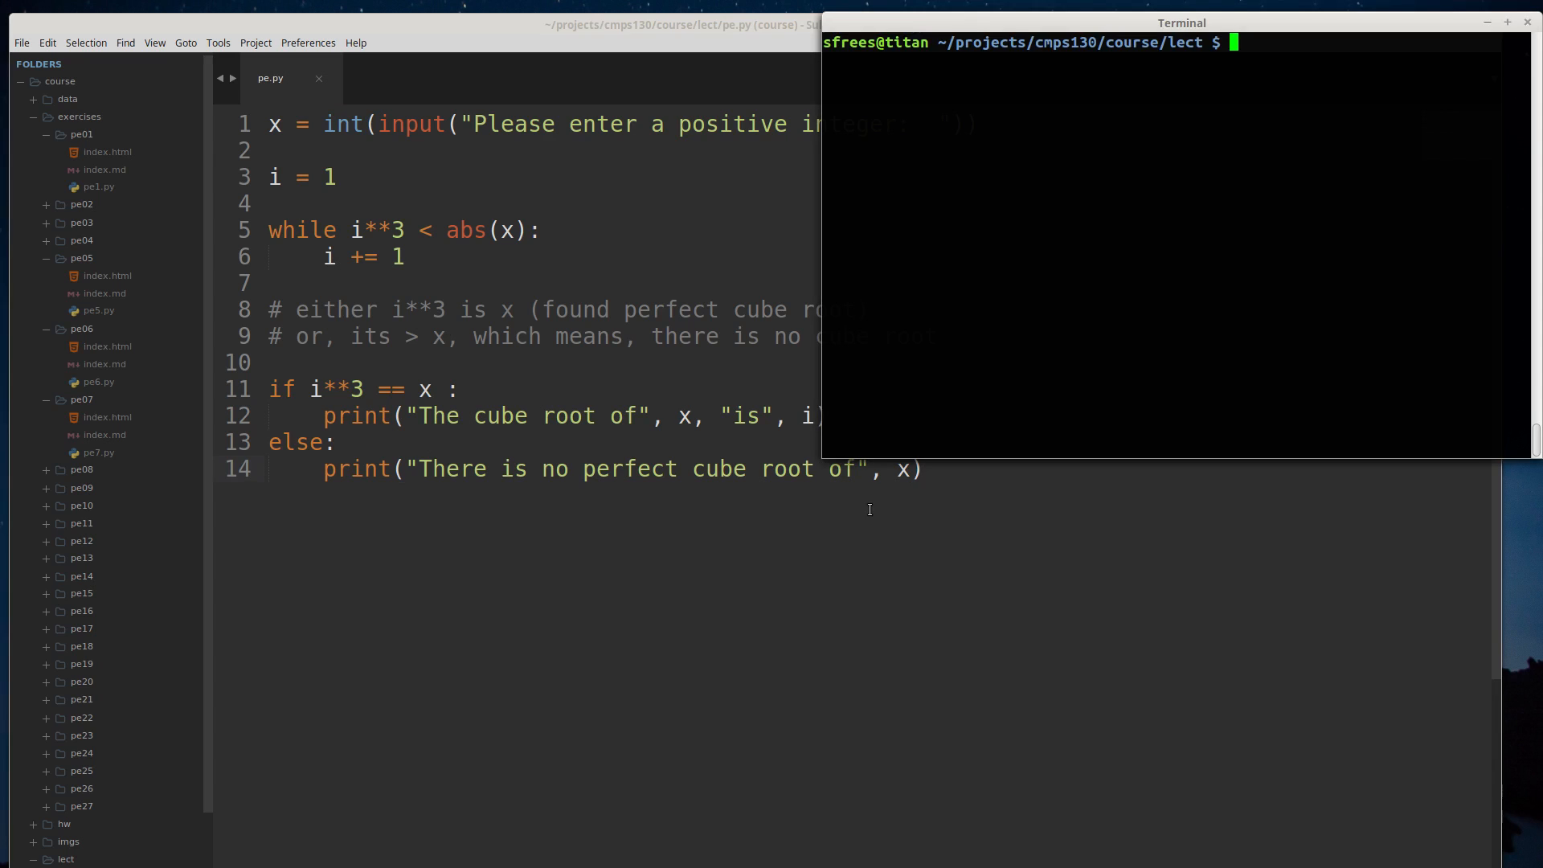
- Run python3 pe.py three times with inputs 8, 27 and 9, getting cube roots 2 and 3
type("python3 pe.py")
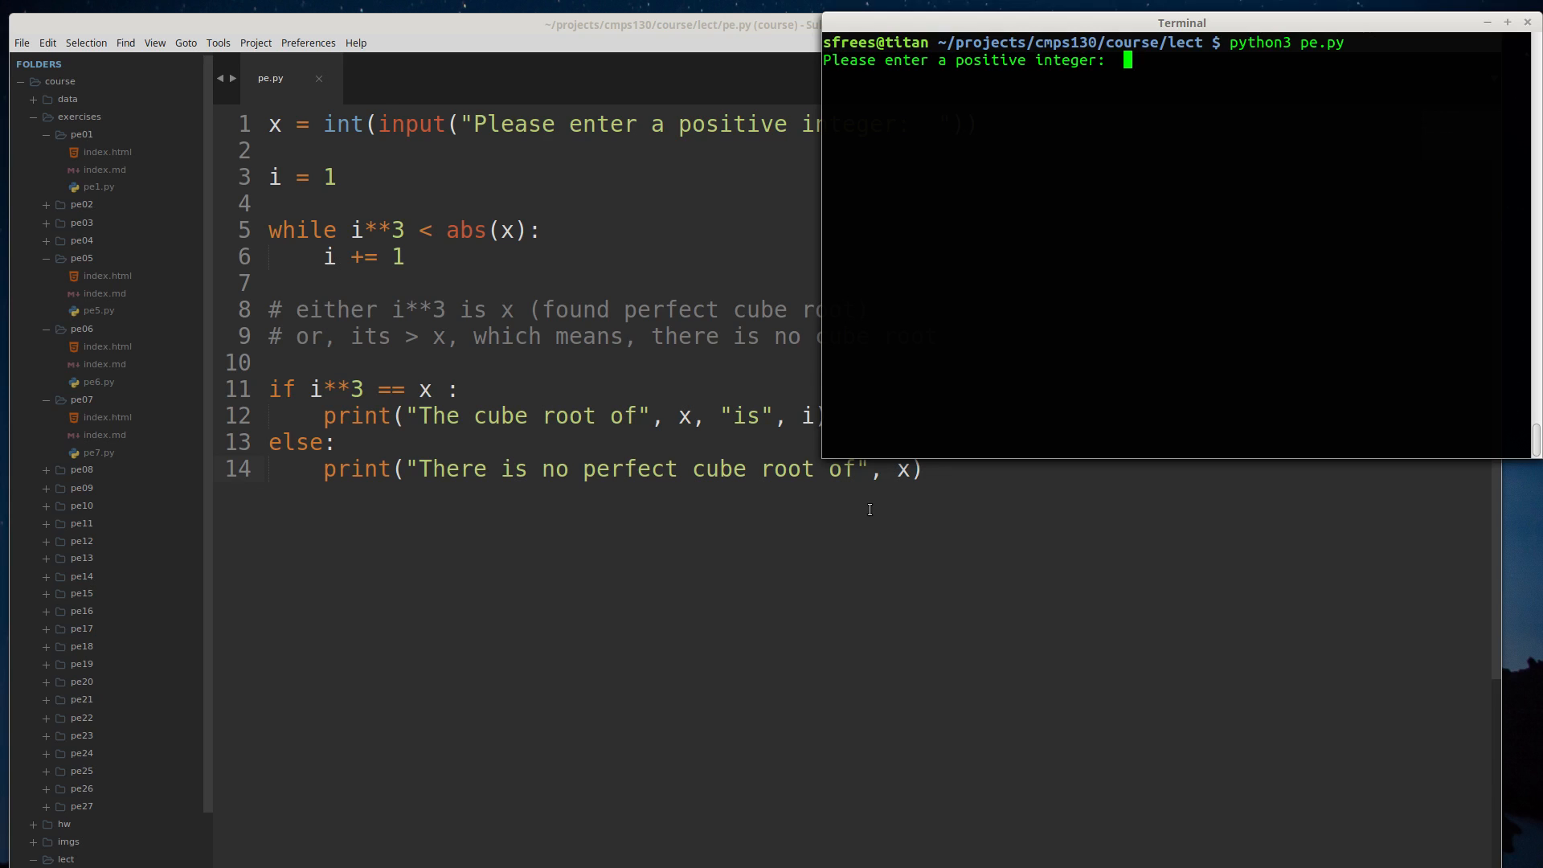
type("8")
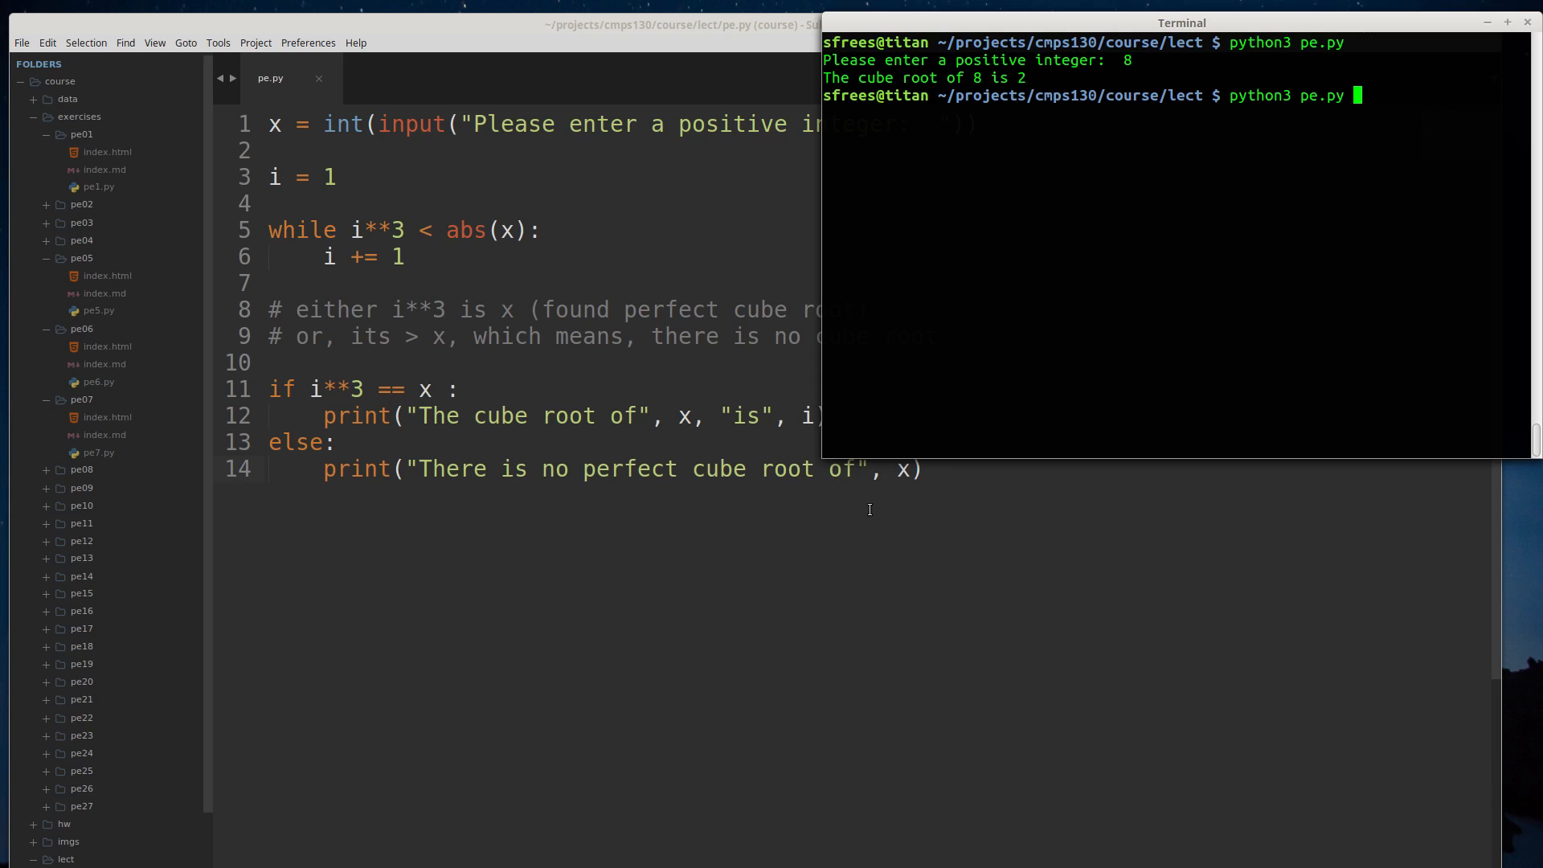
type("27")
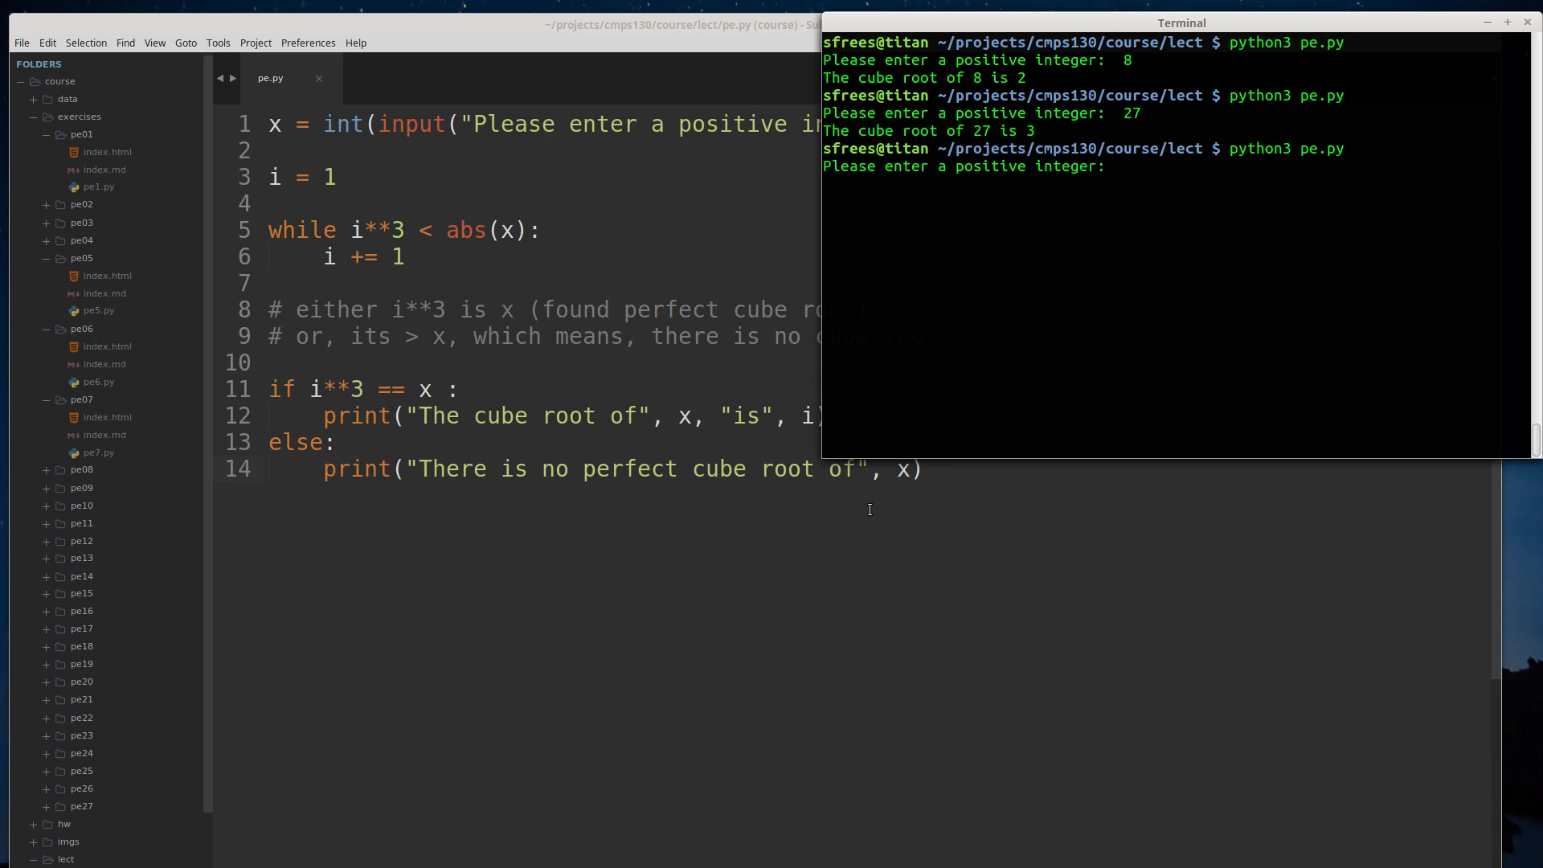
type("9")
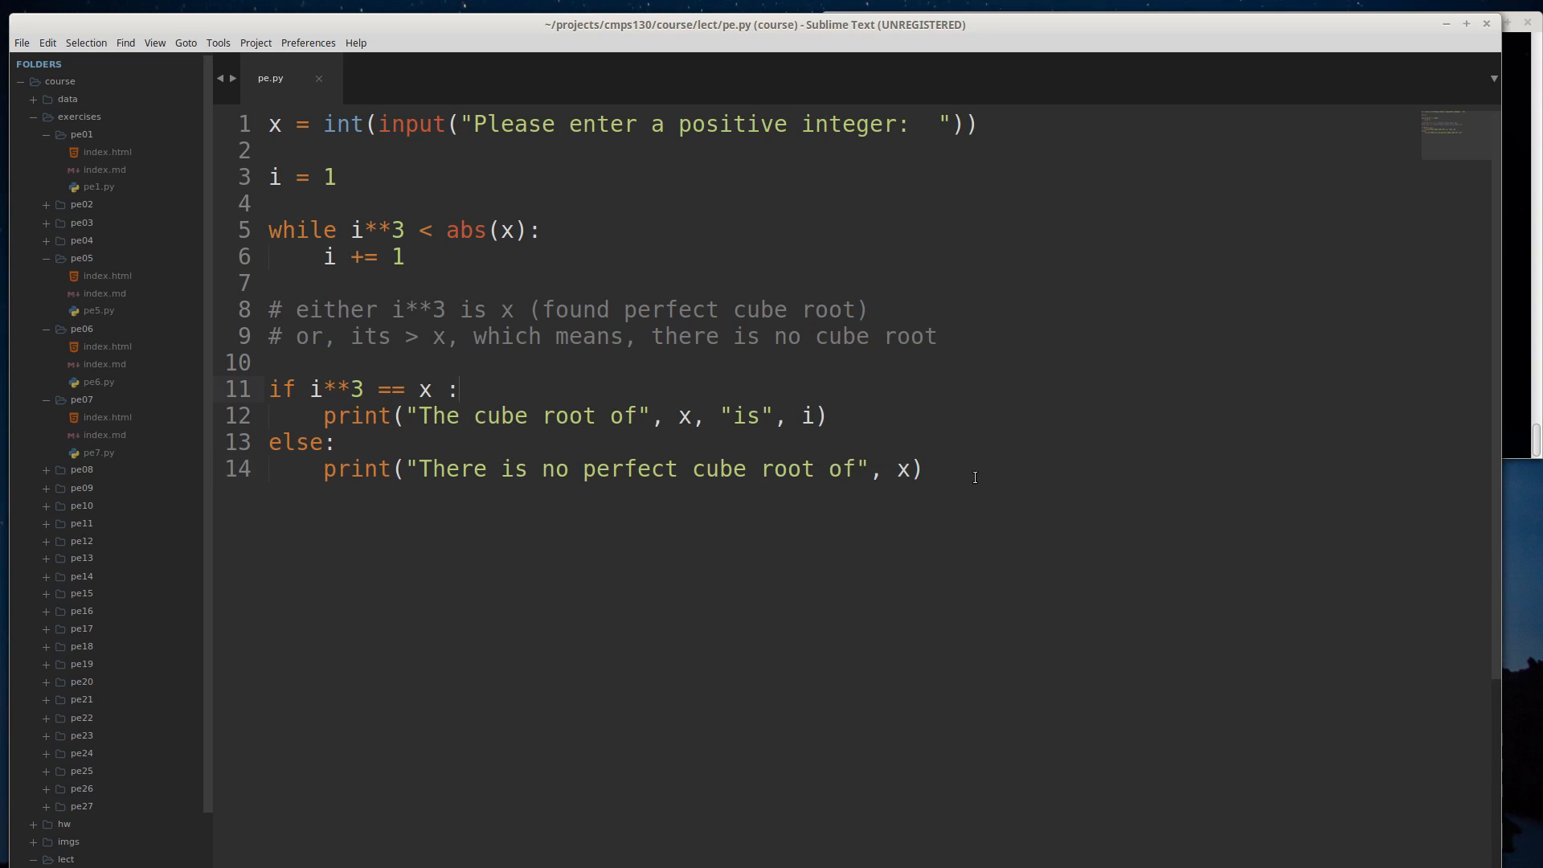
mouse_move(806, 448)
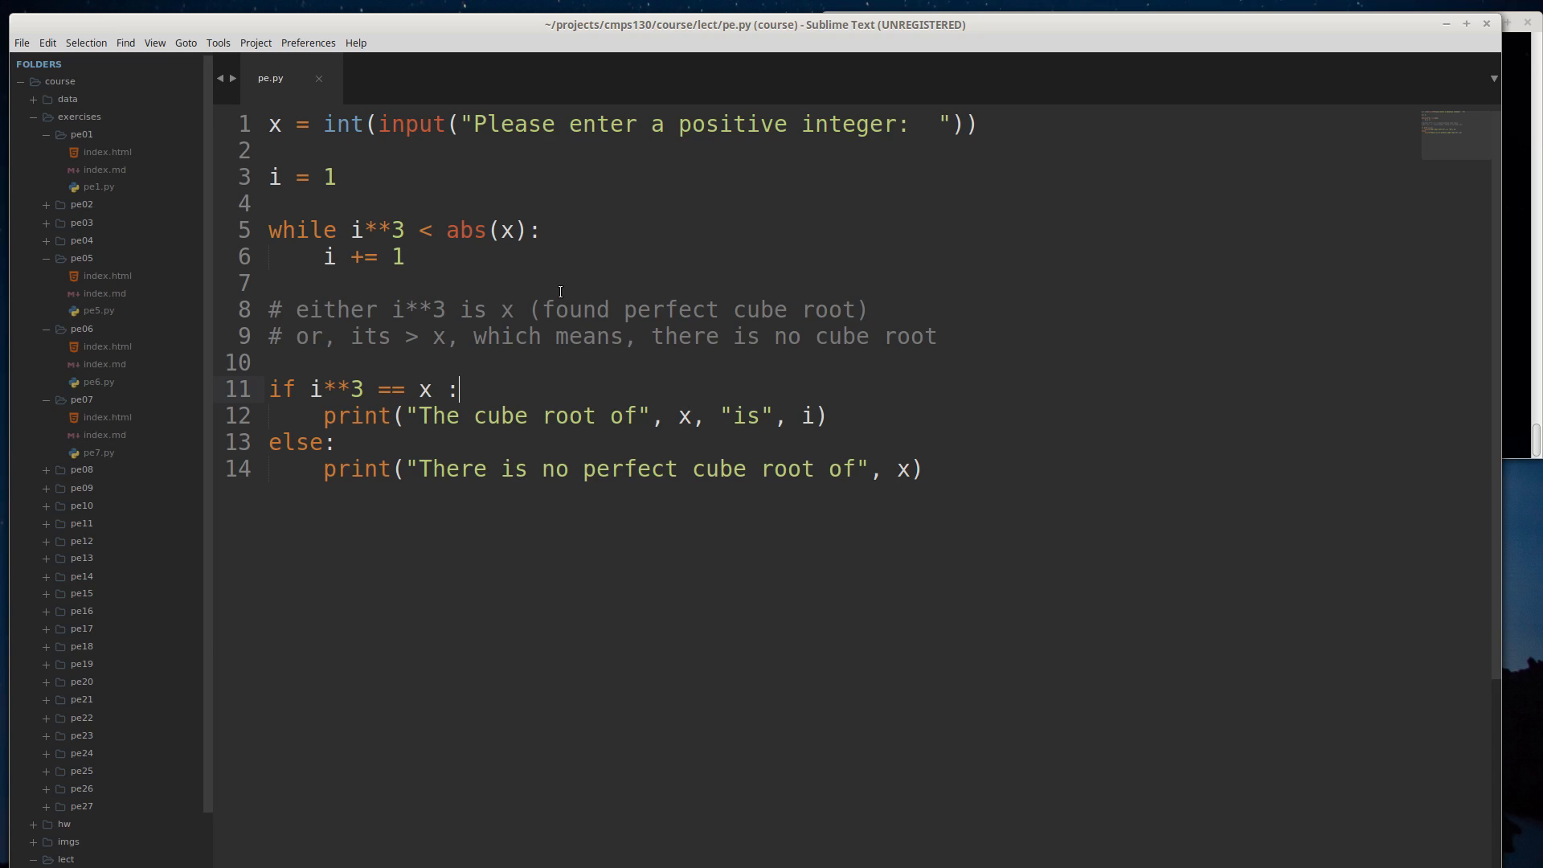
mouse_move(552, 289)
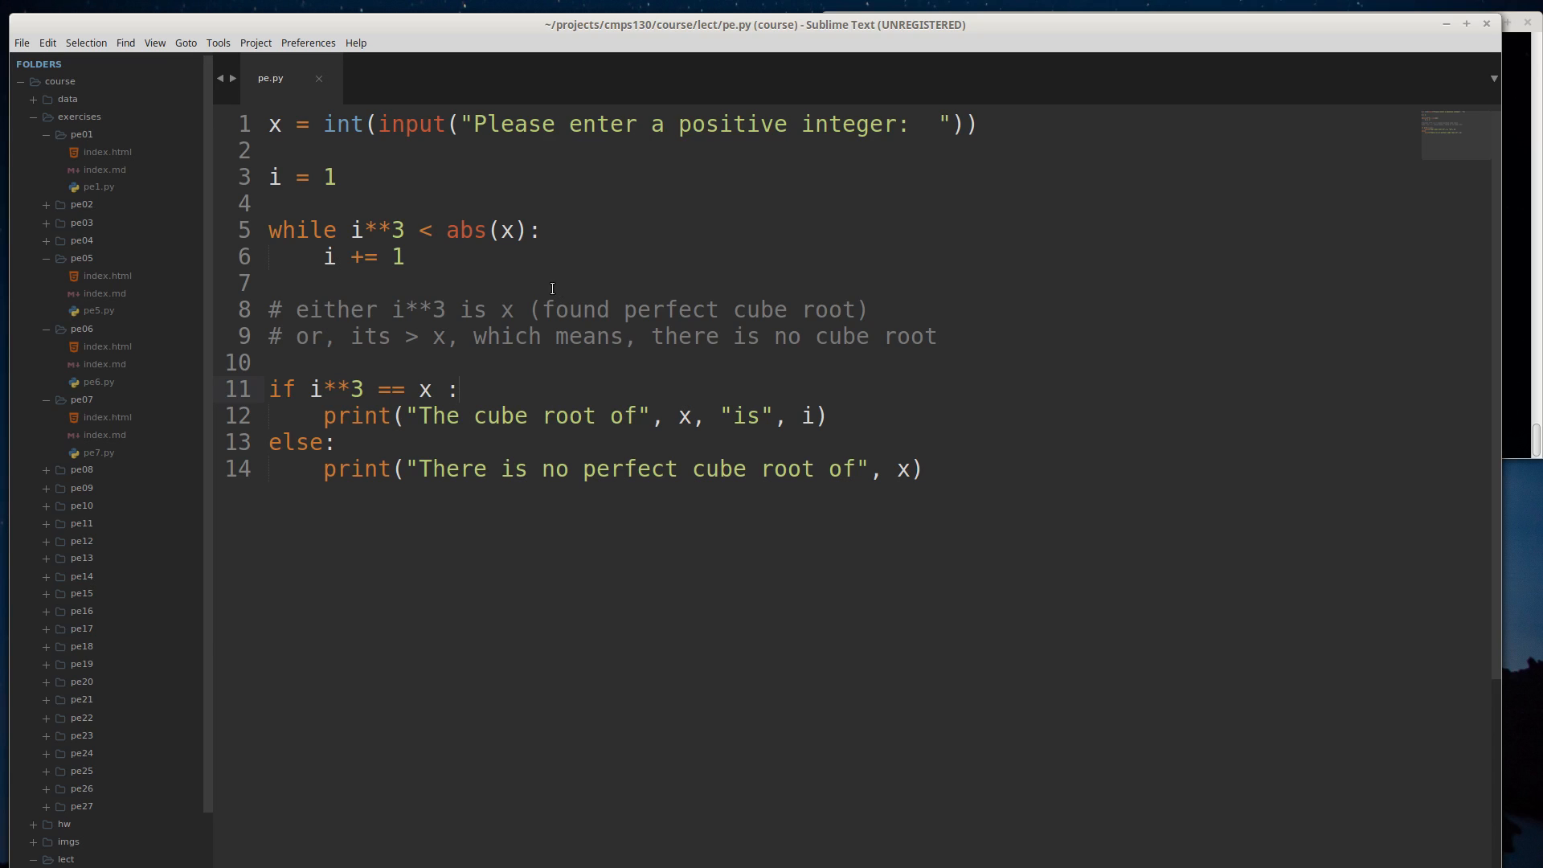